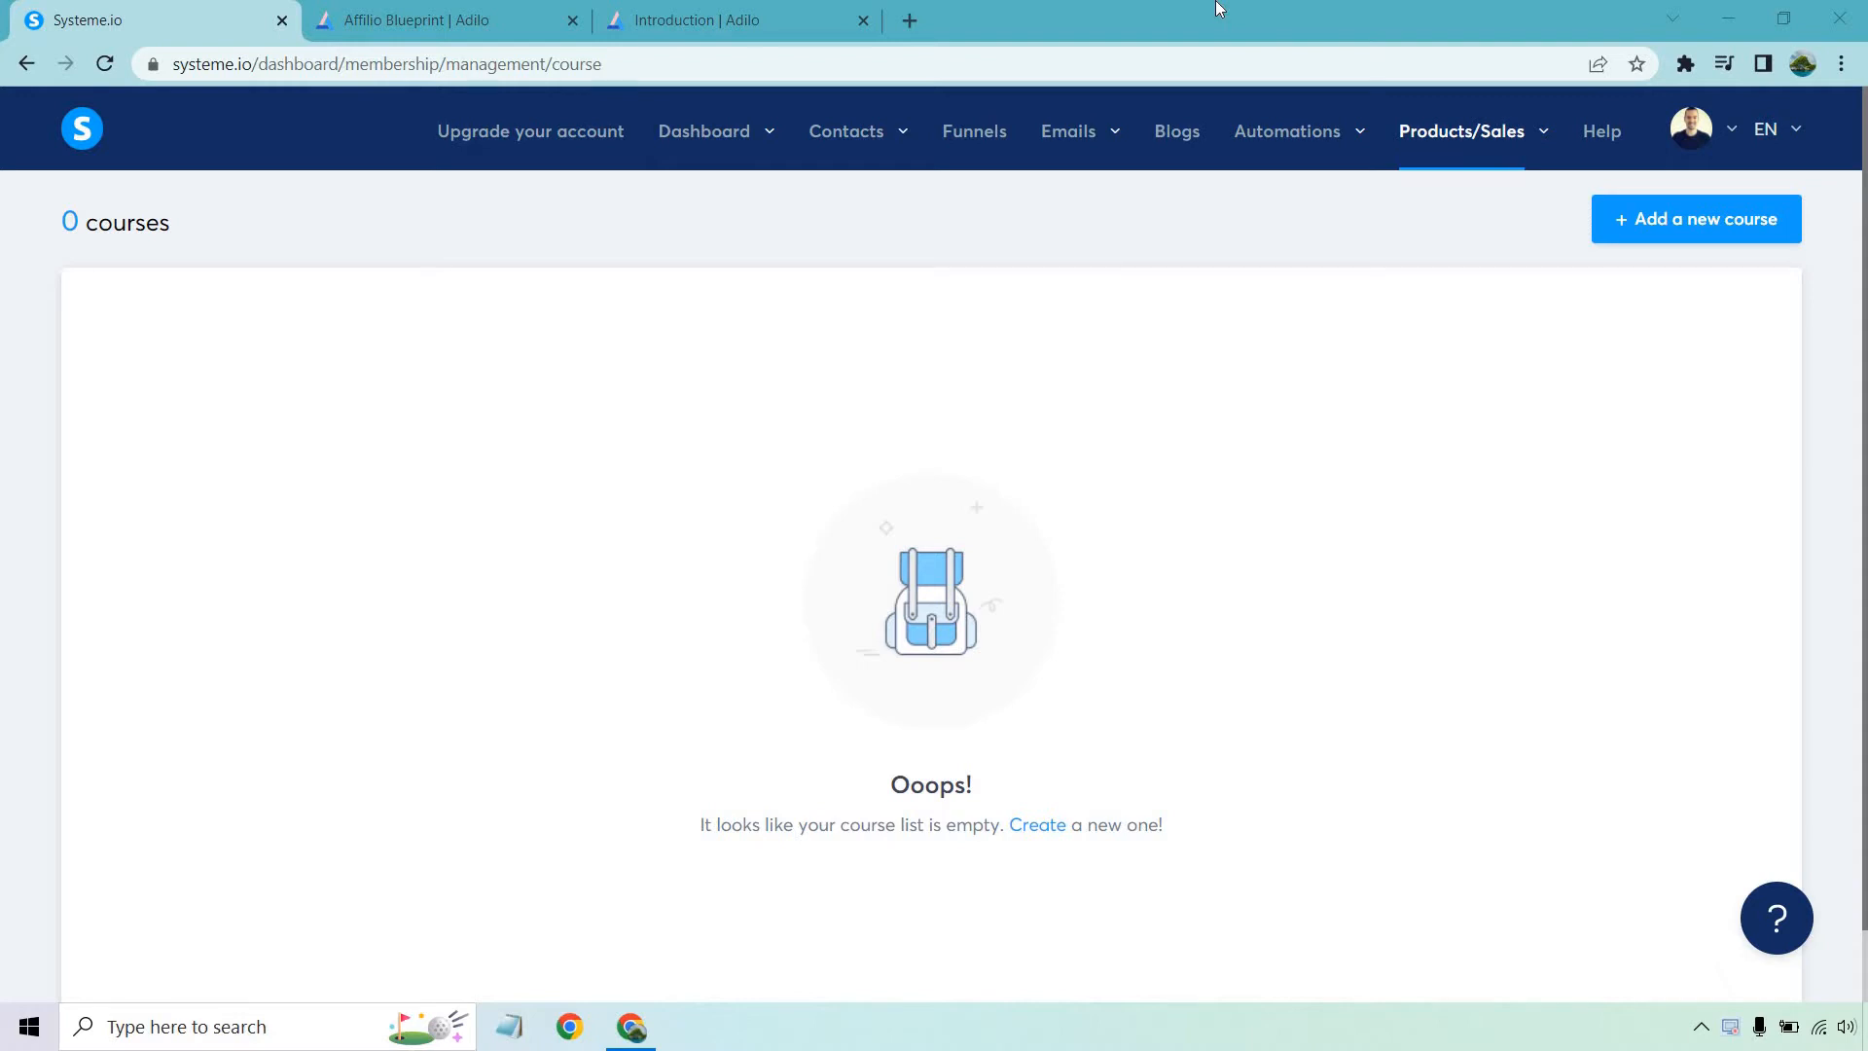
- Start a new course and name it Affilio Blueprint with its promotional description
click(1463, 130)
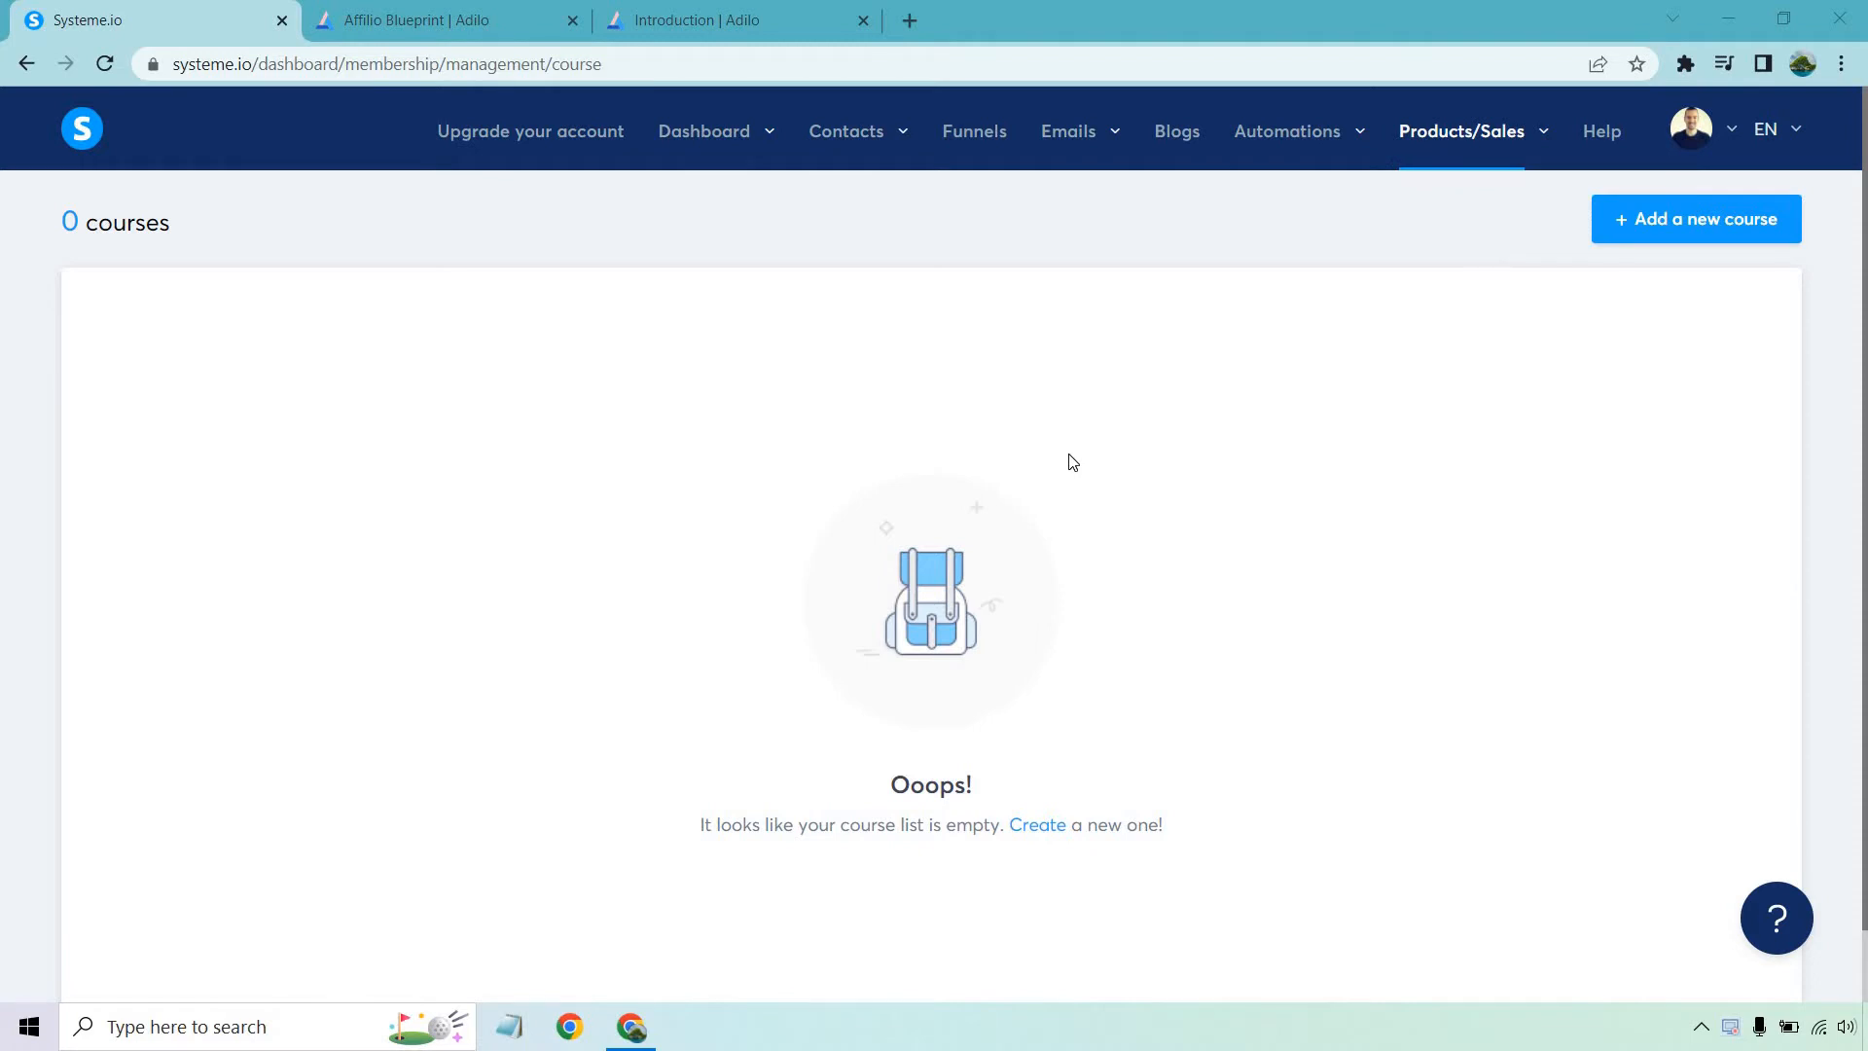
mouse_move(1133, 465)
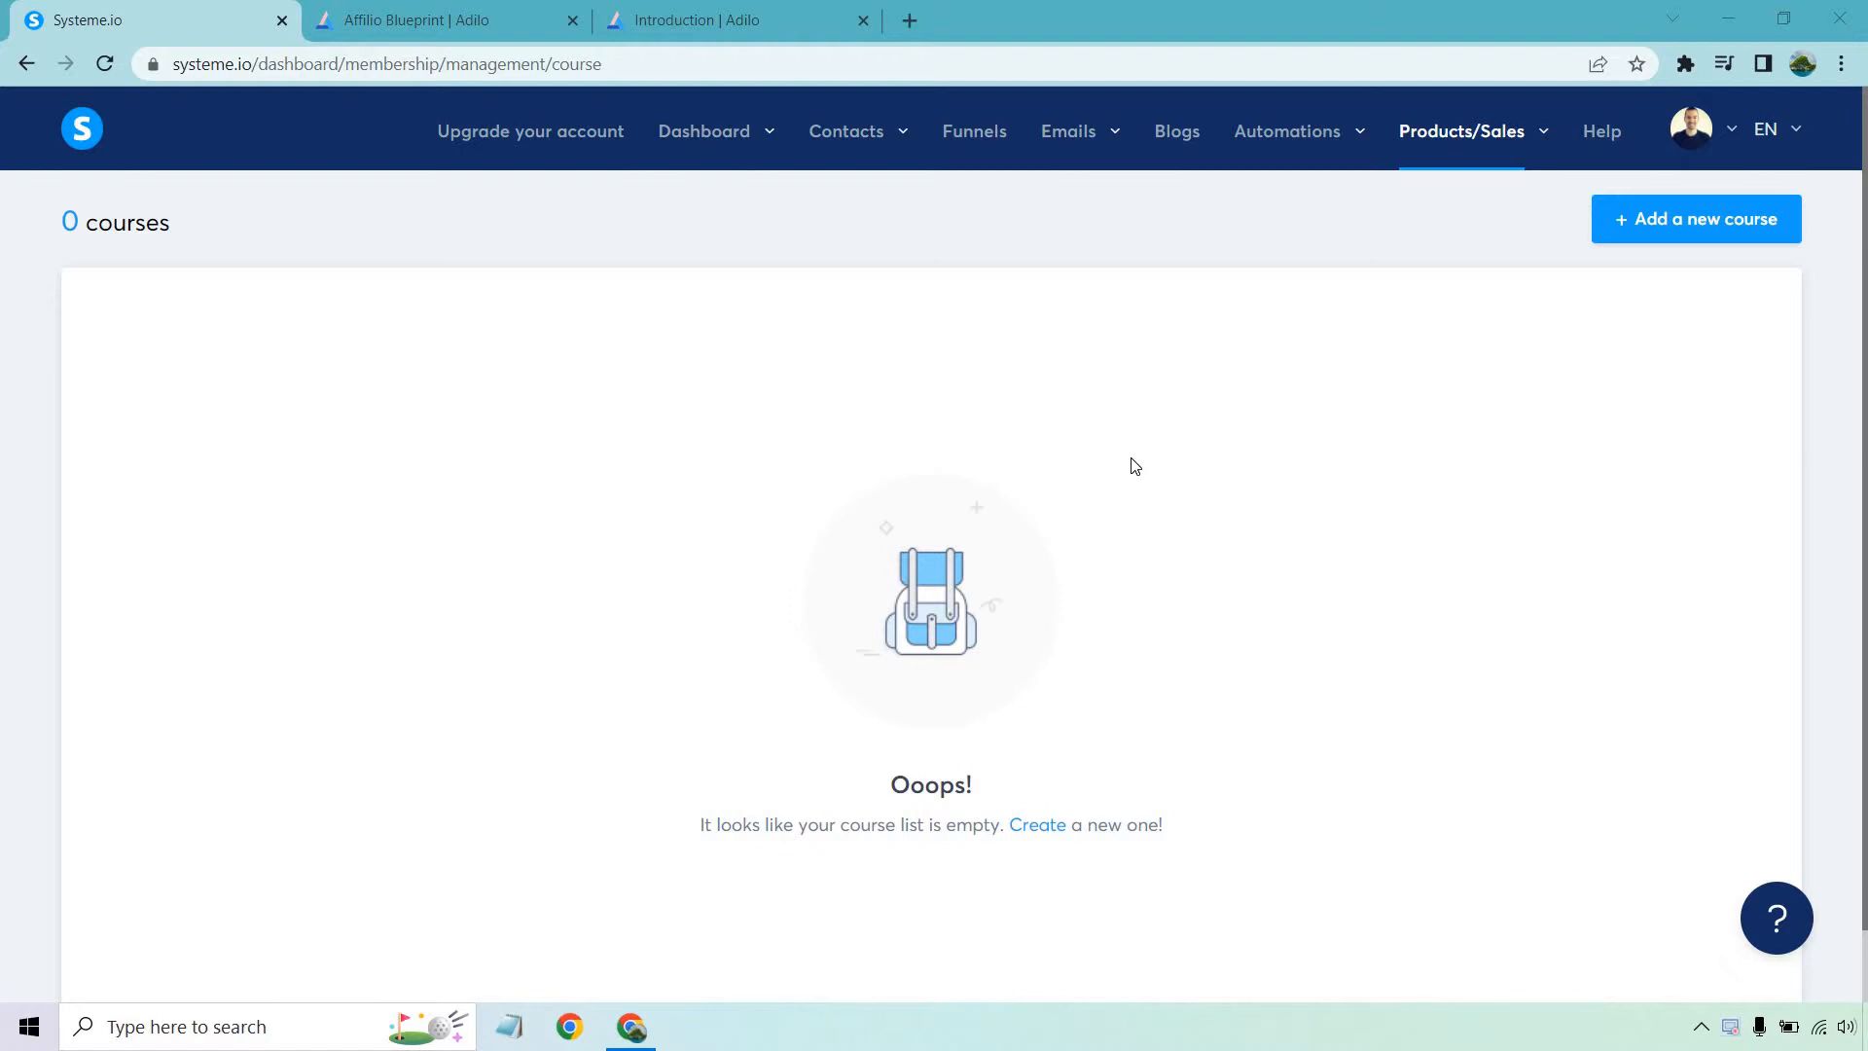
click(1695, 218)
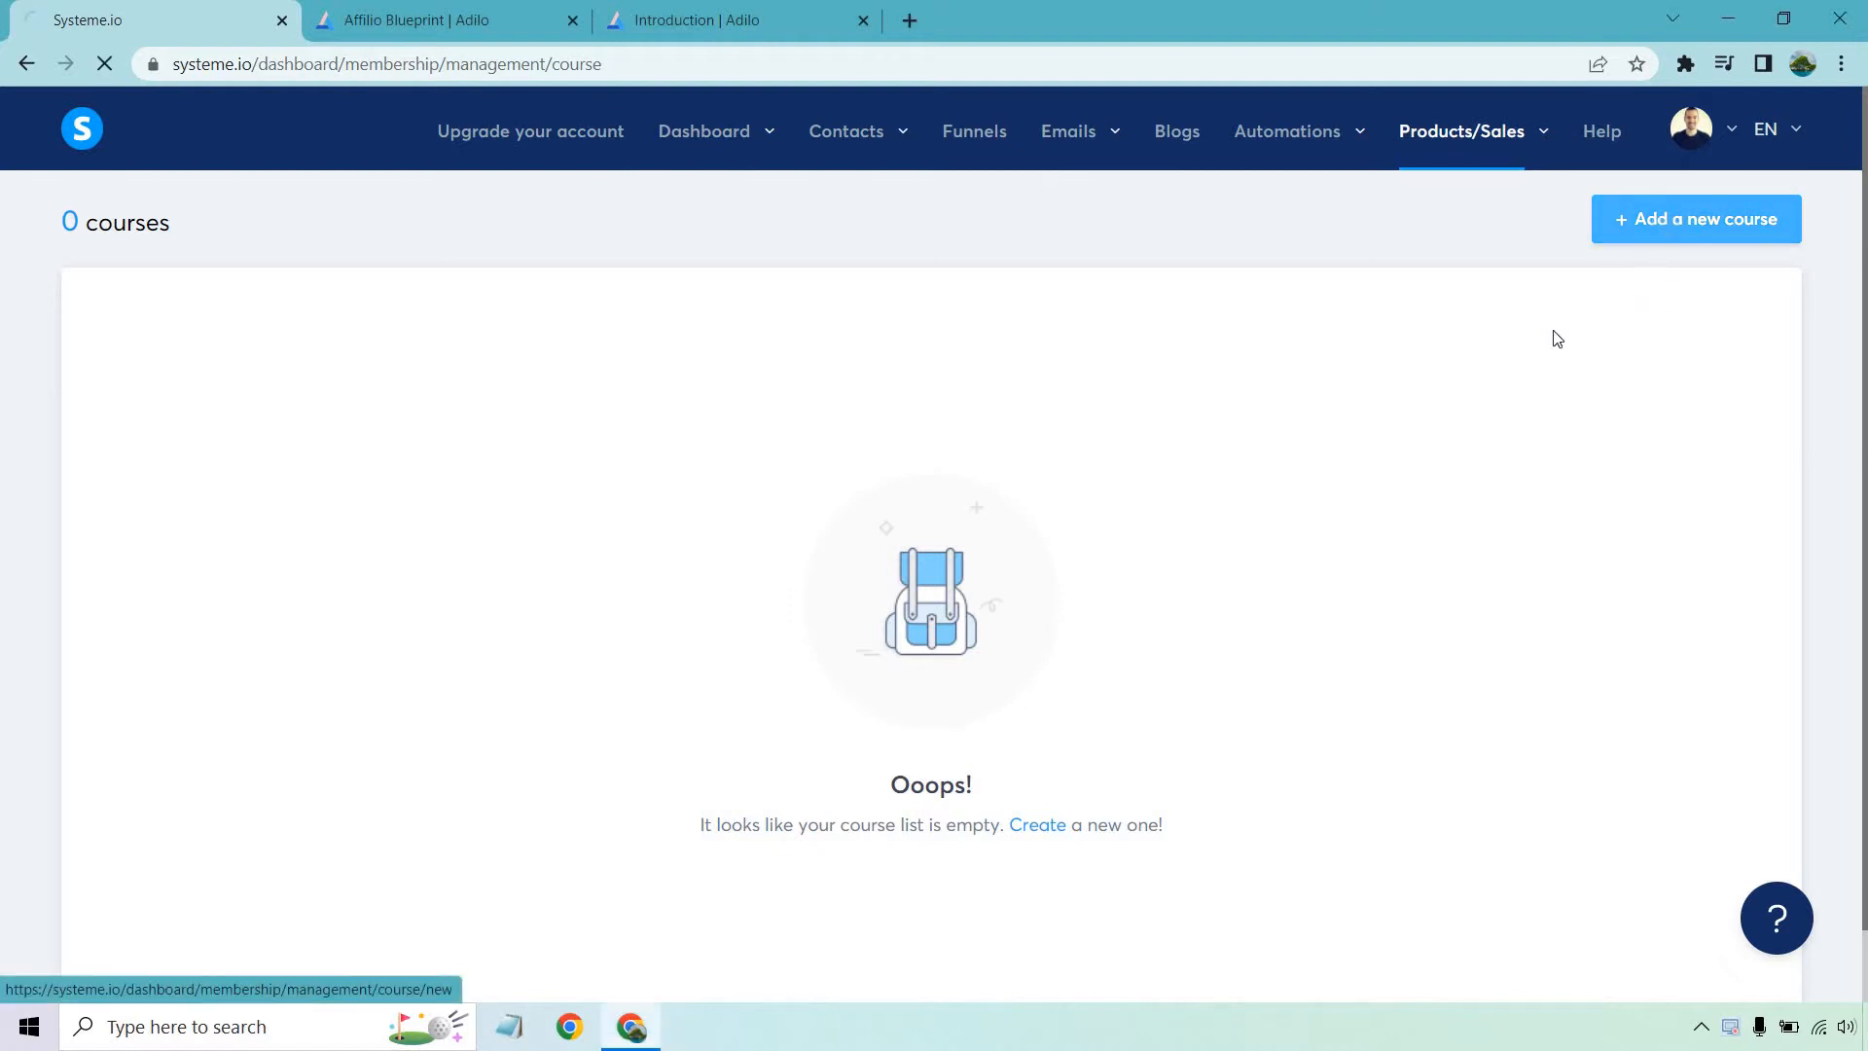
click(1695, 218)
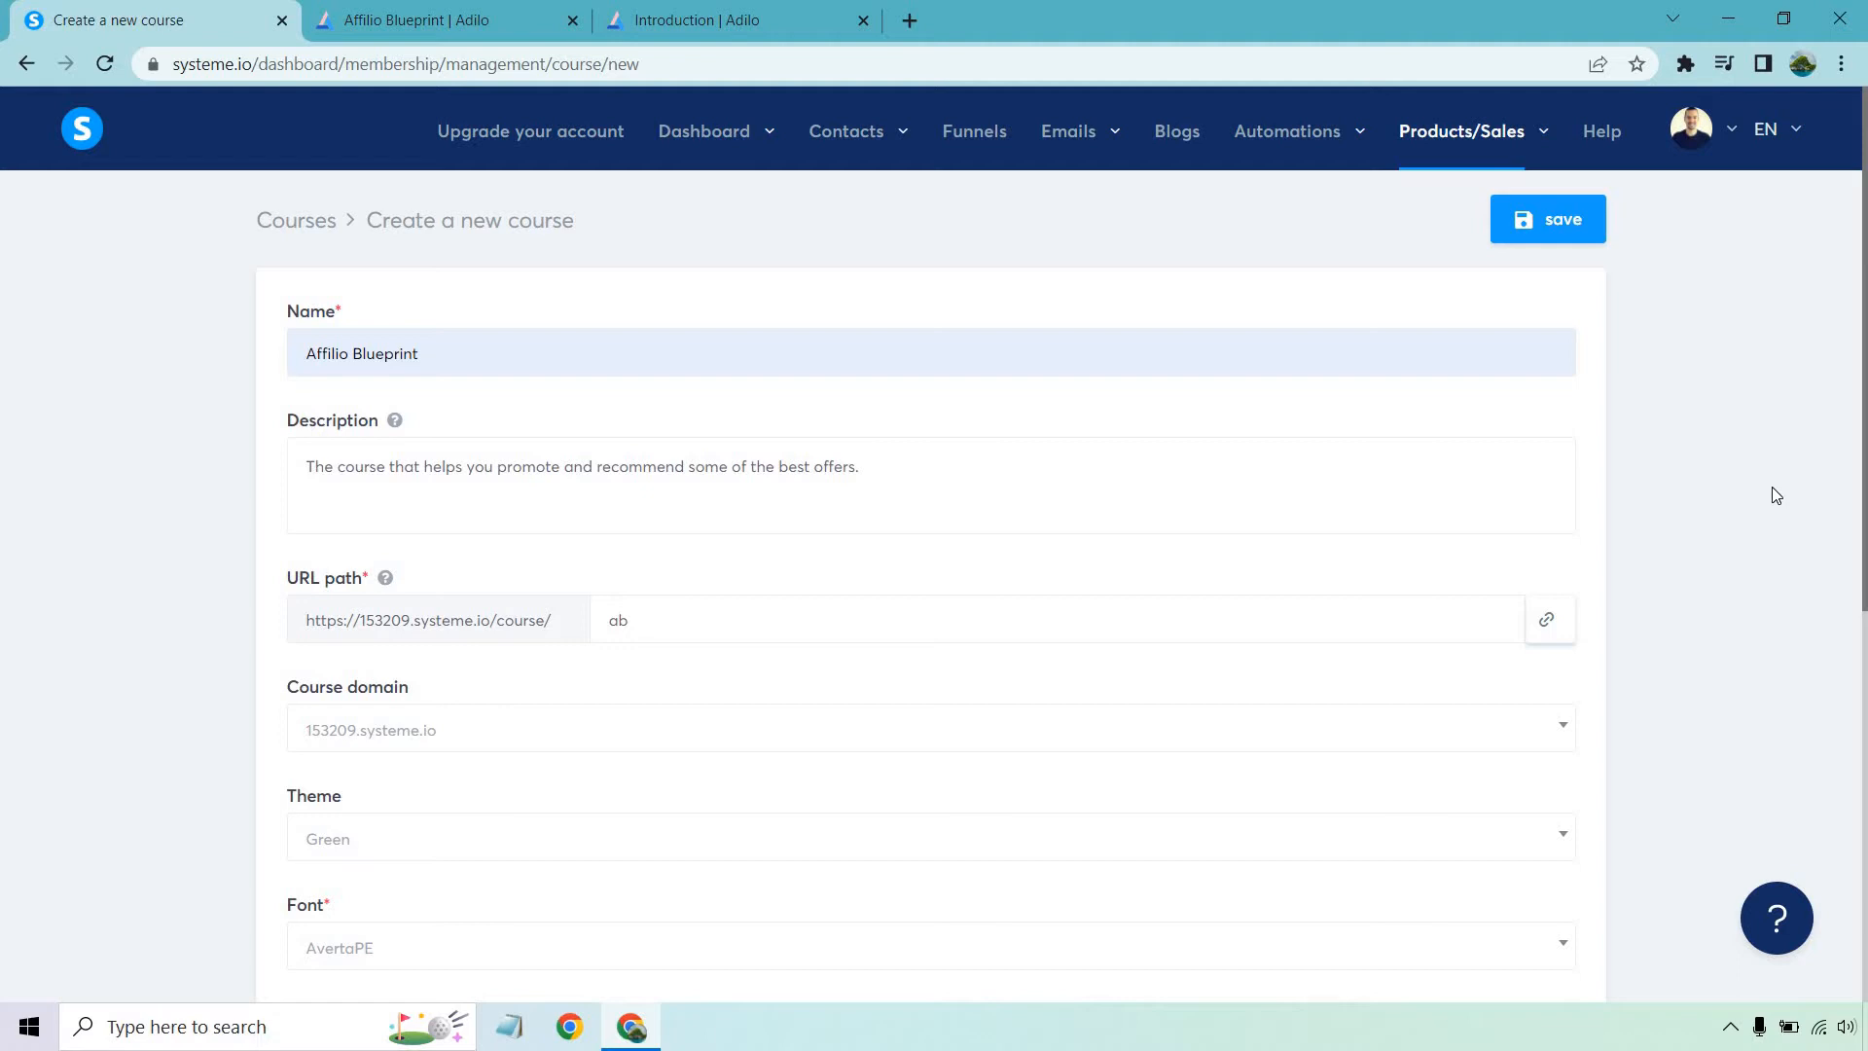
mouse_move(1007, 462)
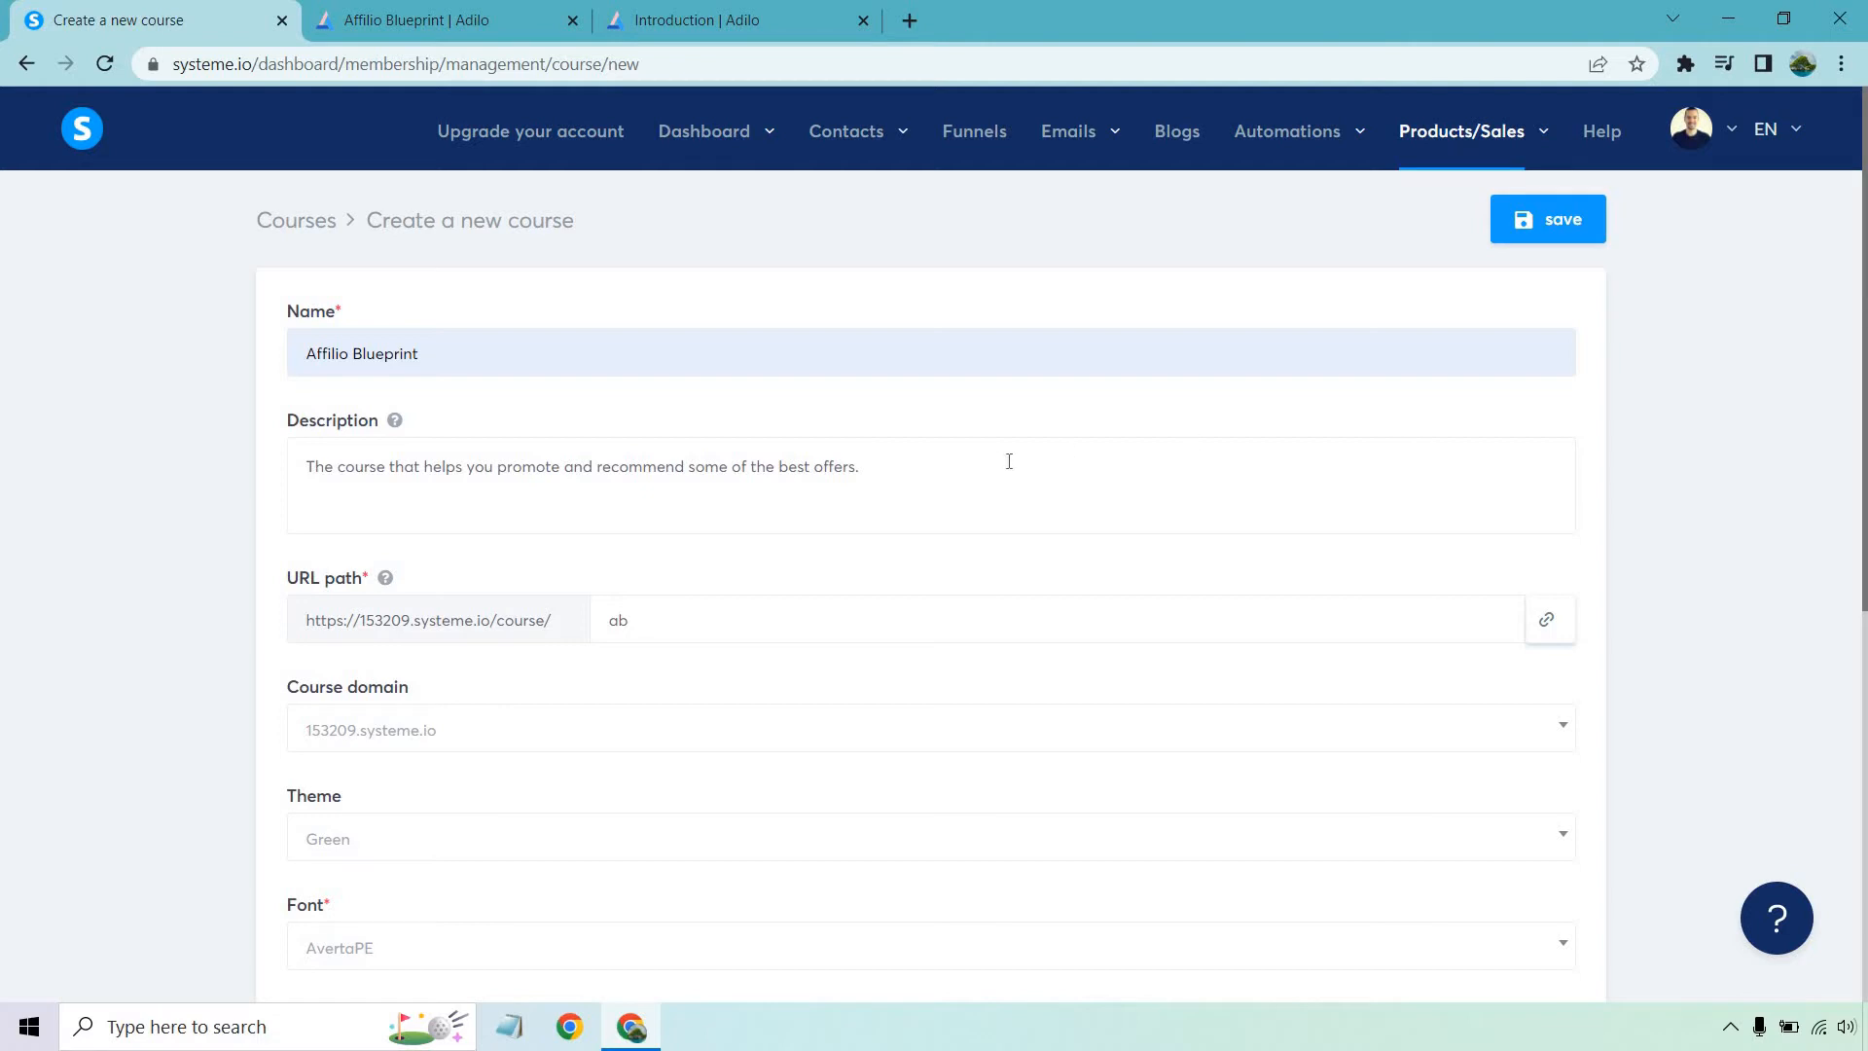
mouse_move(784, 455)
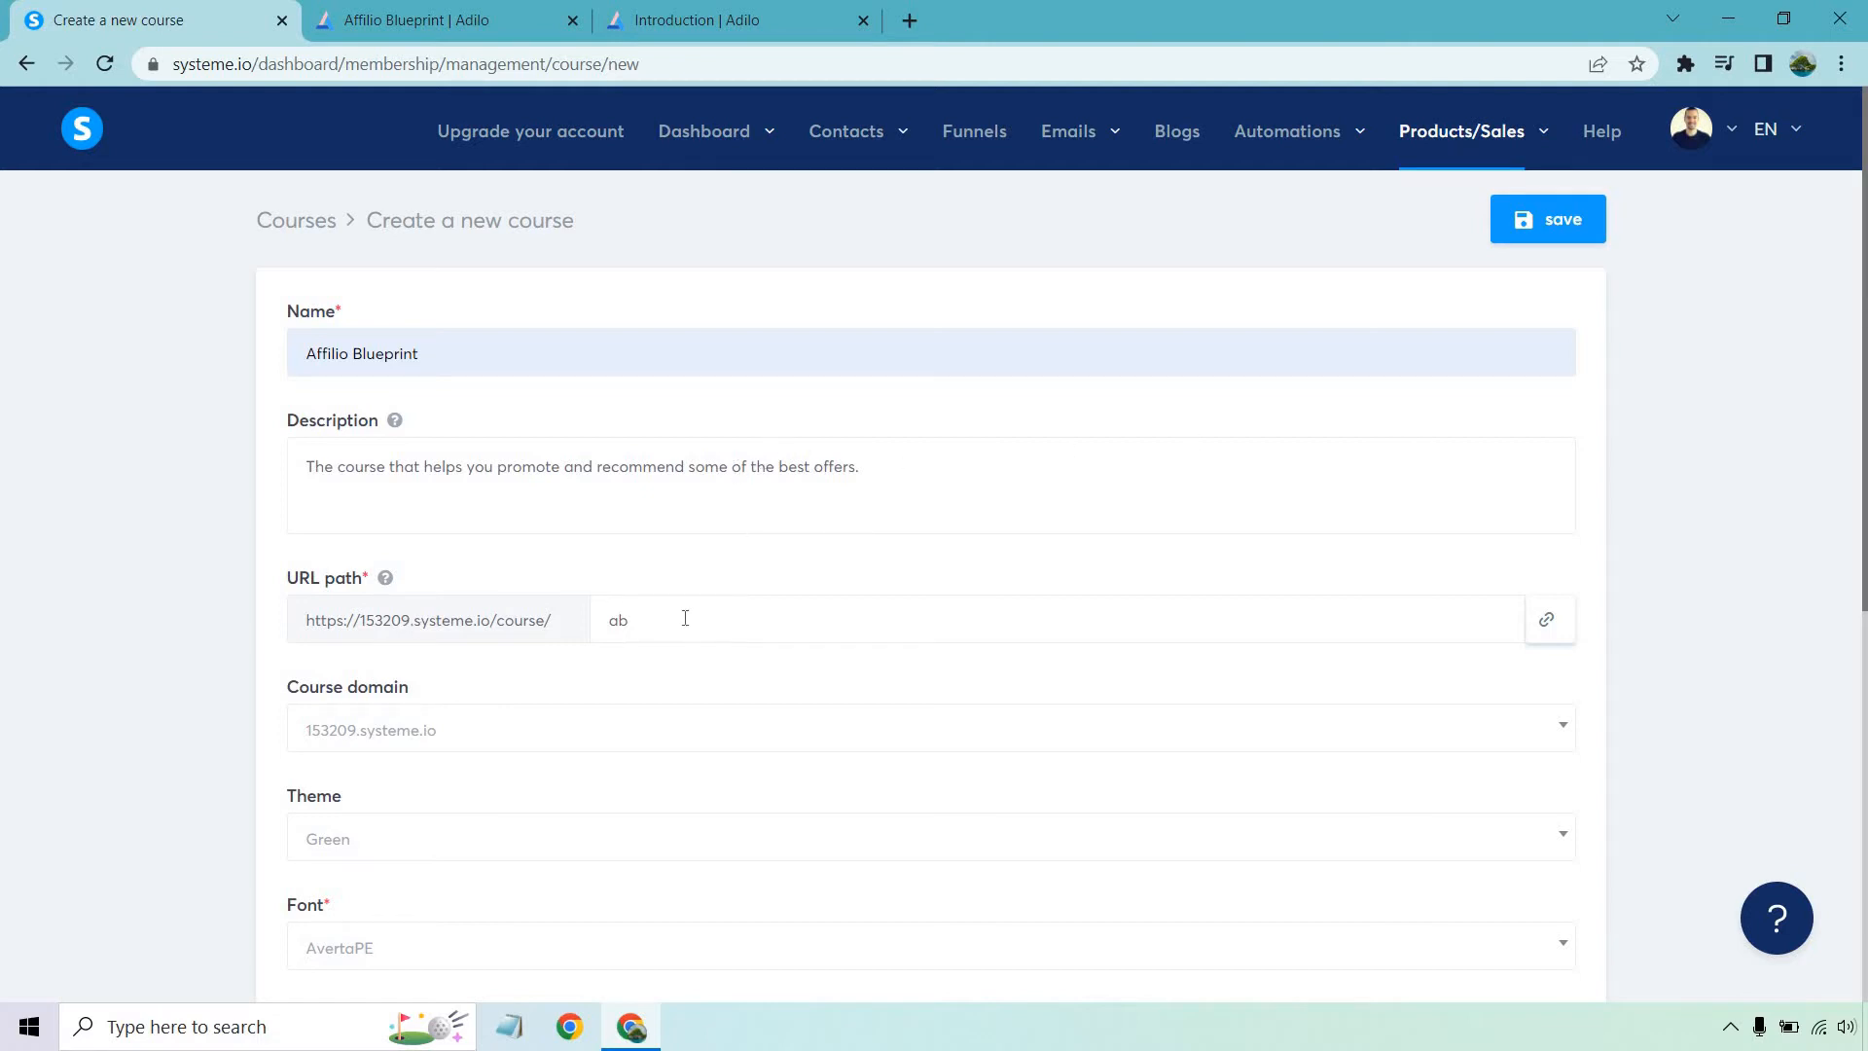
- Set the URL path to ab and review the theme and instructor options further down the form
scroll(down, 3)
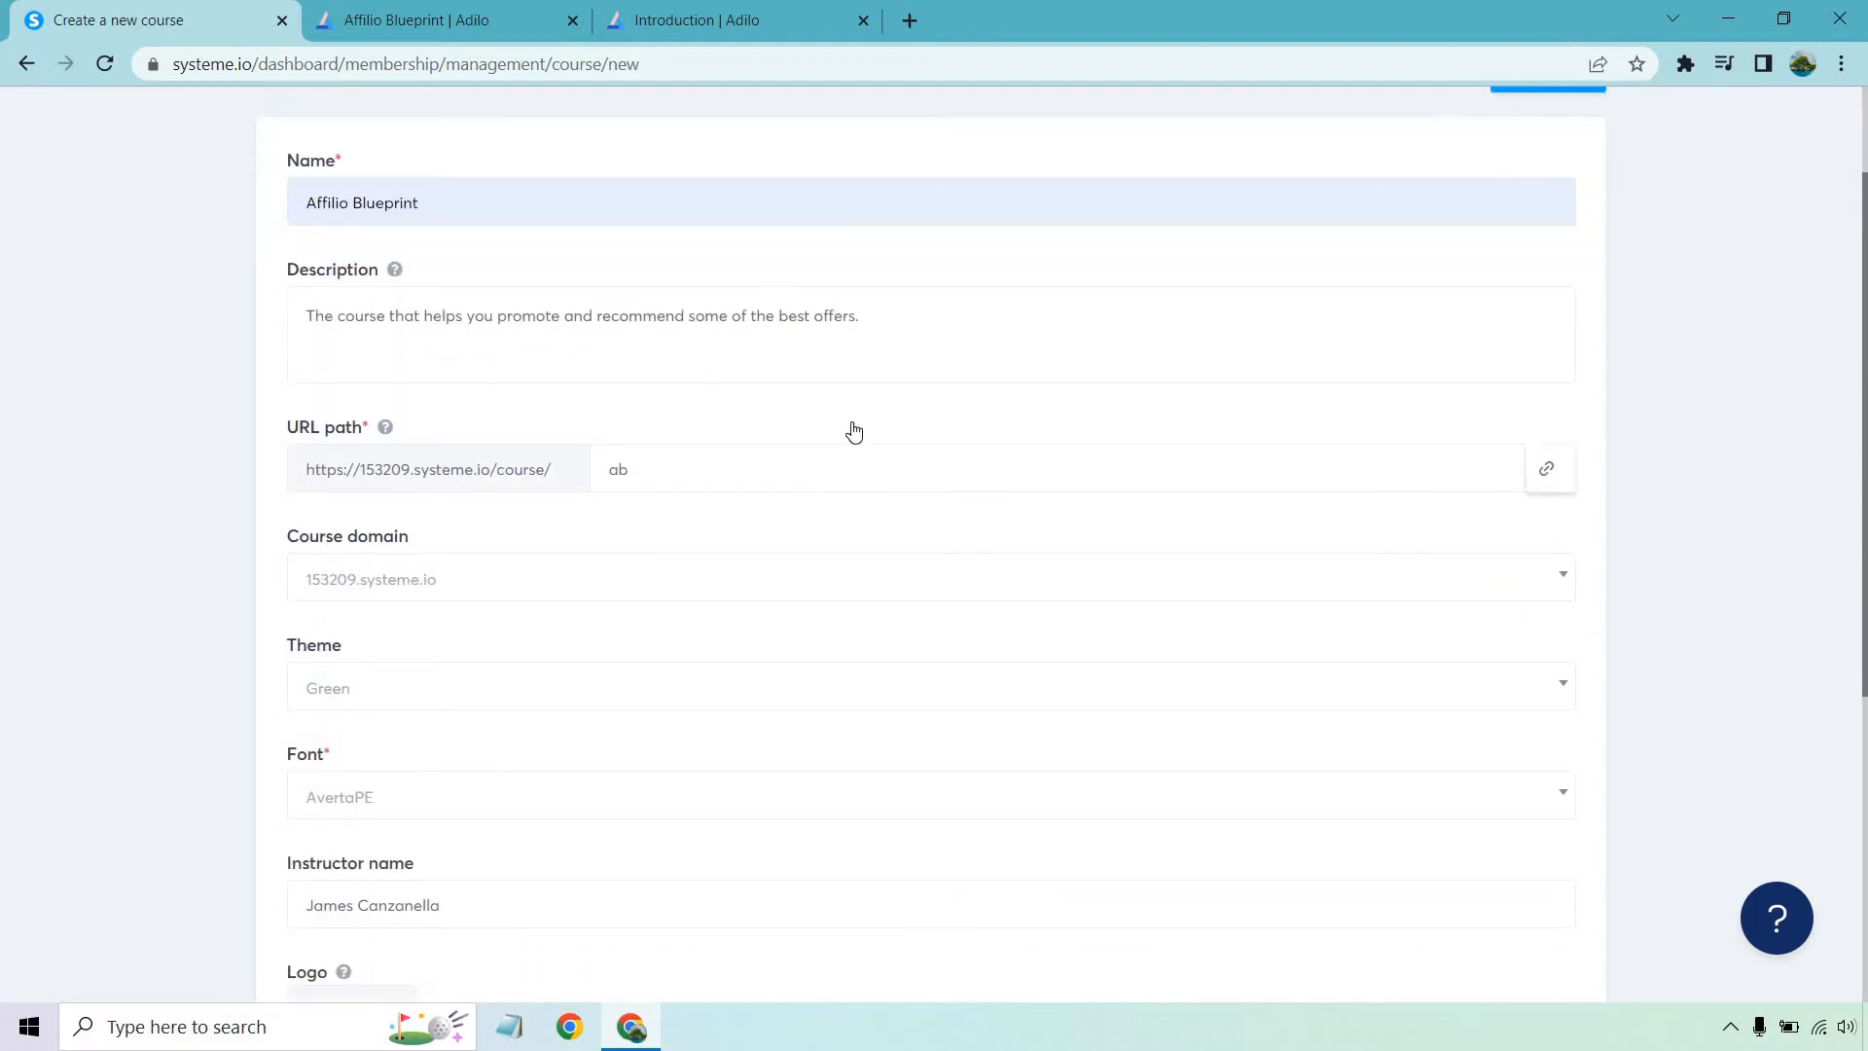
scroll(down, 3)
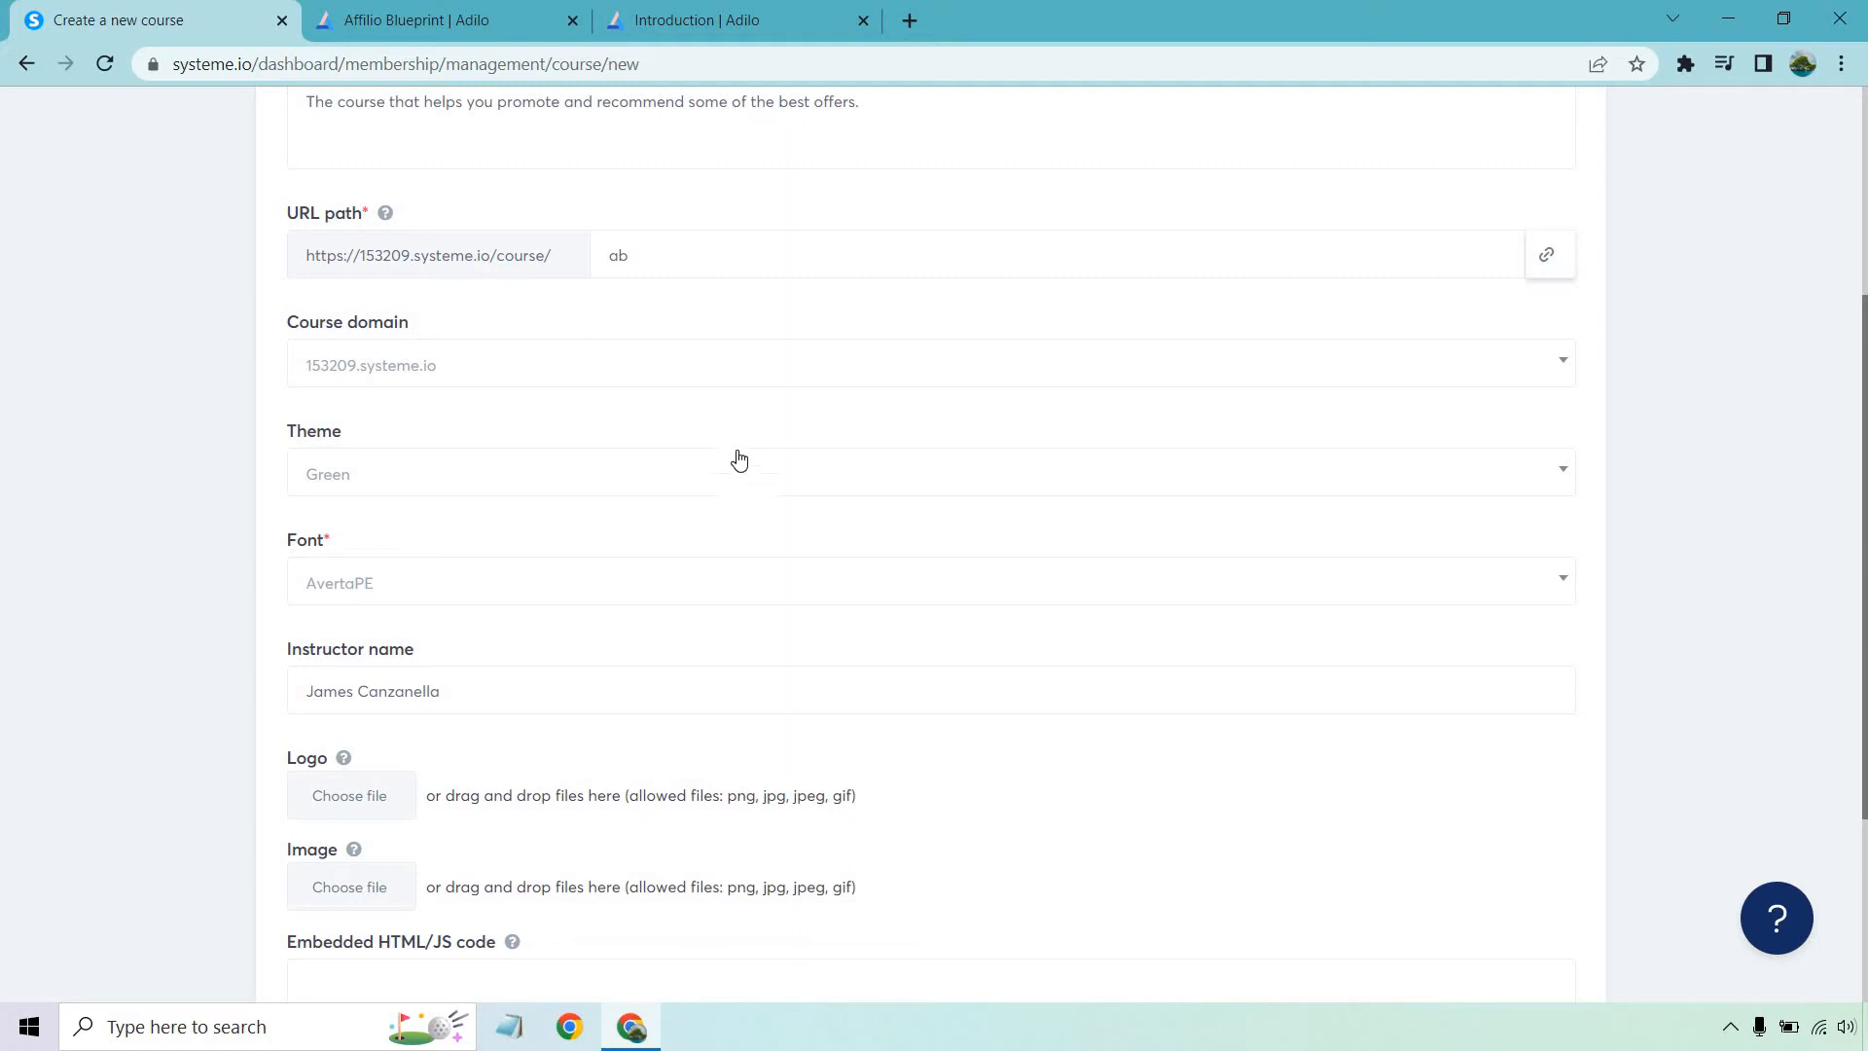
scroll(down, 3)
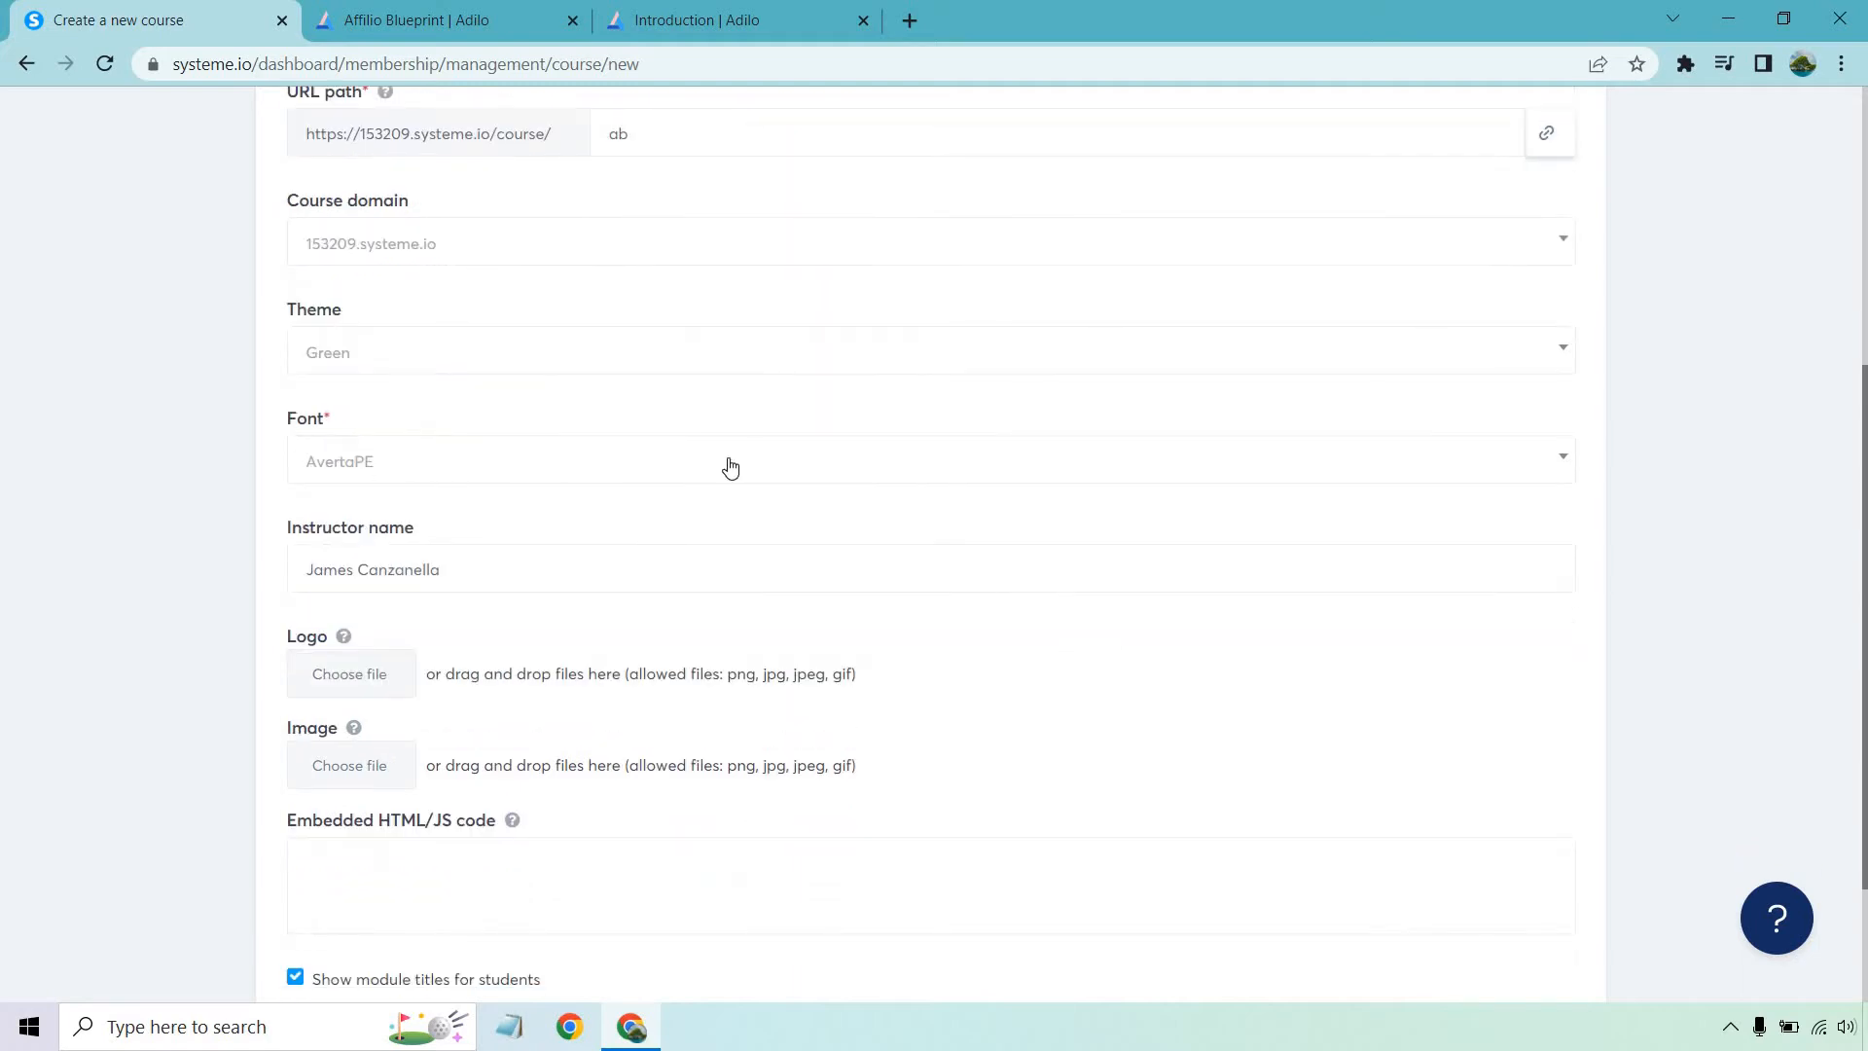
scroll(down, 3)
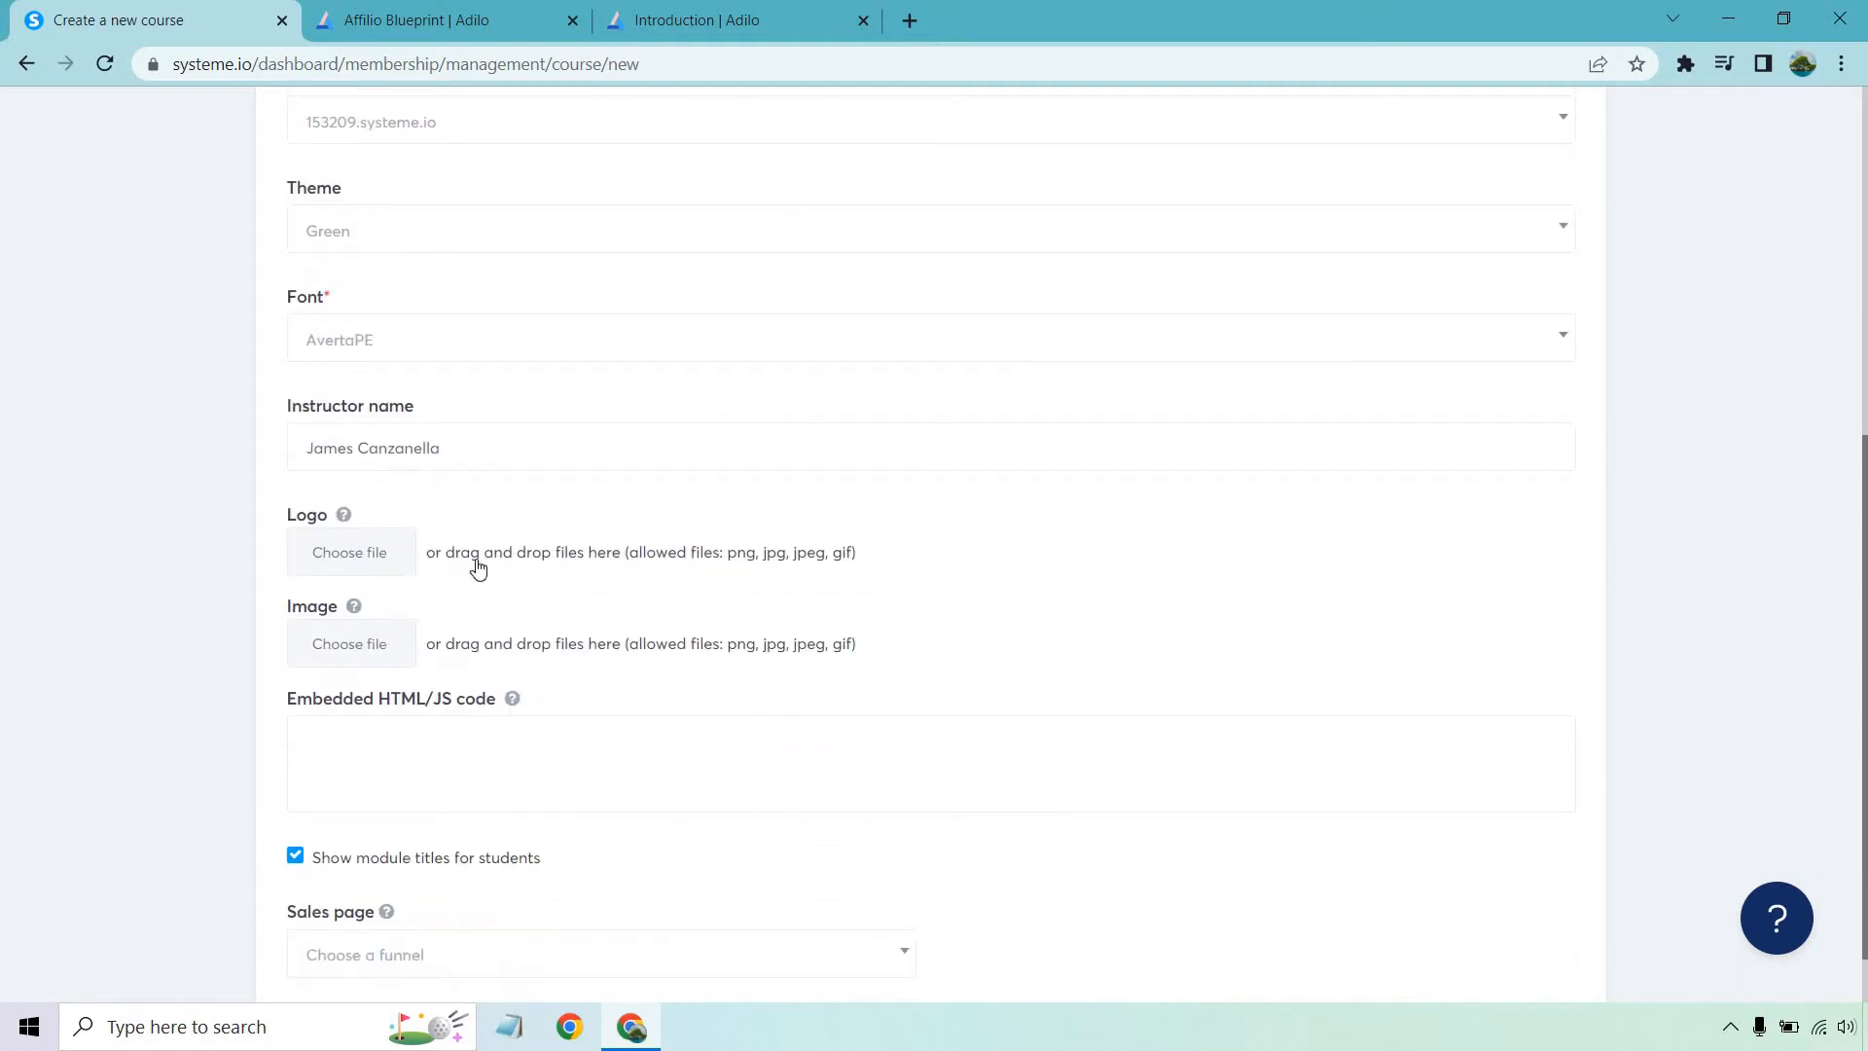
scroll(down, 3)
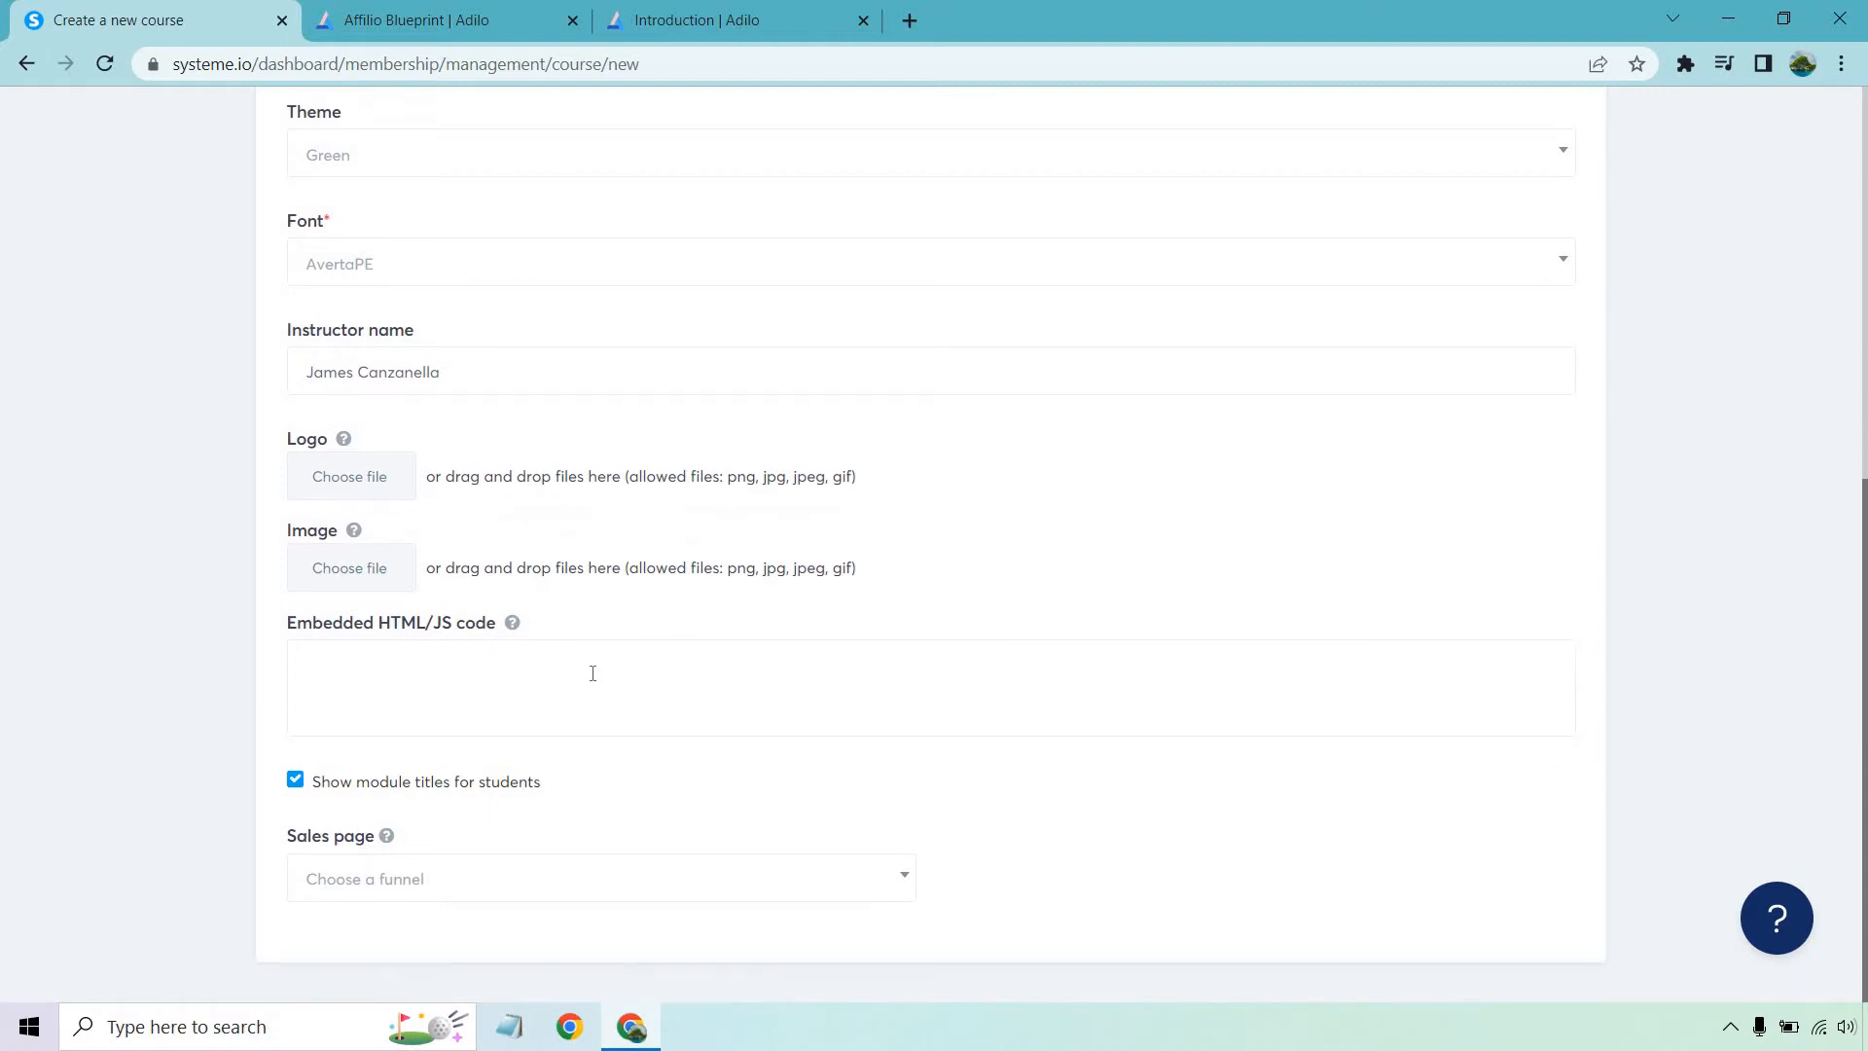
mouse_move(580, 733)
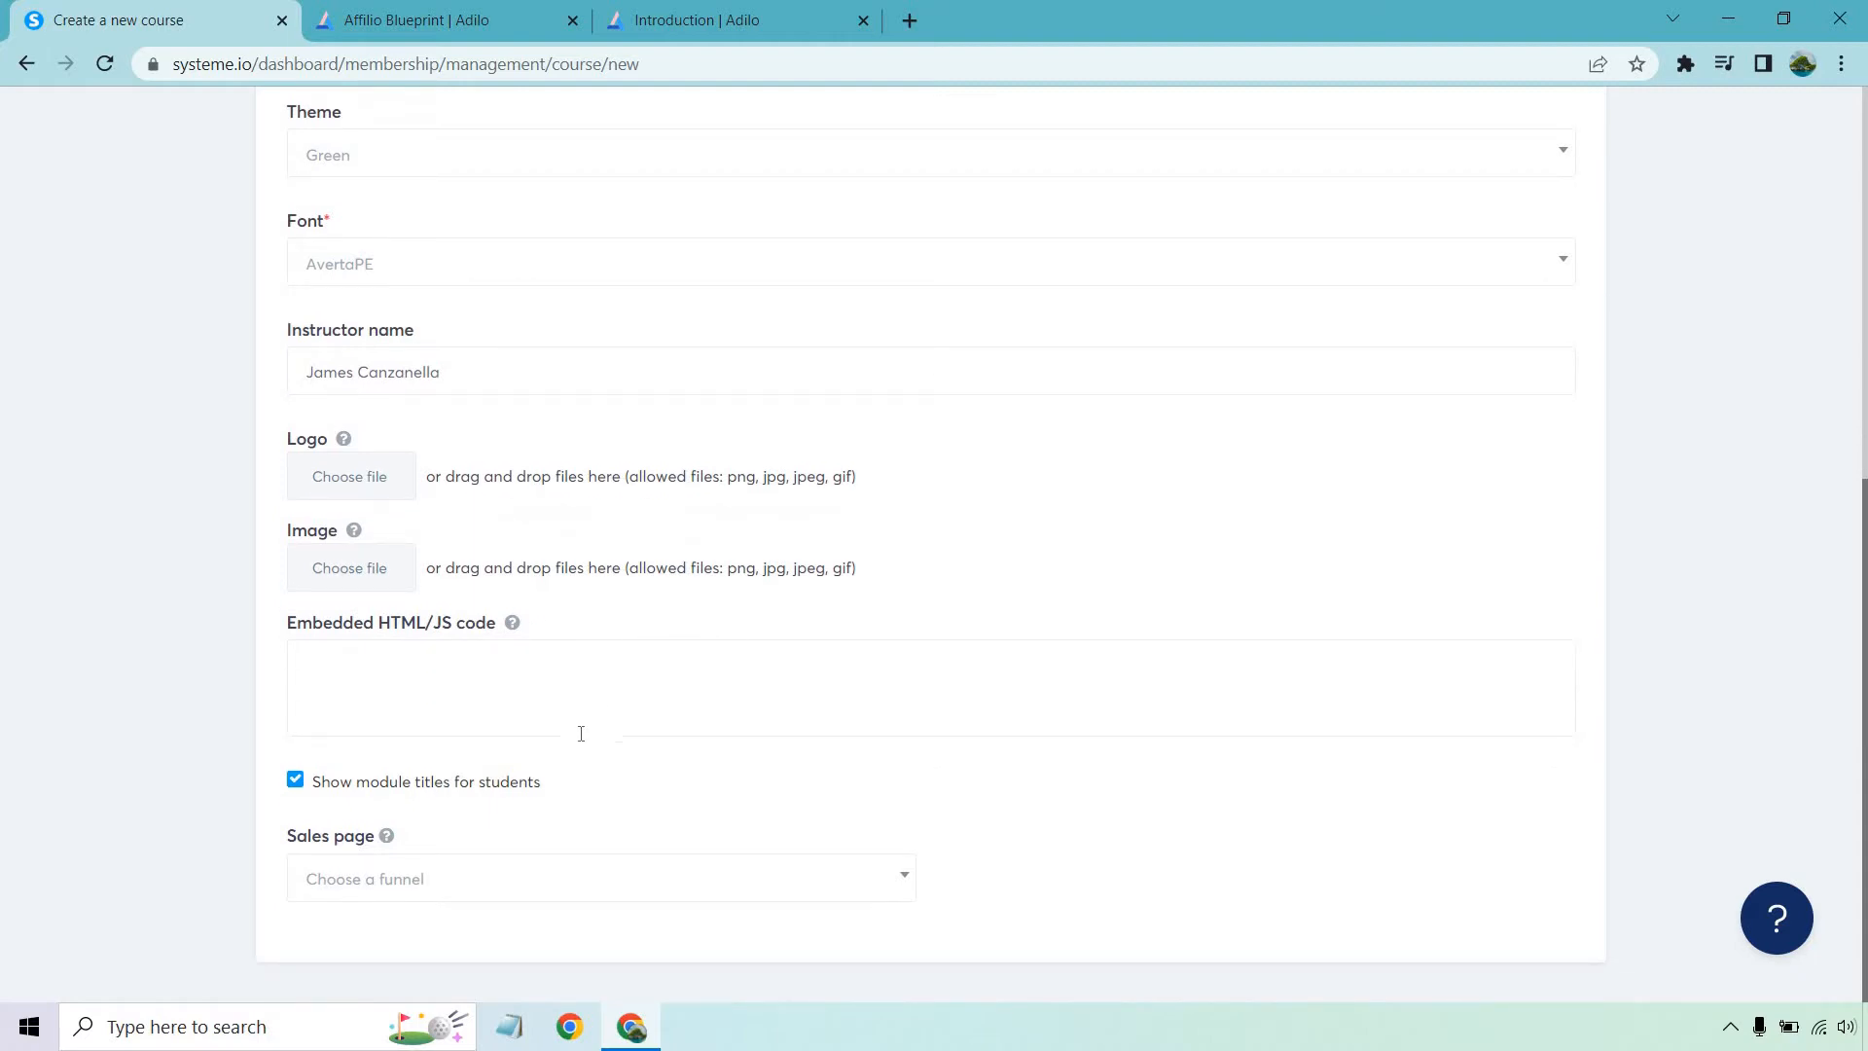
mouse_move(650, 761)
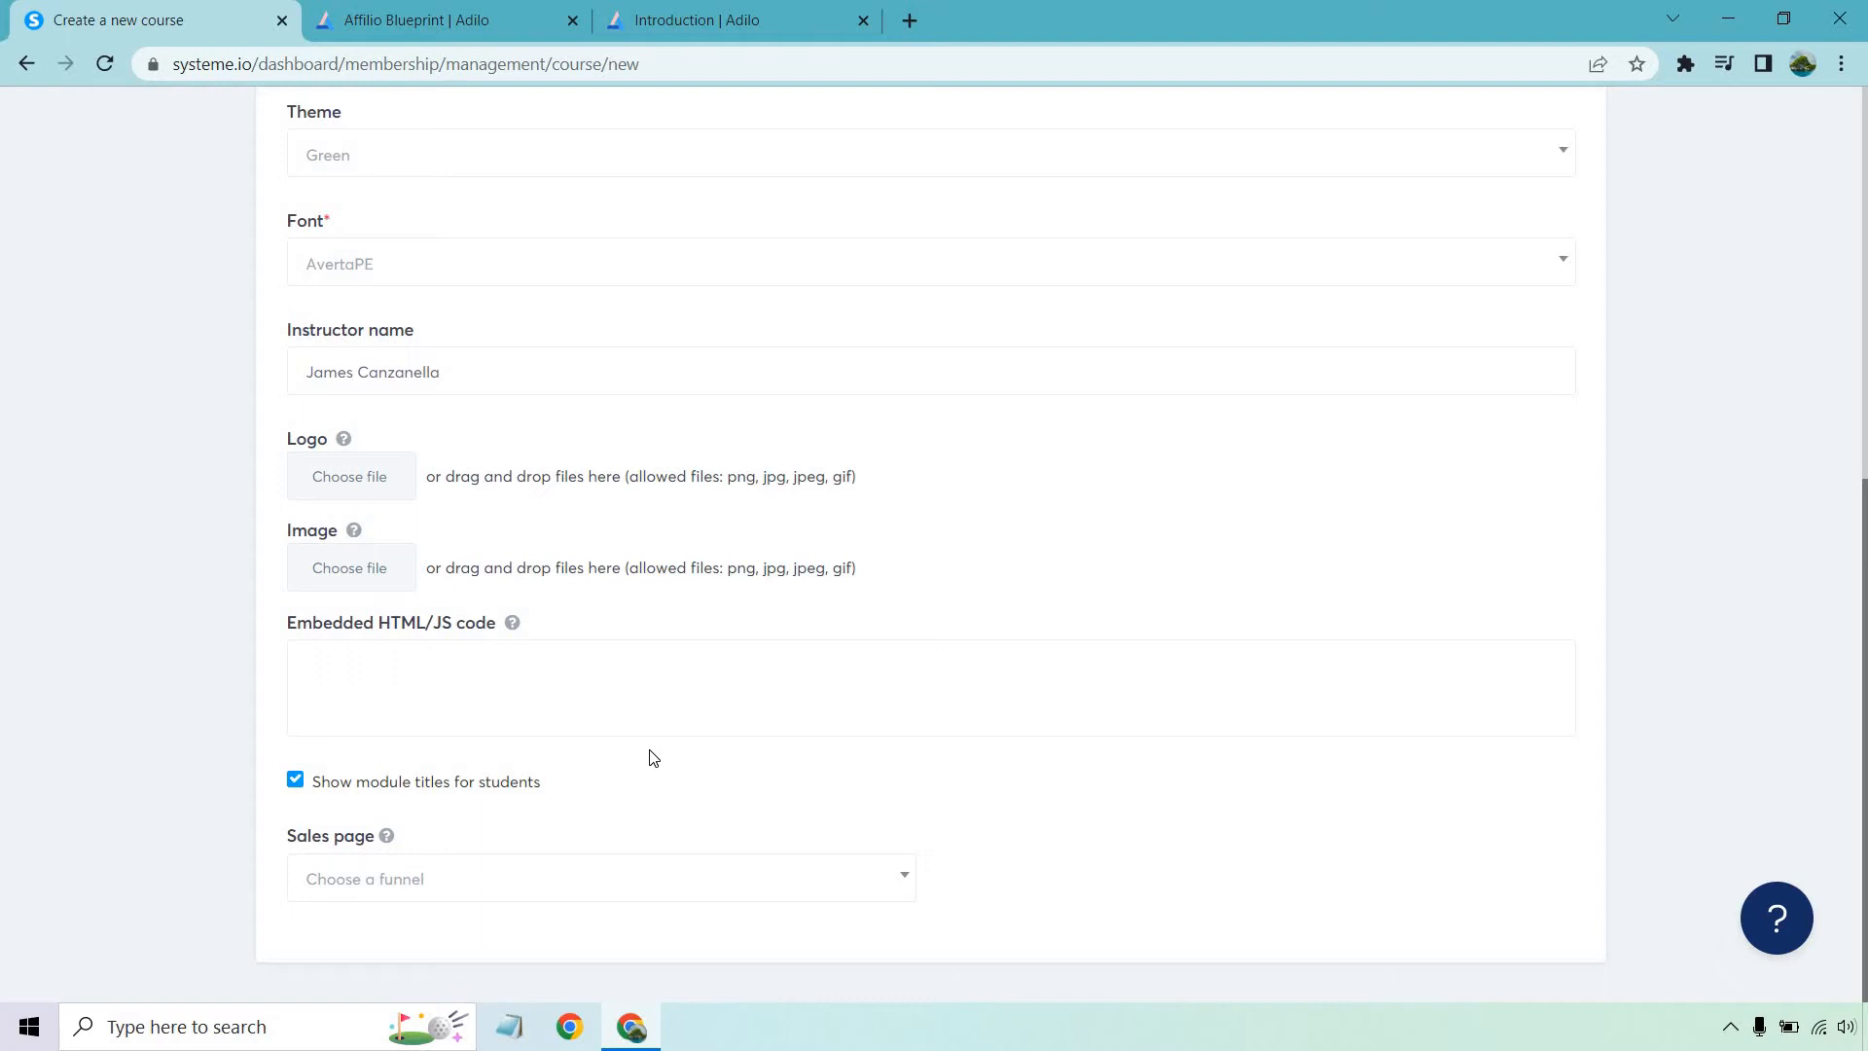
scroll(up, 3)
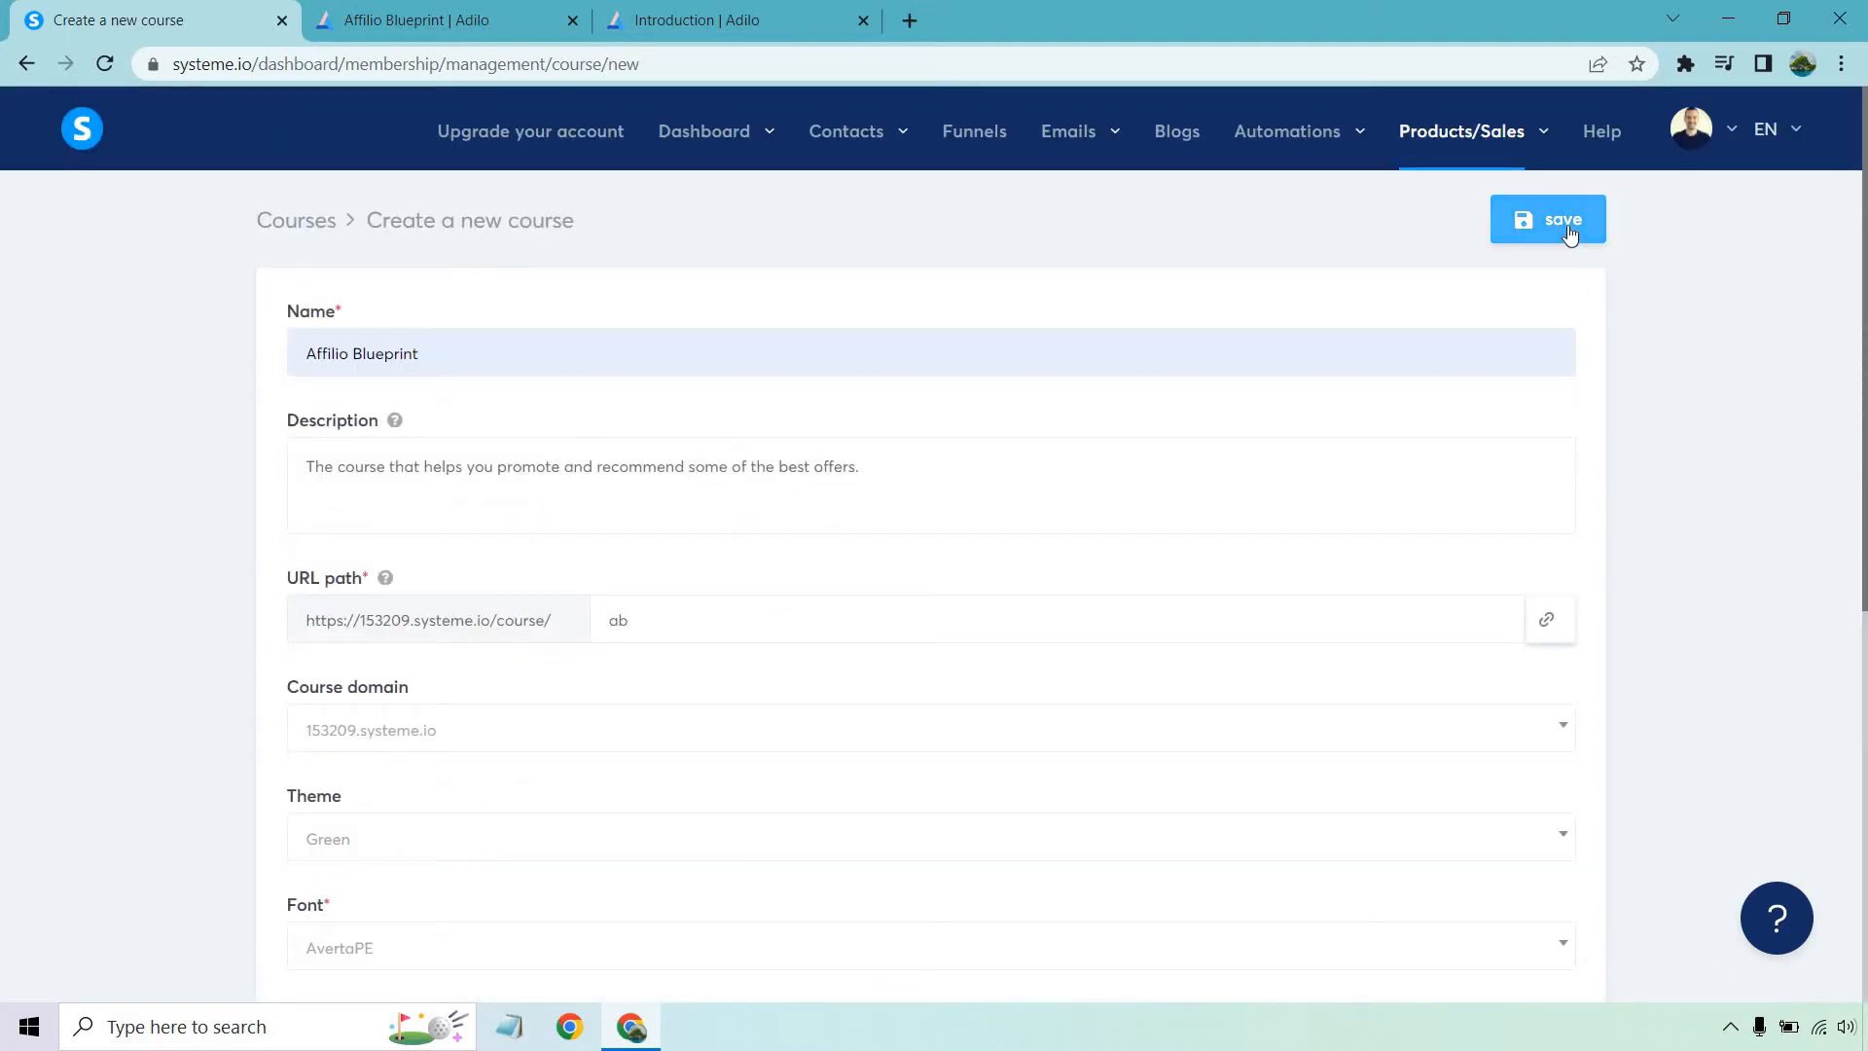
- Save the course, then add and save a first module named Module 1
click(1547, 220)
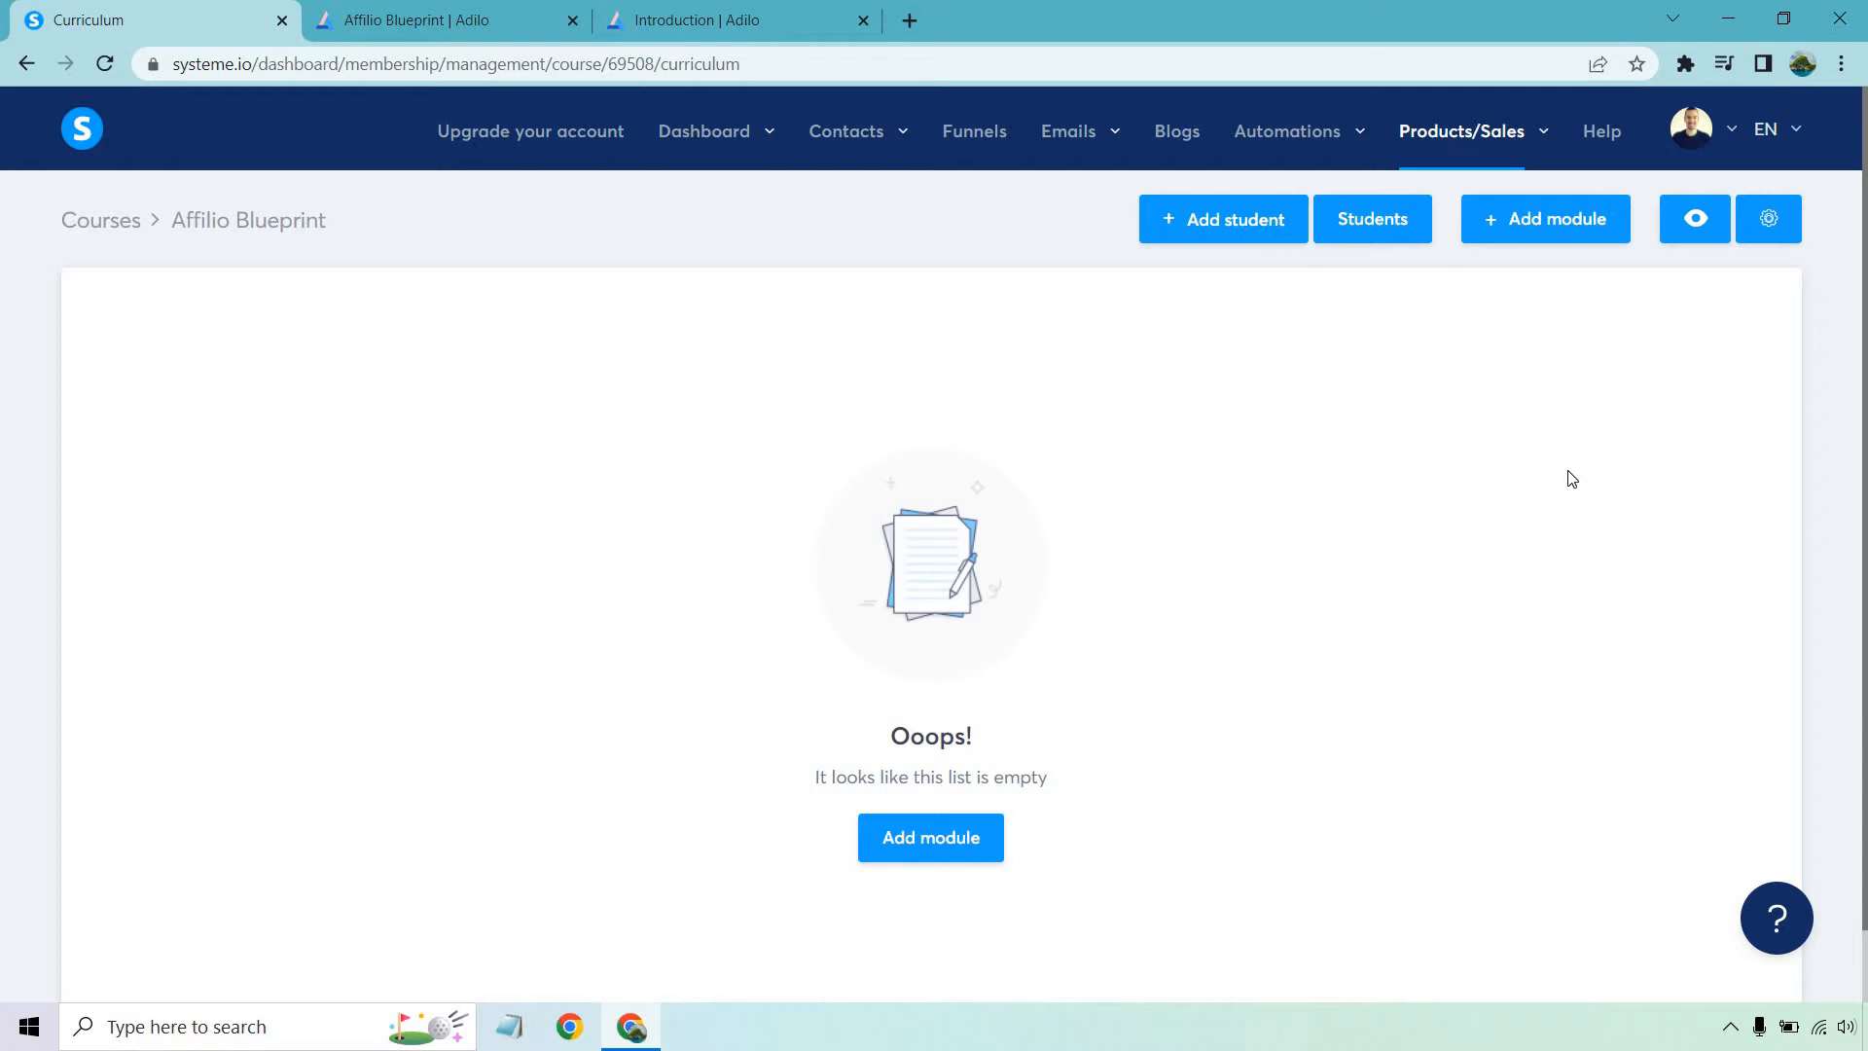
mouse_move(978, 764)
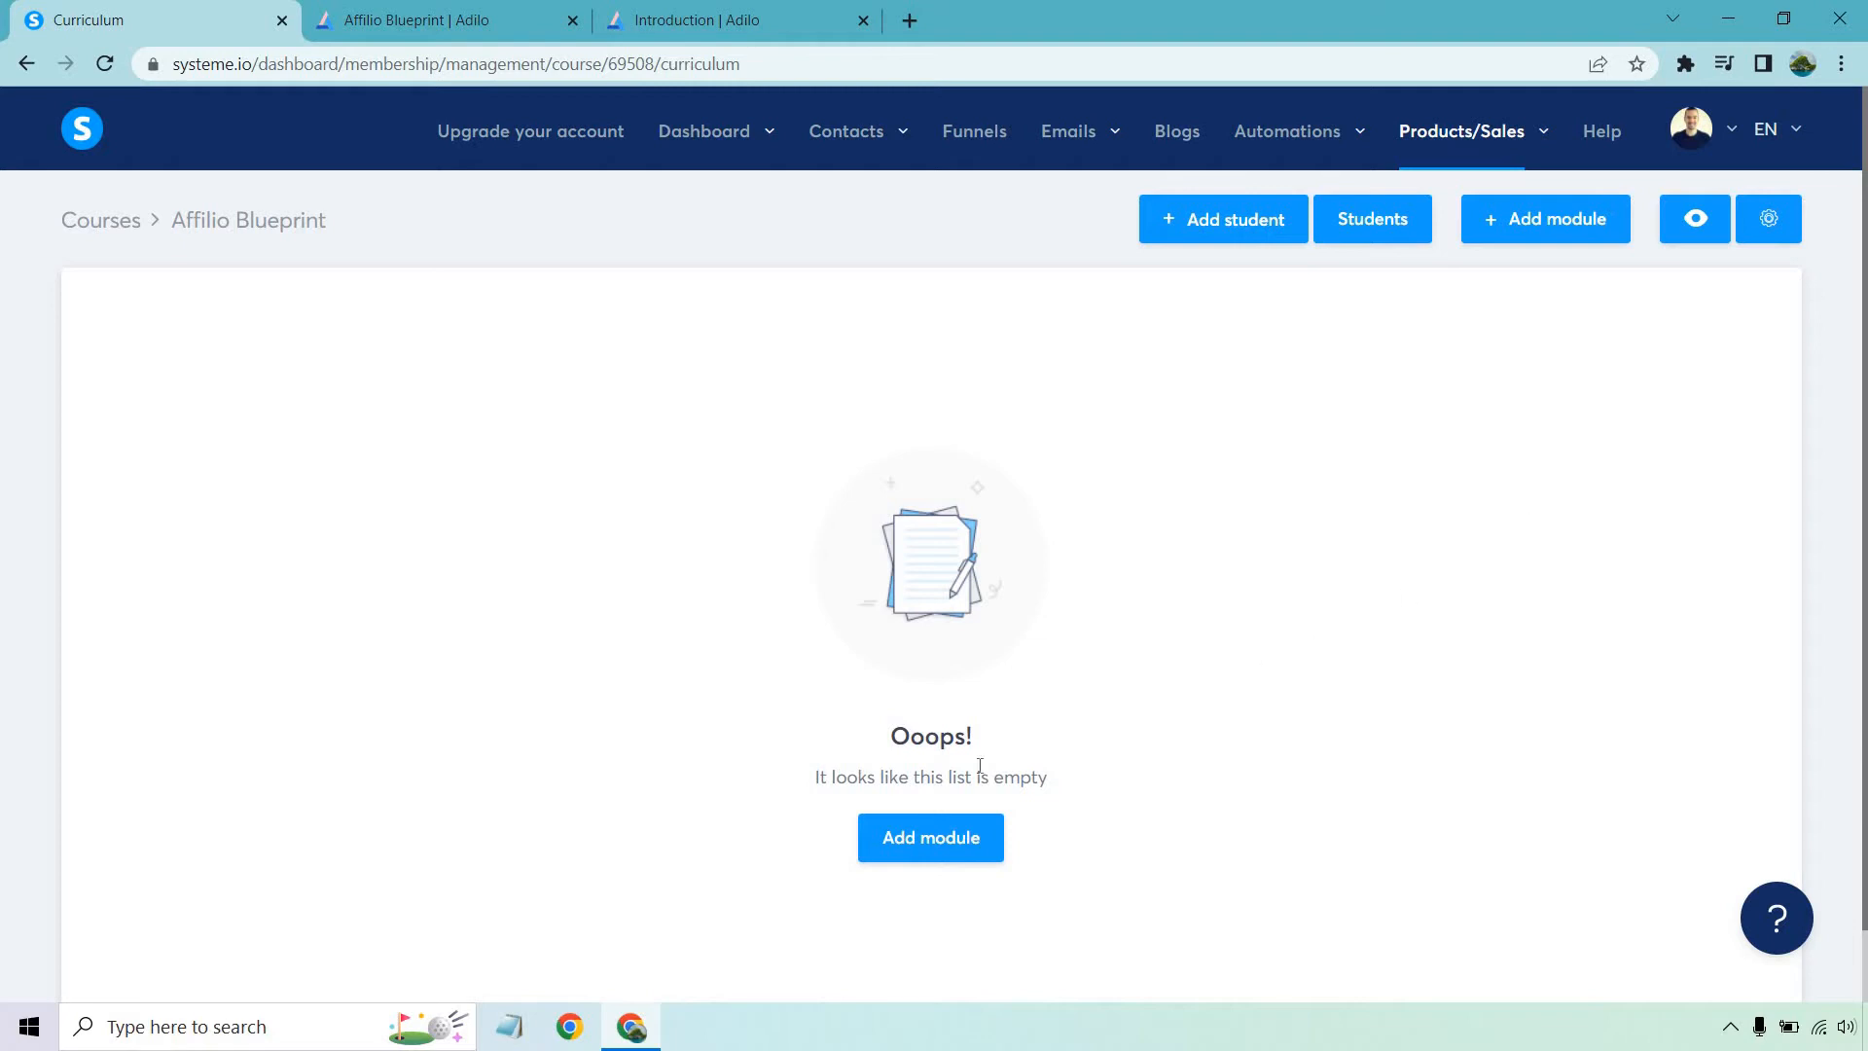
click(930, 837)
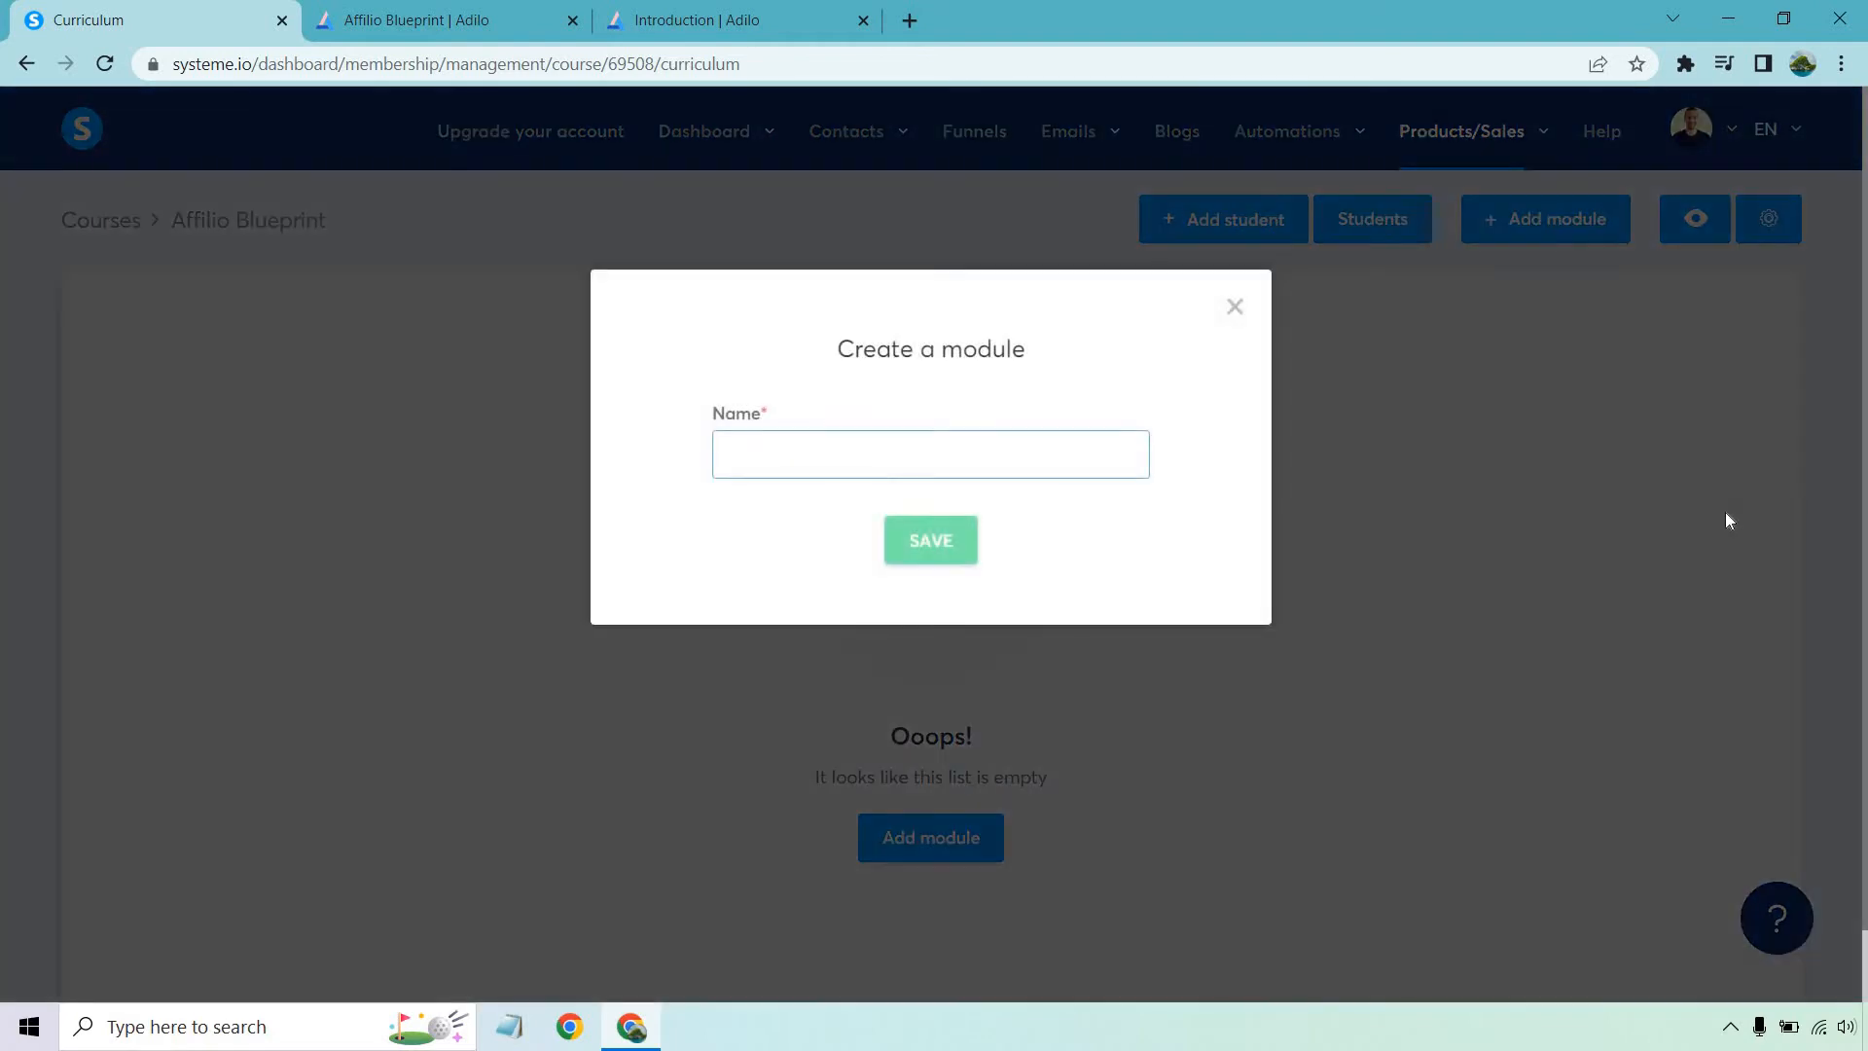
text(Module)
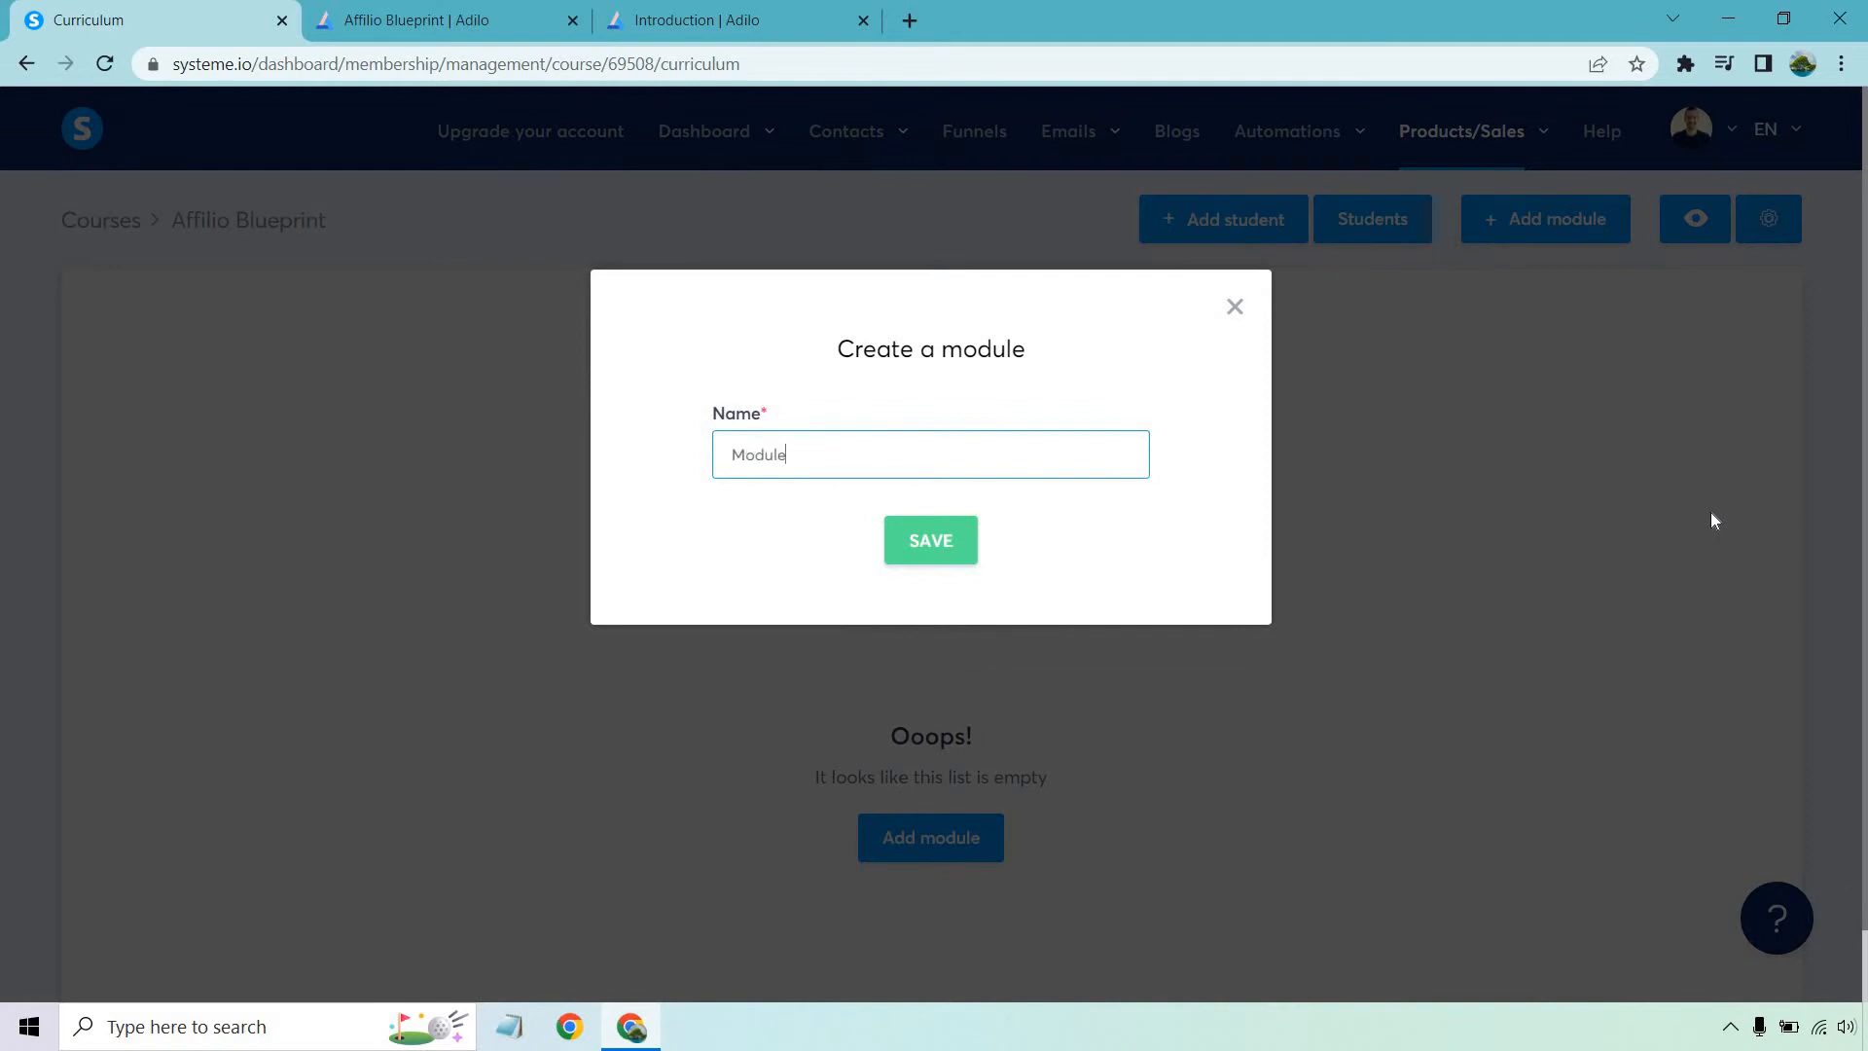
click(930, 539)
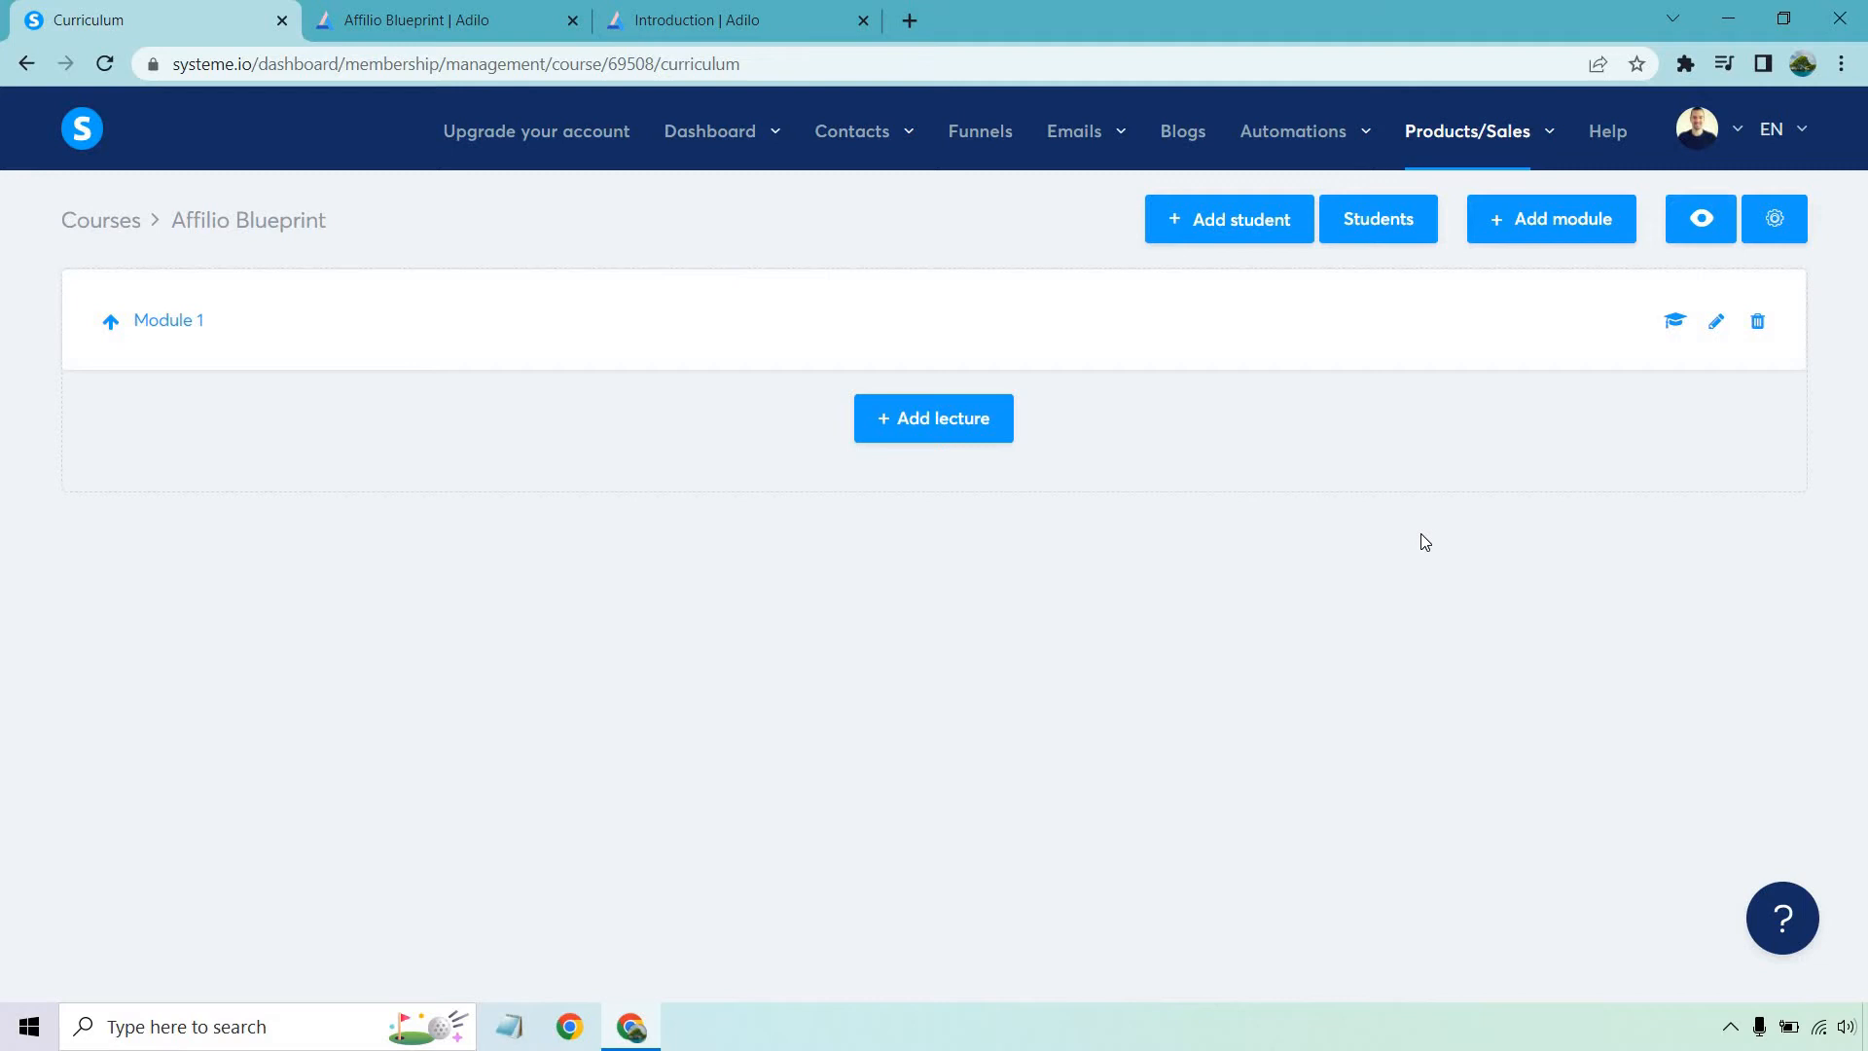
mouse_move(1008, 487)
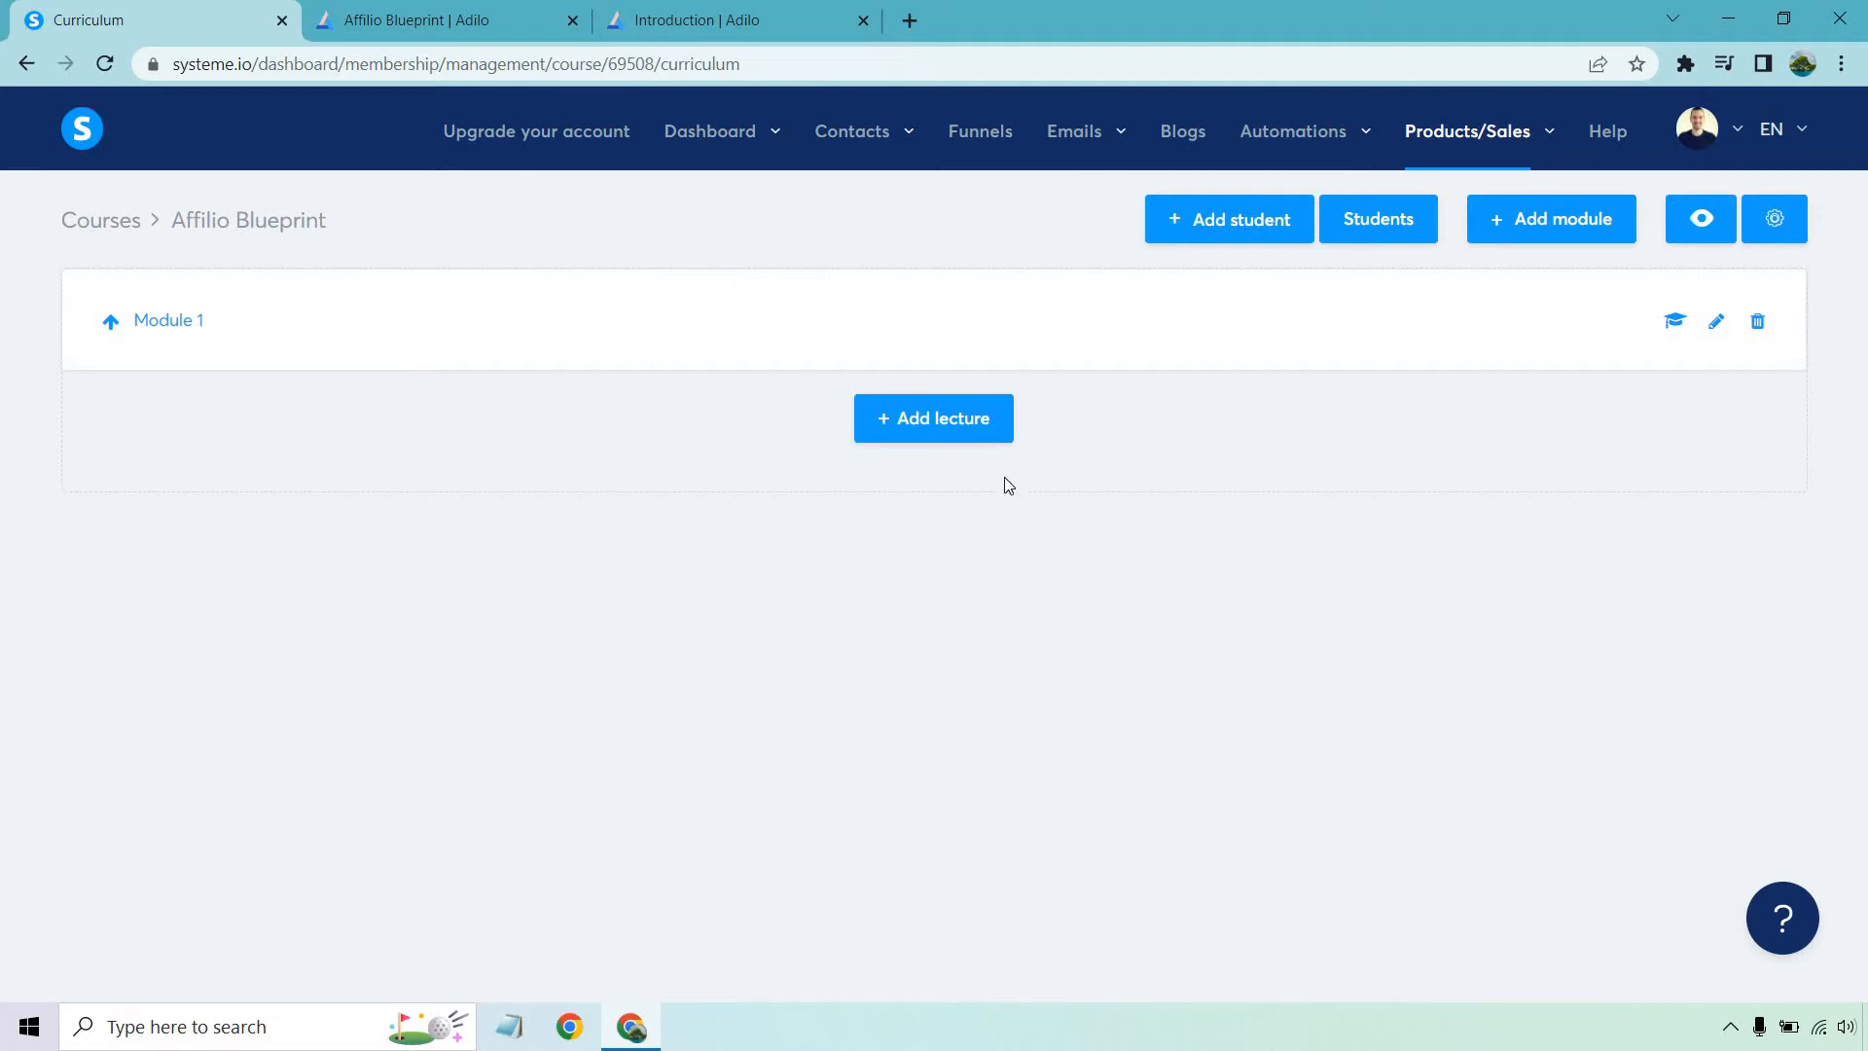
- Add a lecture named Introduction to Module 1 using the VIDEO page template and save it
click(932, 419)
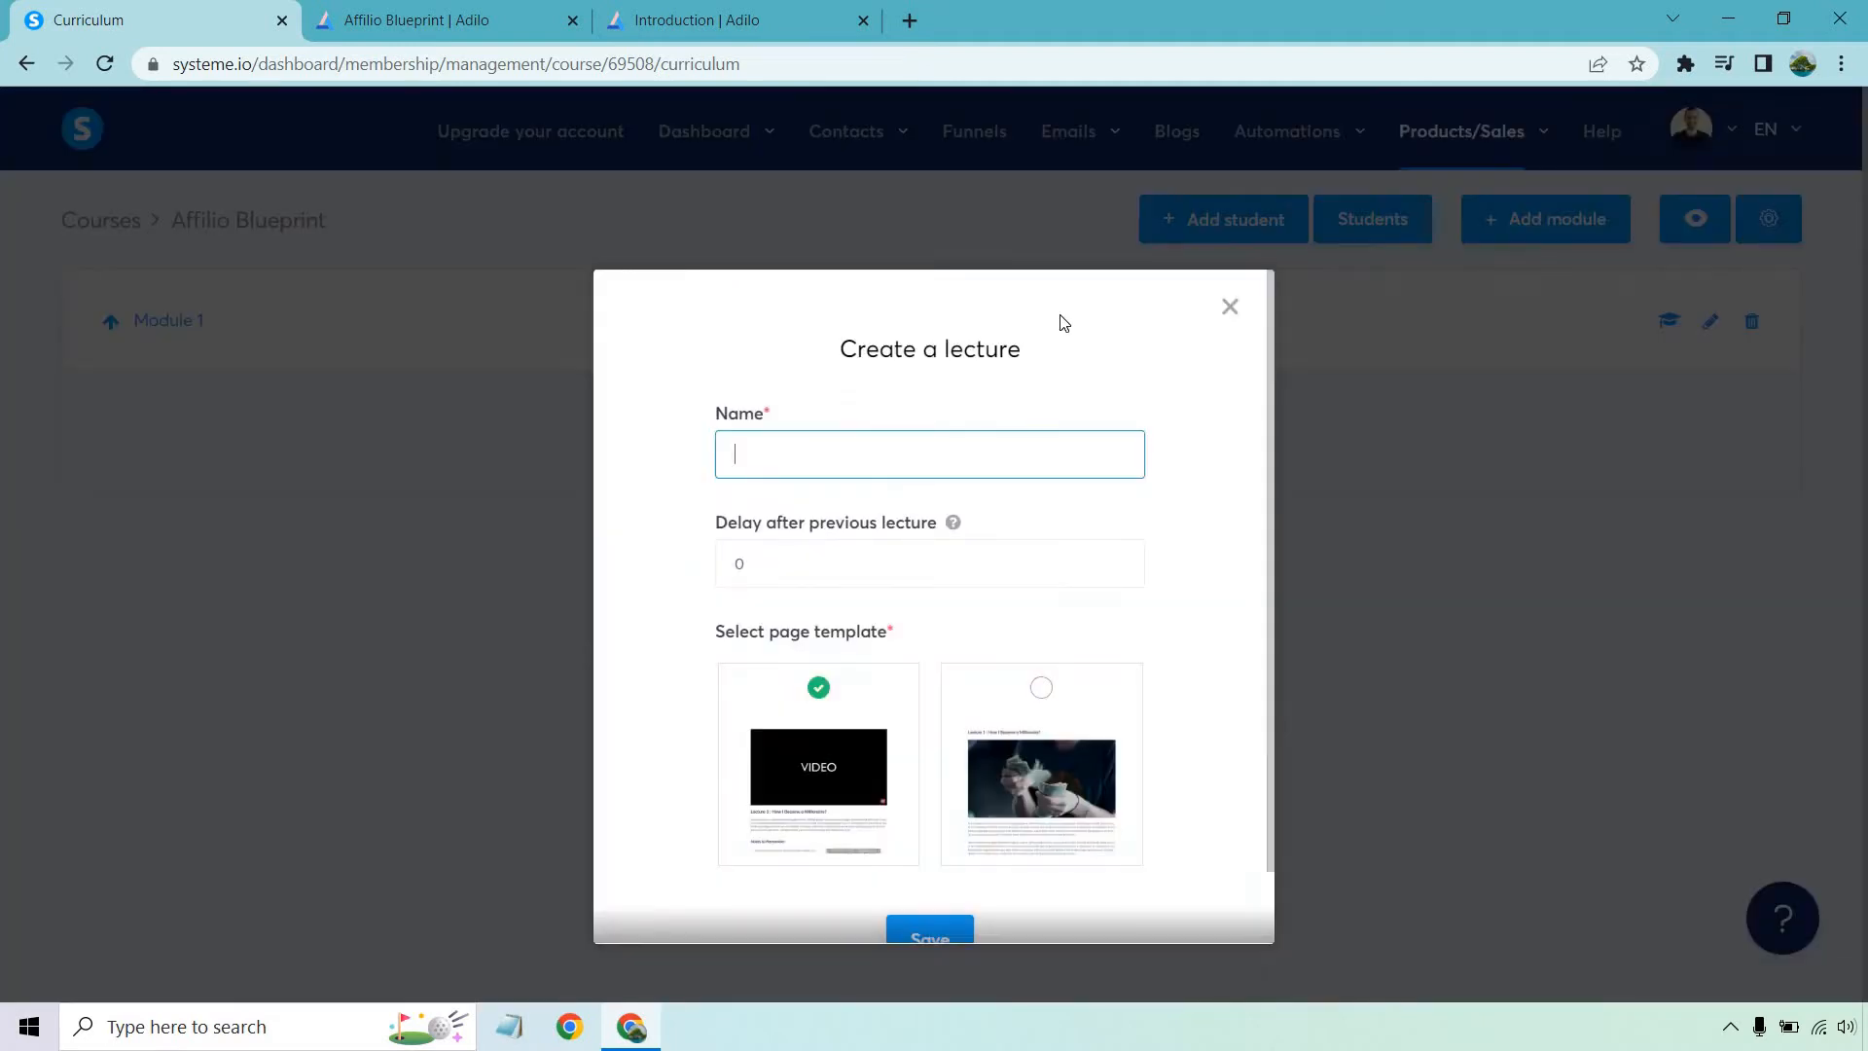
text(Introduction)
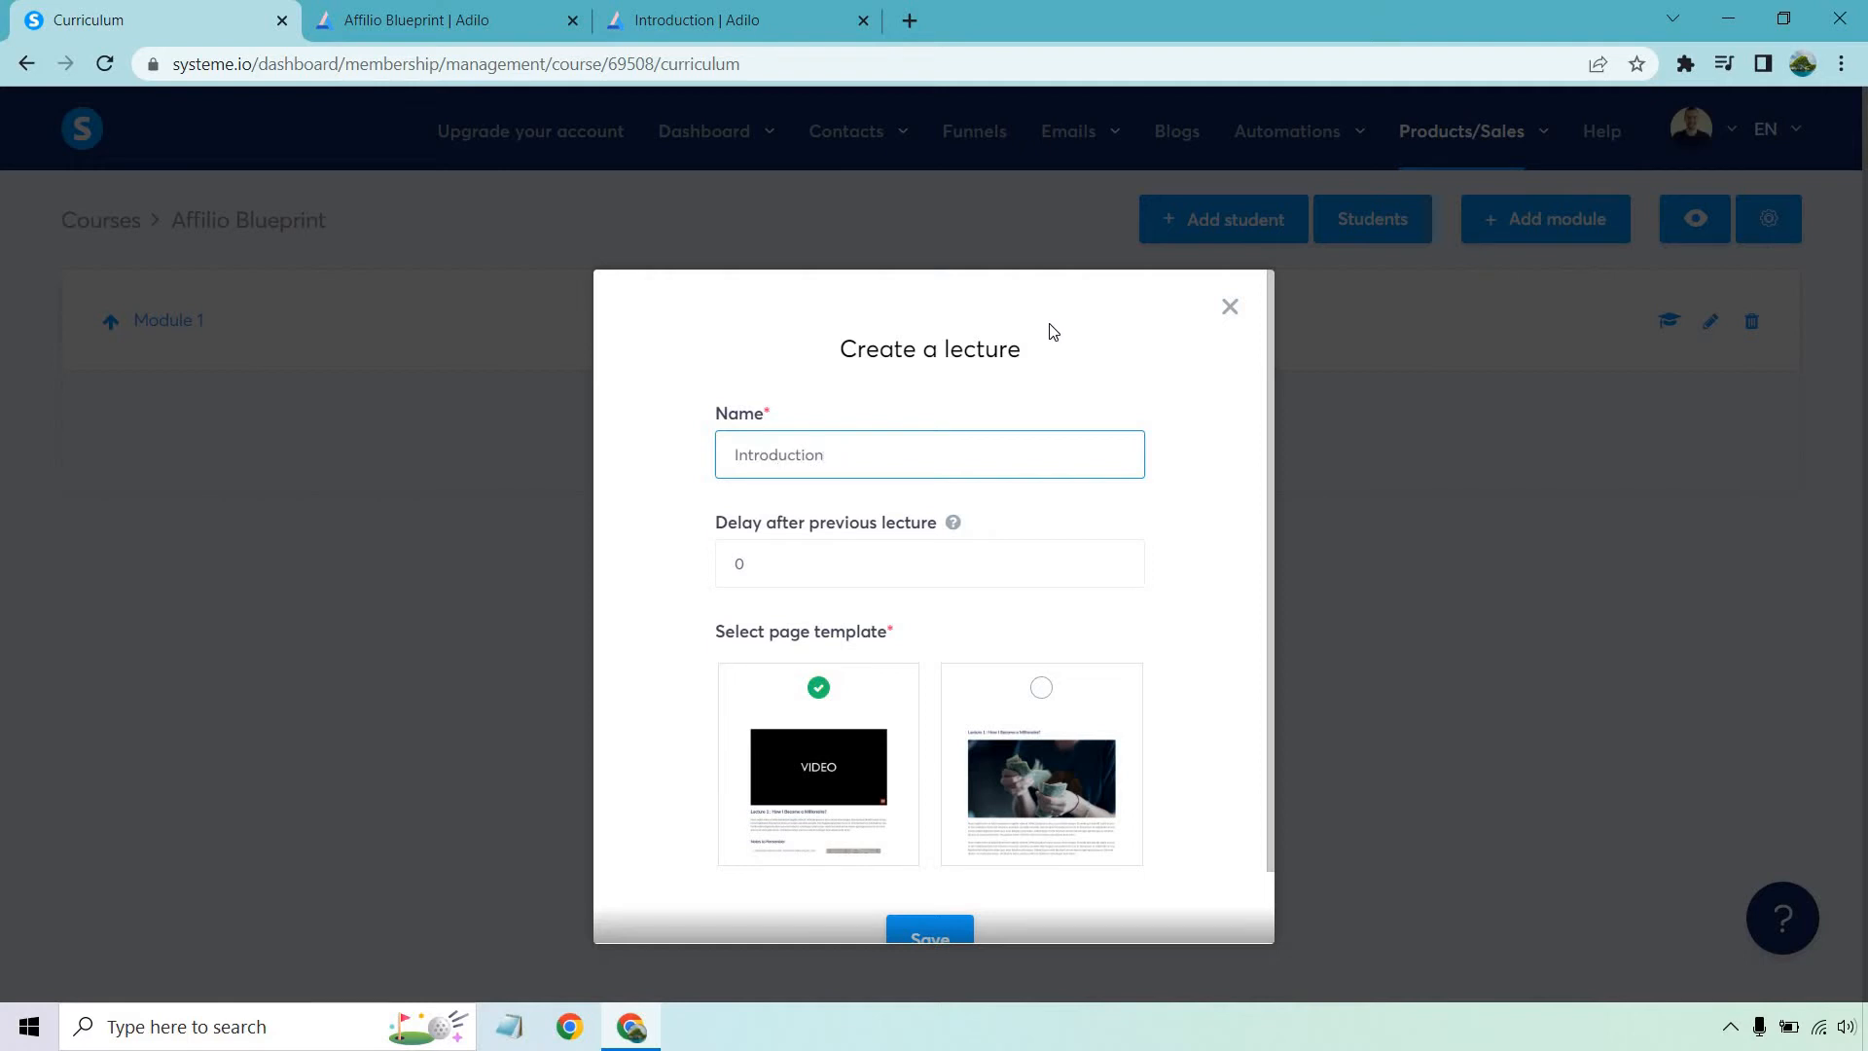
scroll(down, 3)
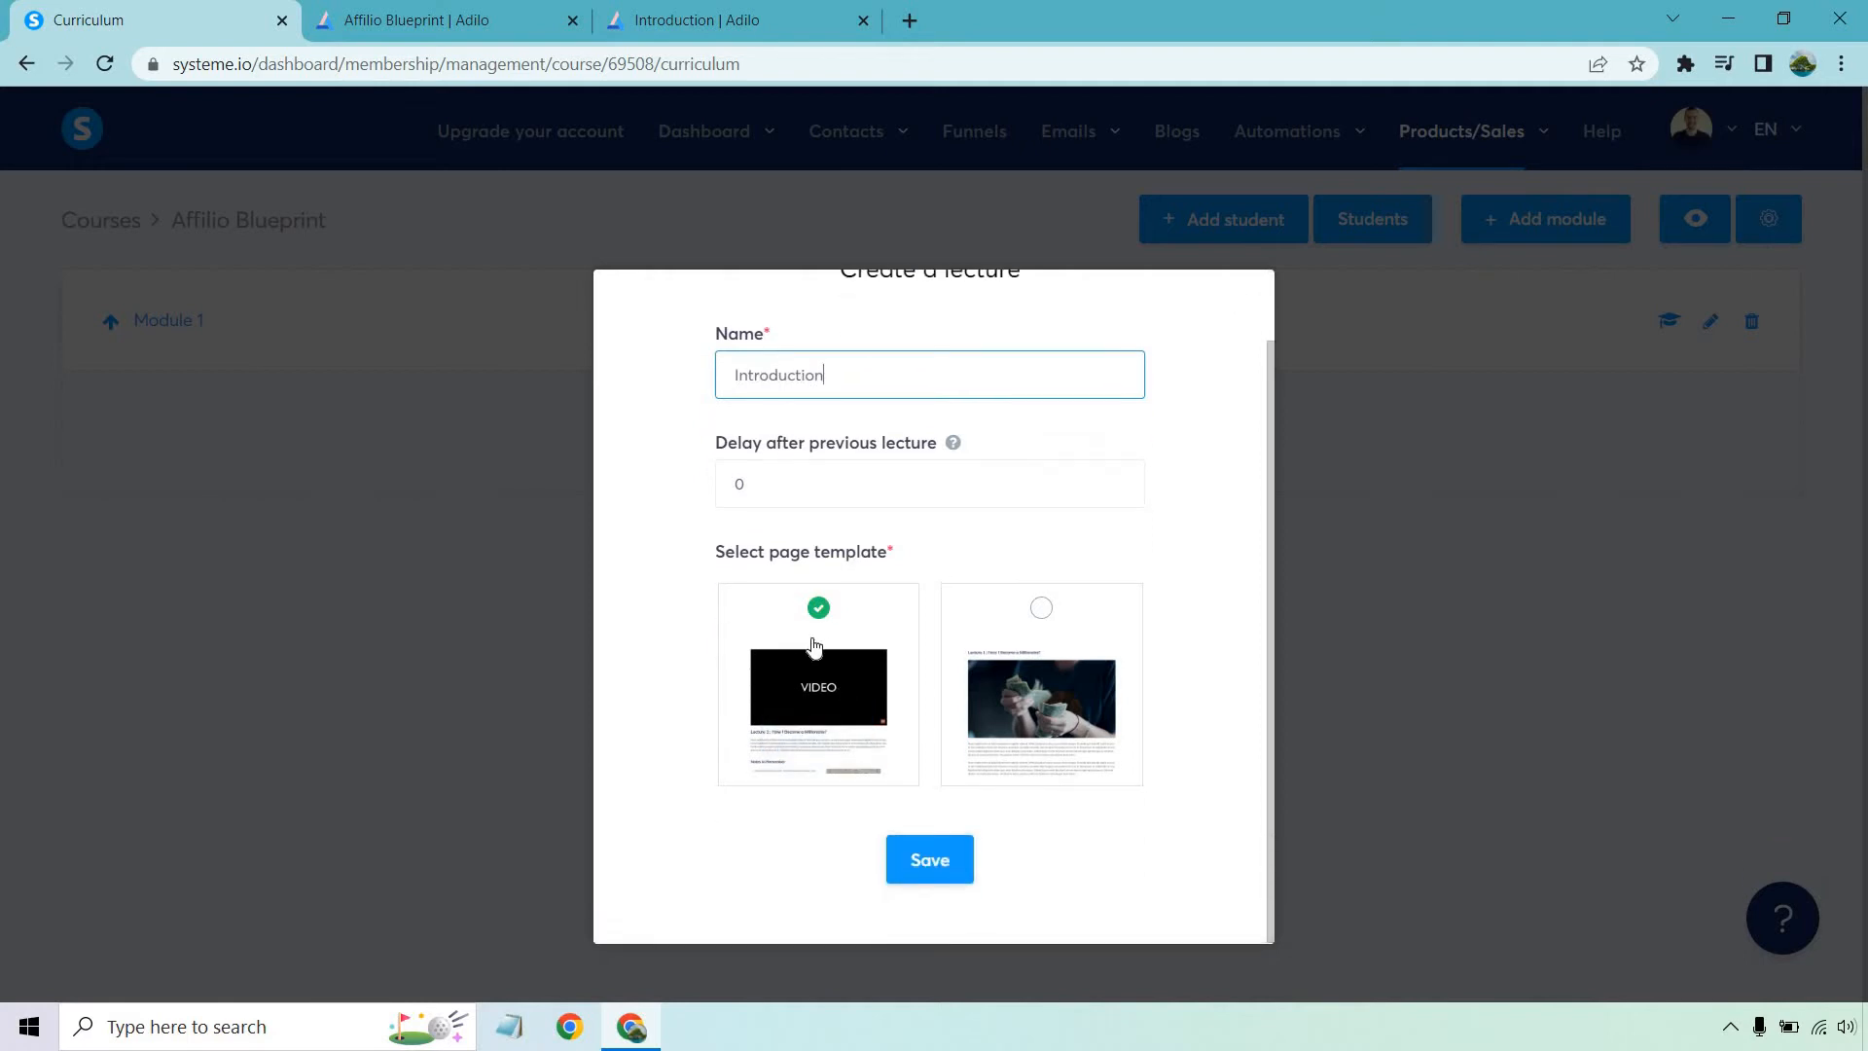
mouse_move(1040, 697)
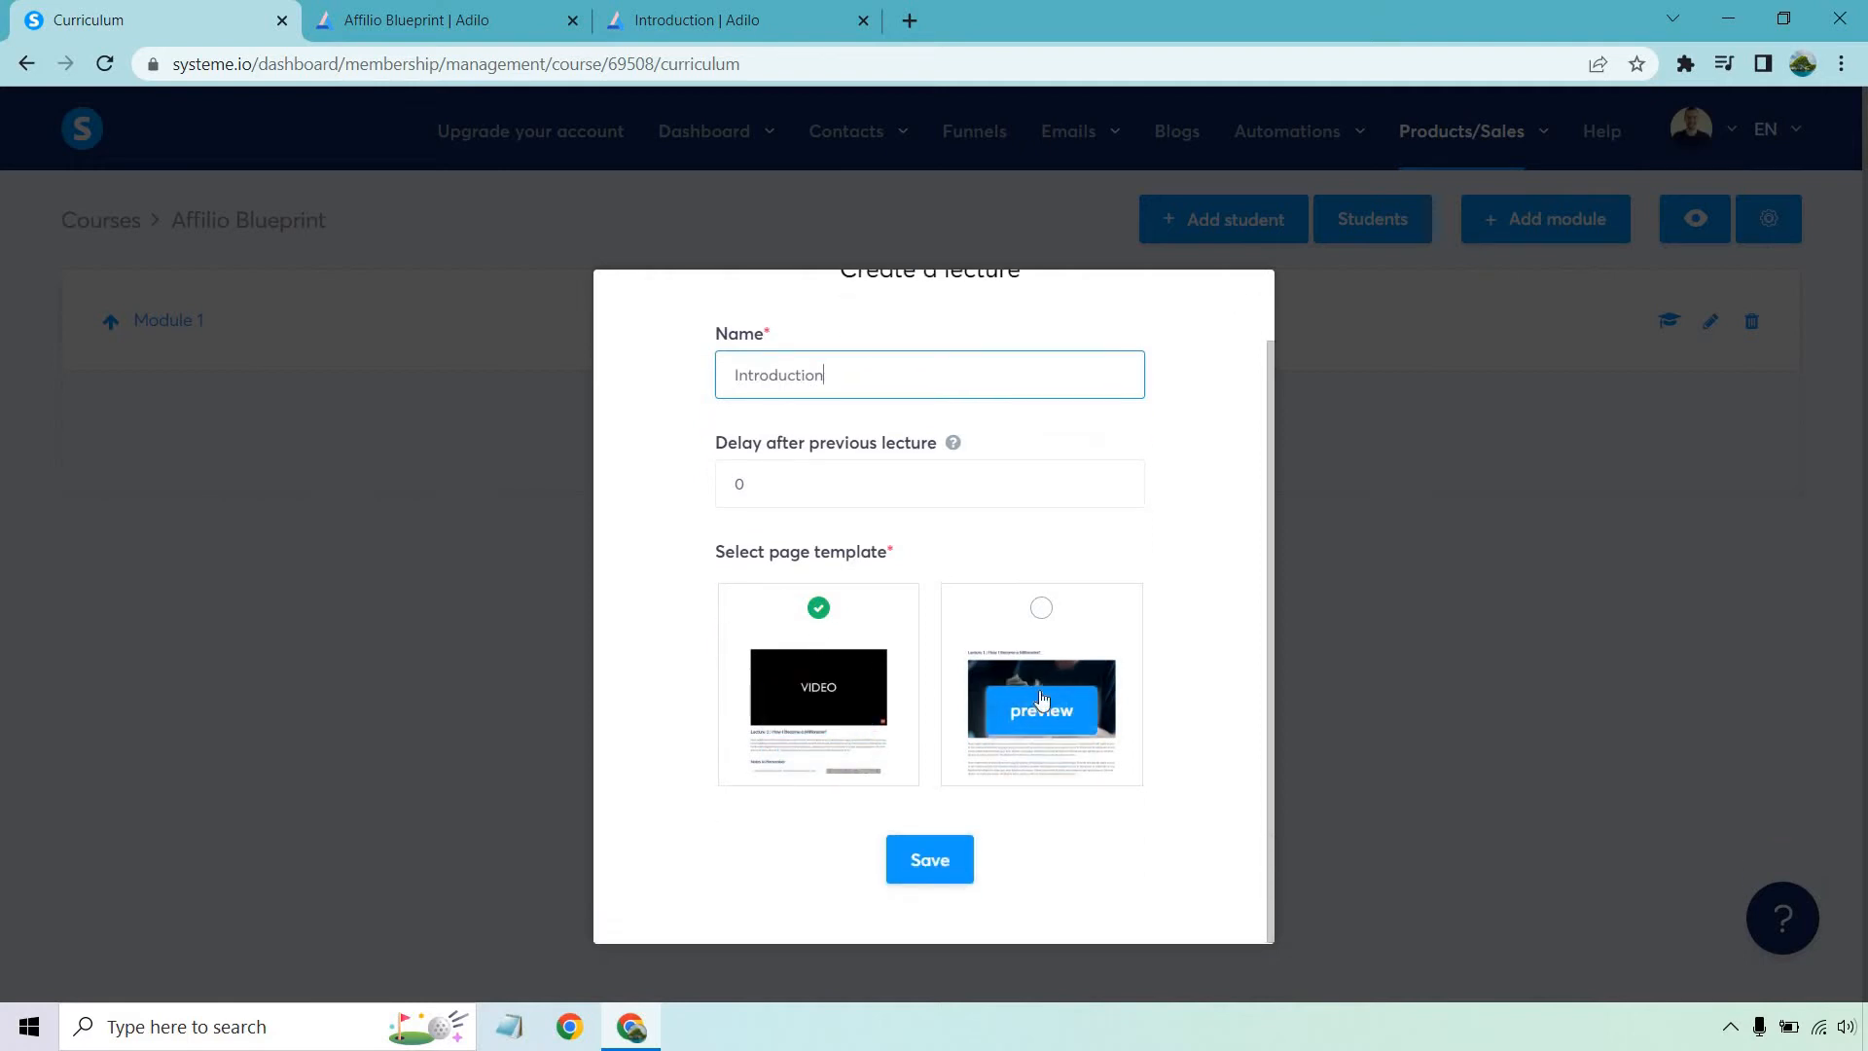
click(1039, 710)
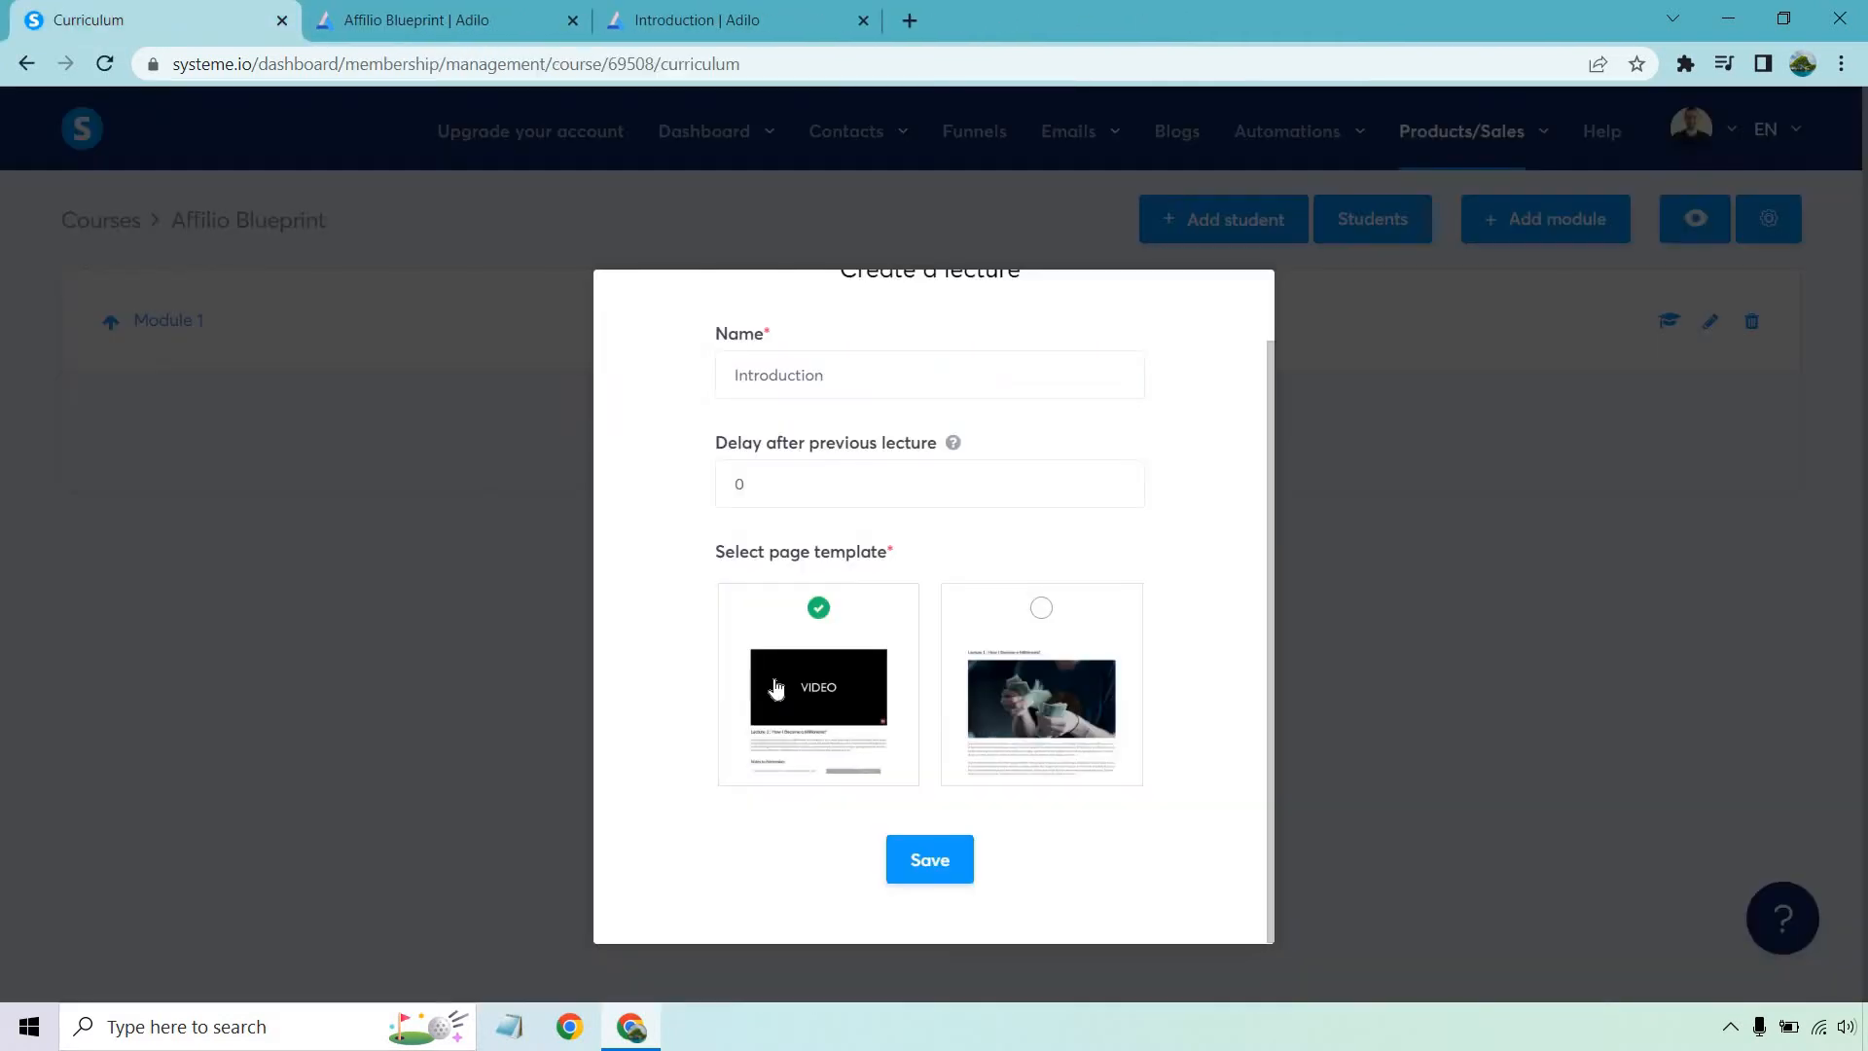
click(930, 858)
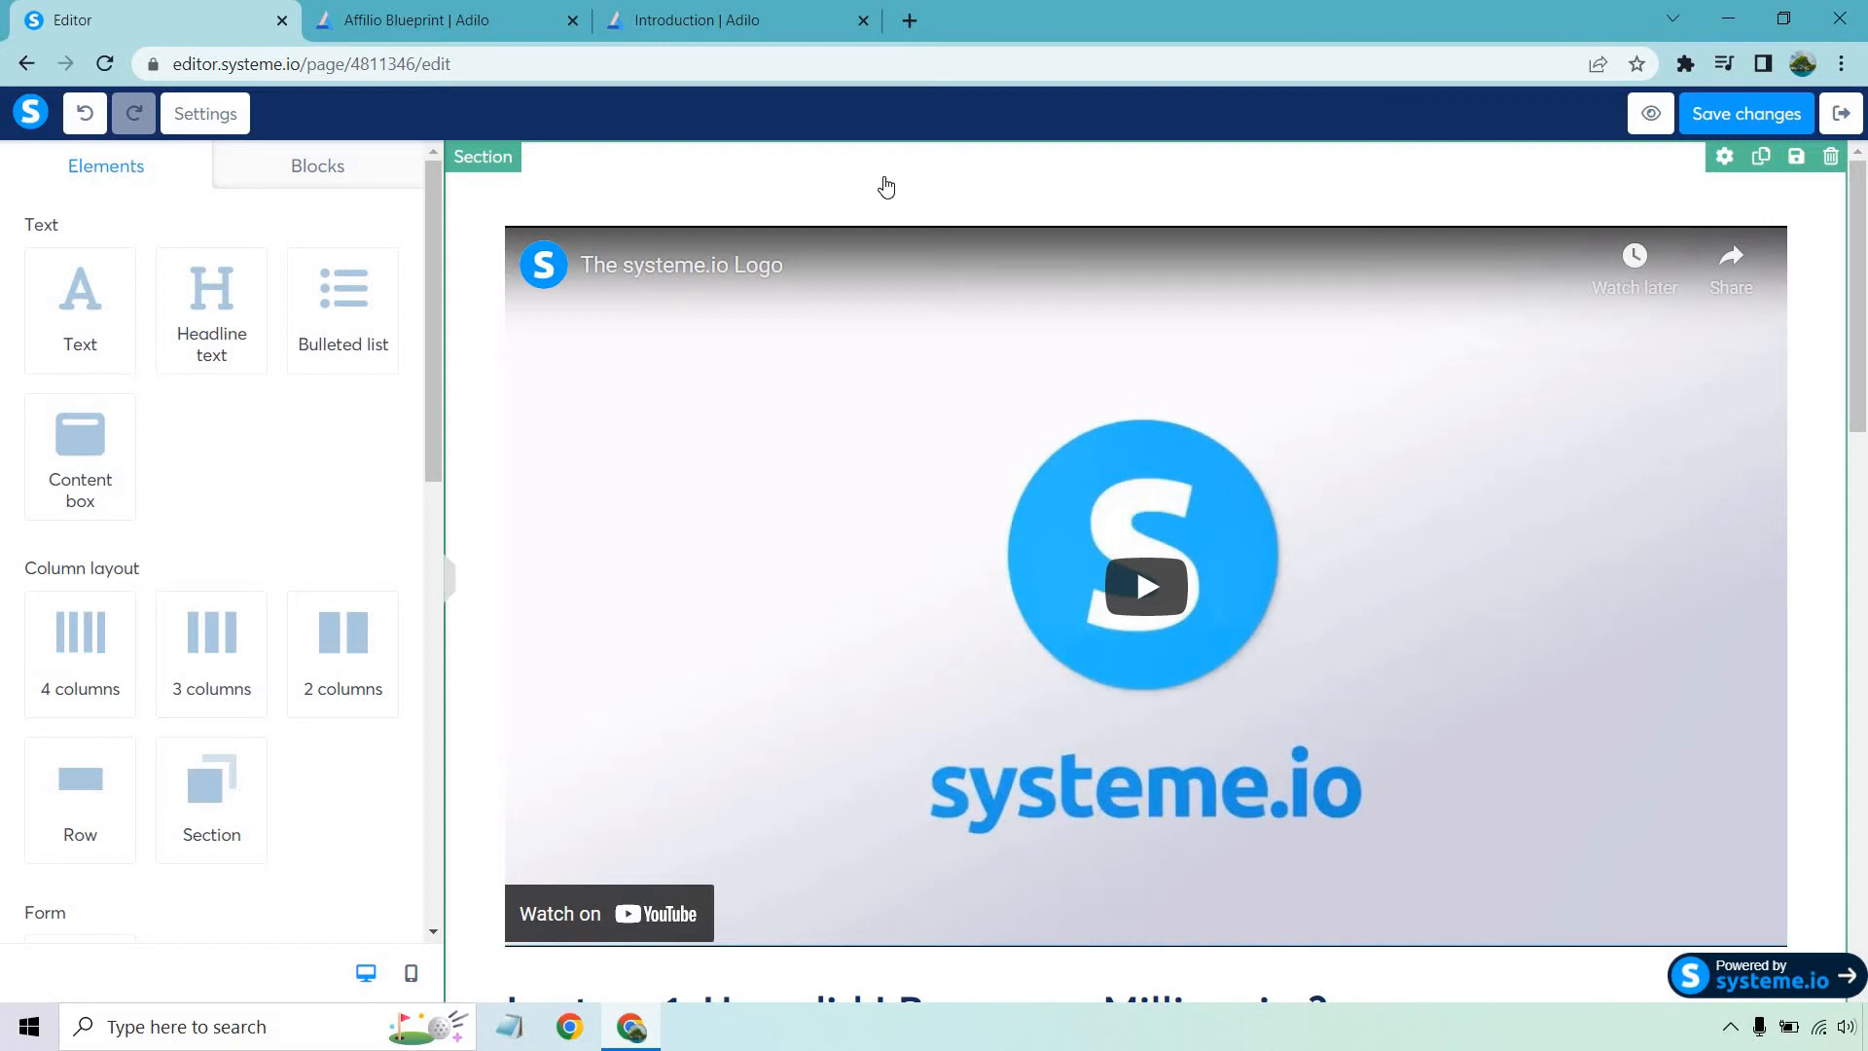
mouse_move(893, 192)
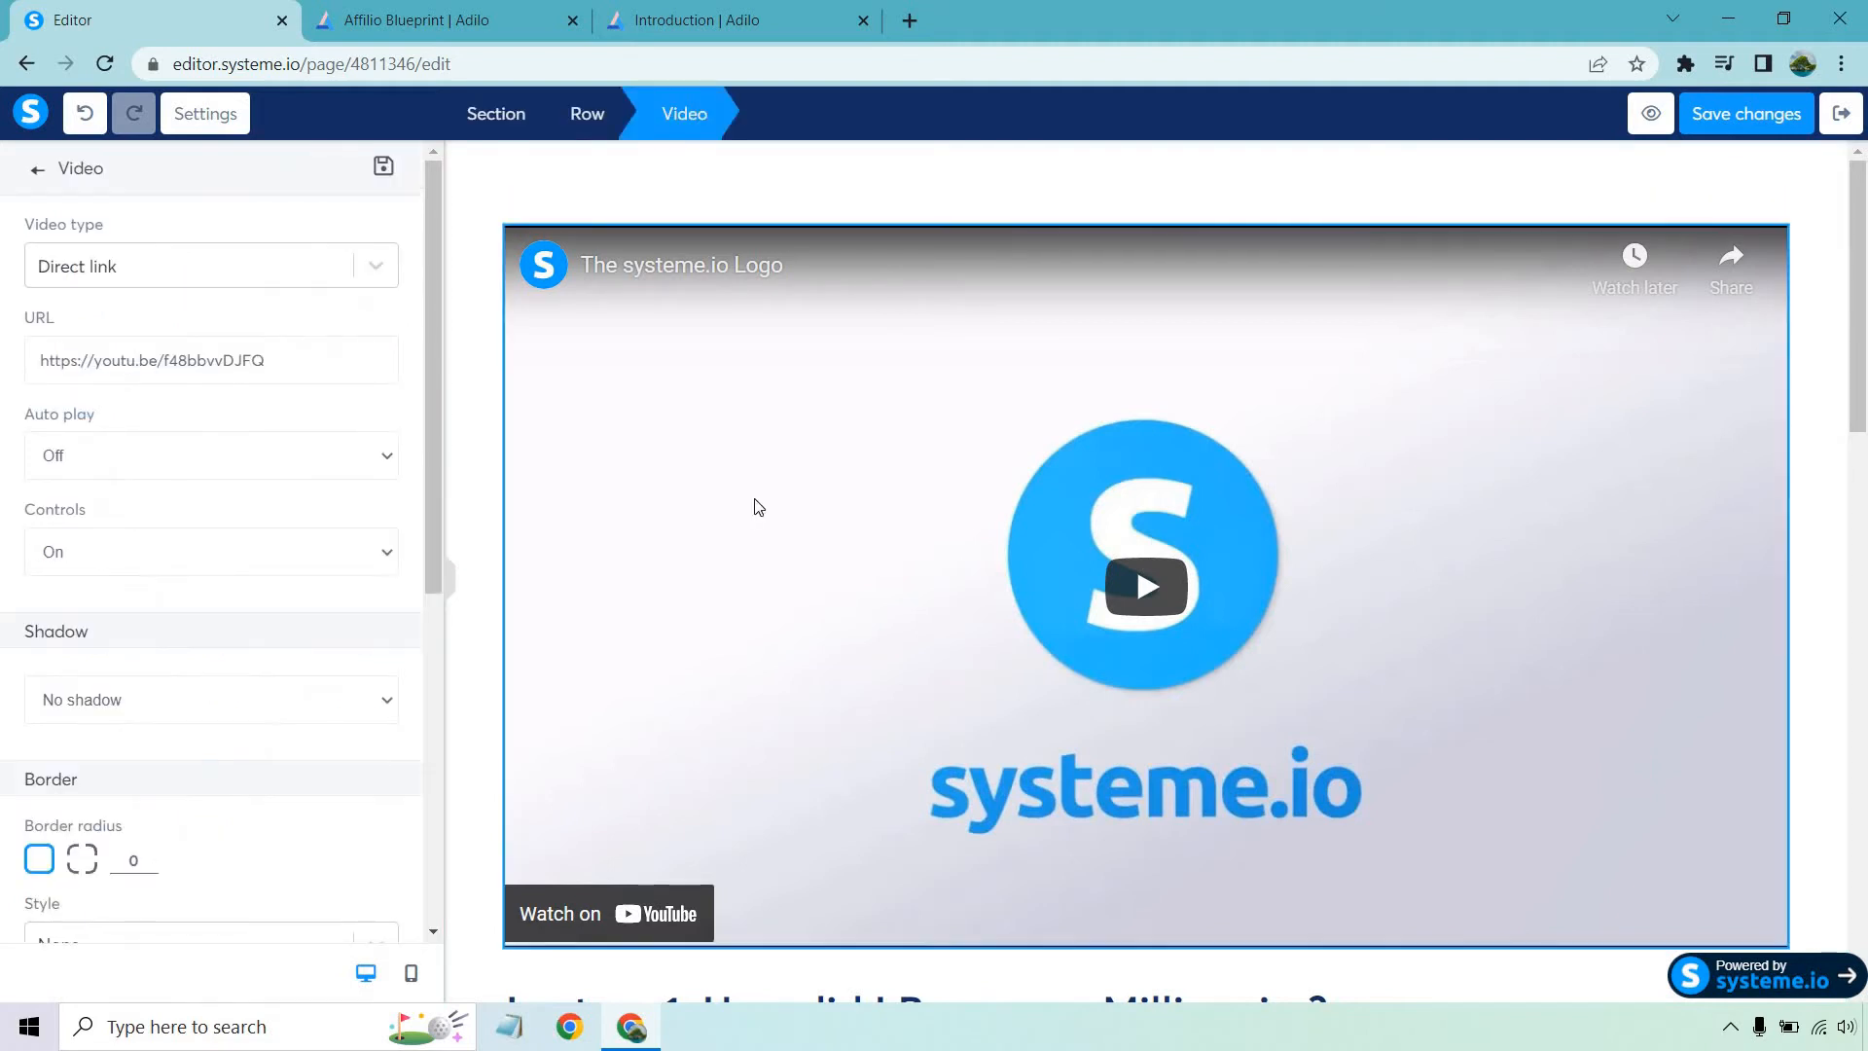
mouse_move(294, 325)
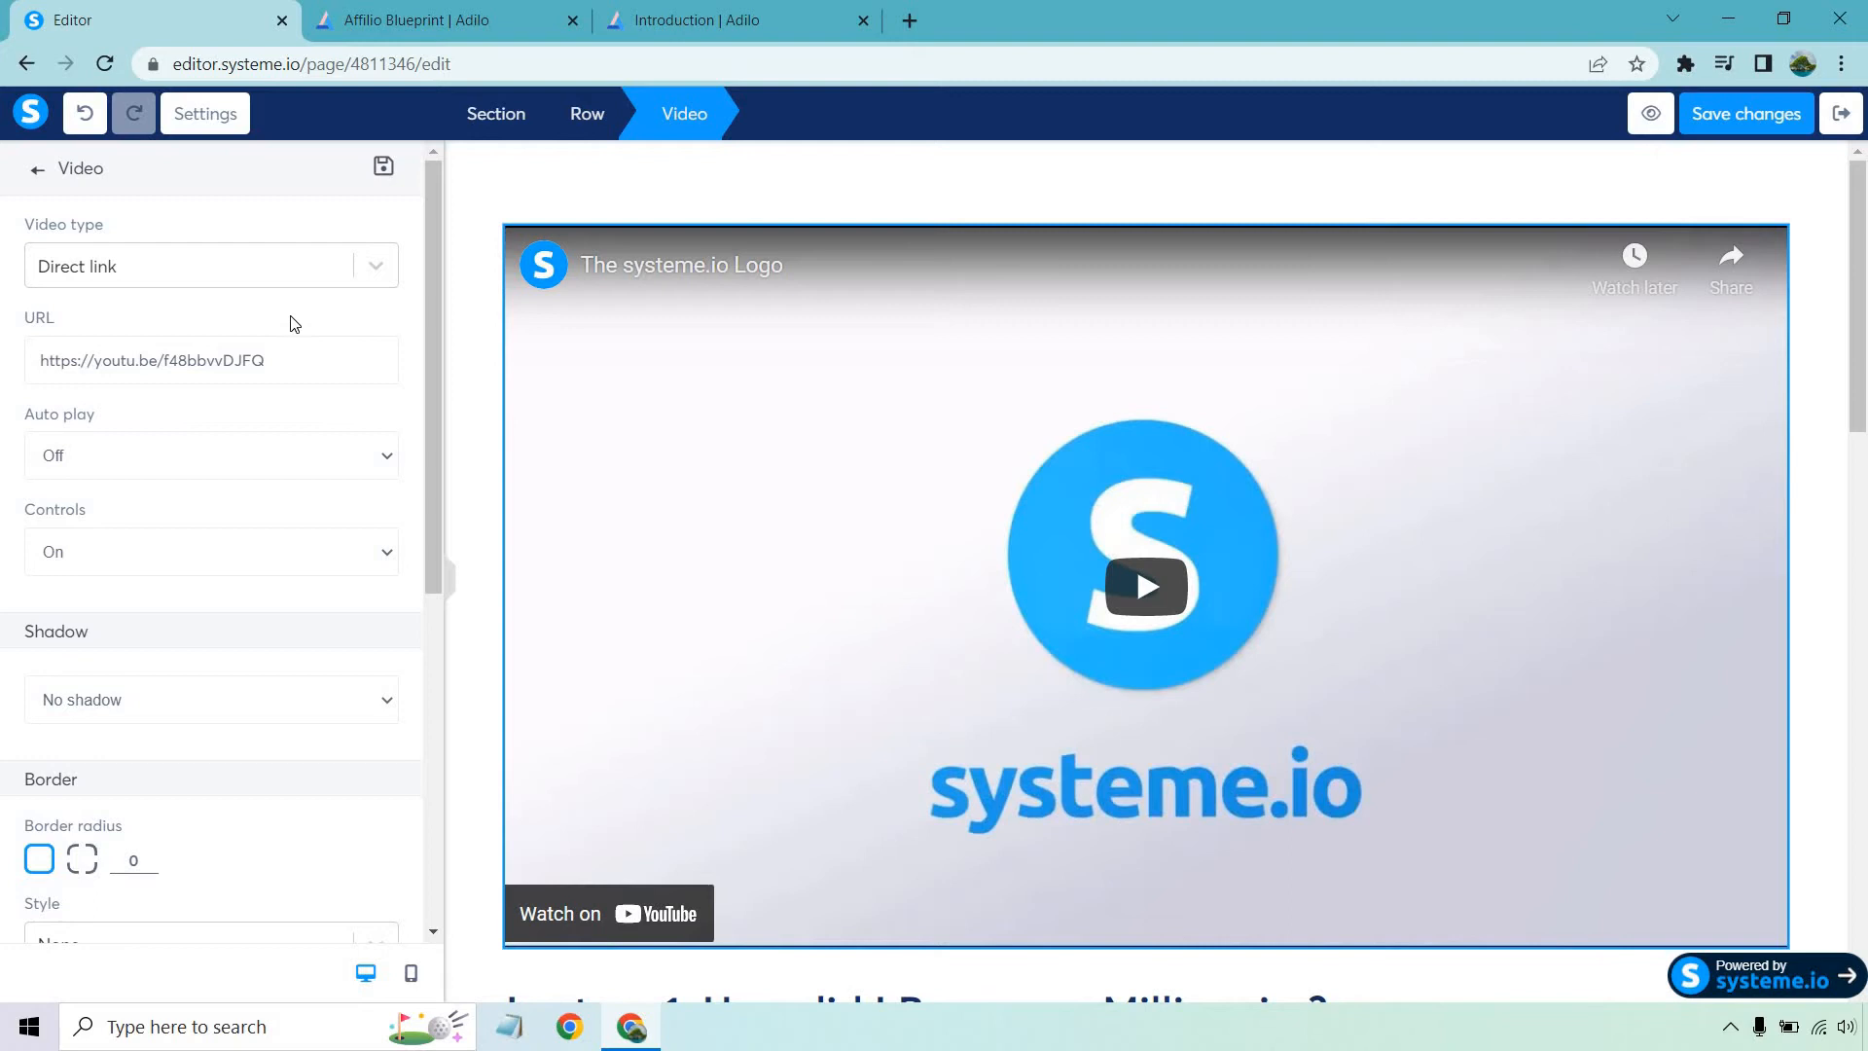
- Switch the lecture's video type to Custom embed, then go to the Introduction video in Adilo
click(210, 267)
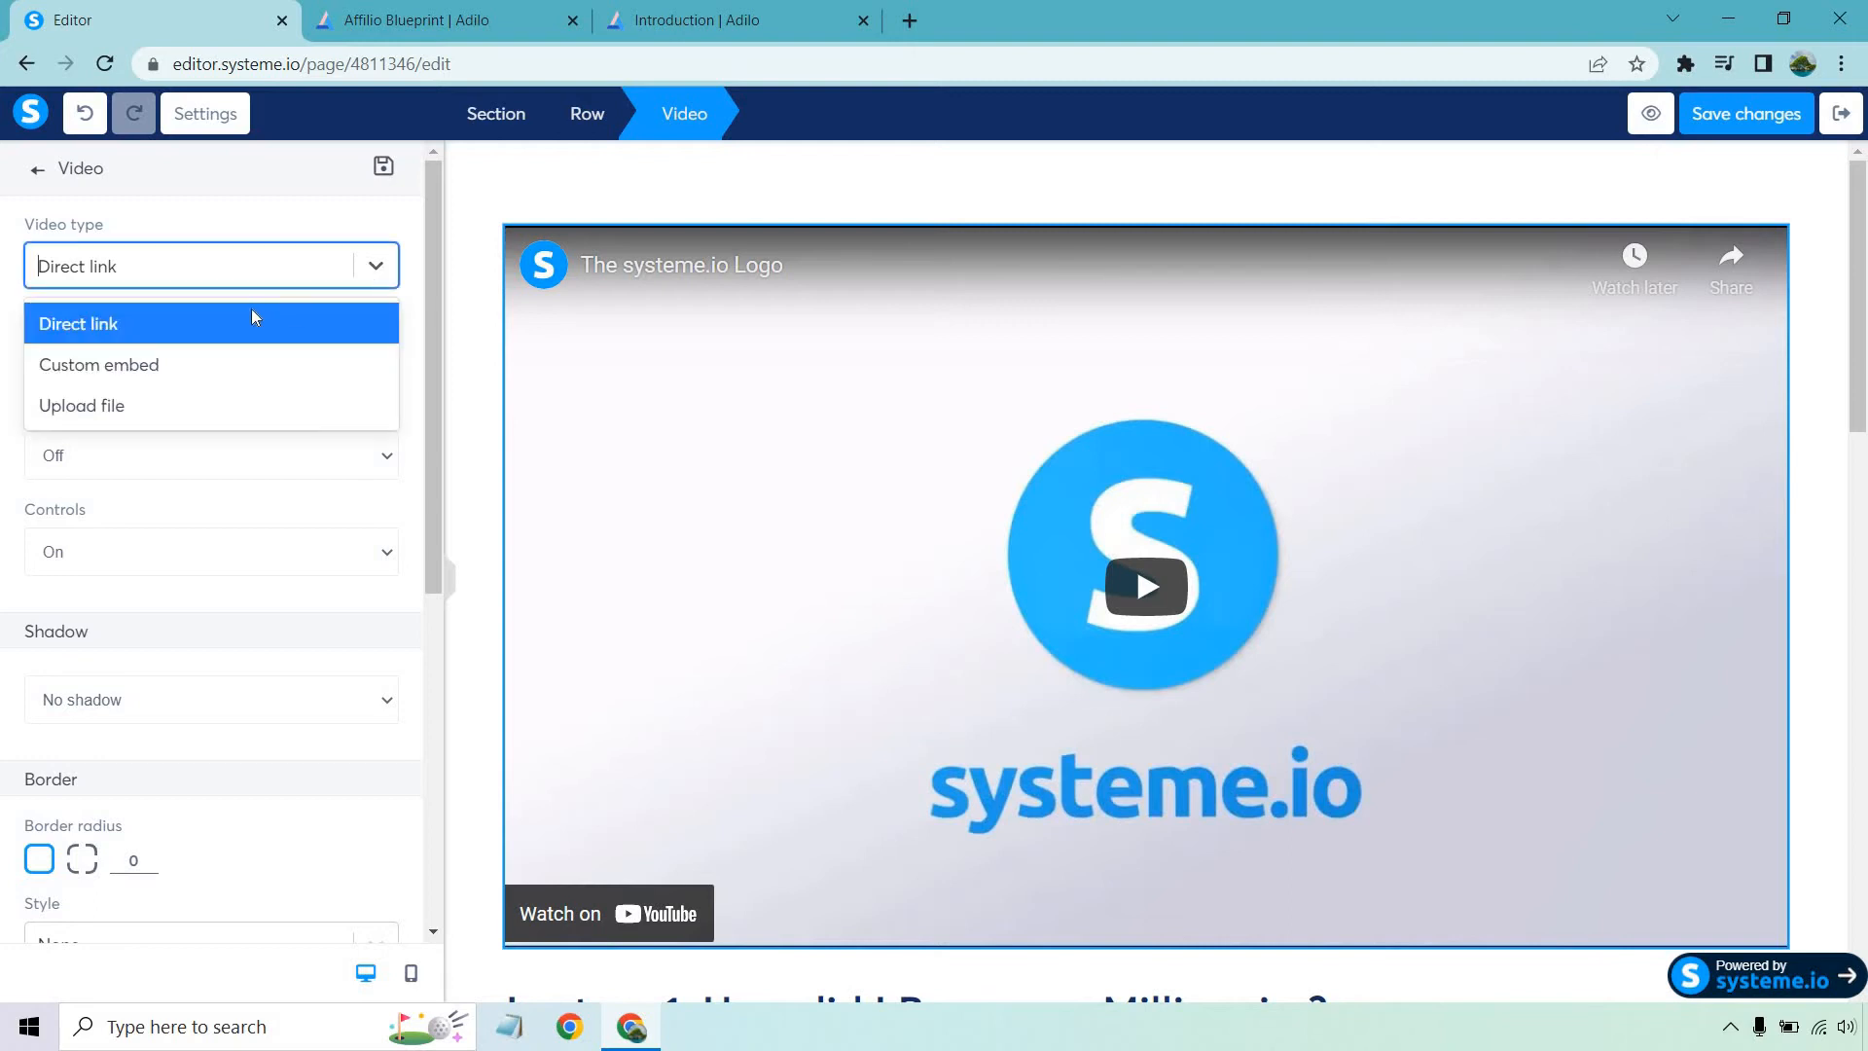
mouse_move(408, 242)
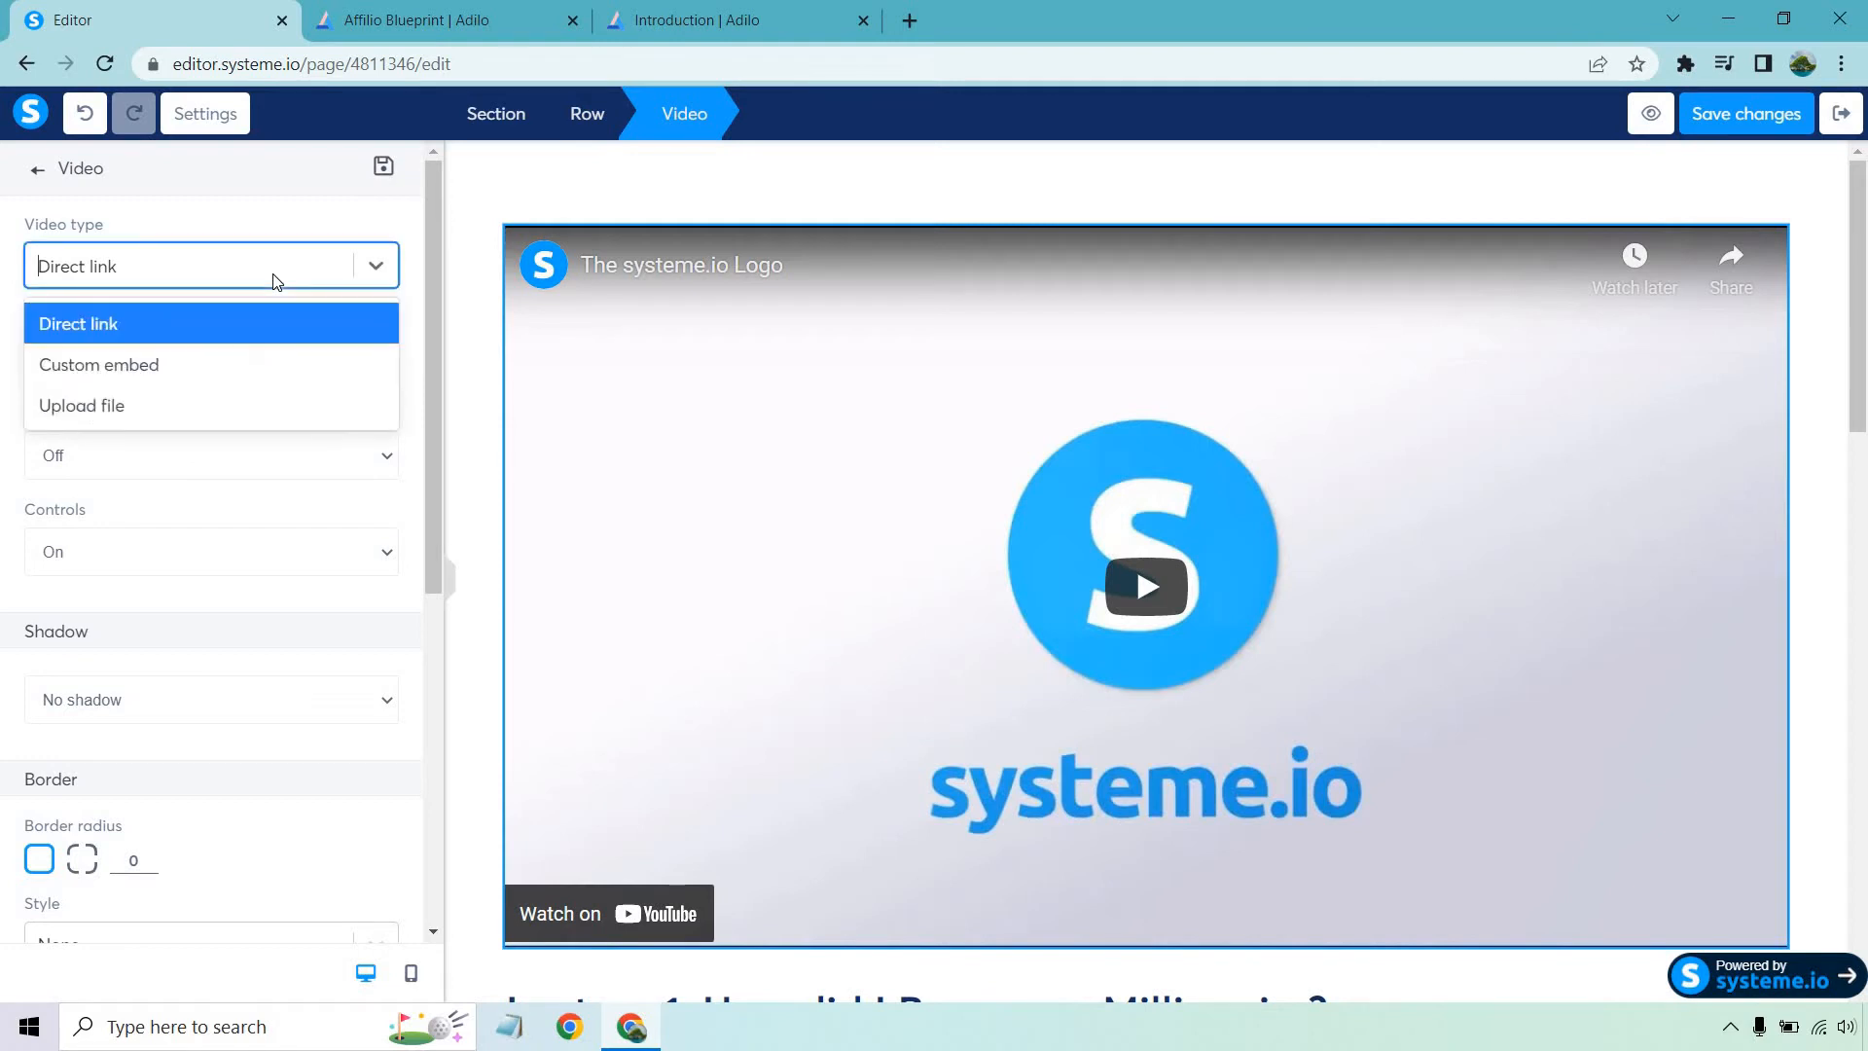
mouse_move(200, 403)
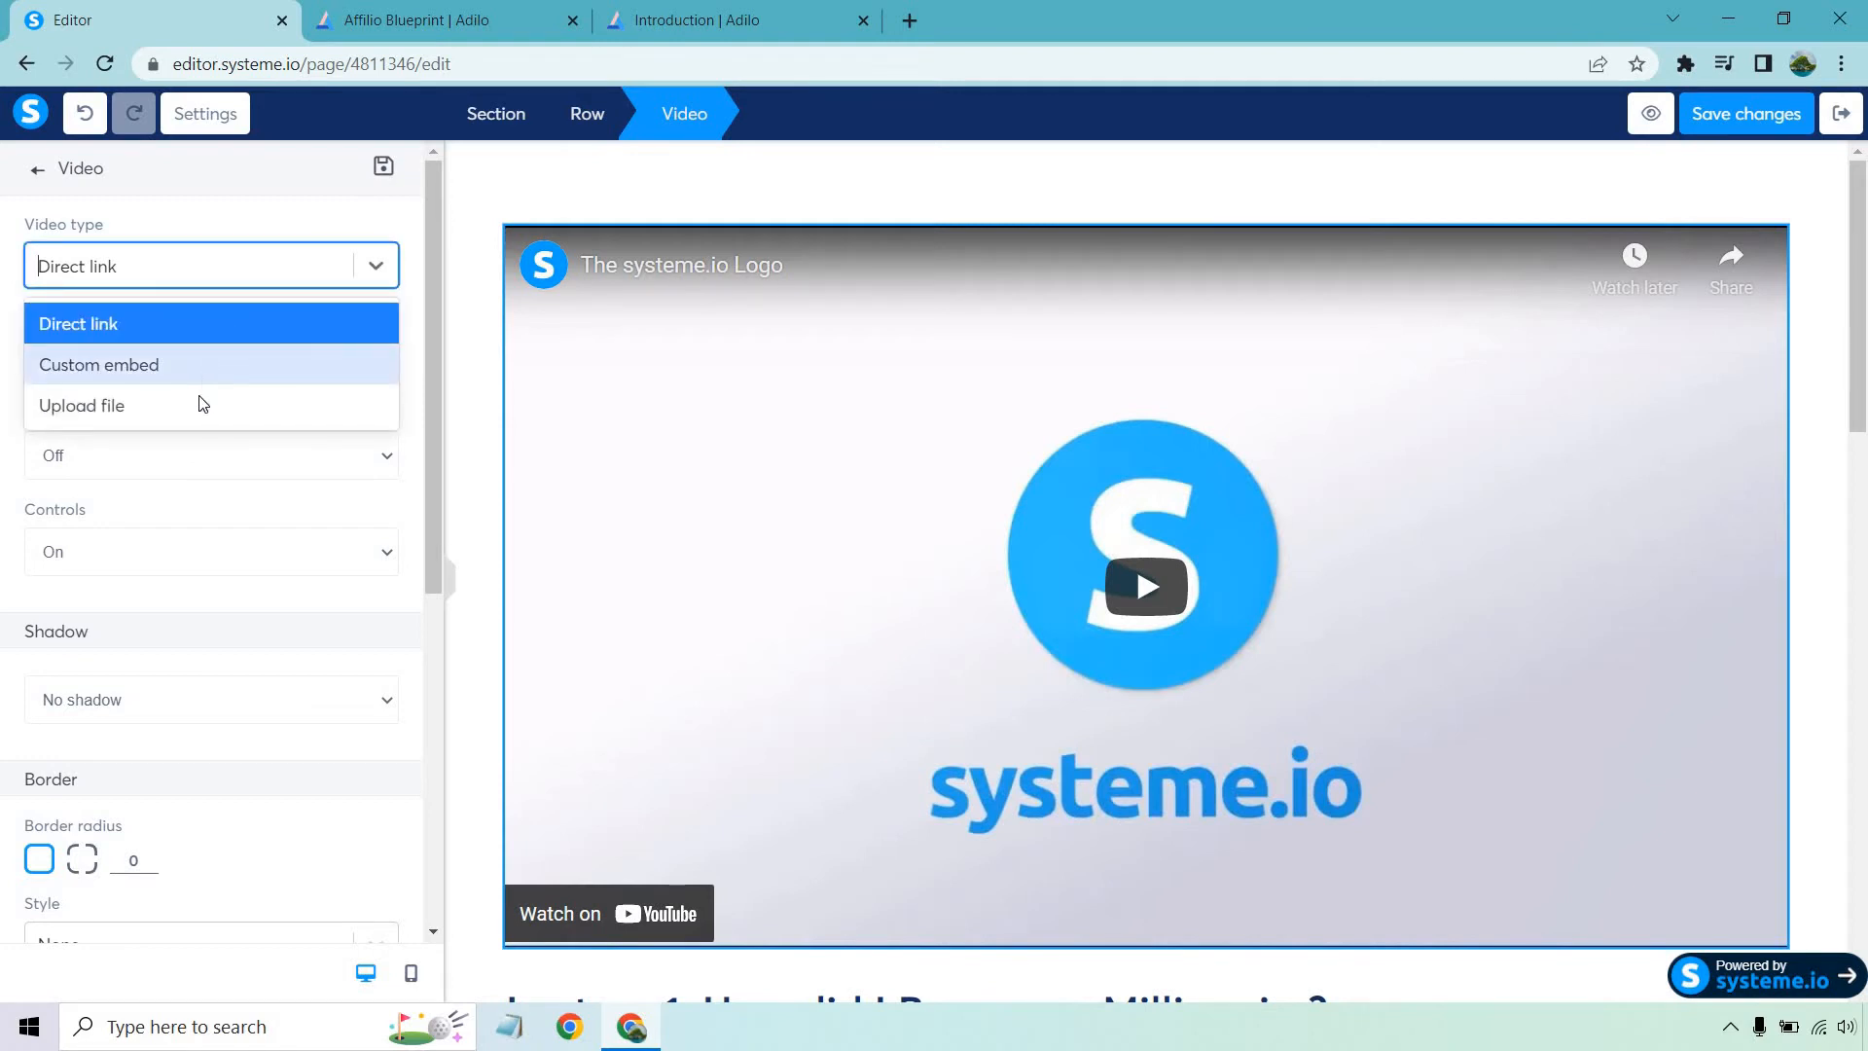
click(99, 363)
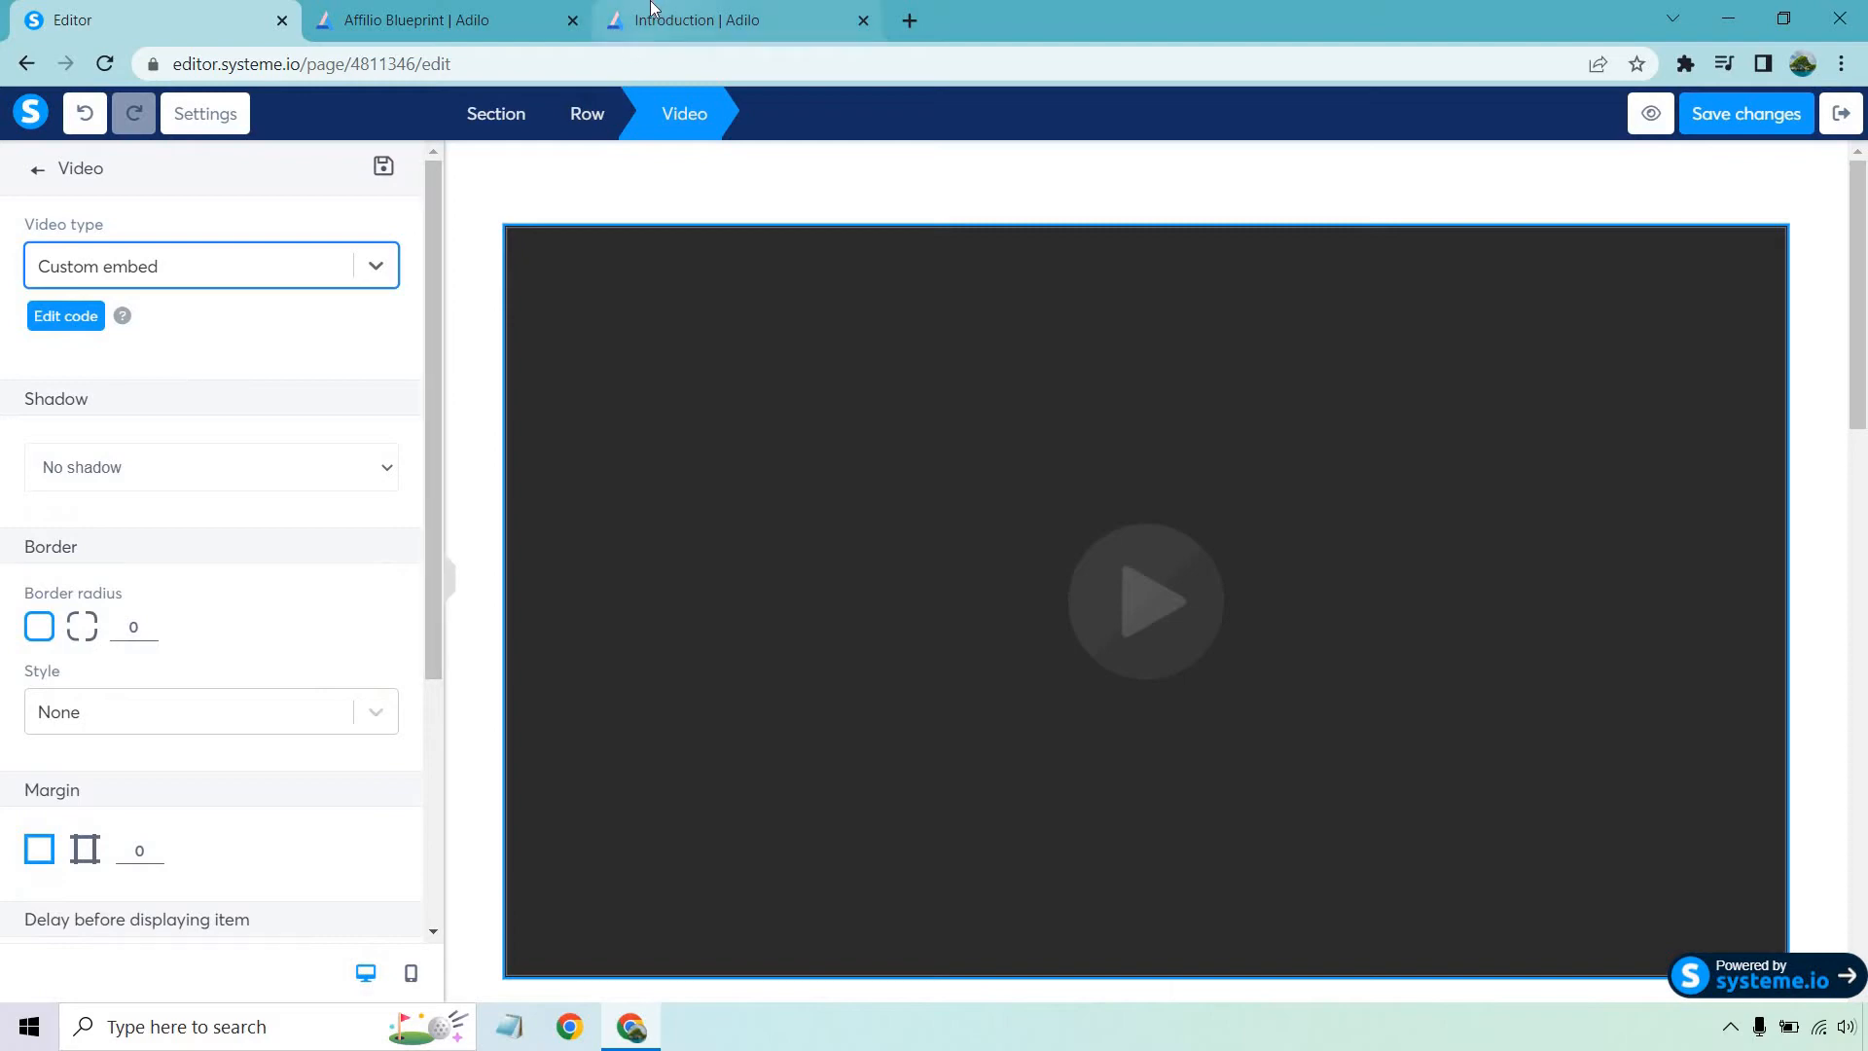
click(735, 19)
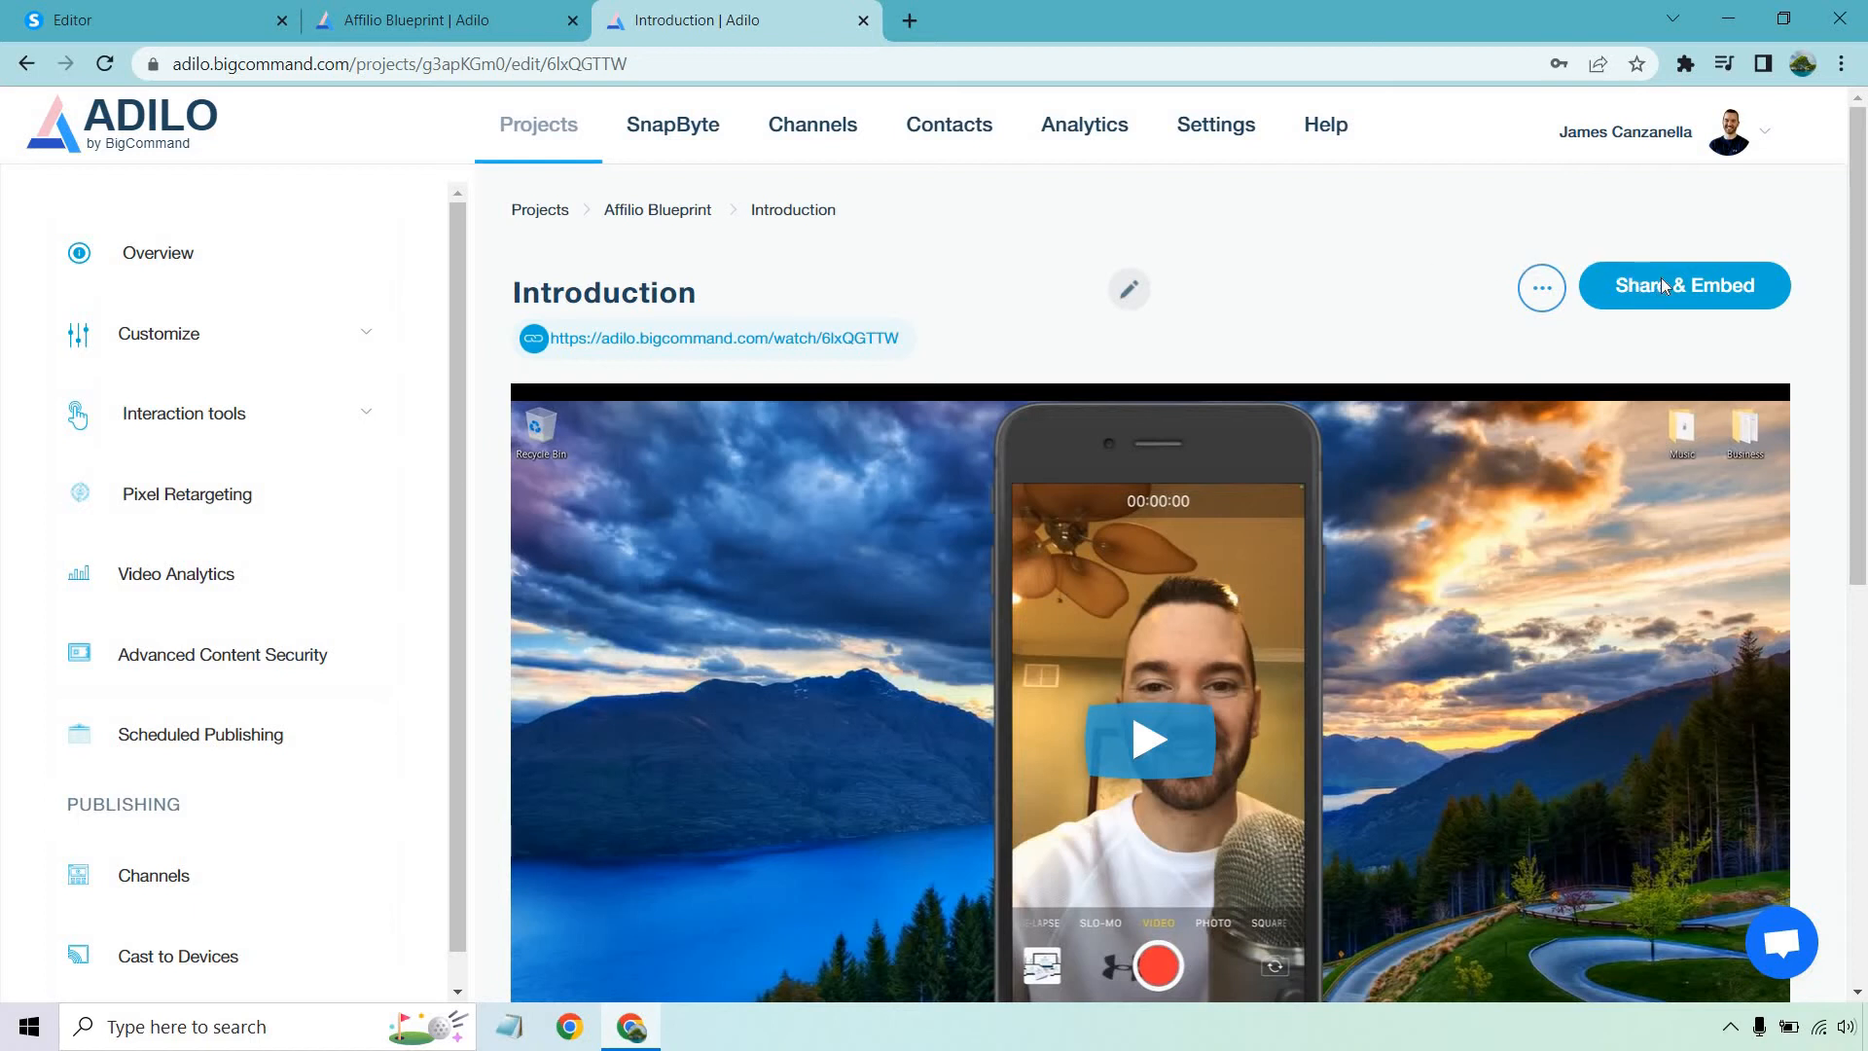
- Copy the Adilo video's responsive embed code and save it into the lecture's custom embed HTML
click(1683, 284)
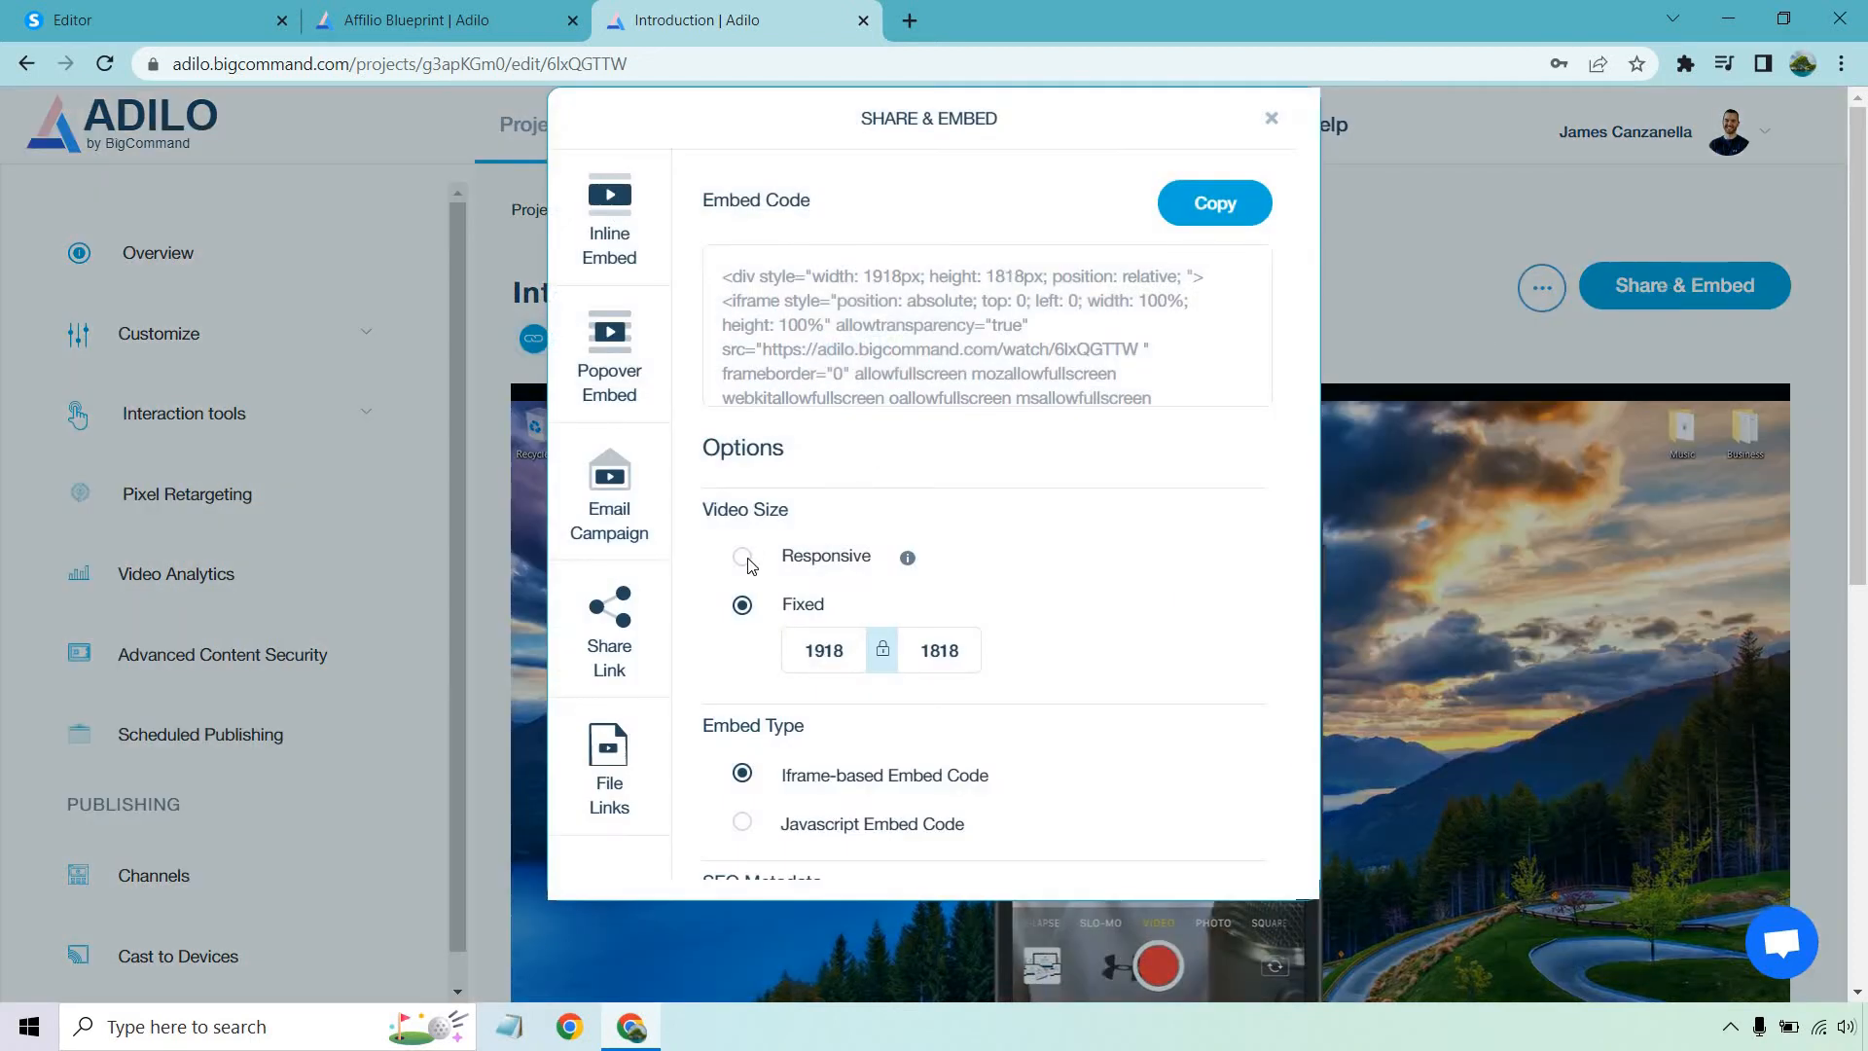
click(742, 554)
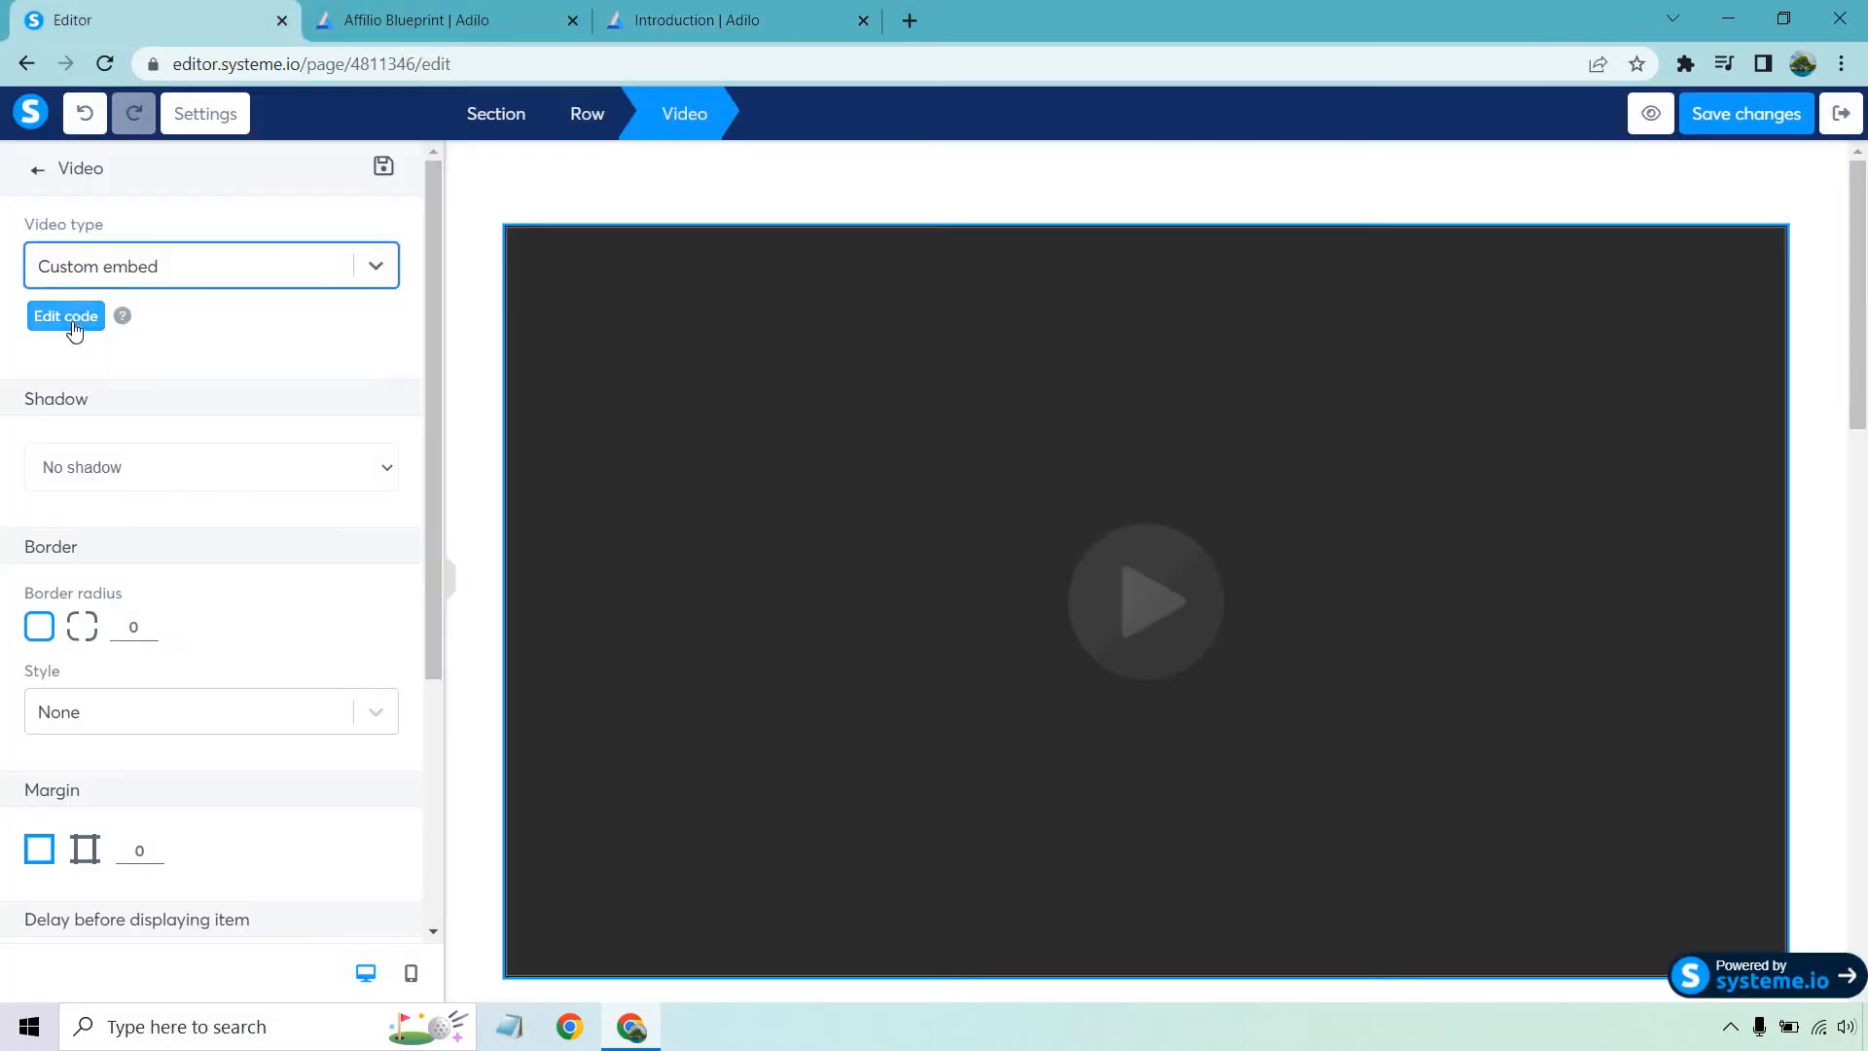
click(64, 316)
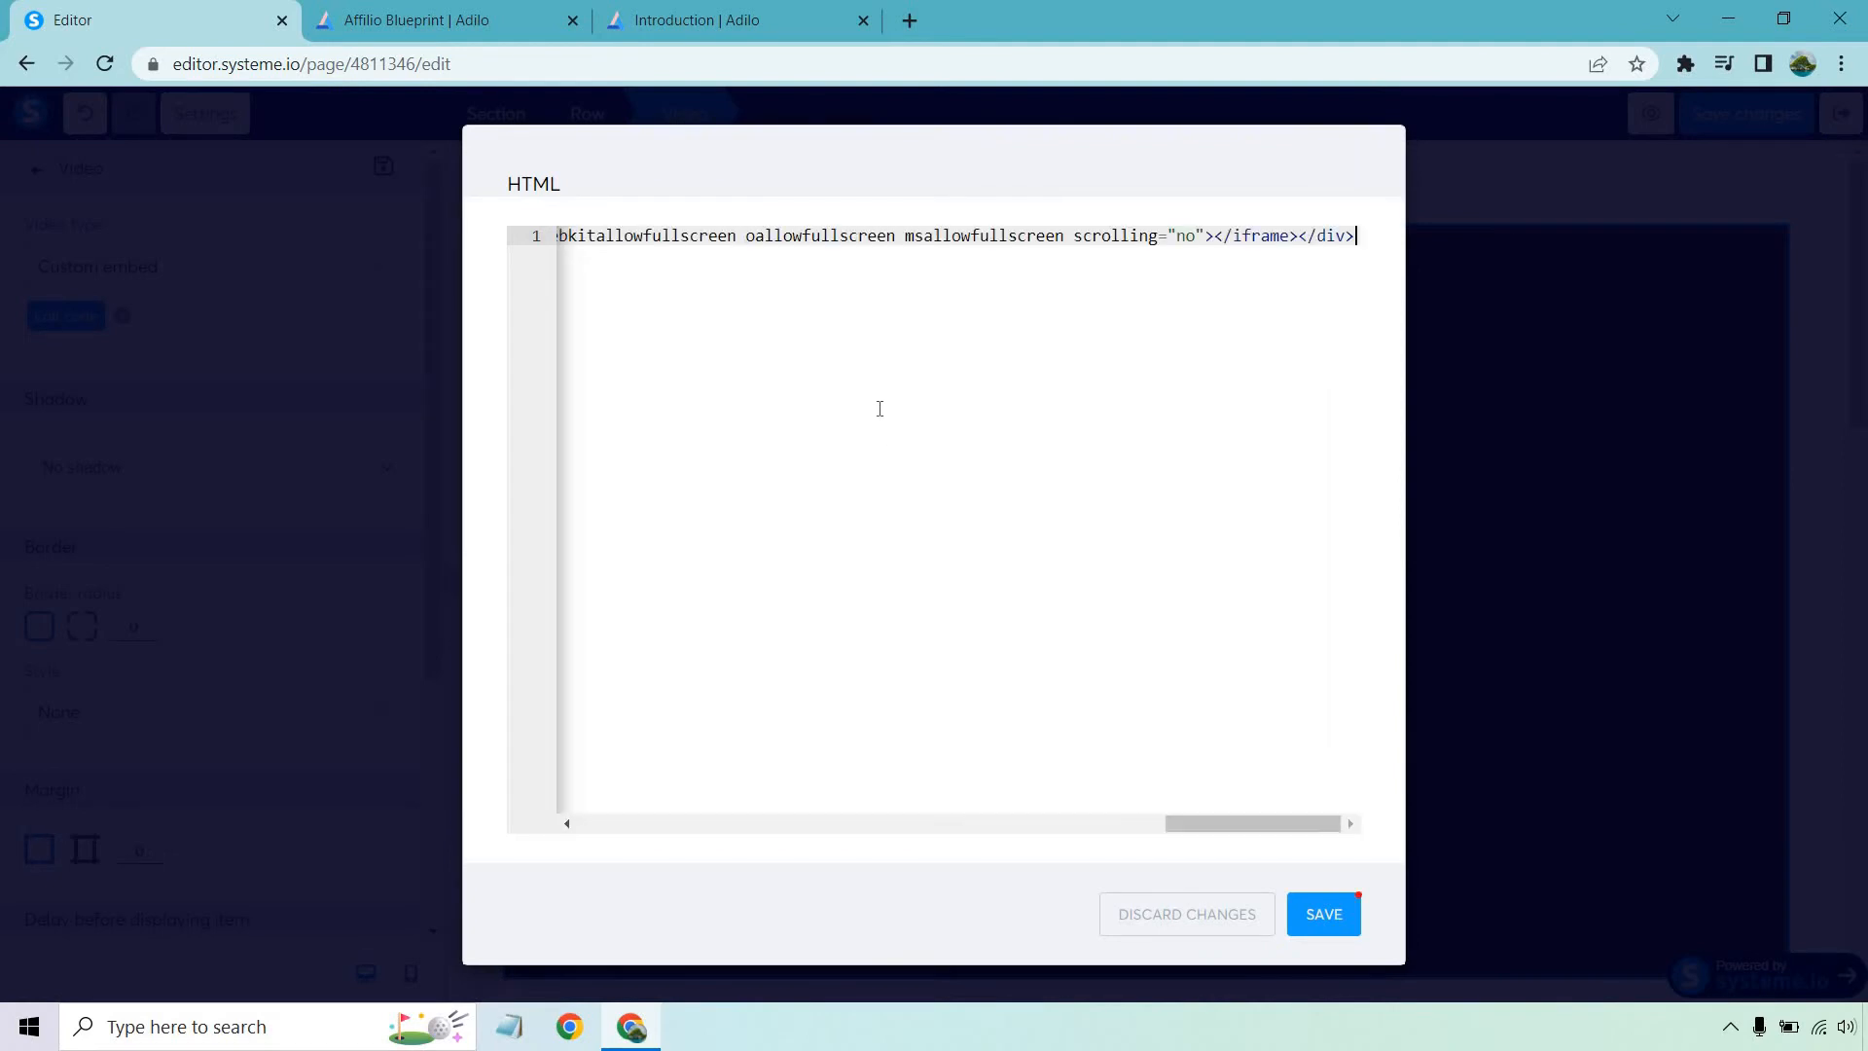
click(1321, 914)
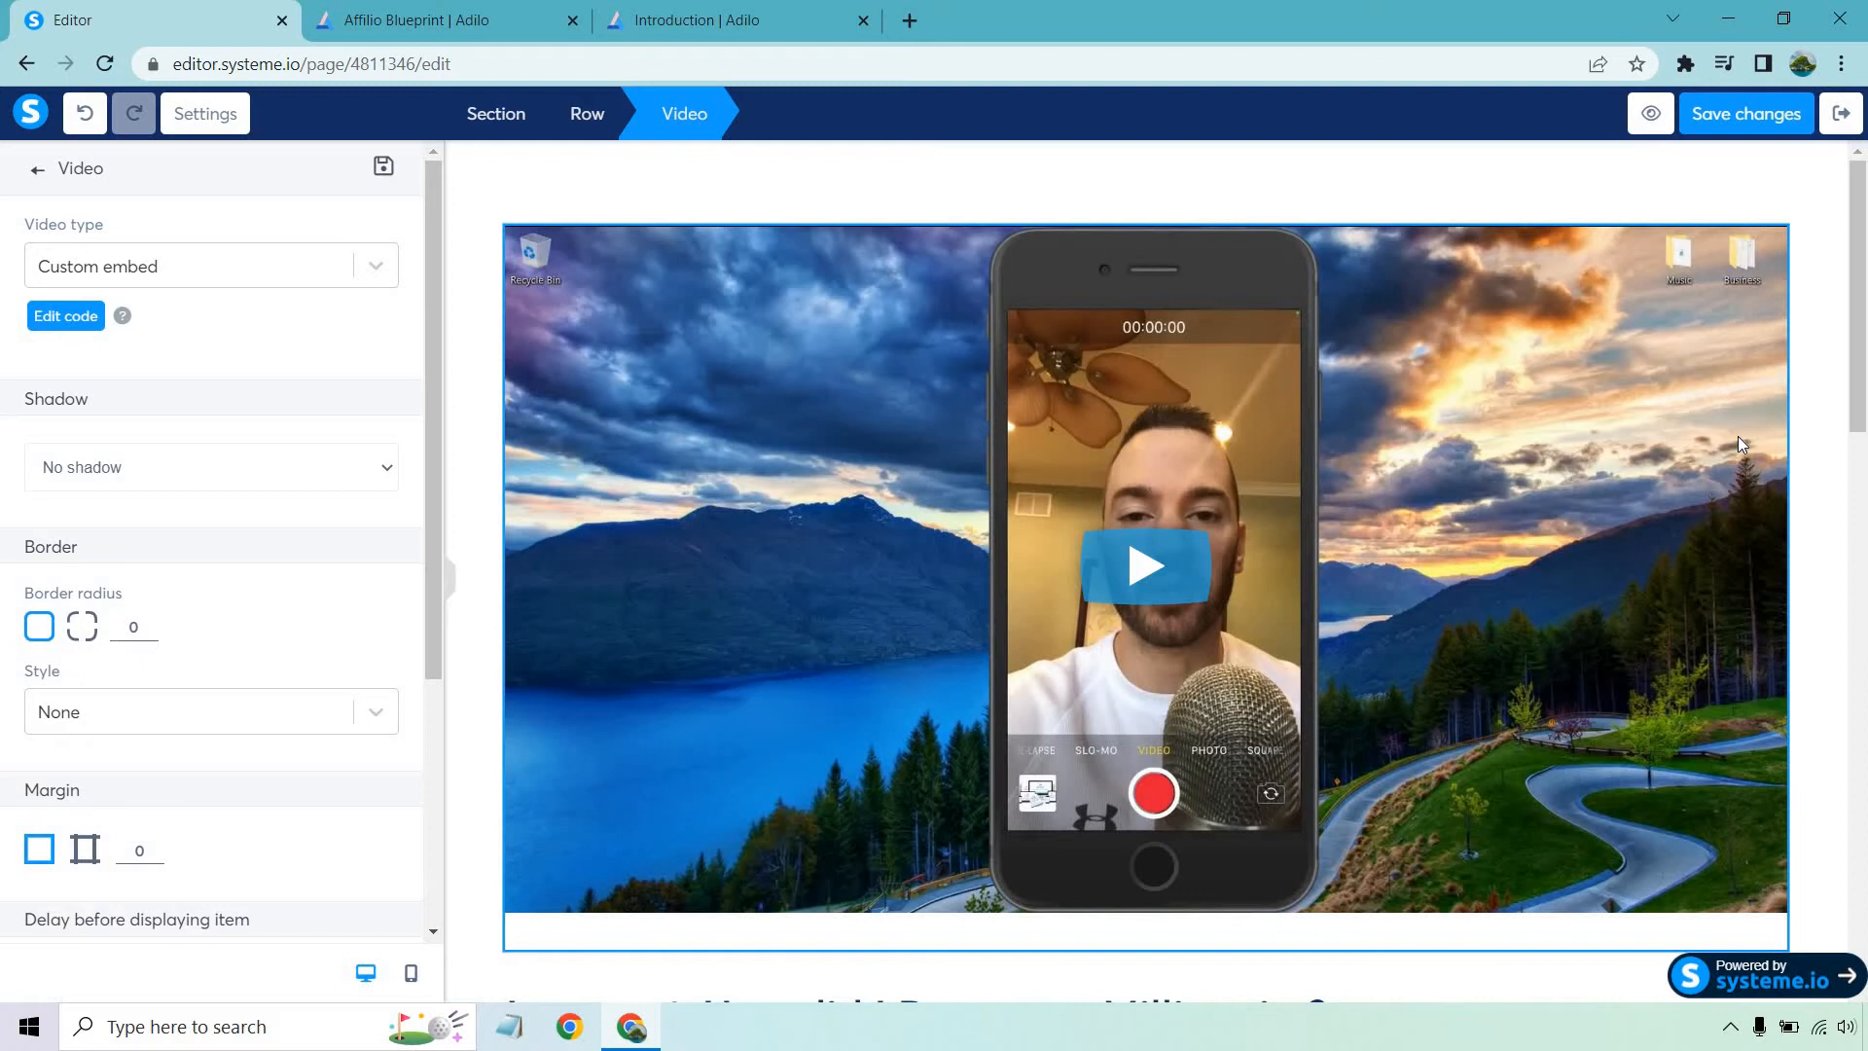
- Change the lecture heading to 'Lecture 1: Introduction'
click(19, 167)
text(Lecture 1: I)
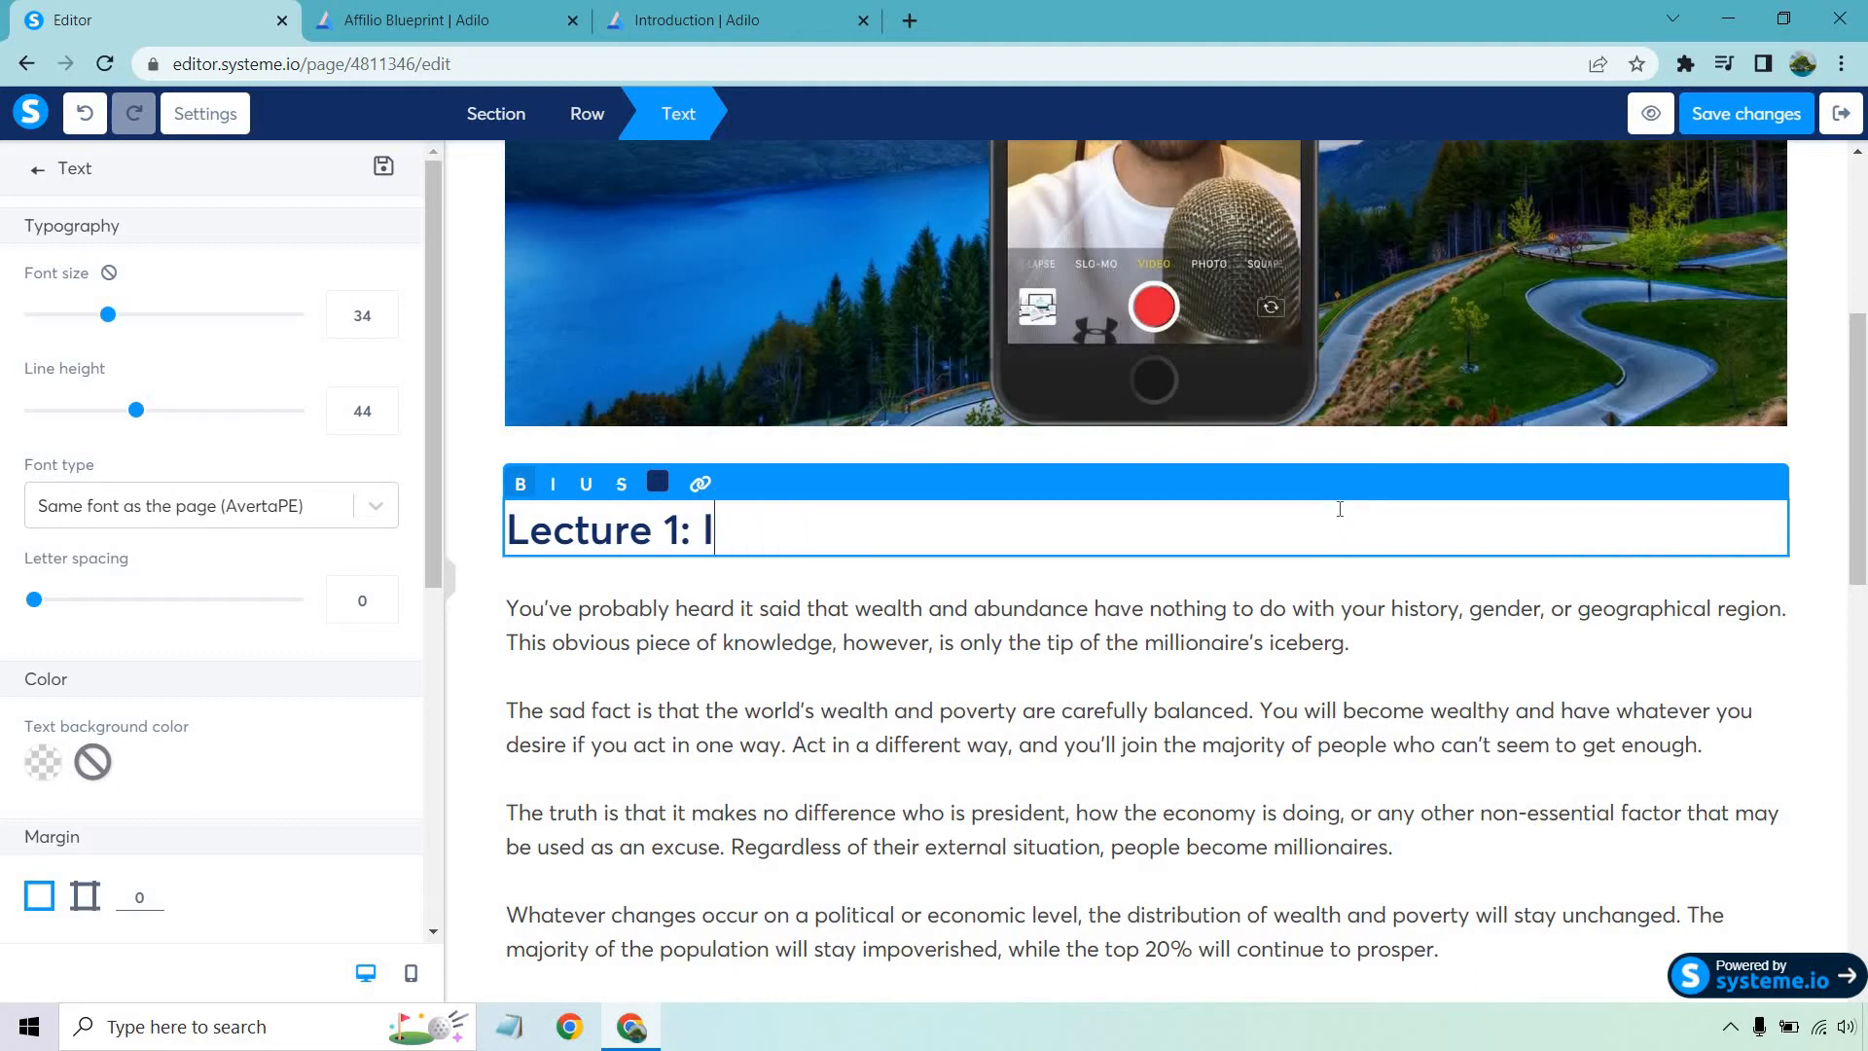
text(ntroduction)
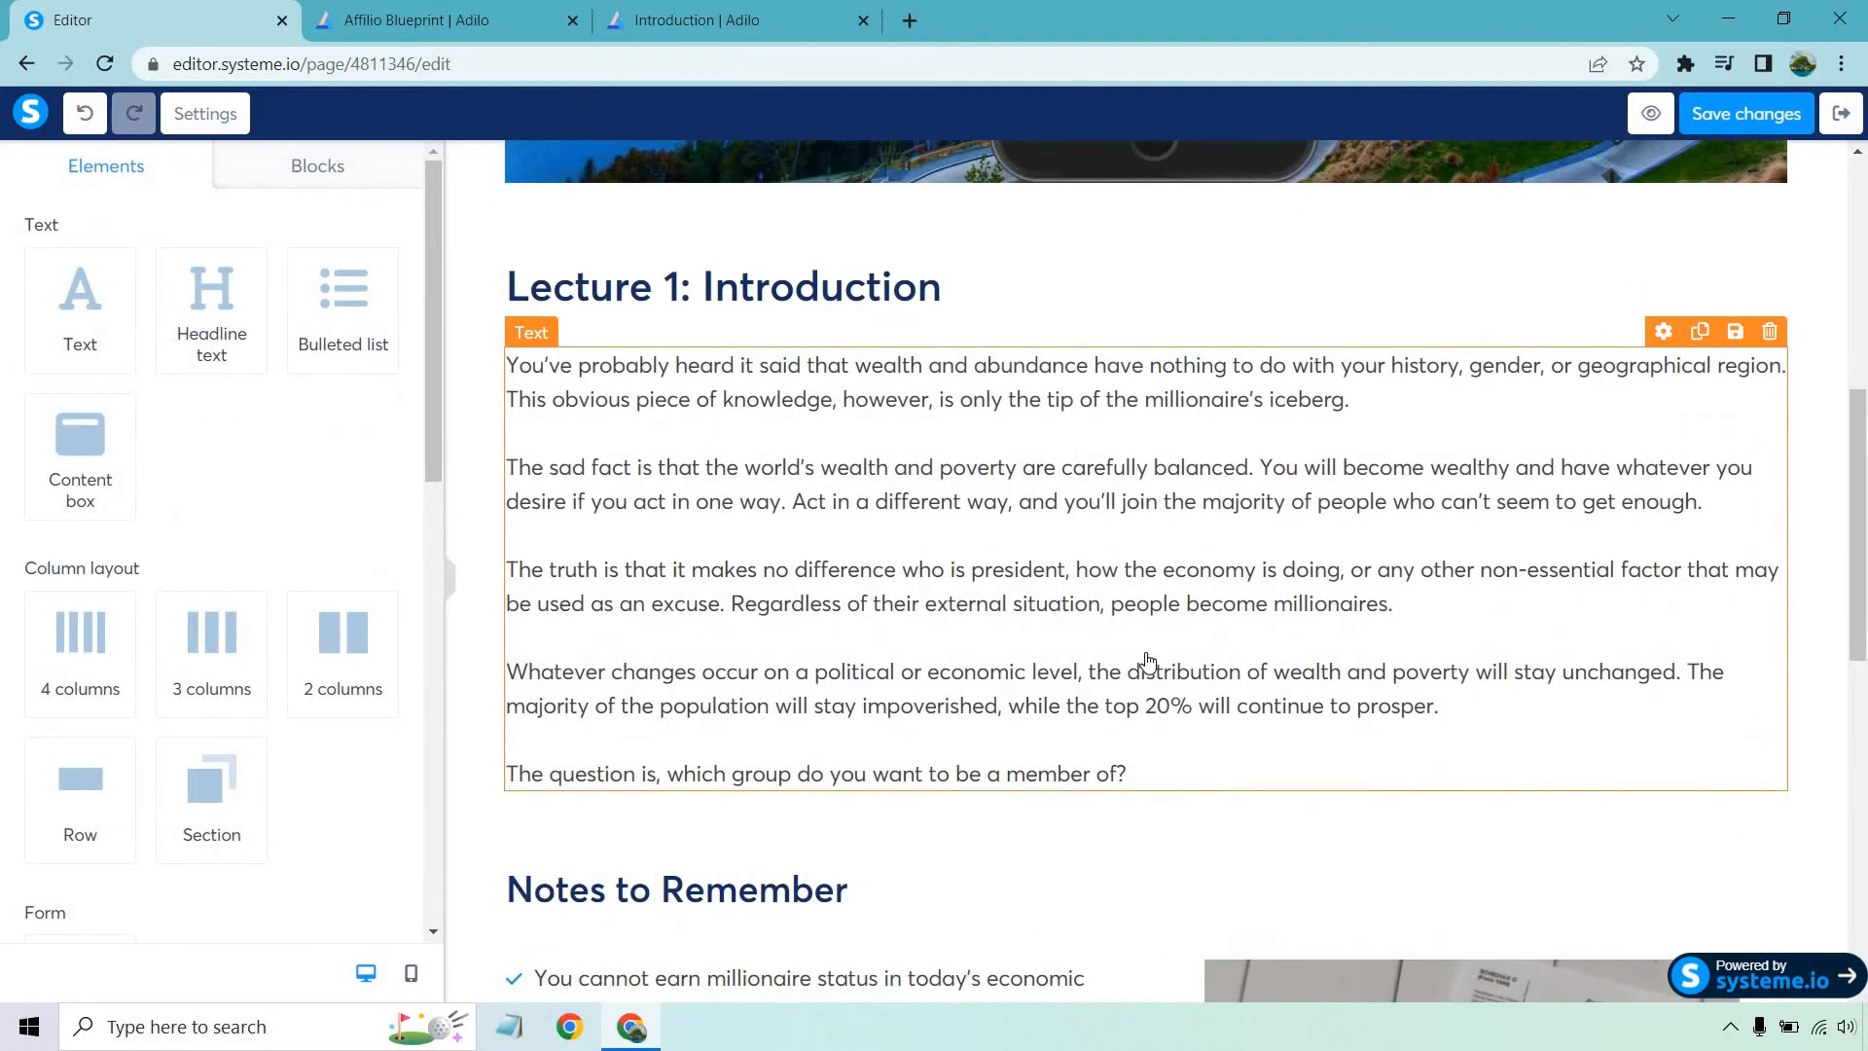
- Replace the intro paragraphs with the single line 'Simply add some notes.'
click(1144, 630)
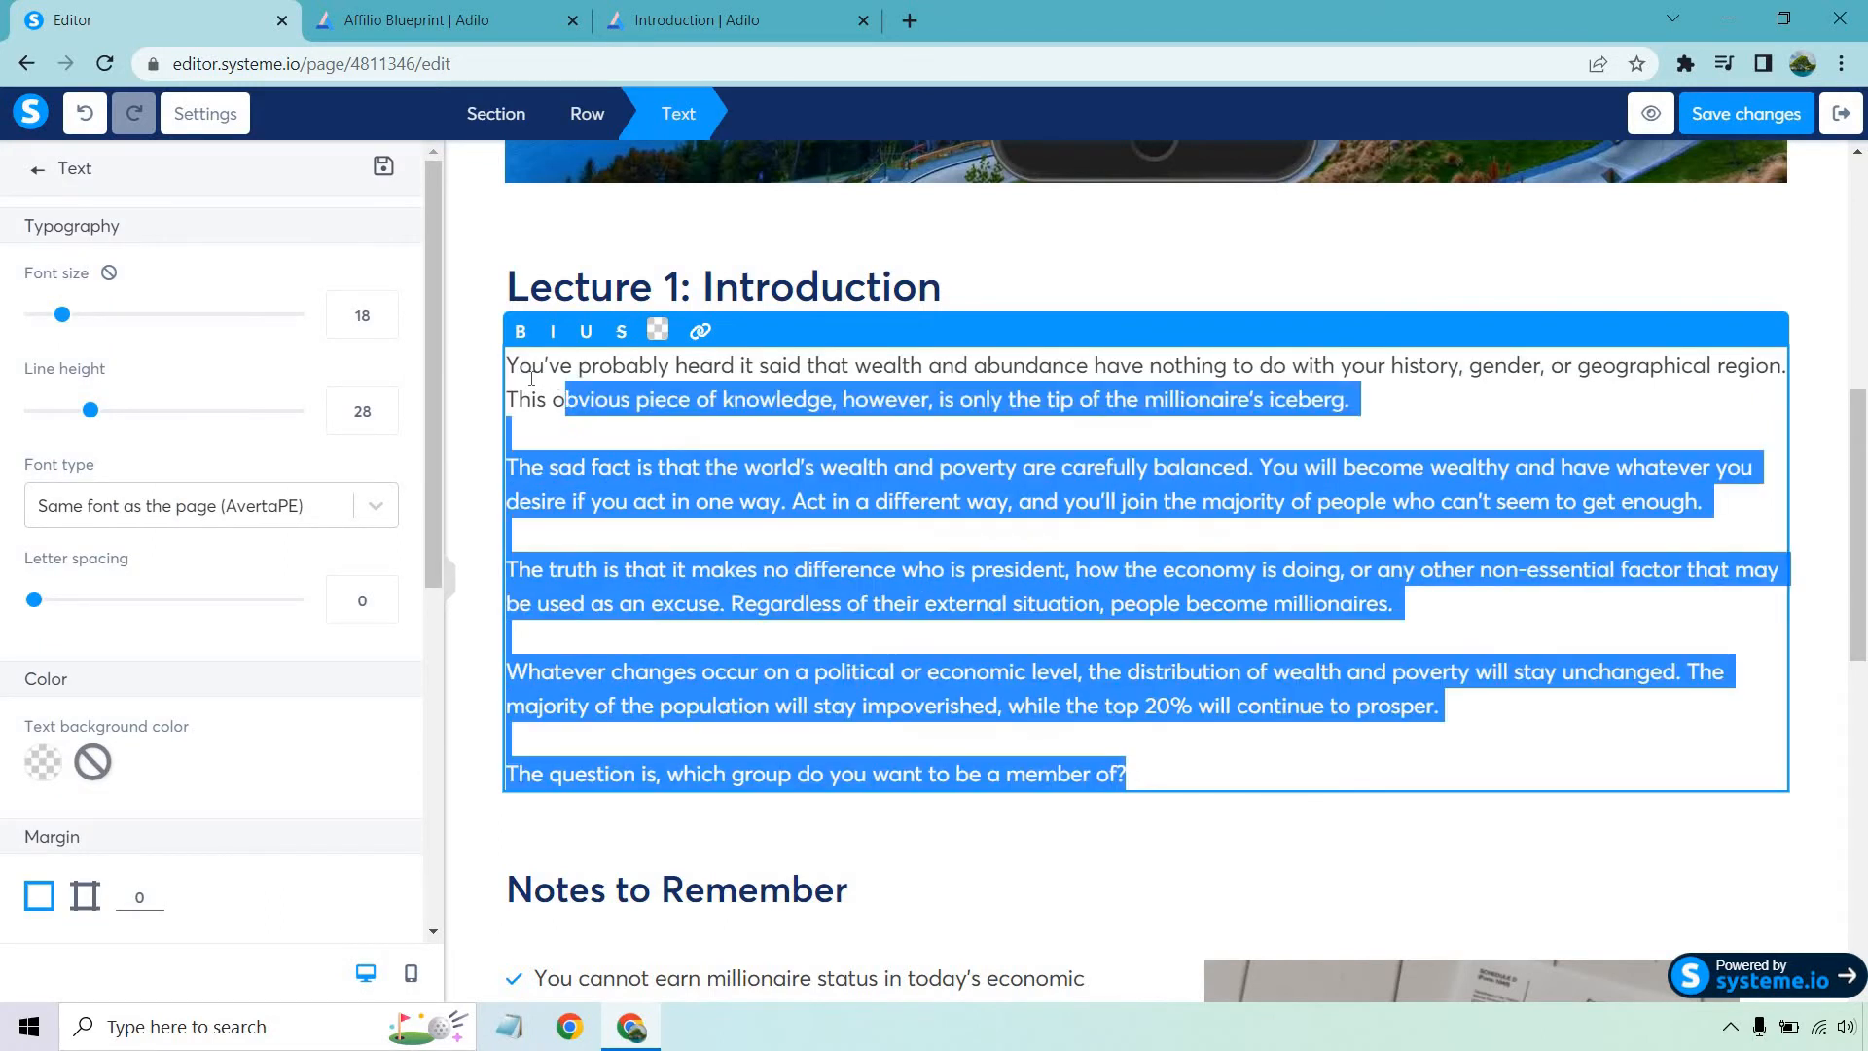
text(S)
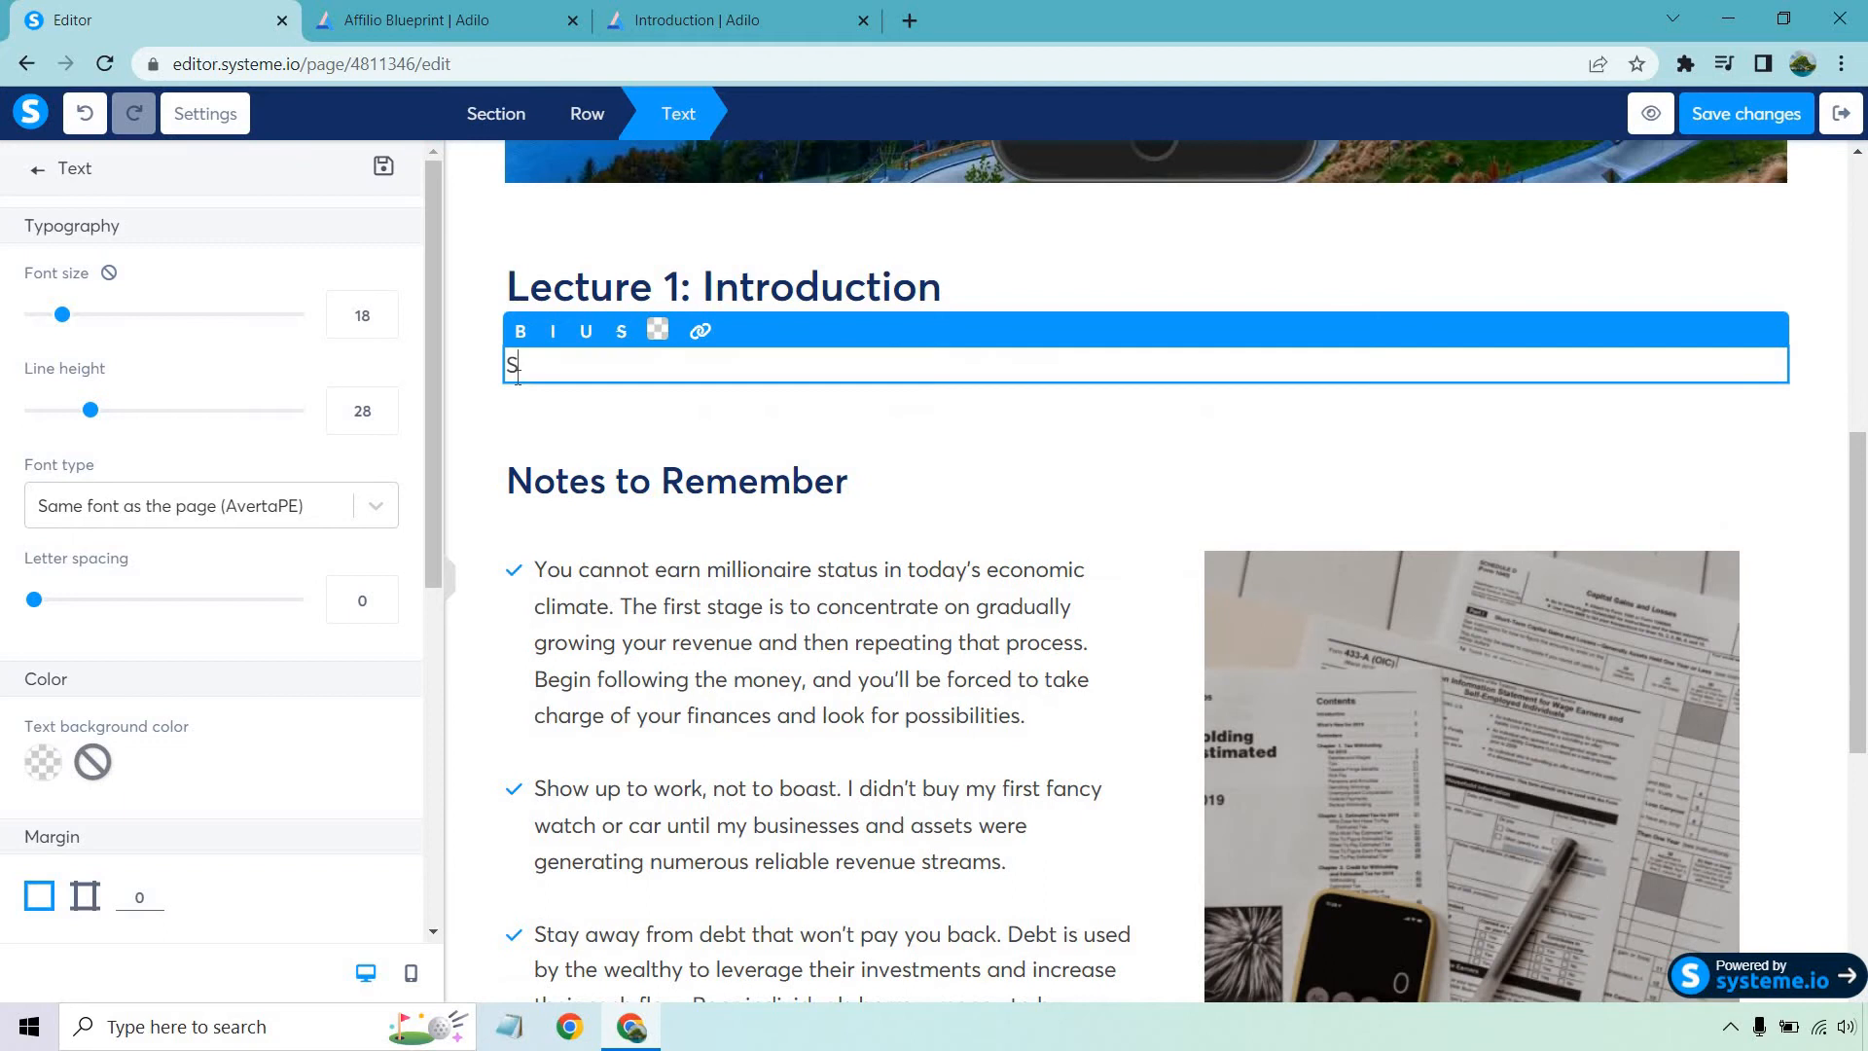
text(imply a)
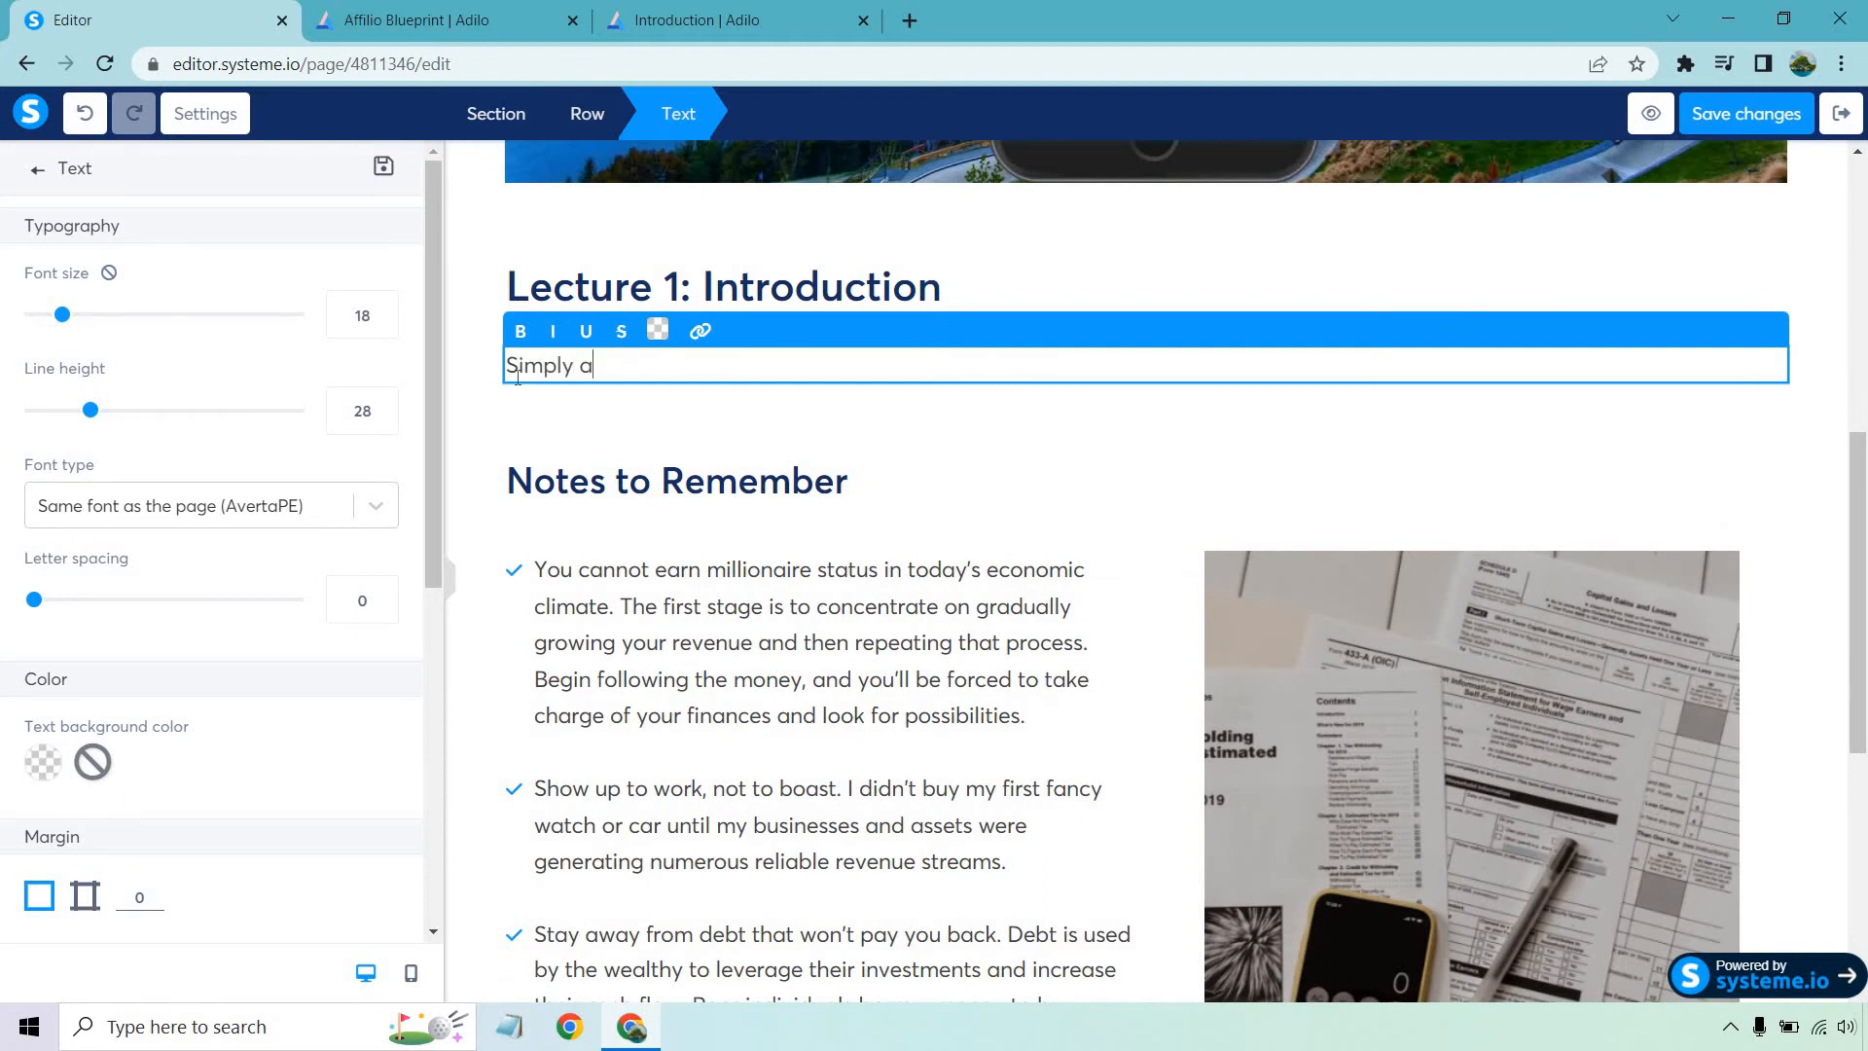
text(dd some notes.)
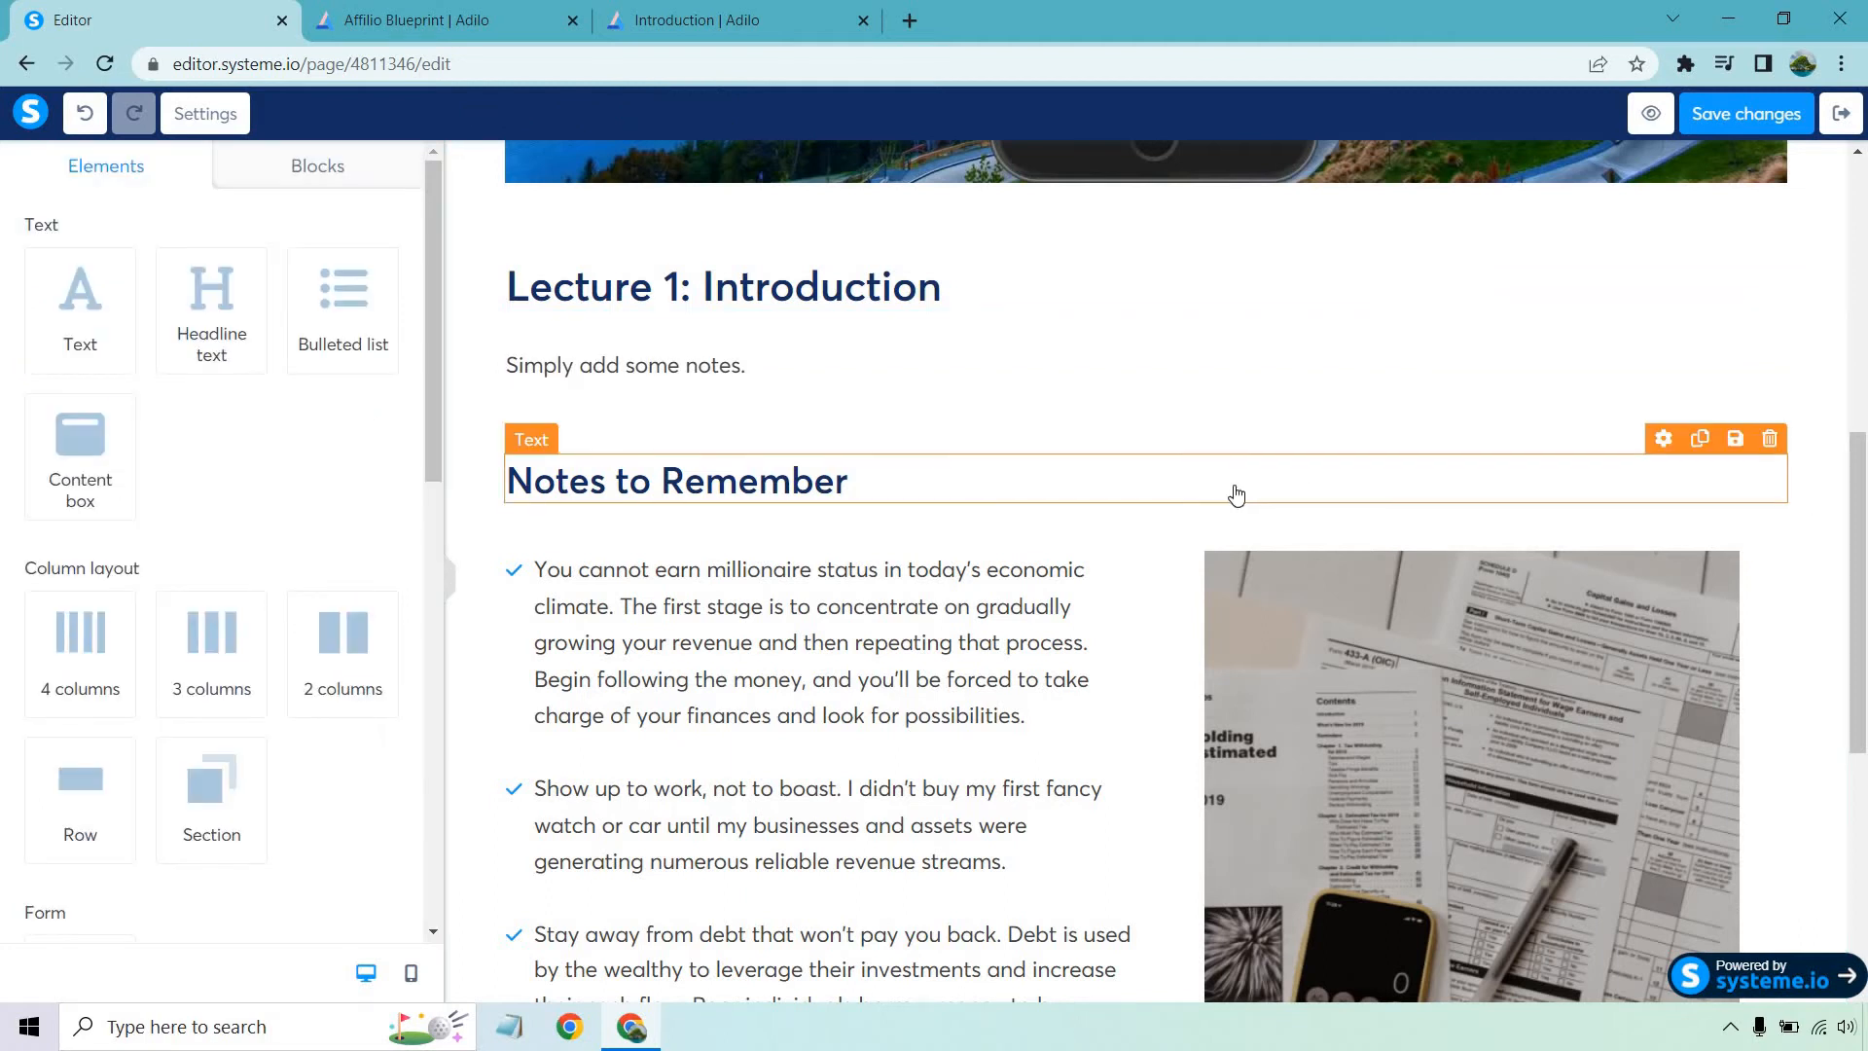
- Delete the recommended references book lists row and its heading row, confirming the removal
scroll(down, 3)
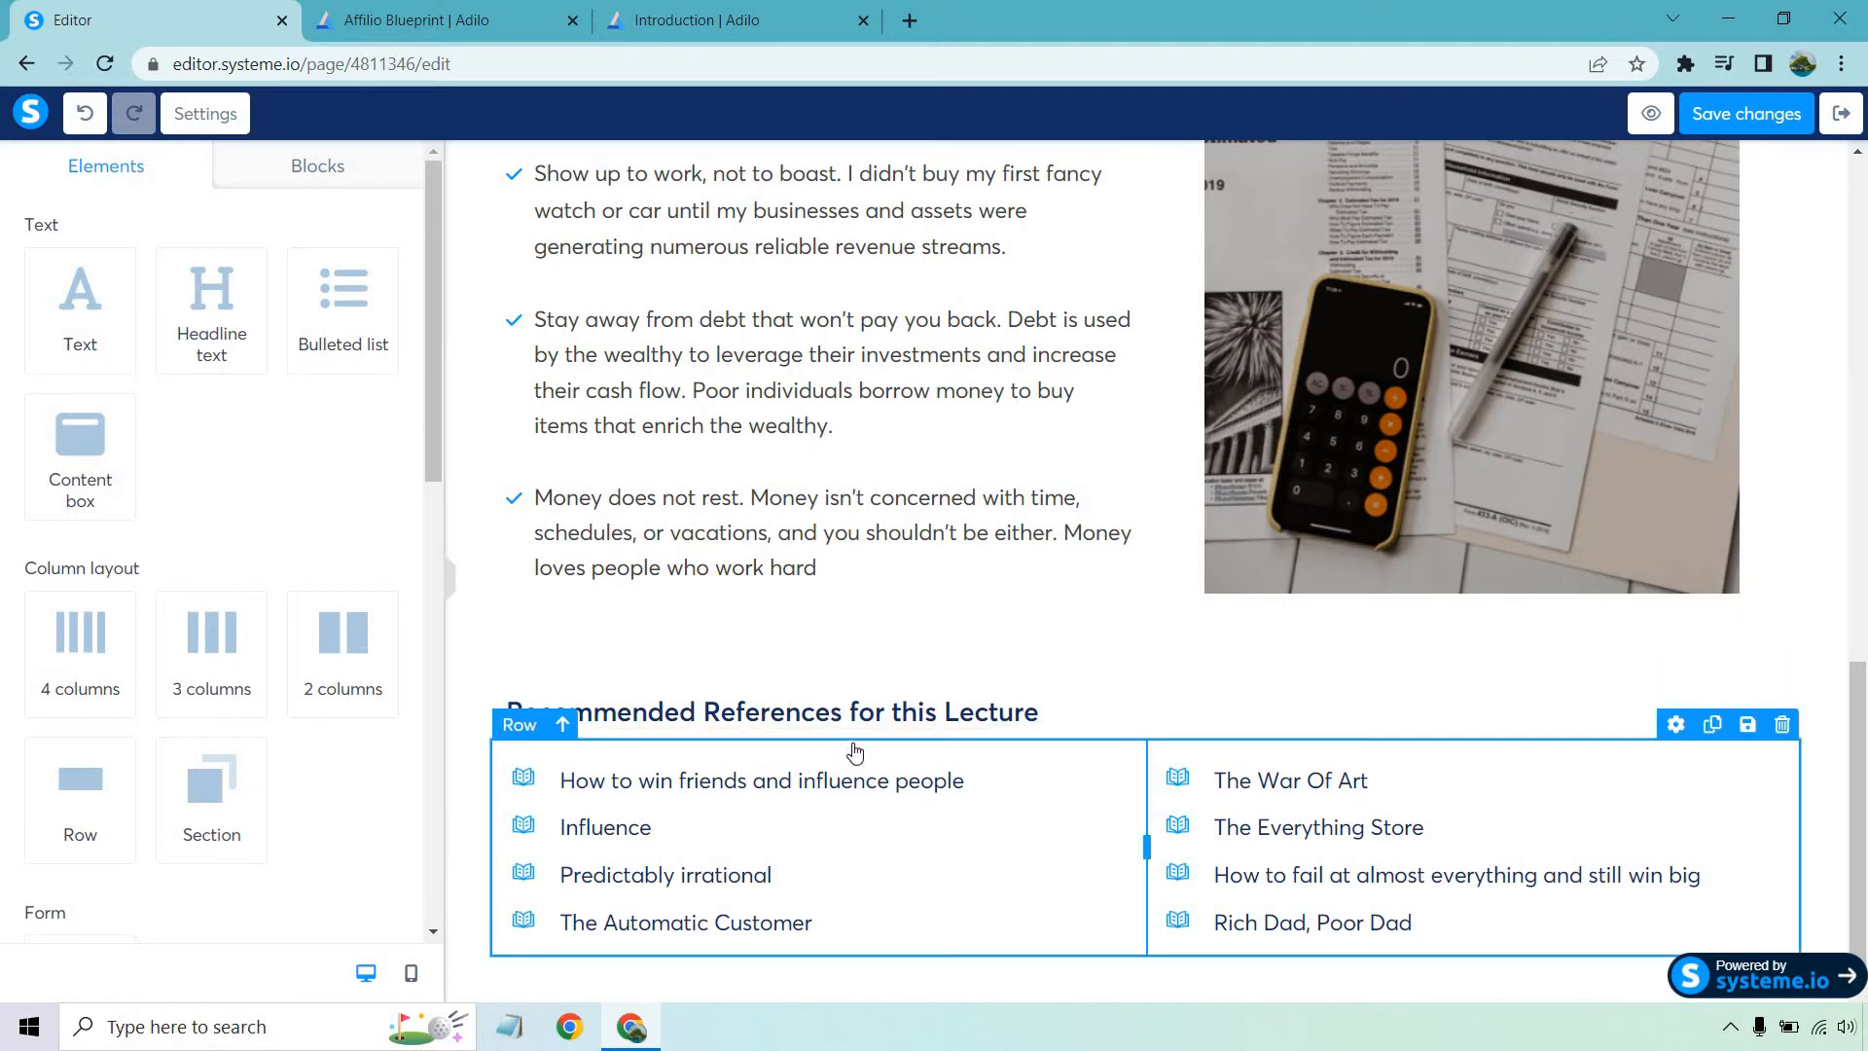
mouse_move(1780, 724)
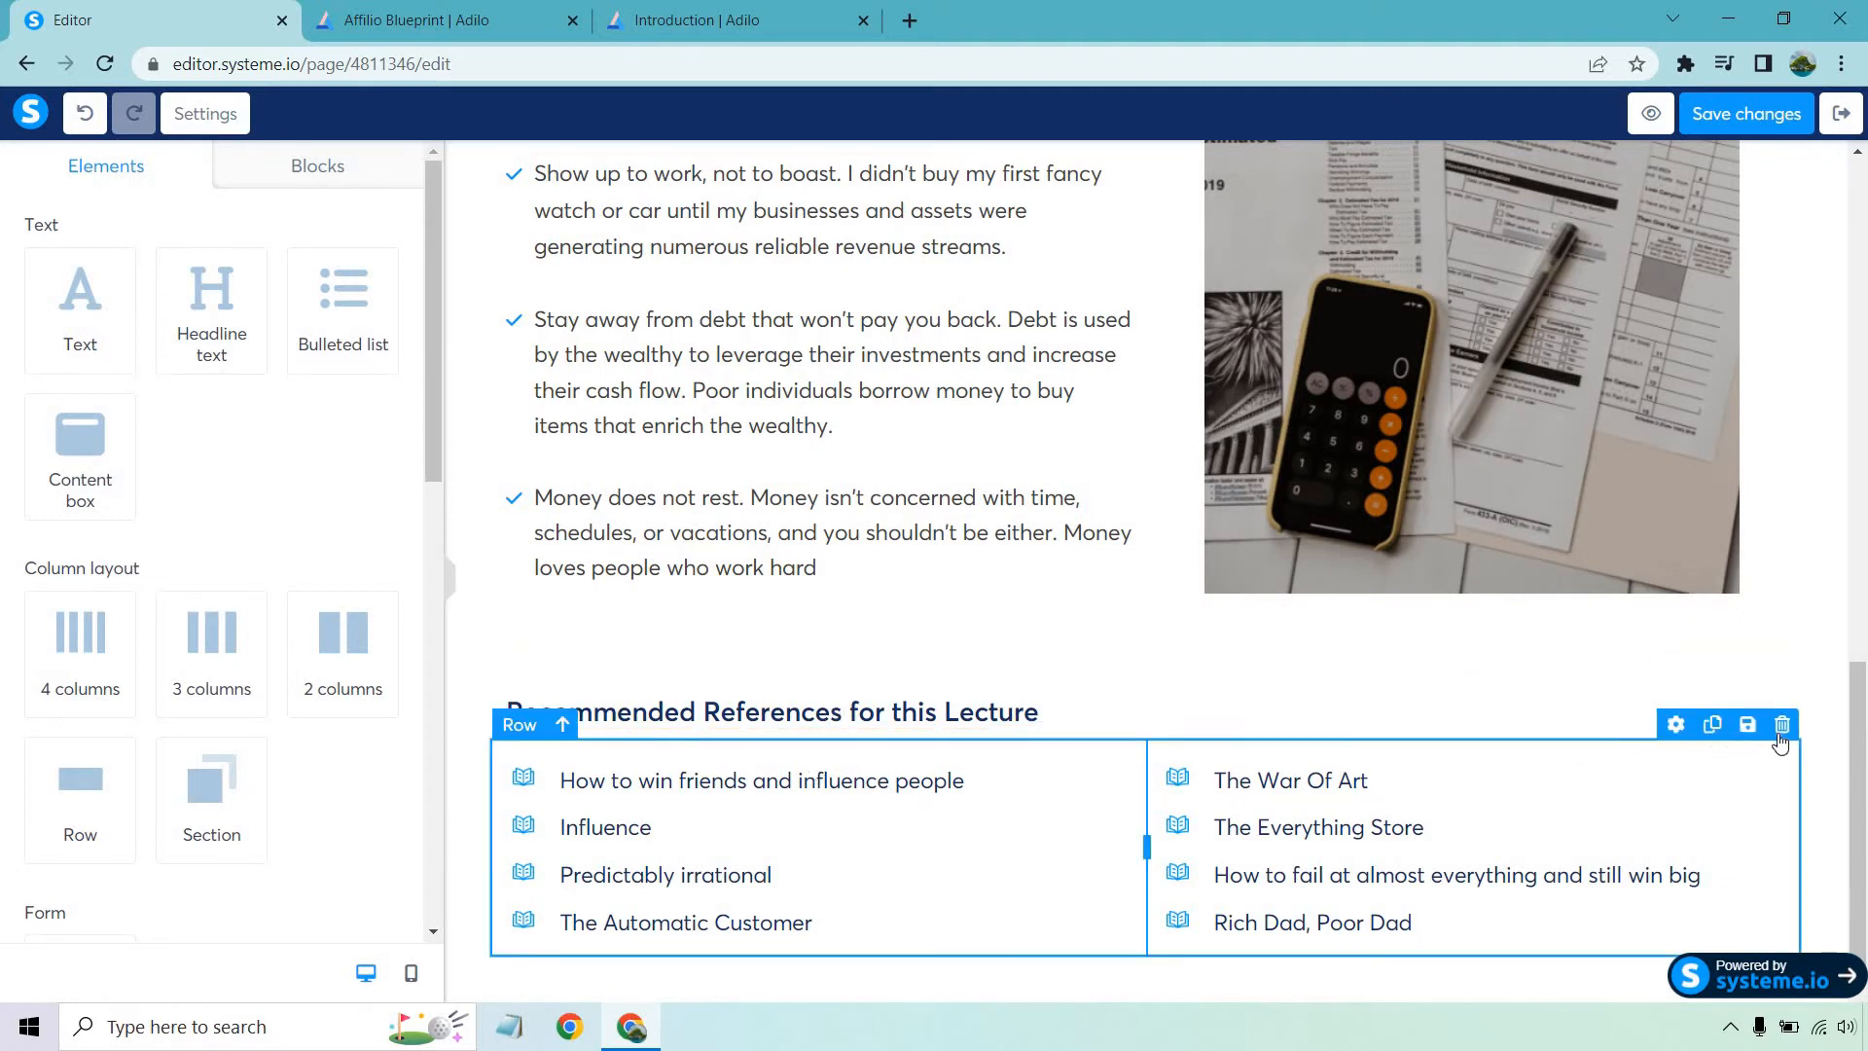
scroll(up, 3)
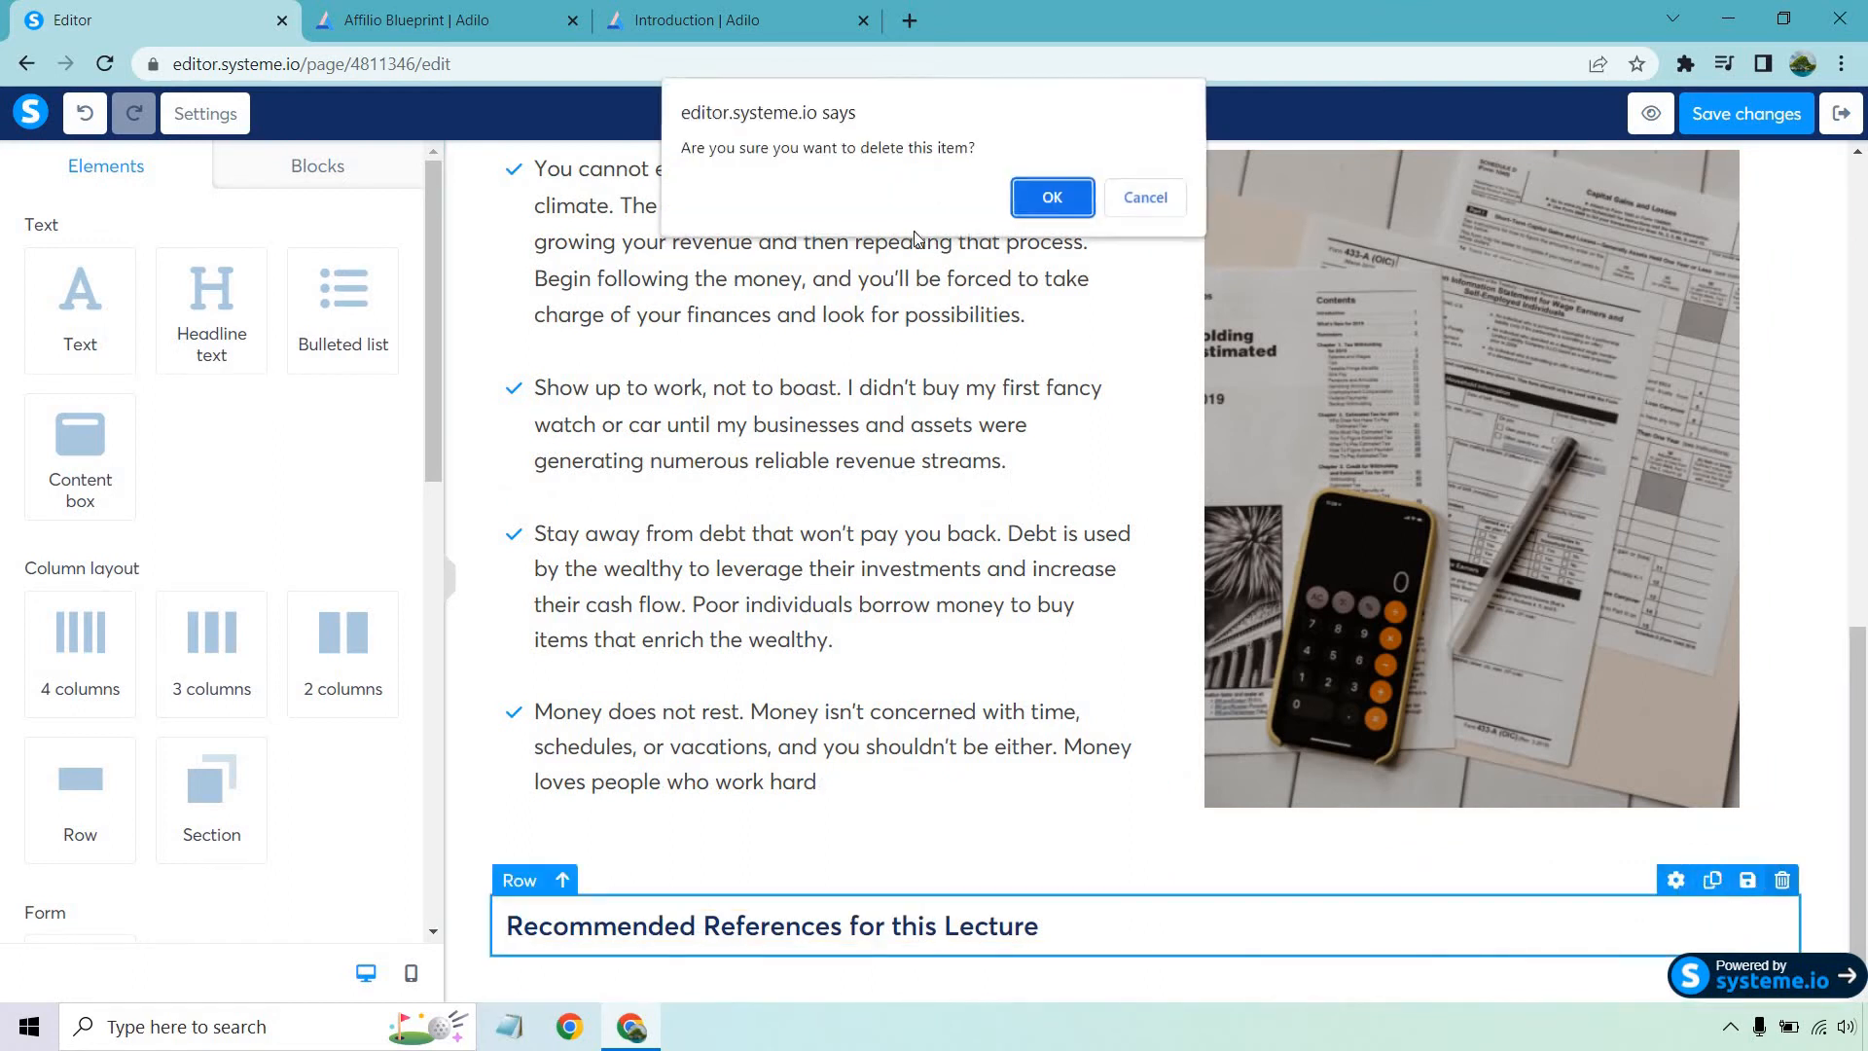
click(1050, 197)
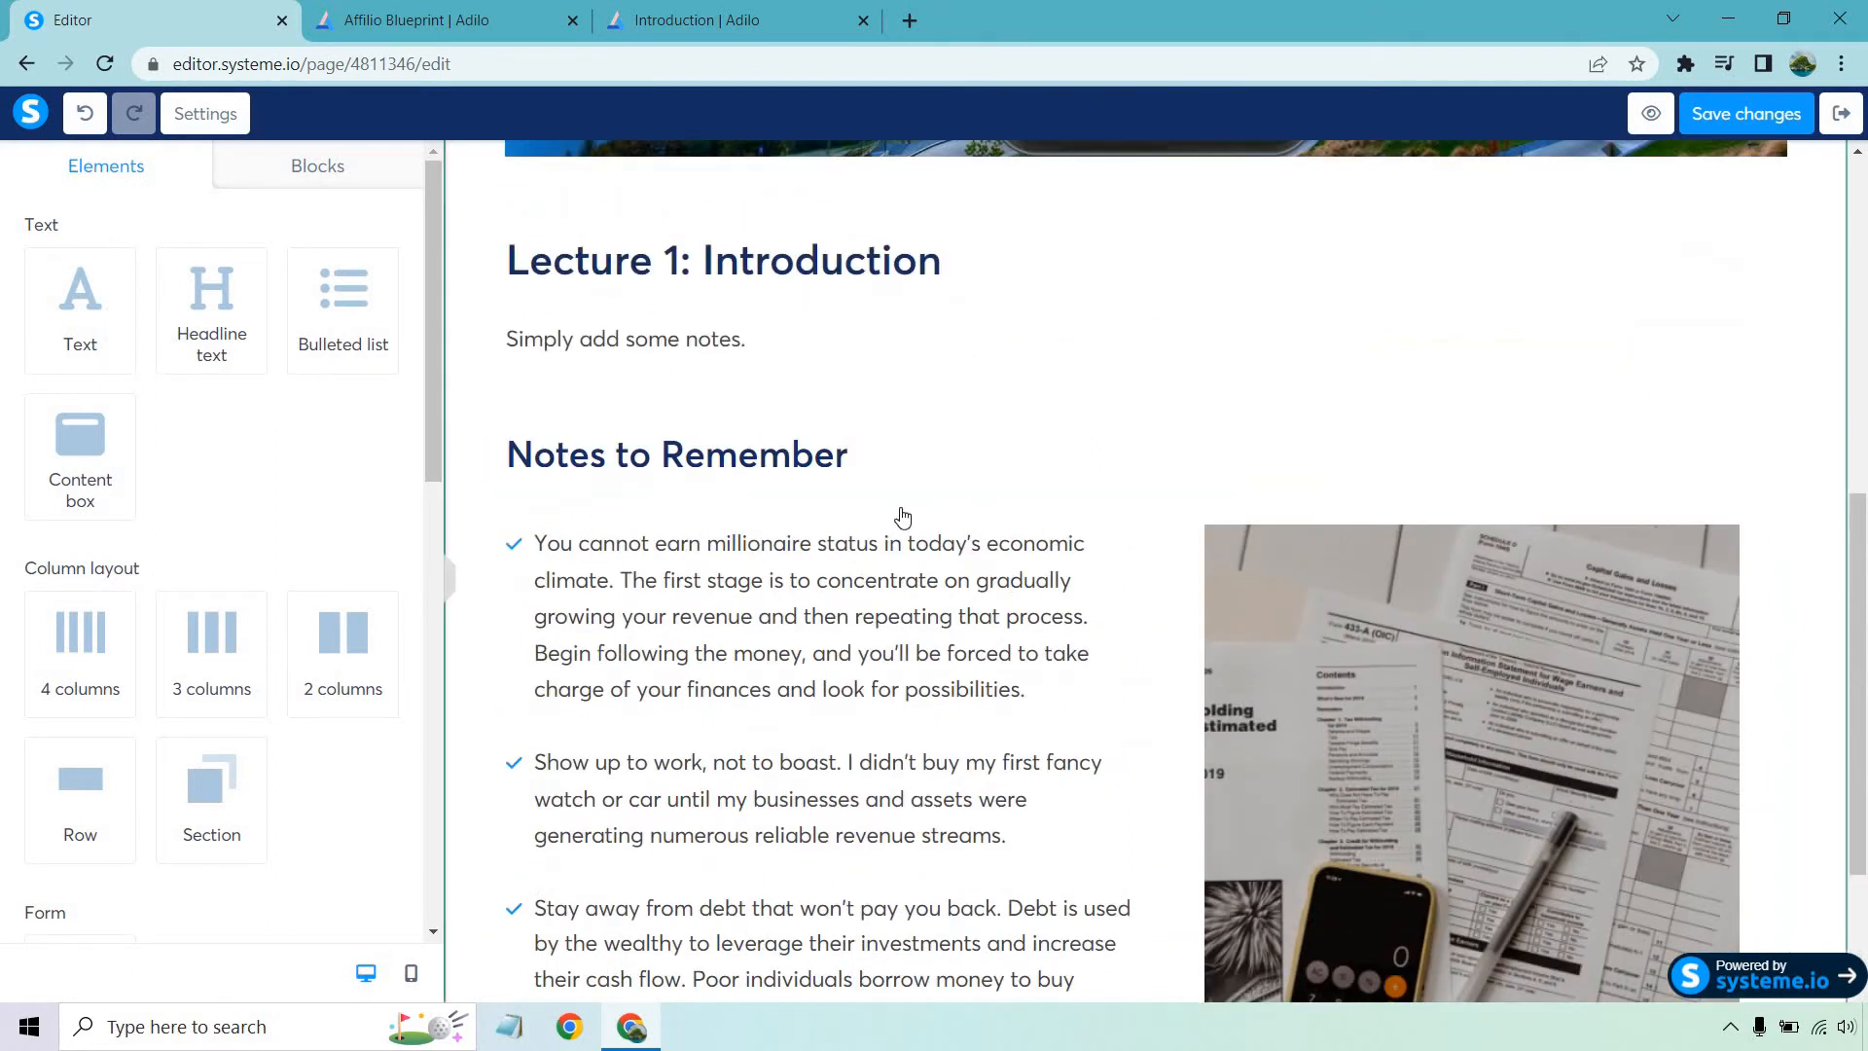
click(809, 615)
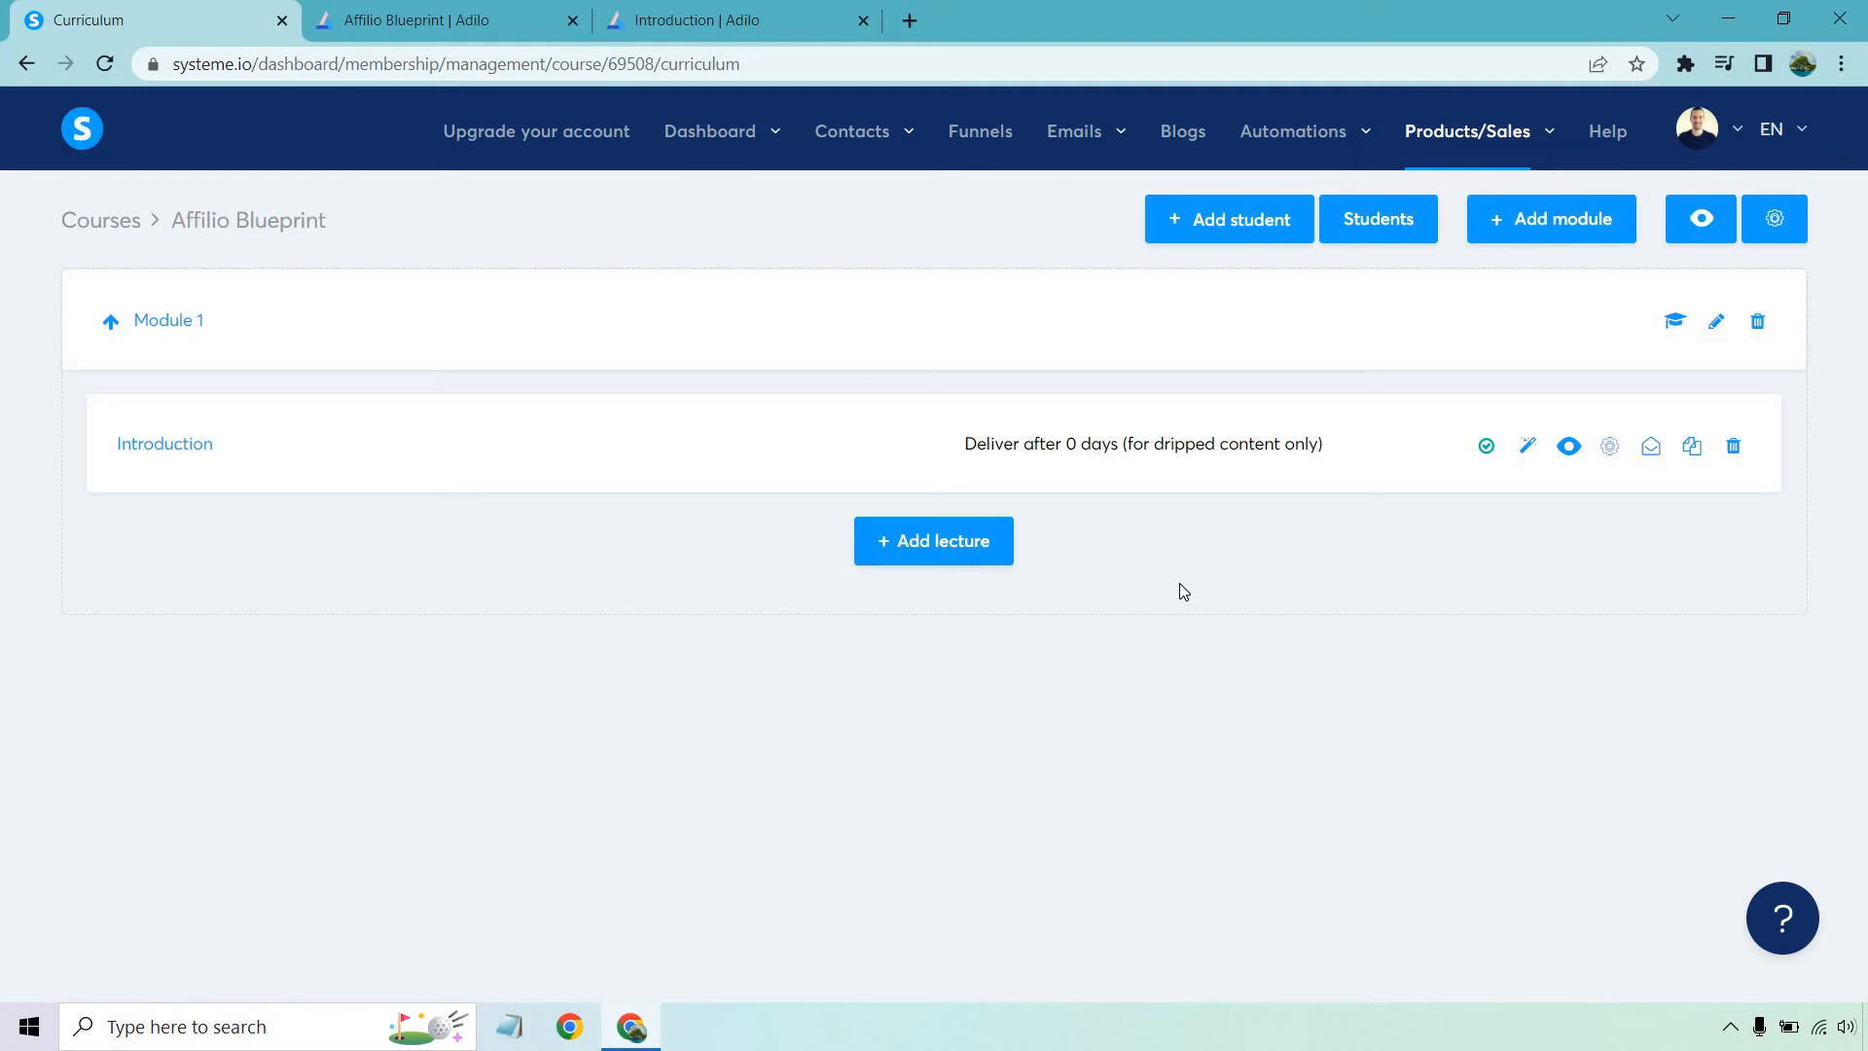
mouse_move(368, 325)
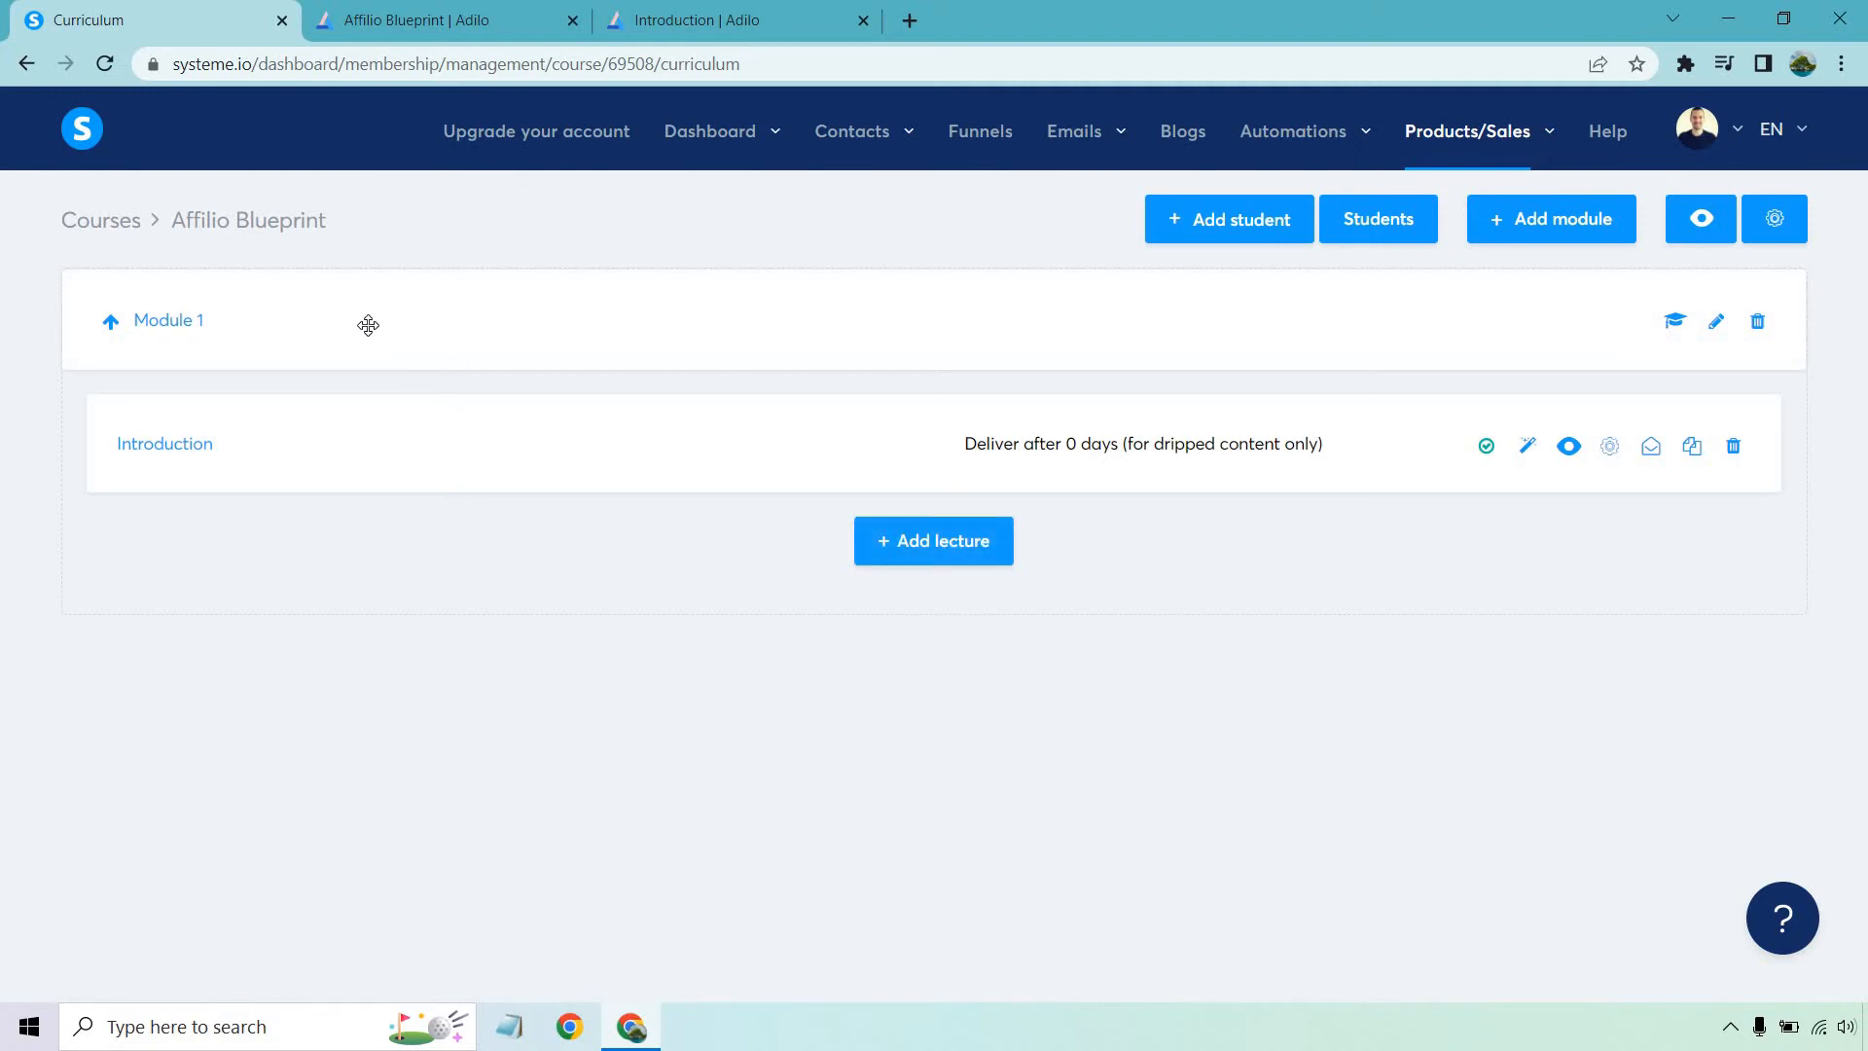
mouse_move(974, 543)
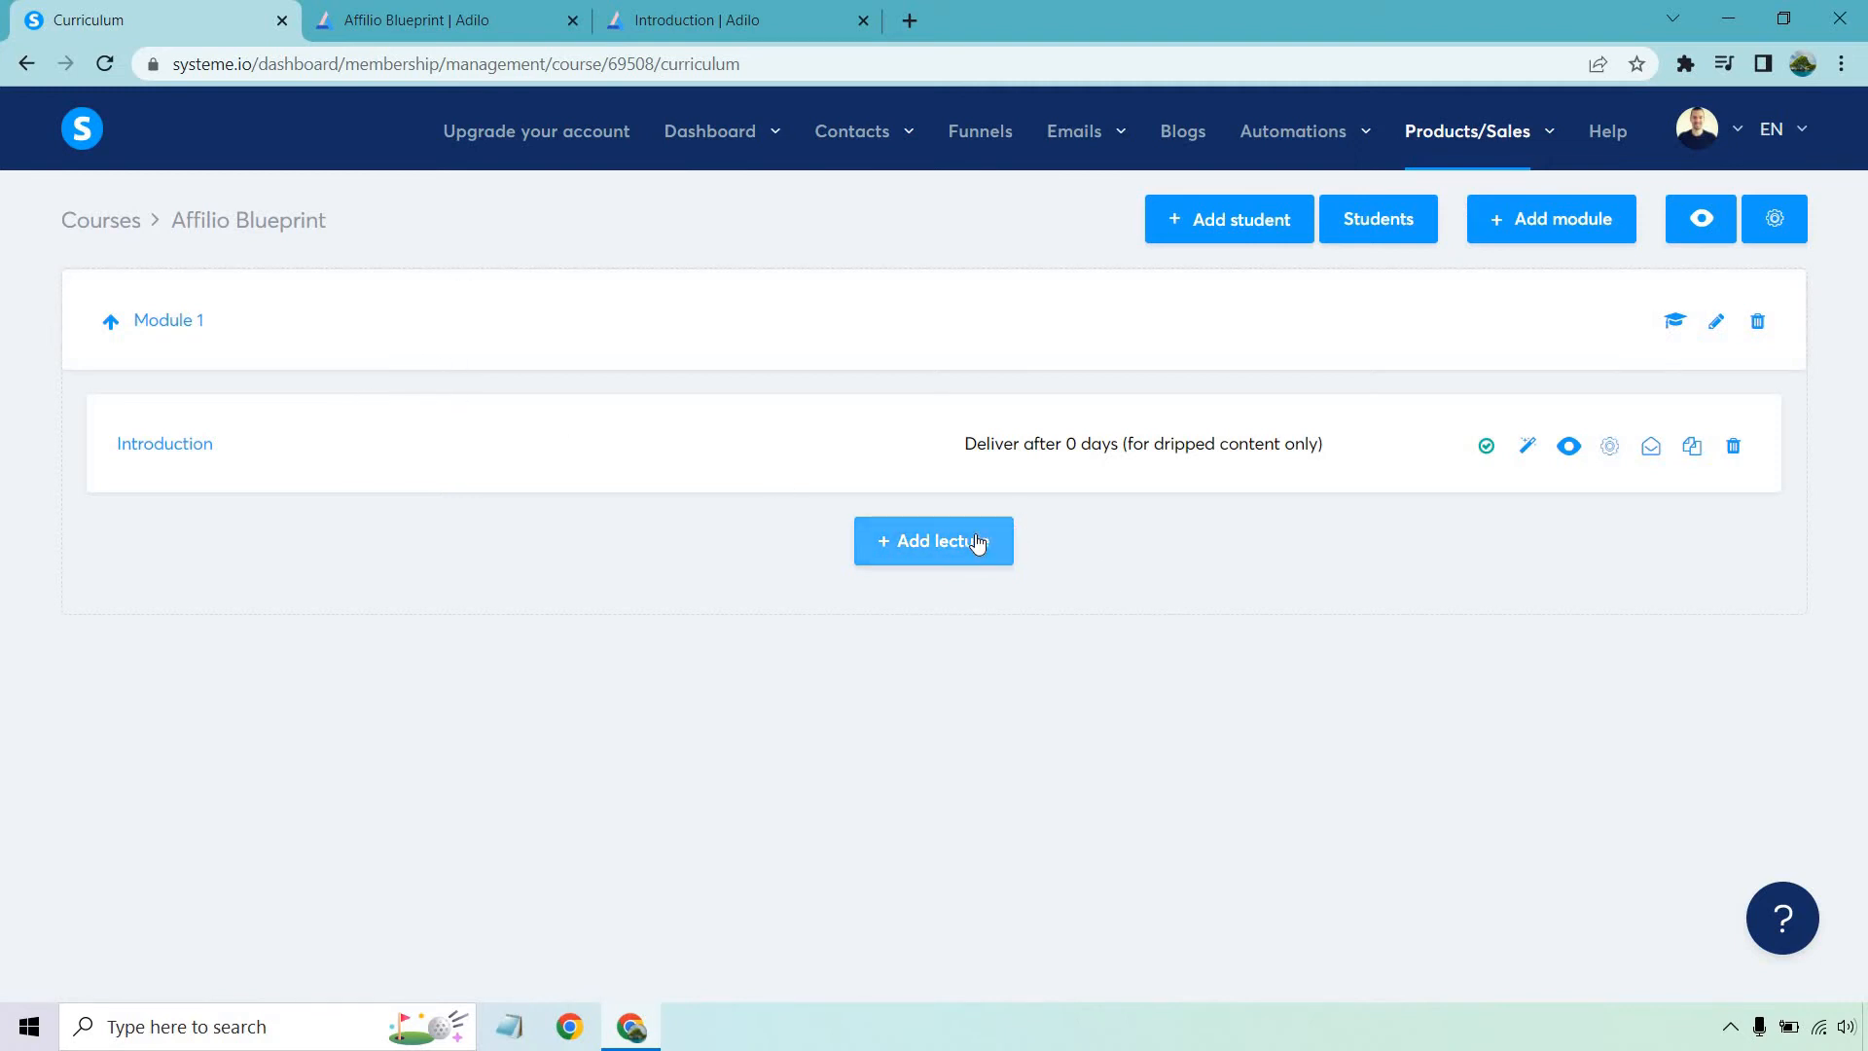
- Add a second Module 1 lecture named 'Explaining AB' with the video template
click(932, 541)
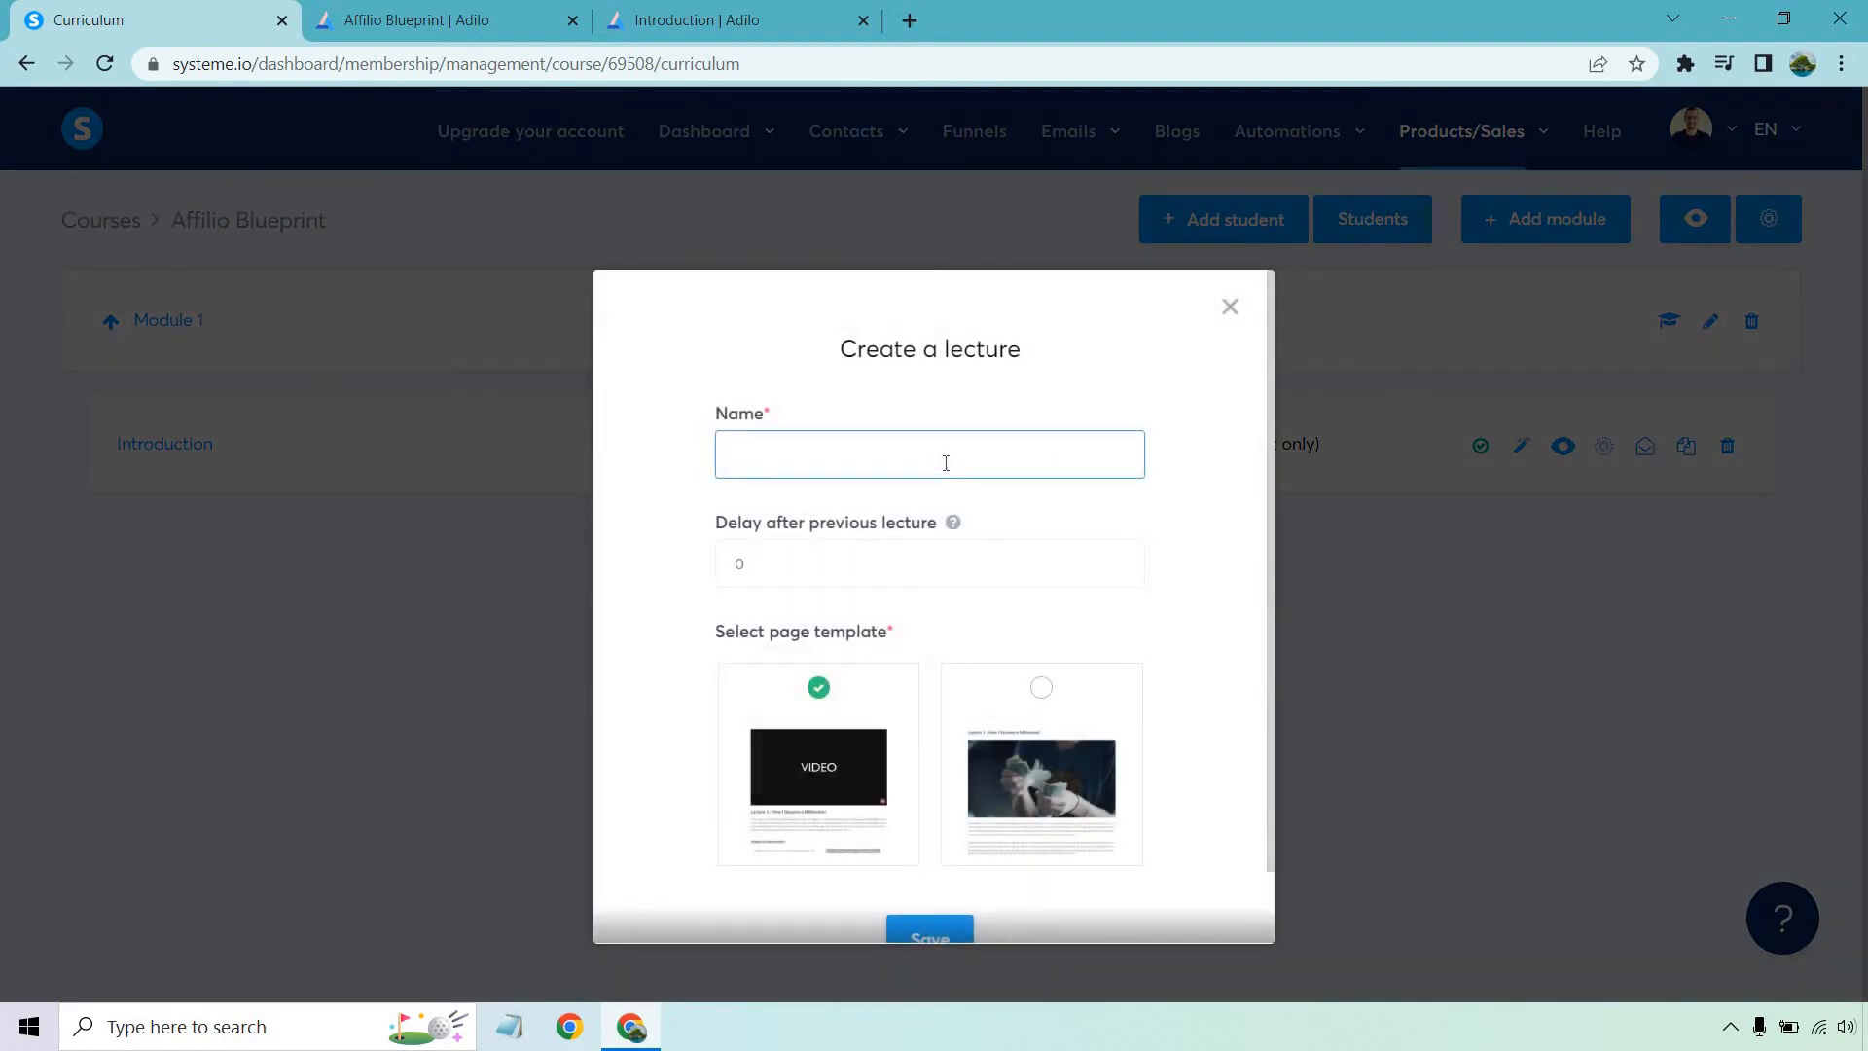
text(Explaining AB)
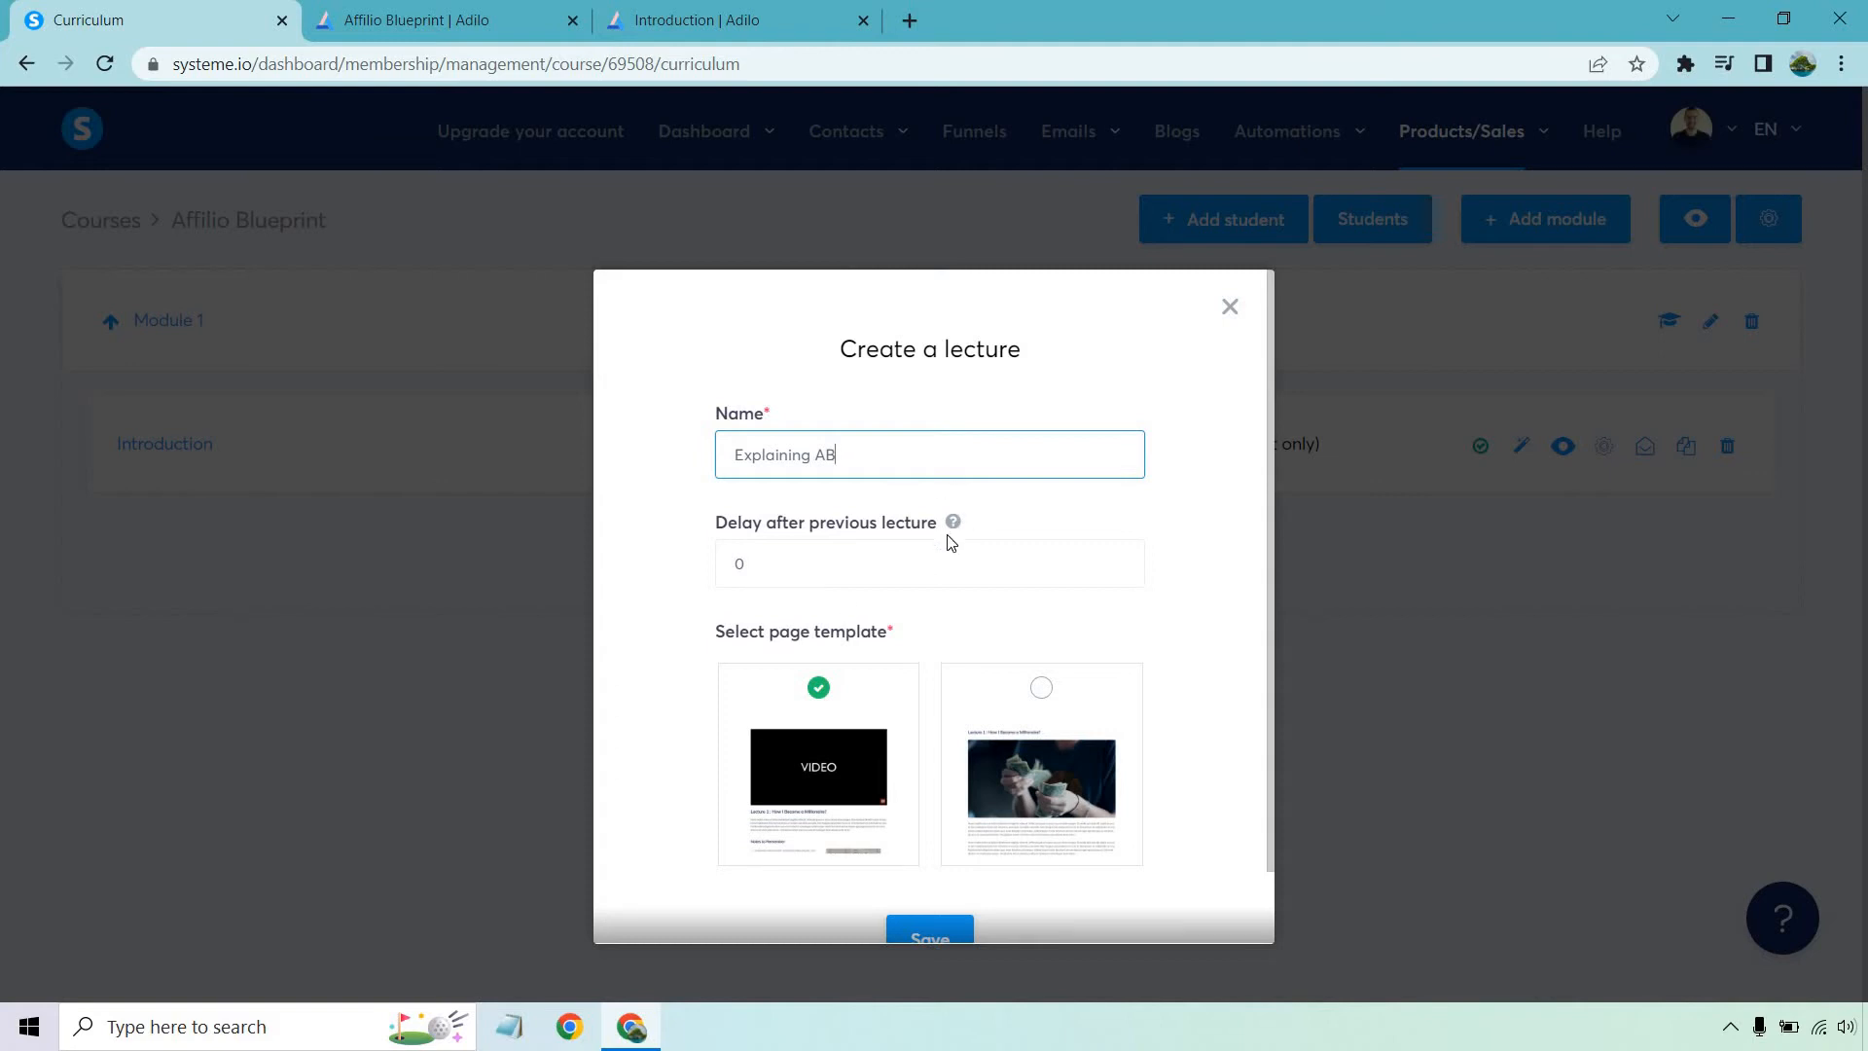
click(930, 935)
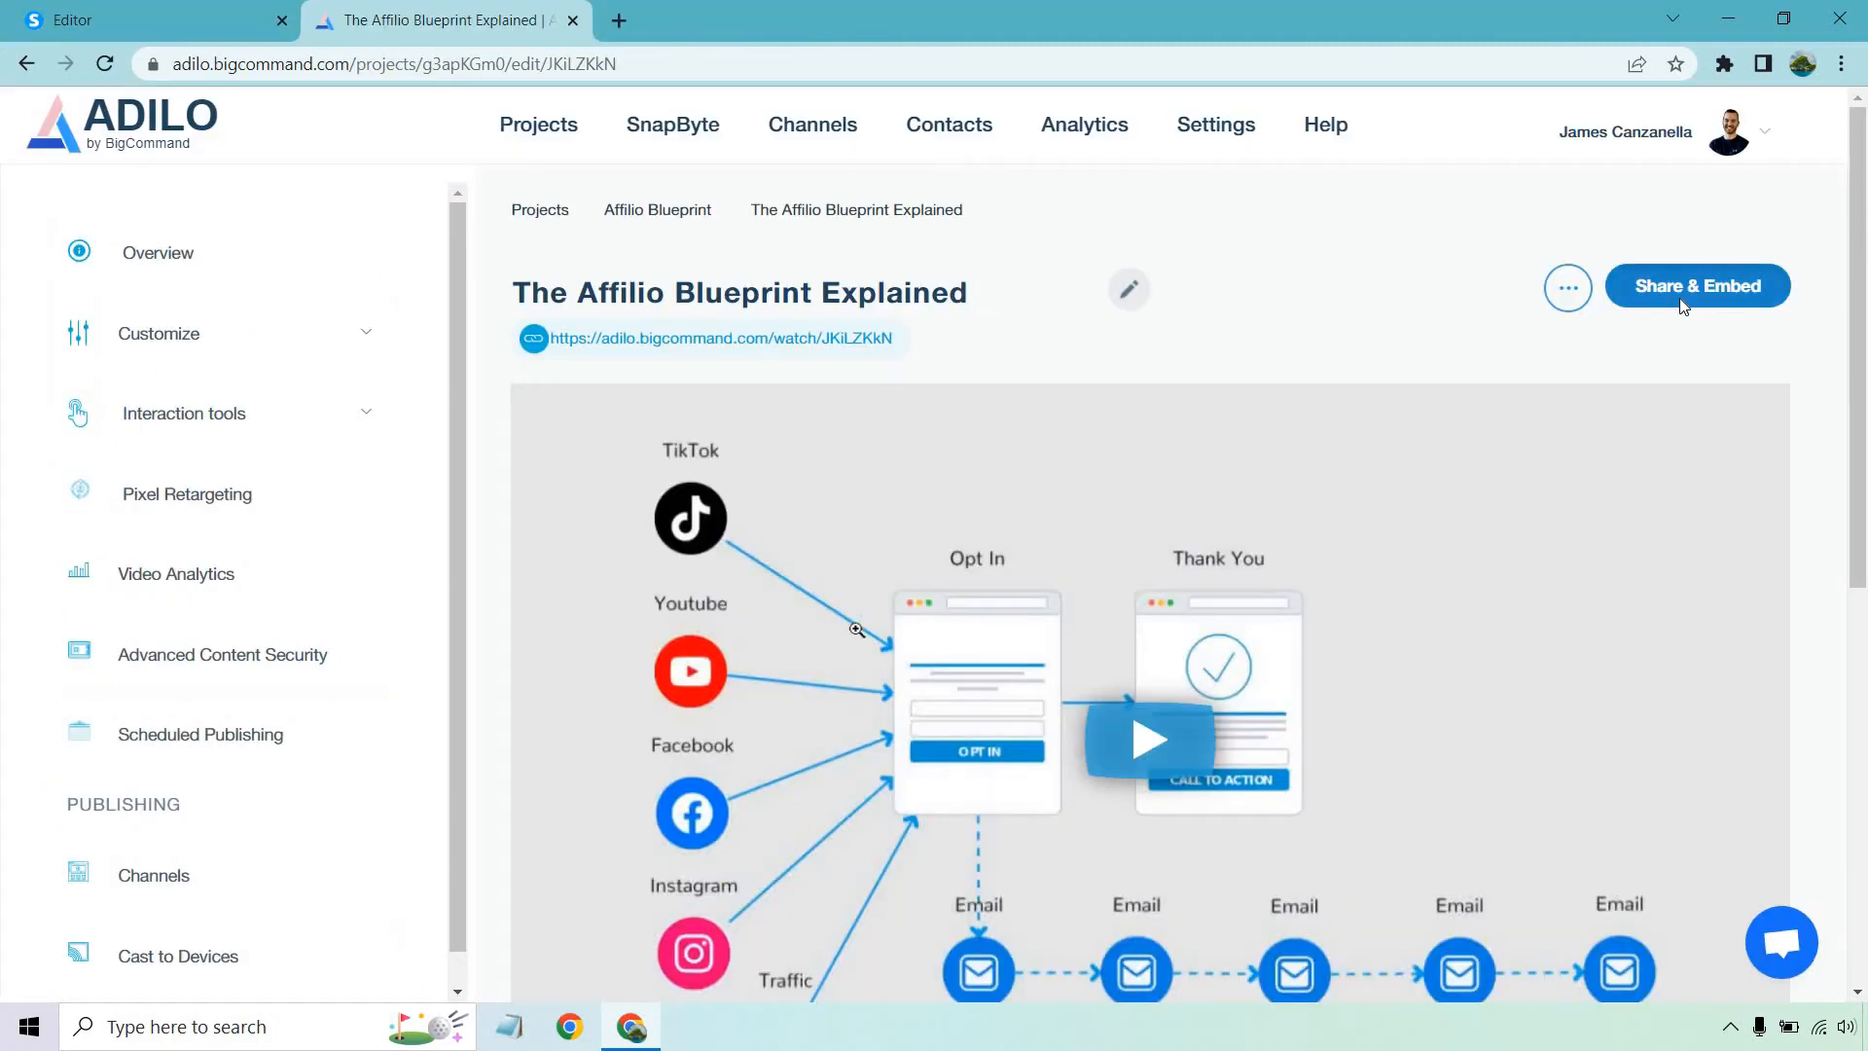
- Copy the responsive embed code for 'The Affilio Blueprint Explained' video from Adilo's Share & Embed
click(1695, 284)
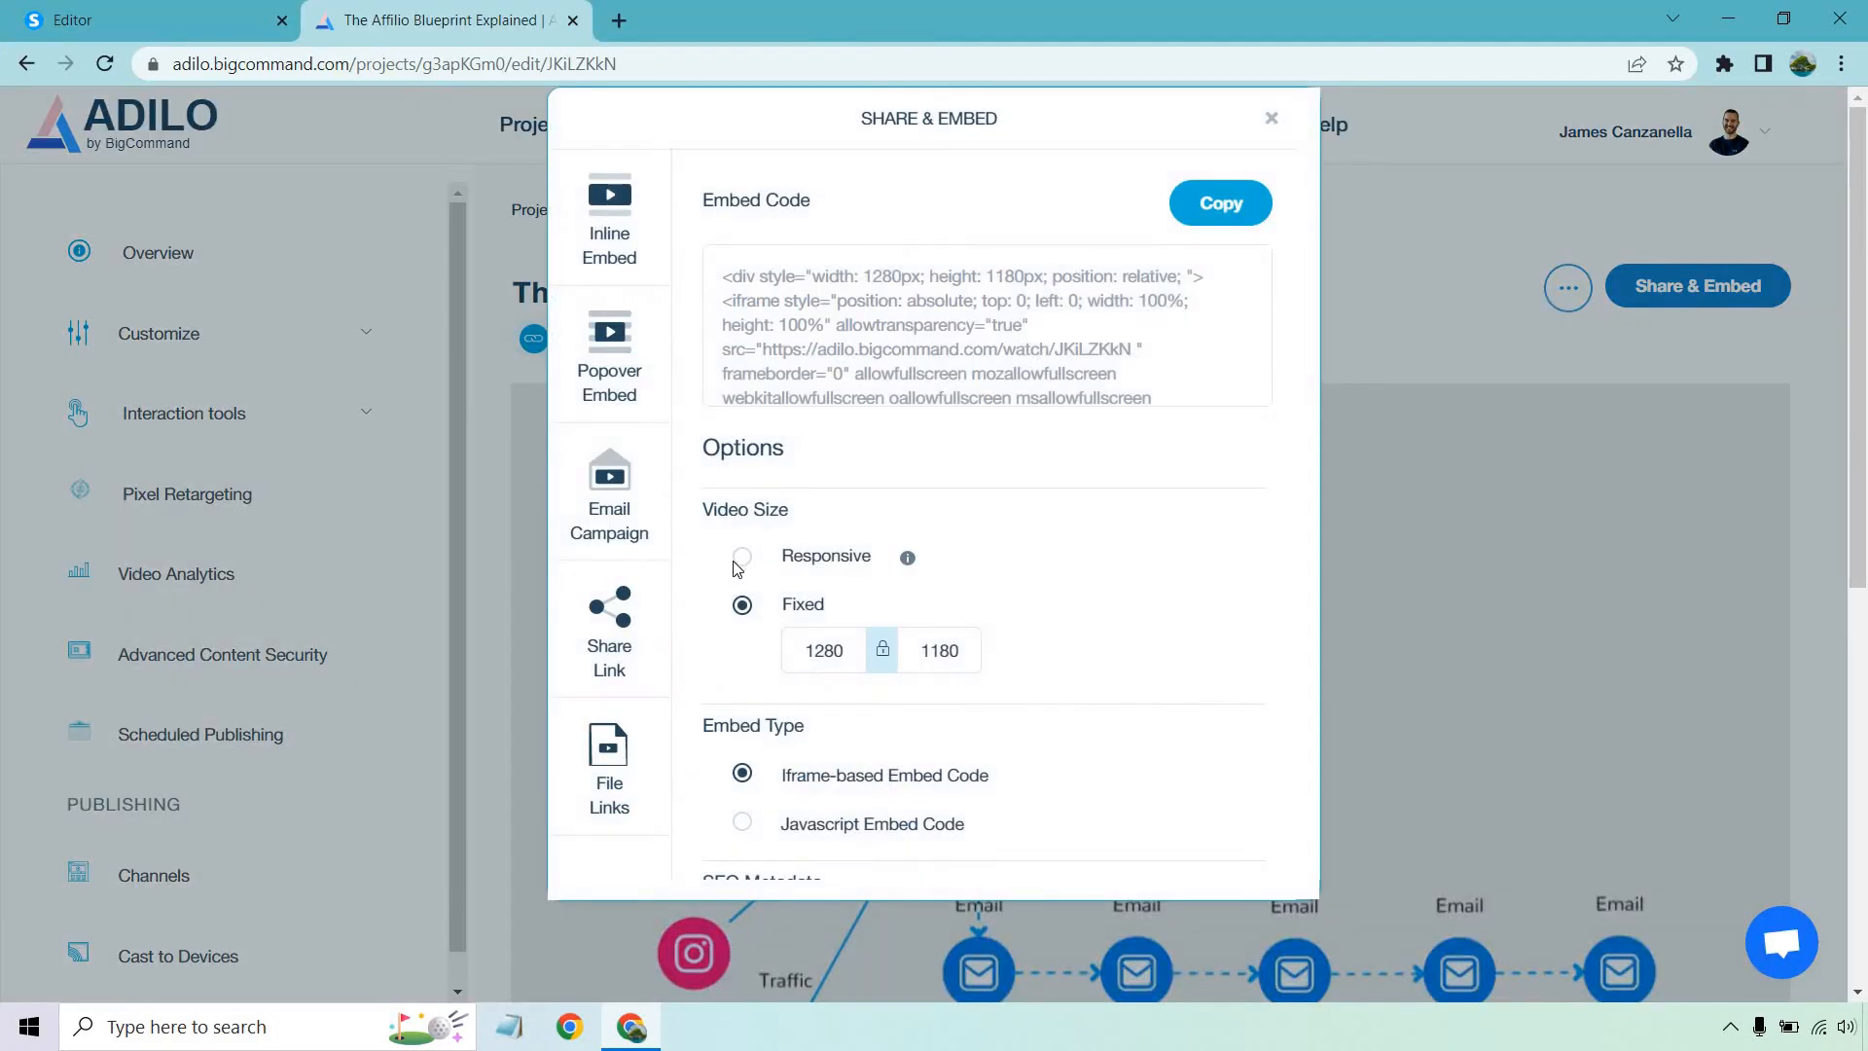
click(742, 554)
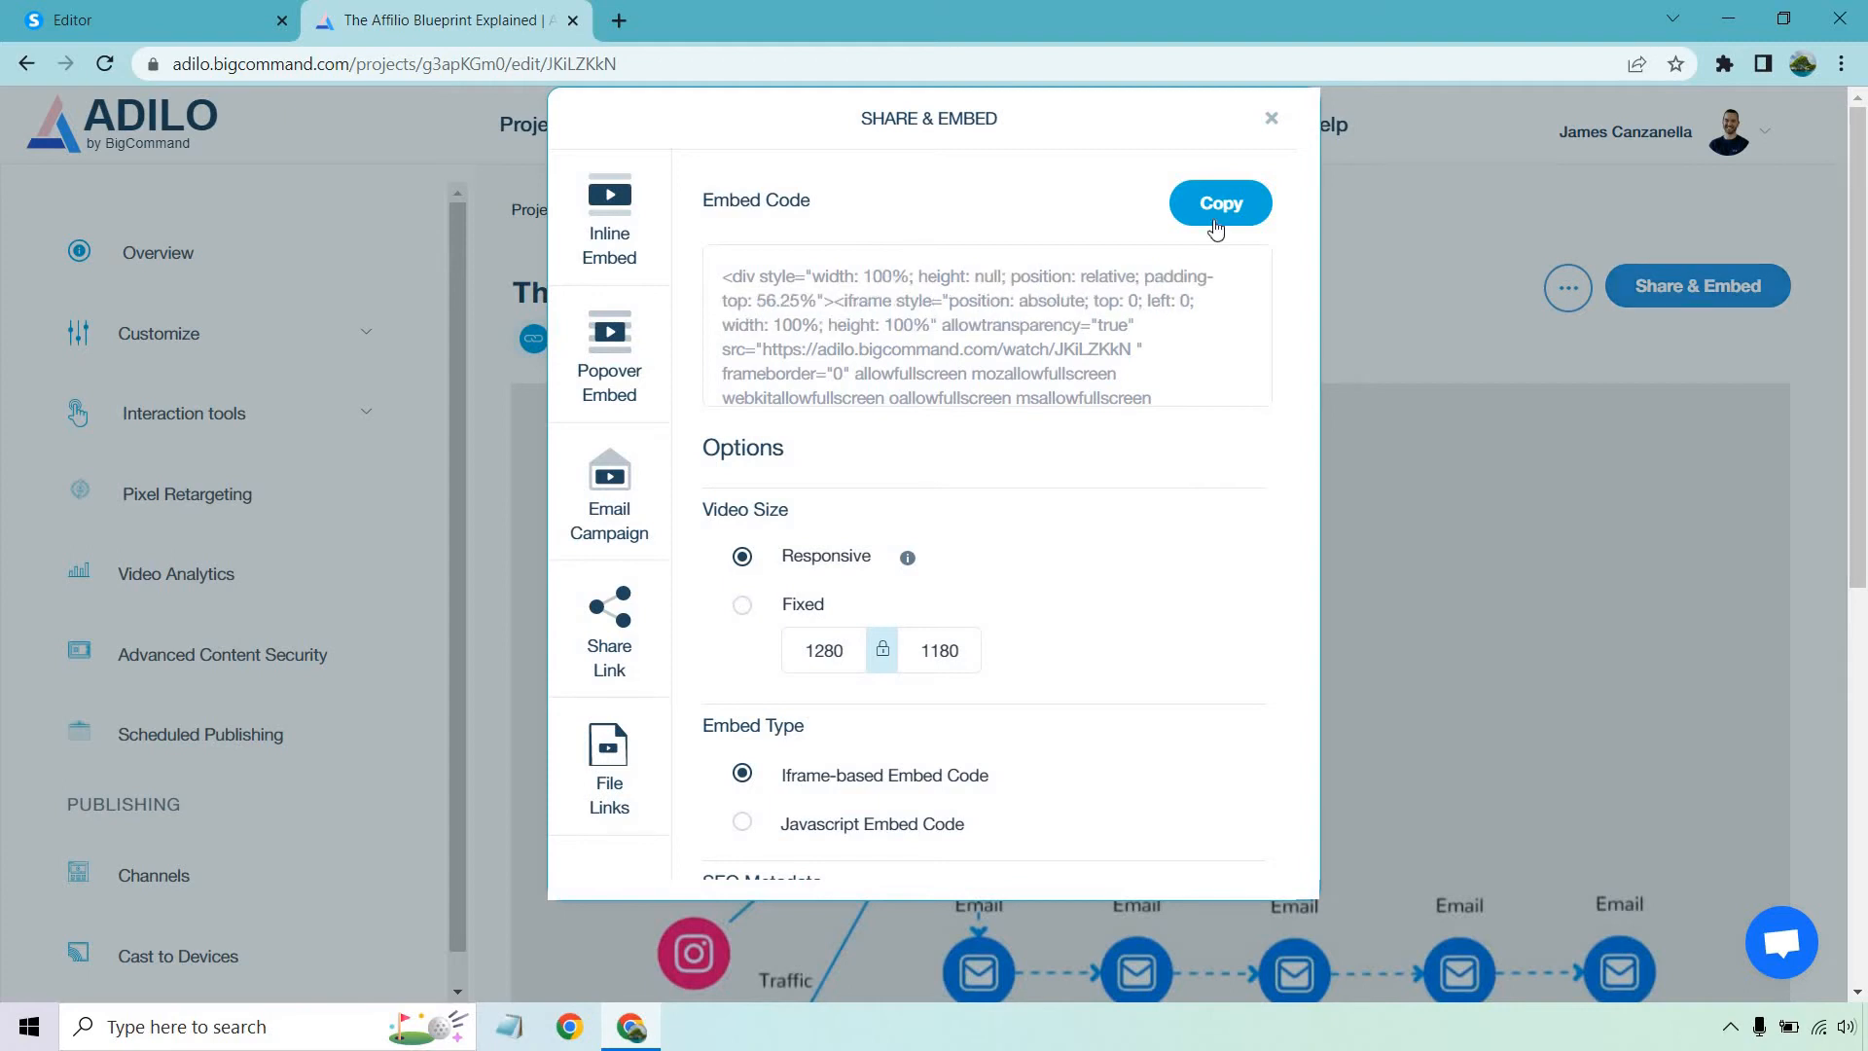
click(1218, 202)
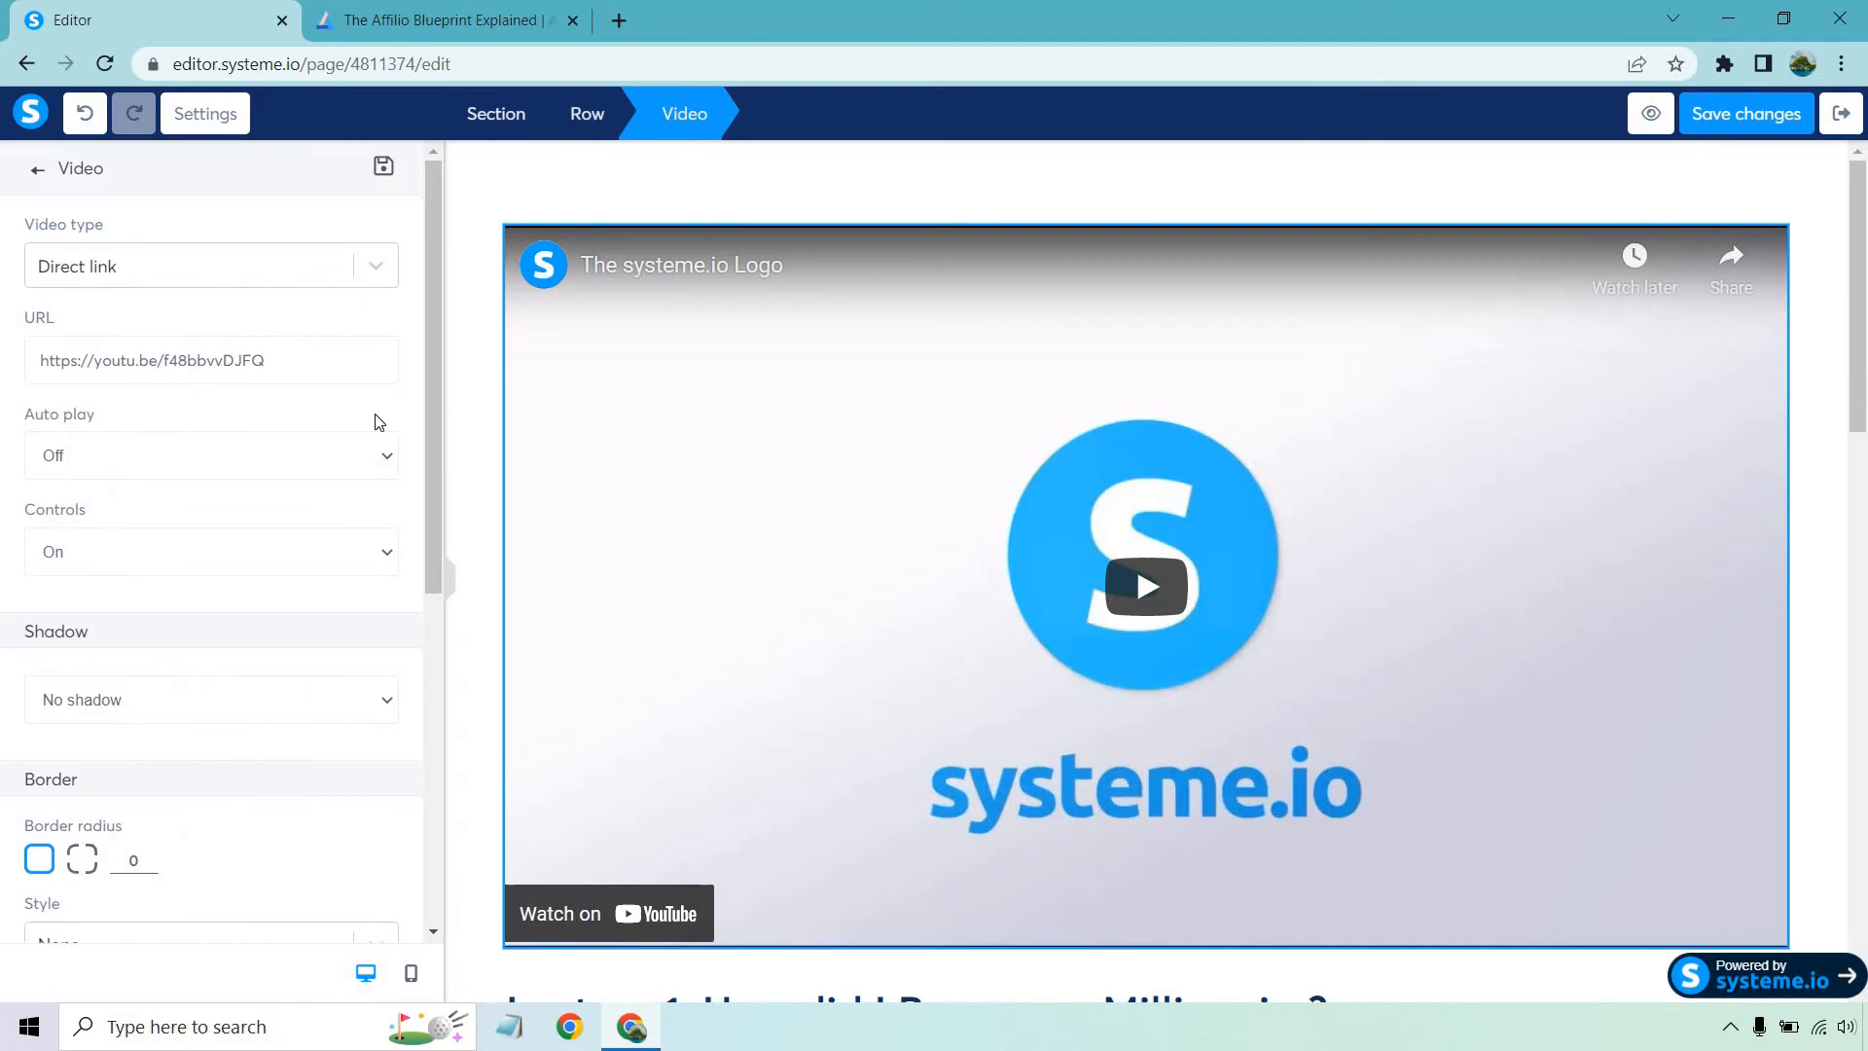
- Set the lecture video to Custom embed and save the pasted Adilo iframe code
click(210, 266)
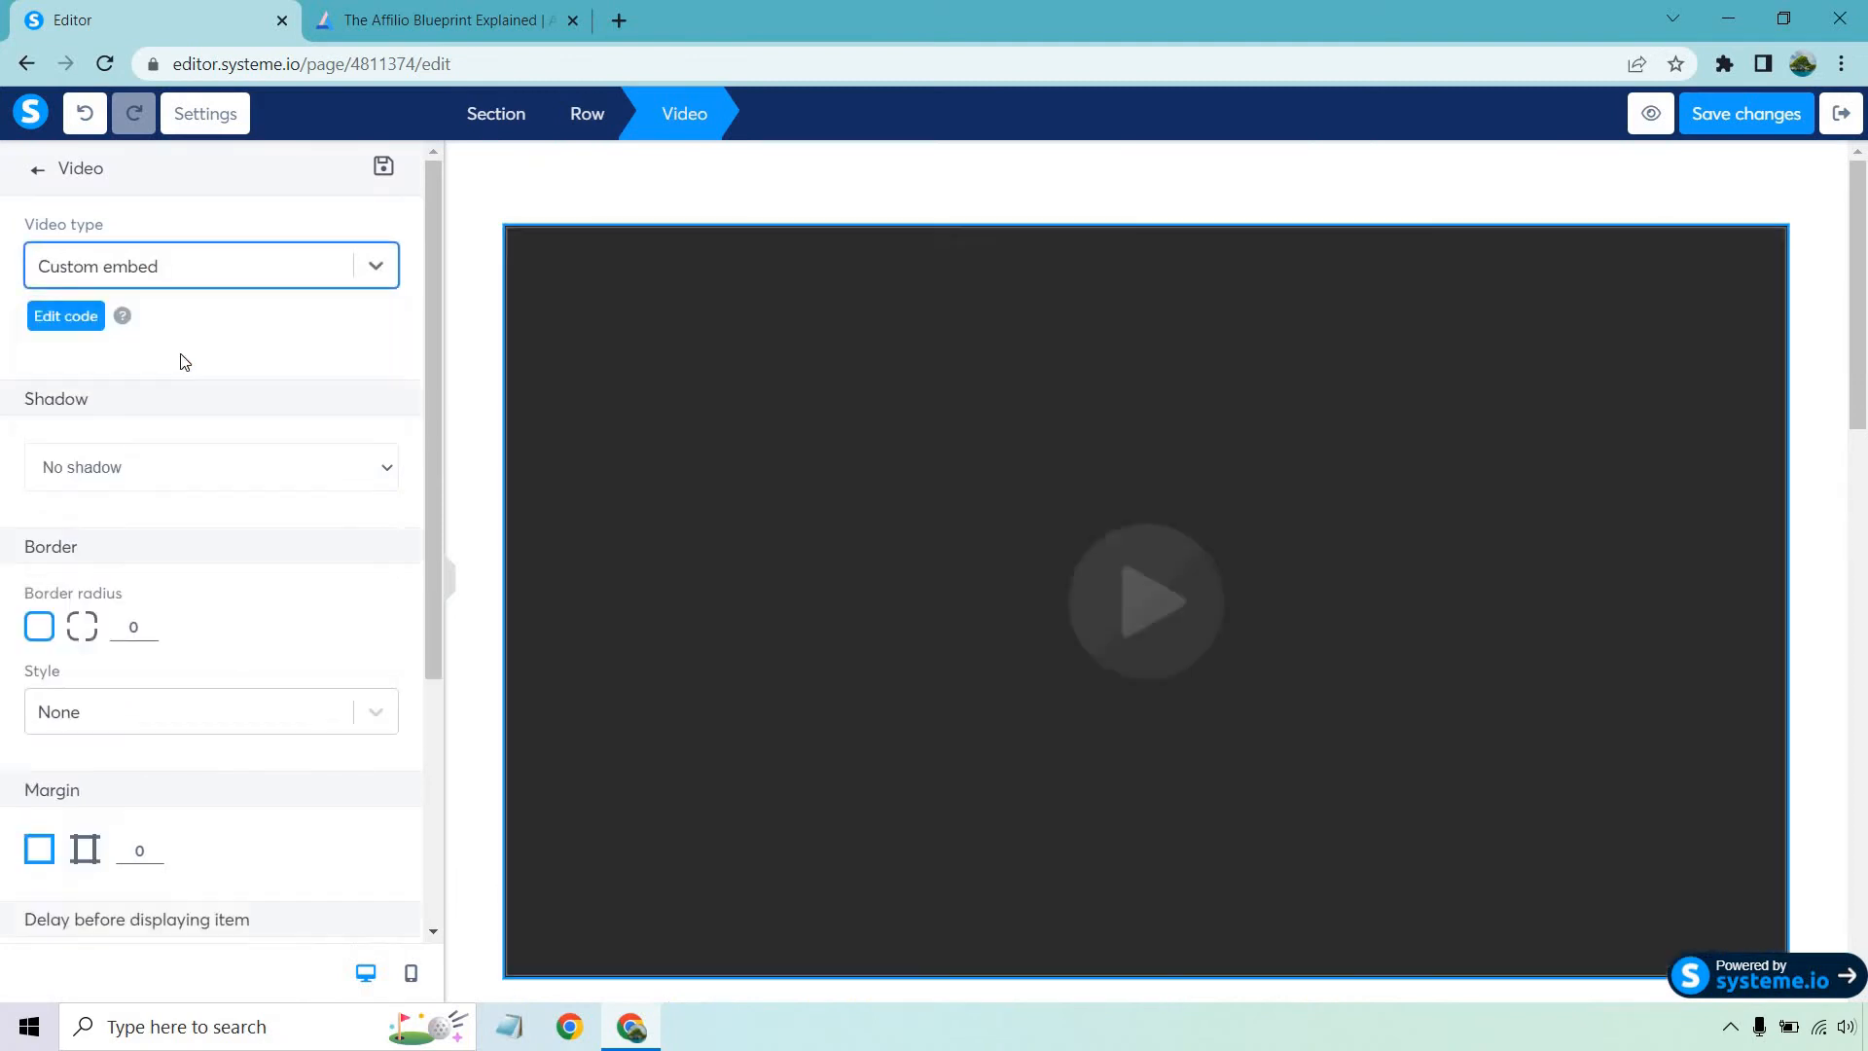
click(65, 315)
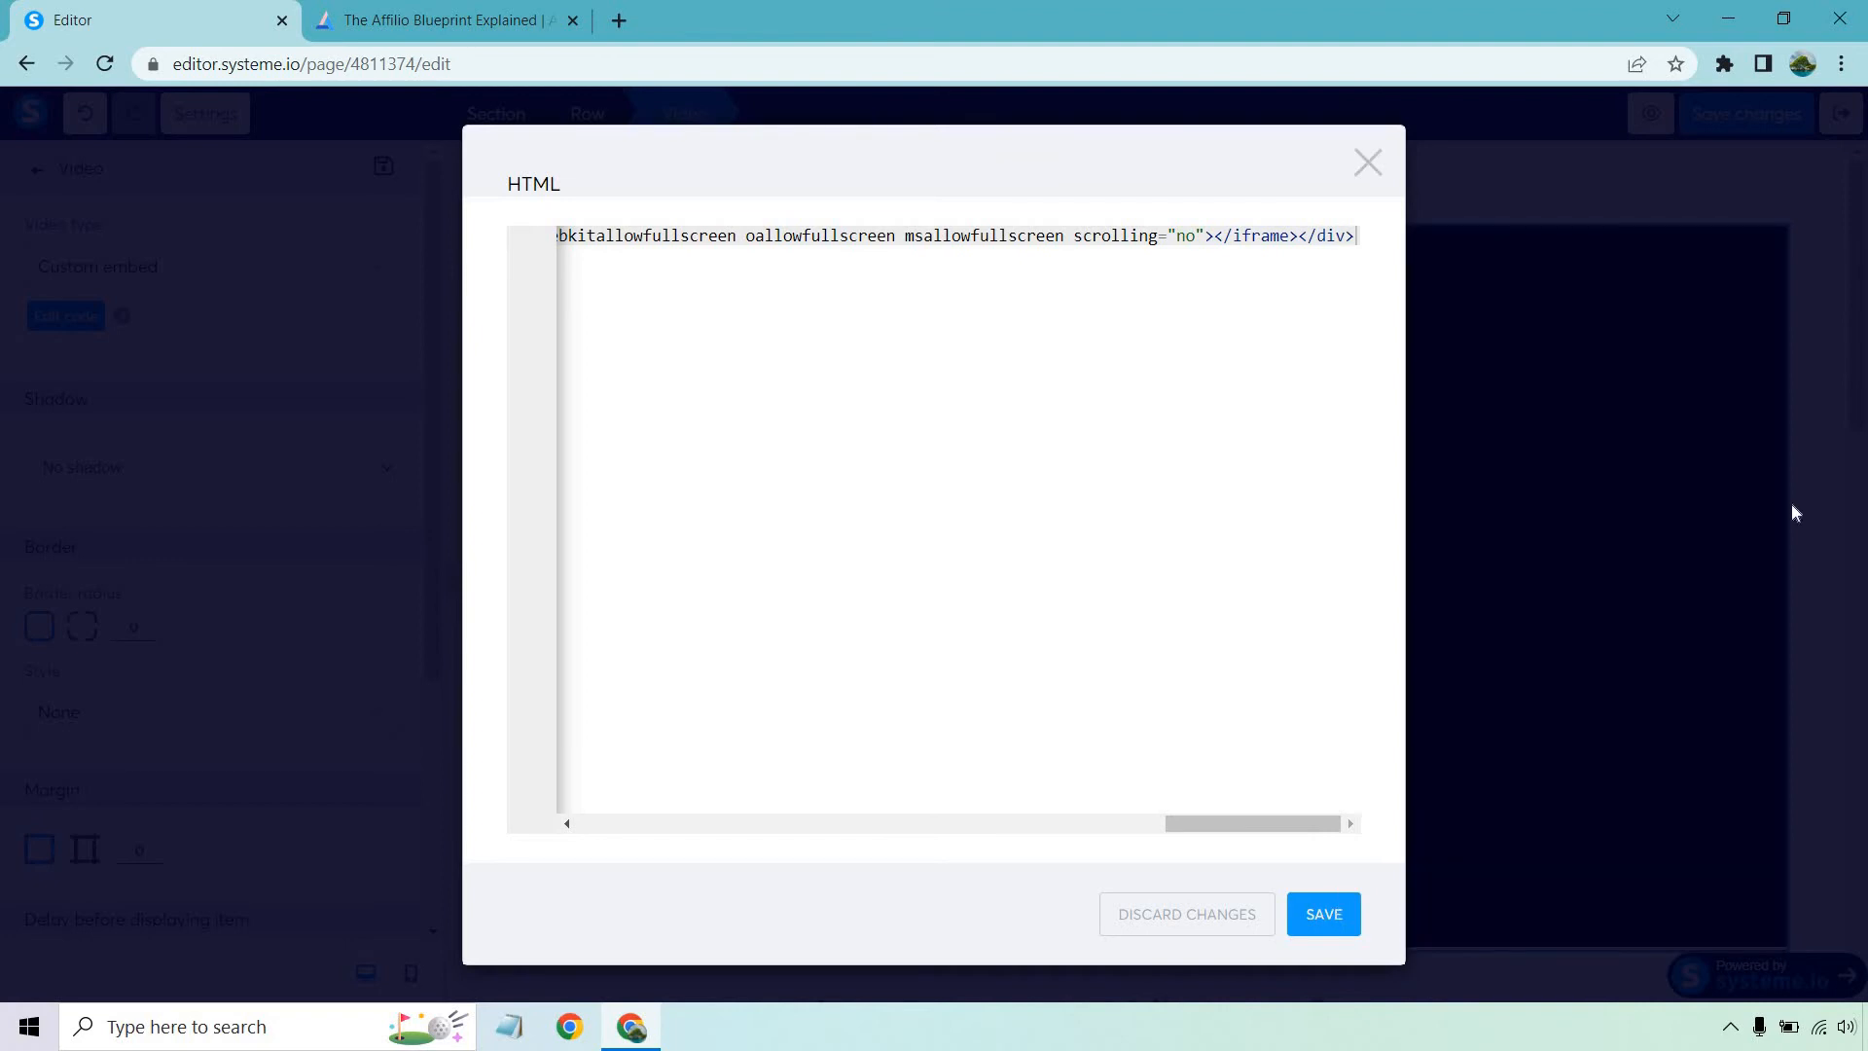
click(1321, 915)
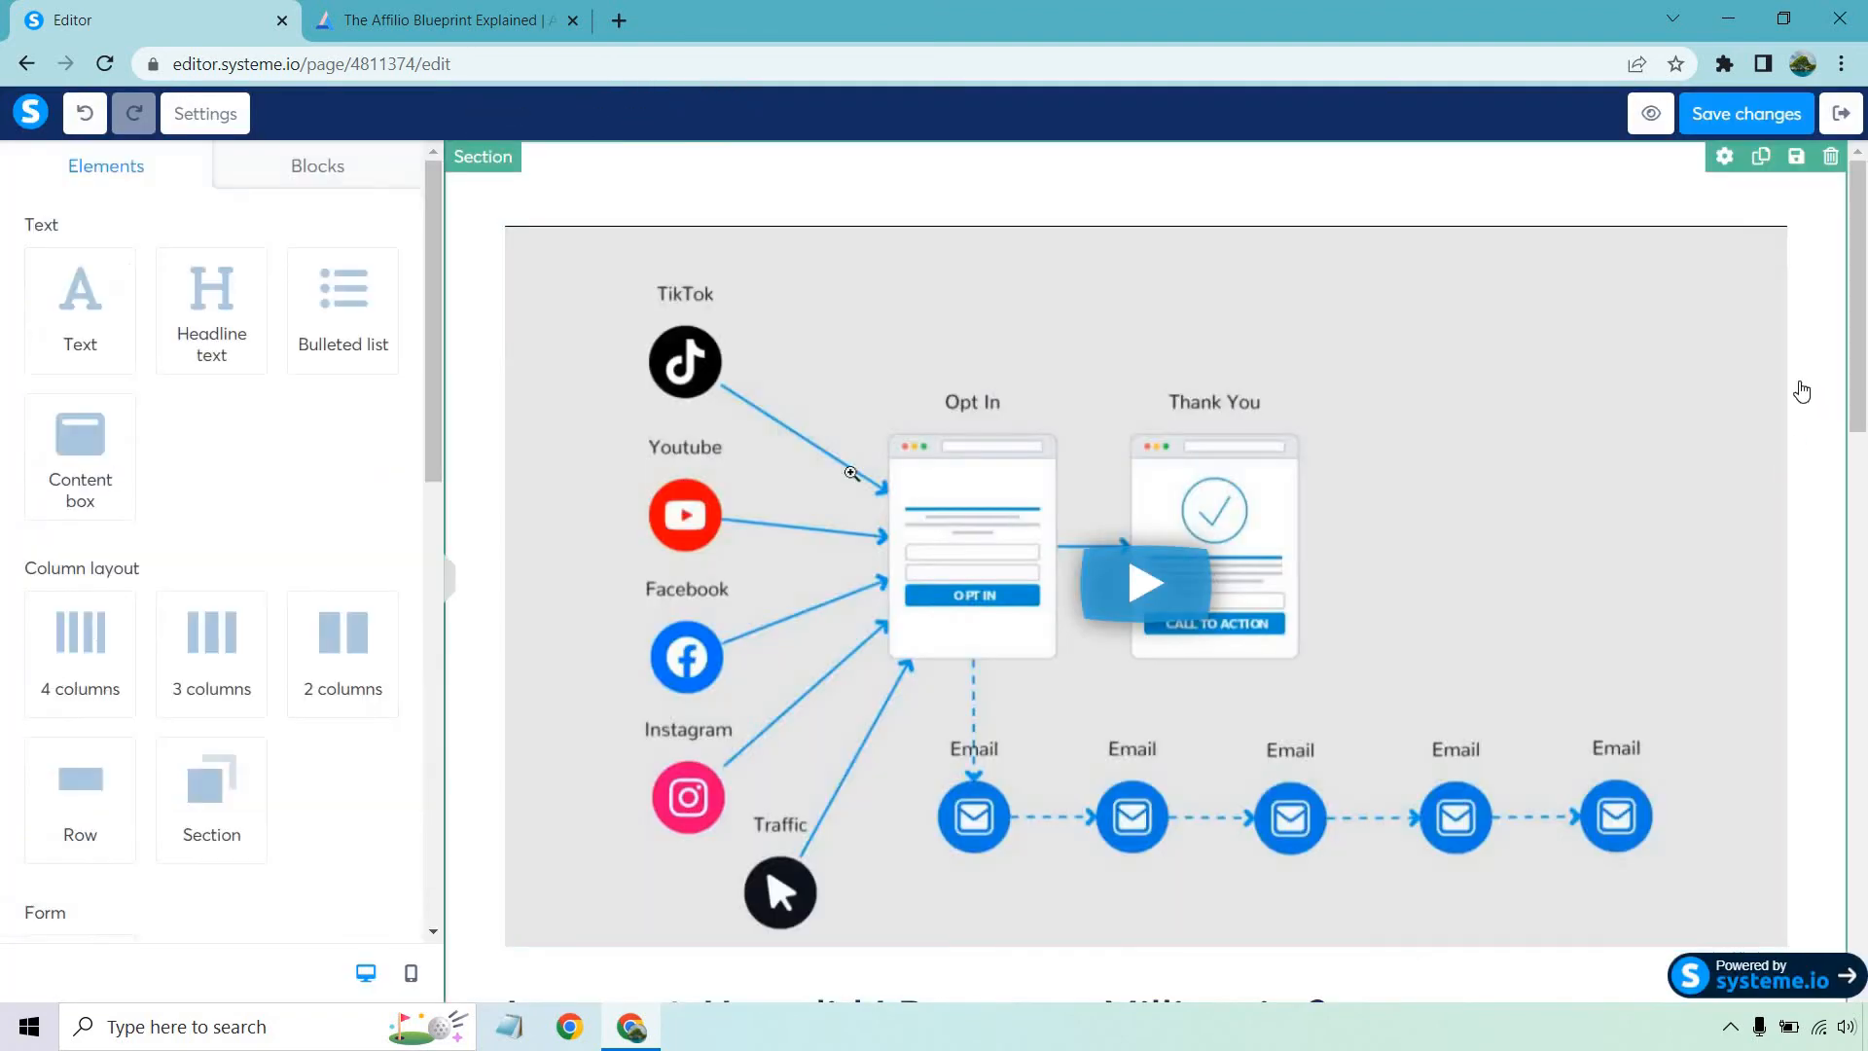
- Replace the heading text after 'Lecture 1:' with 'AB Explained'
scroll(down, 3)
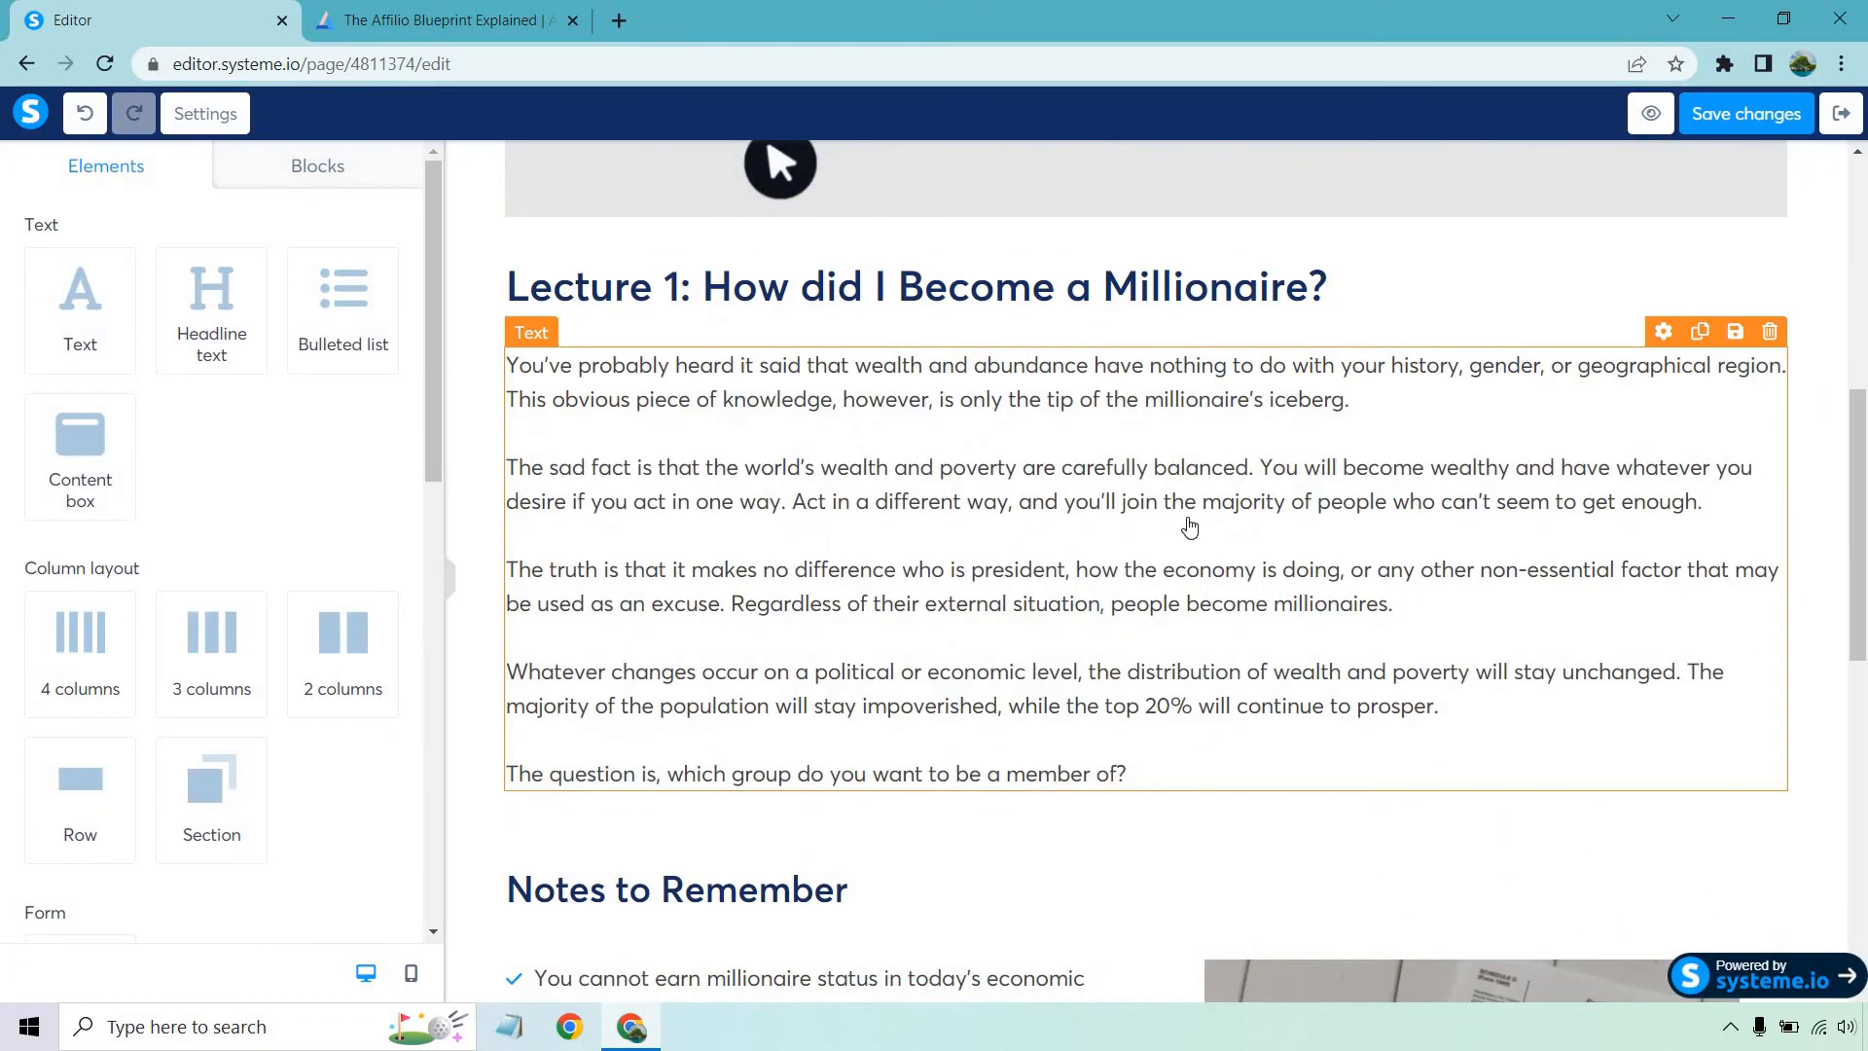
scroll(down, 3)
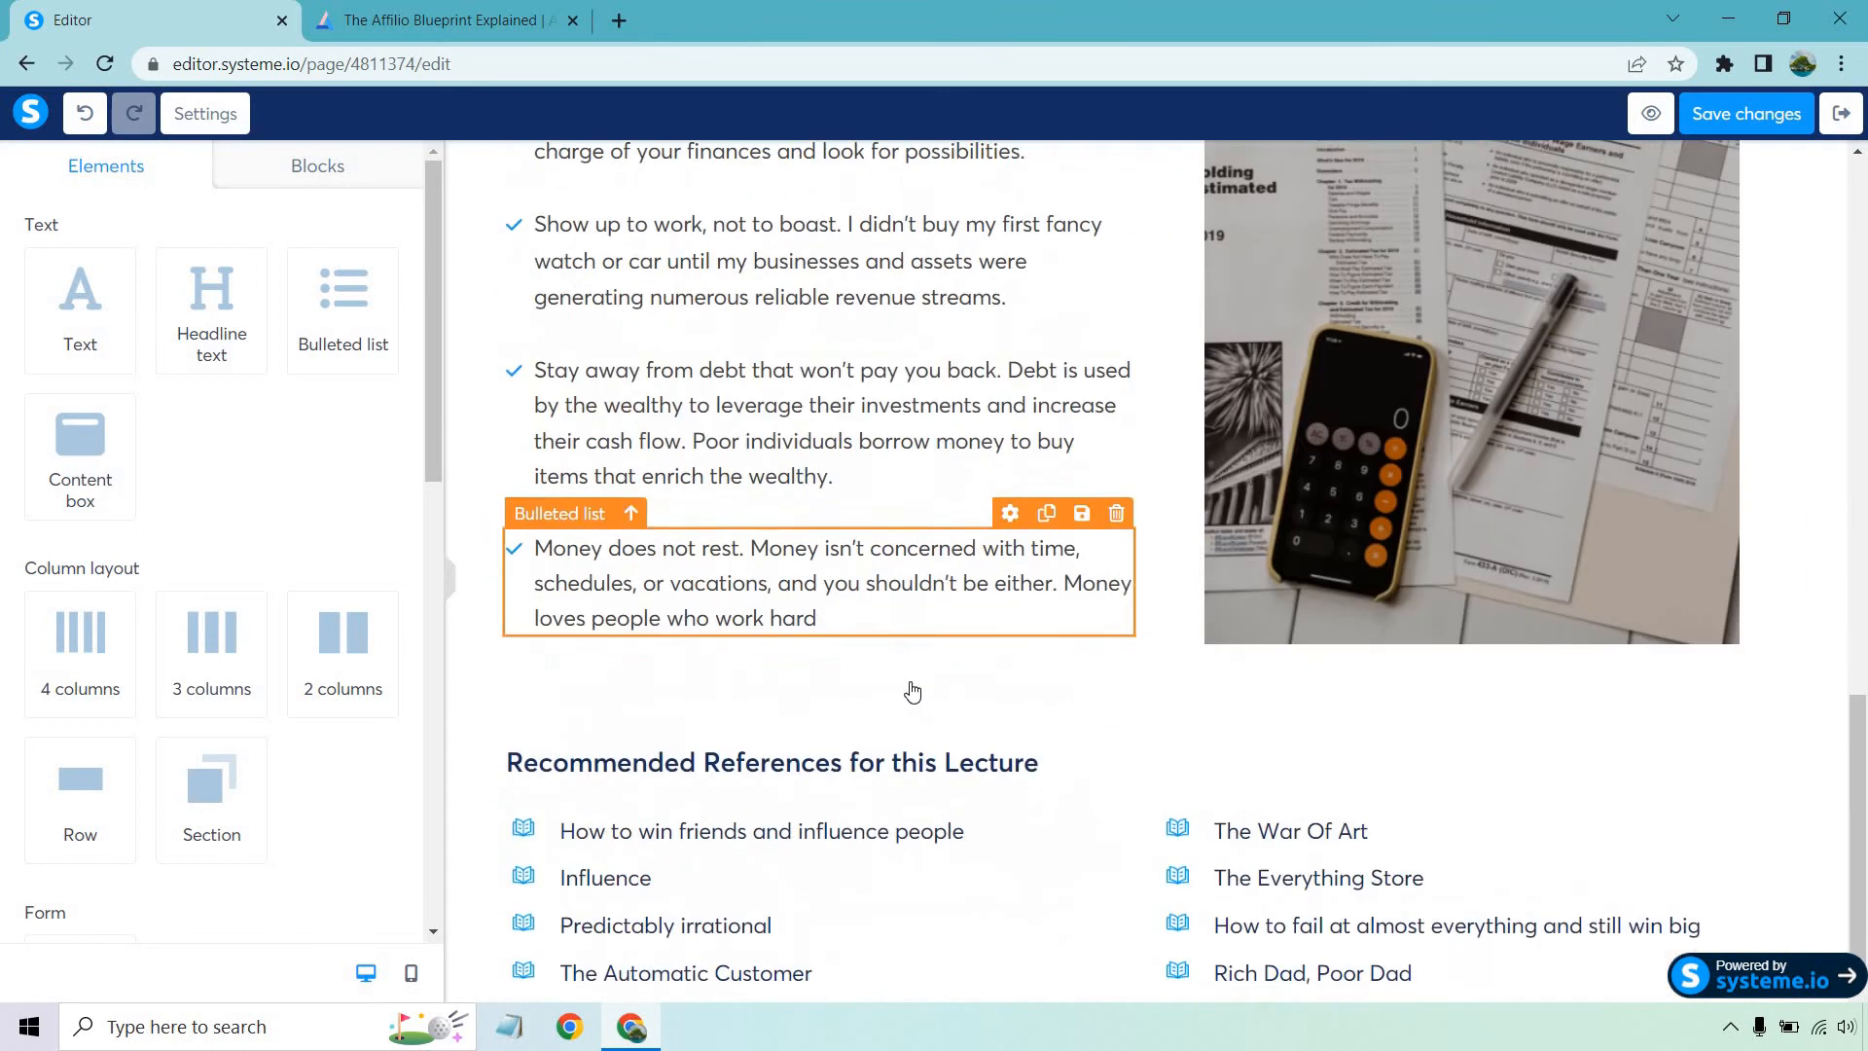
scroll(up, 3)
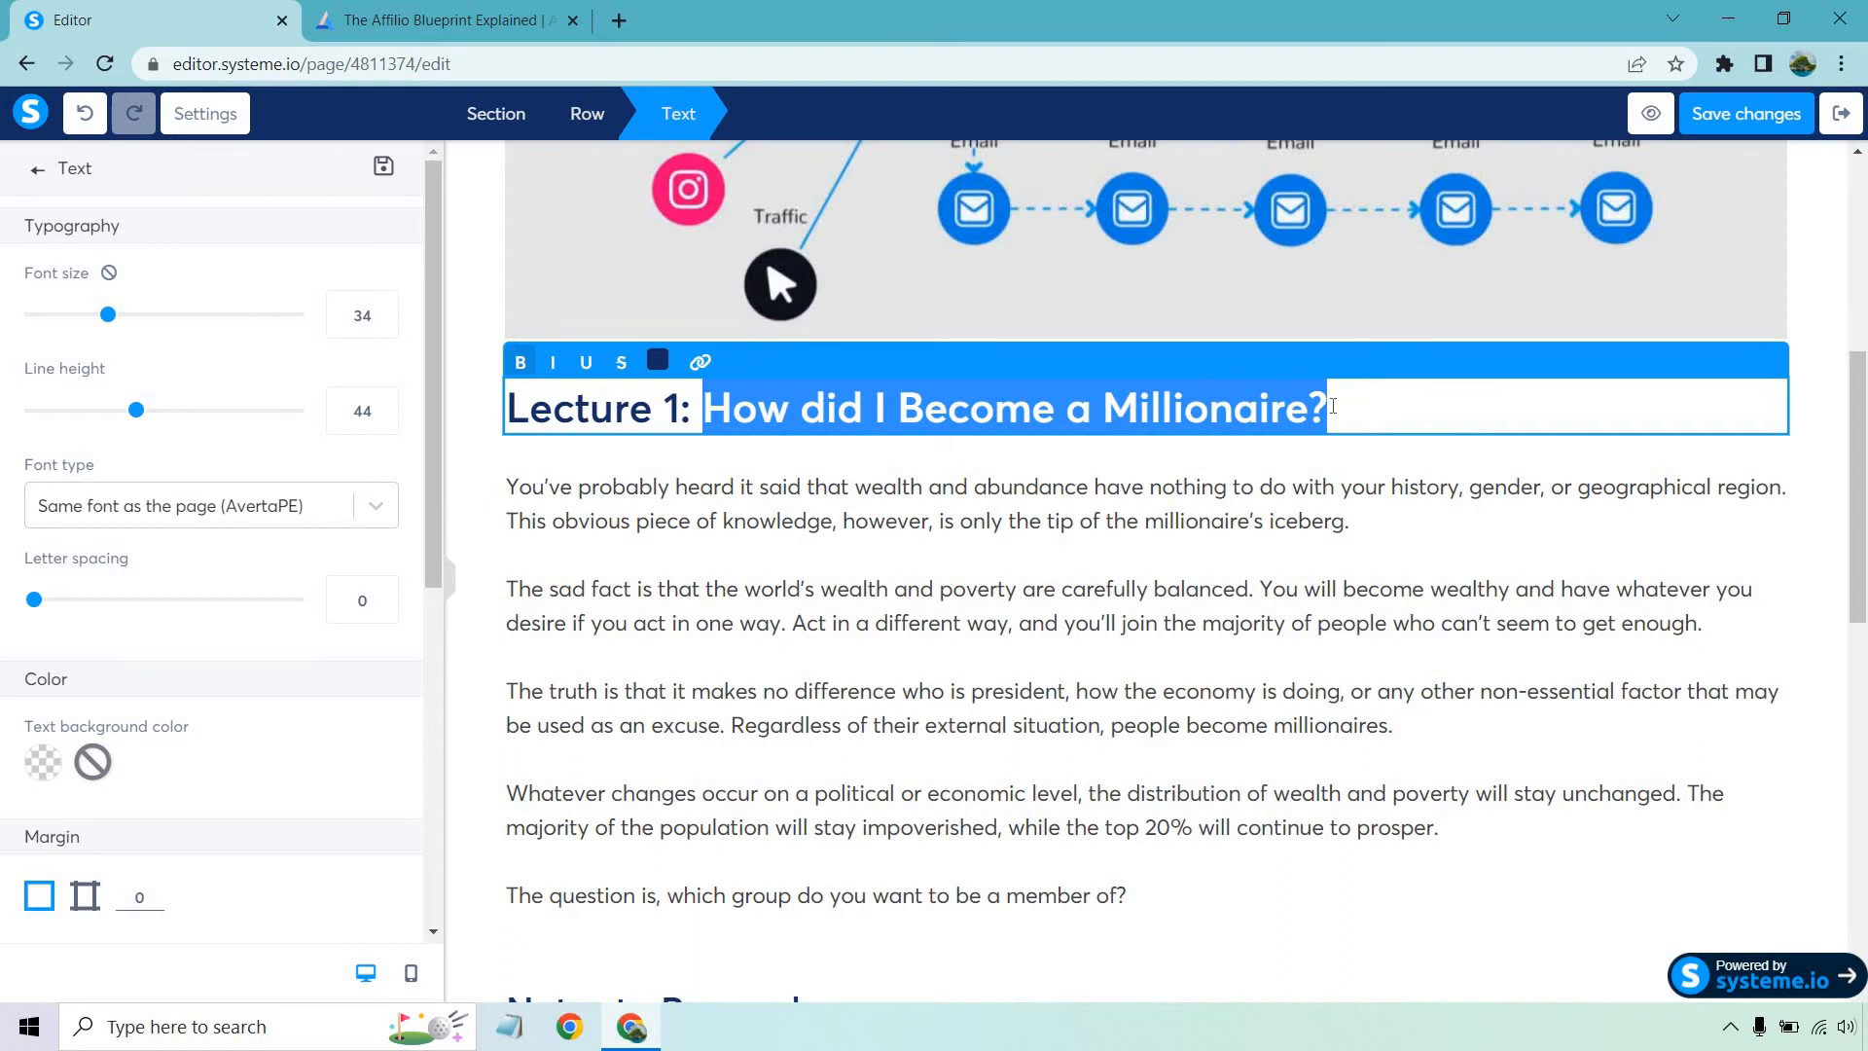
text(AB Explained)
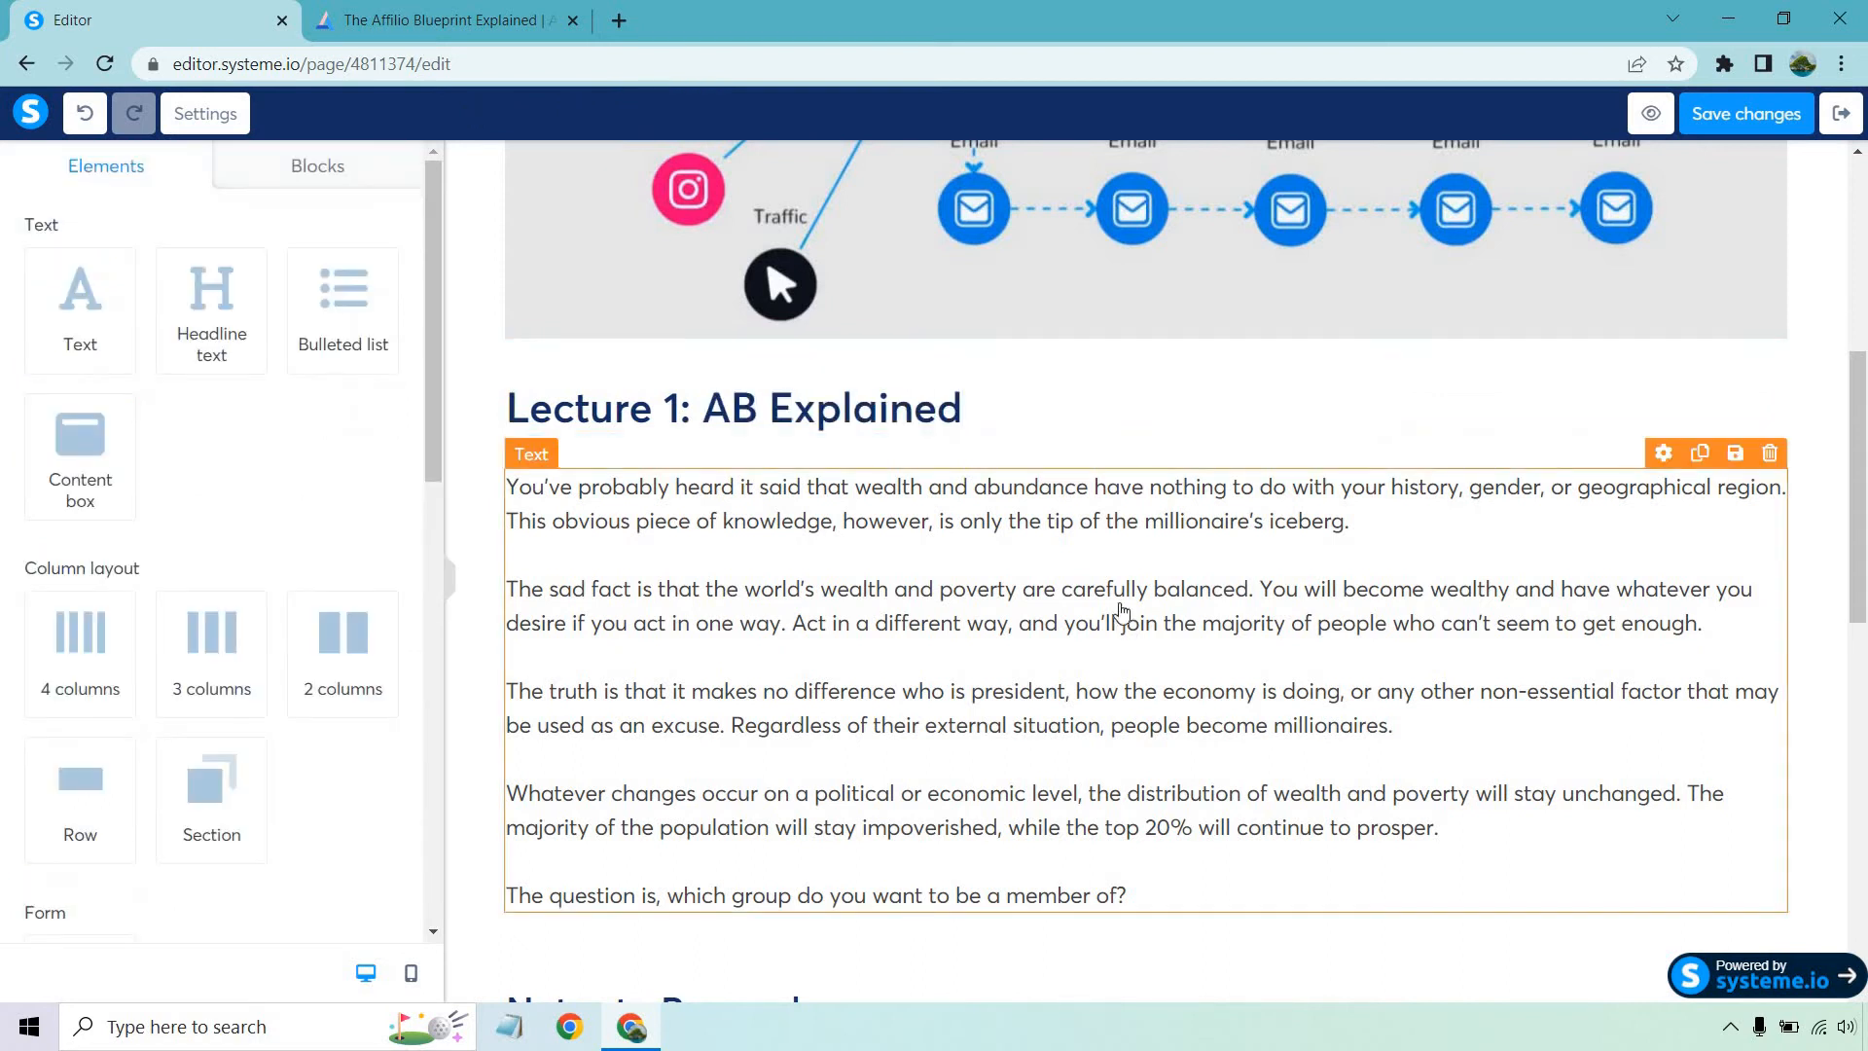
scroll(down, 3)
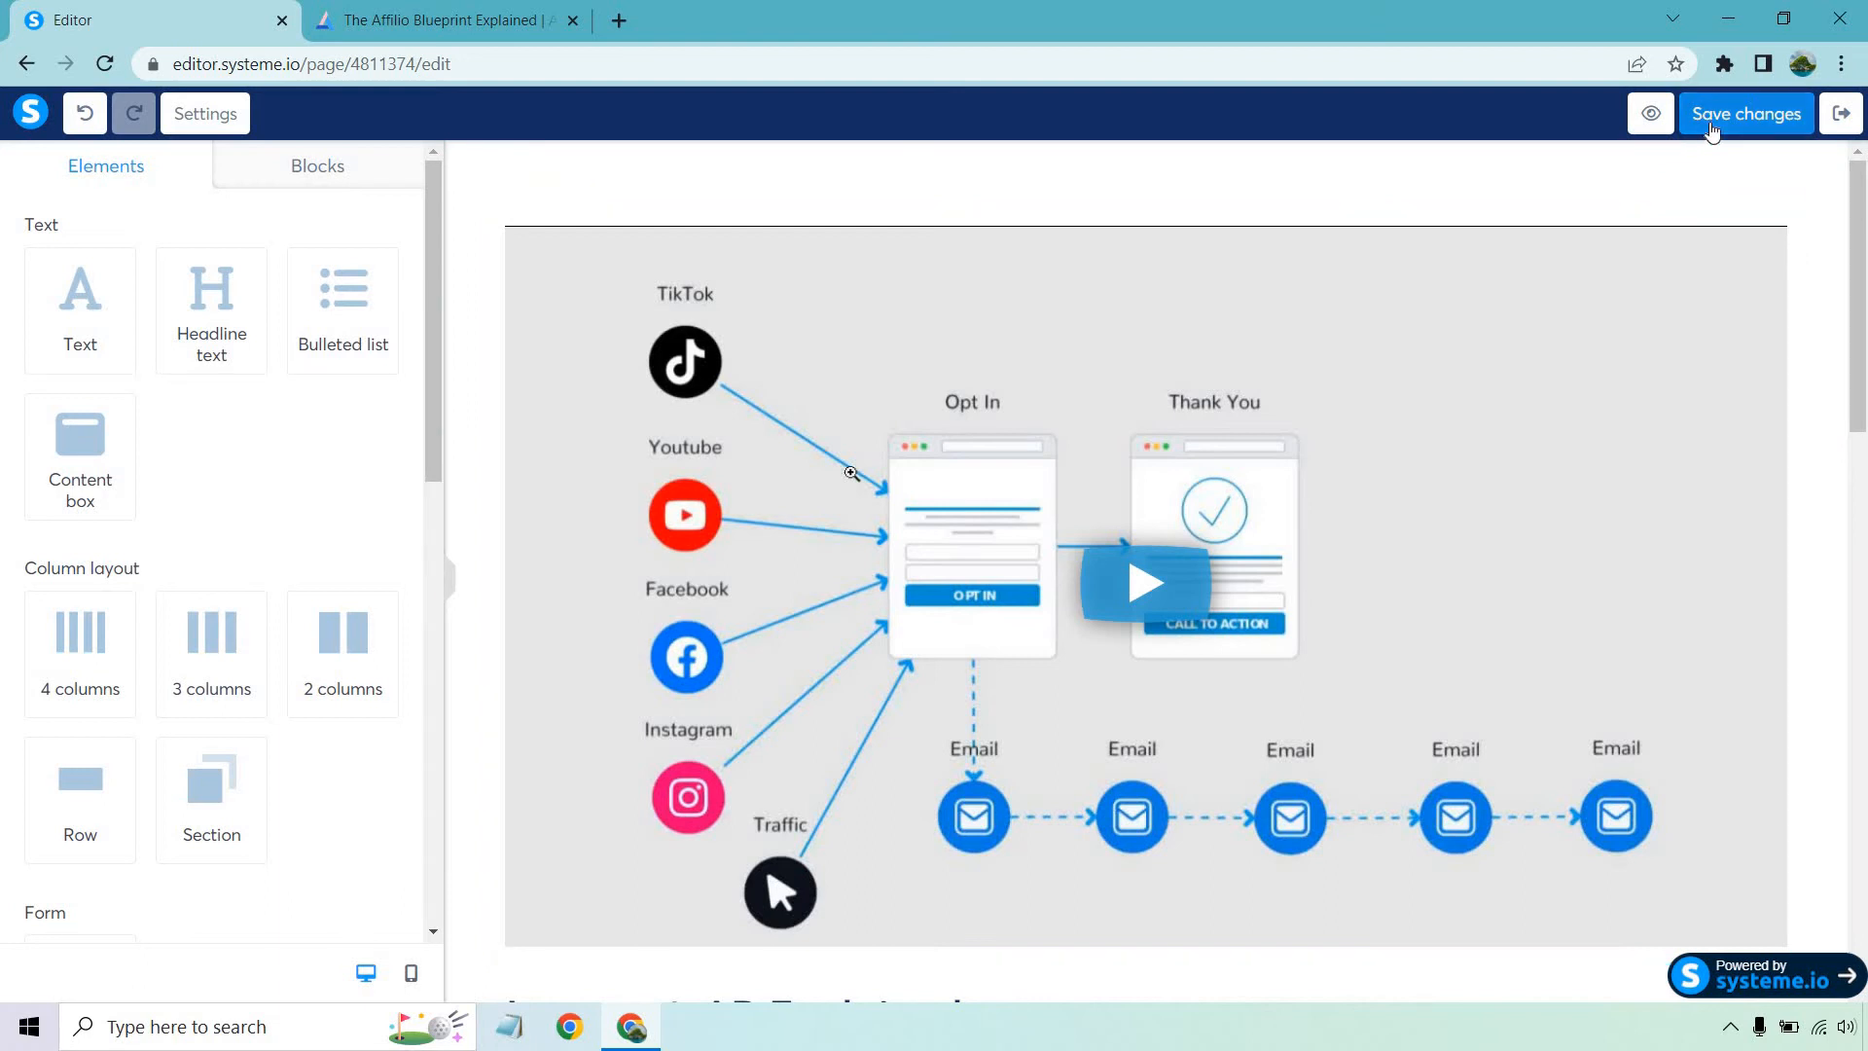
- Save the lecture page edits and move down to the Notes to Remember section
click(1144, 572)
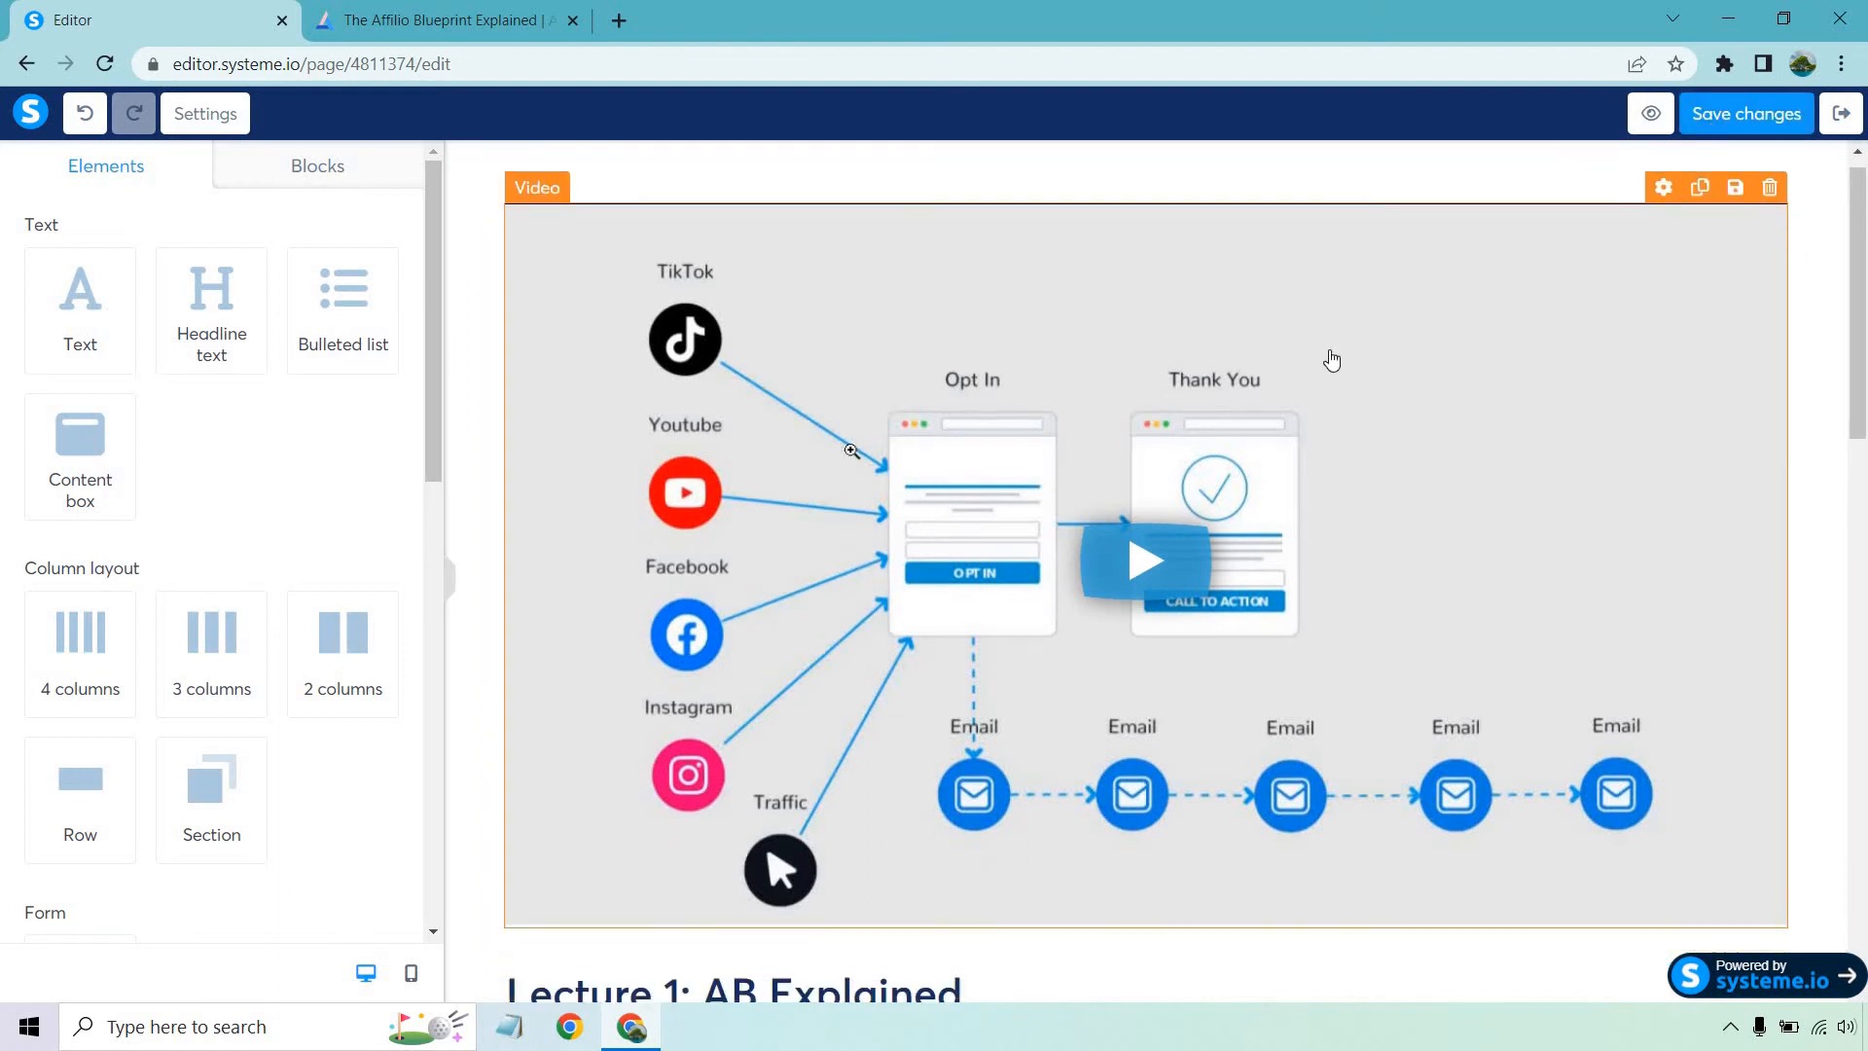
scroll(down, 3)
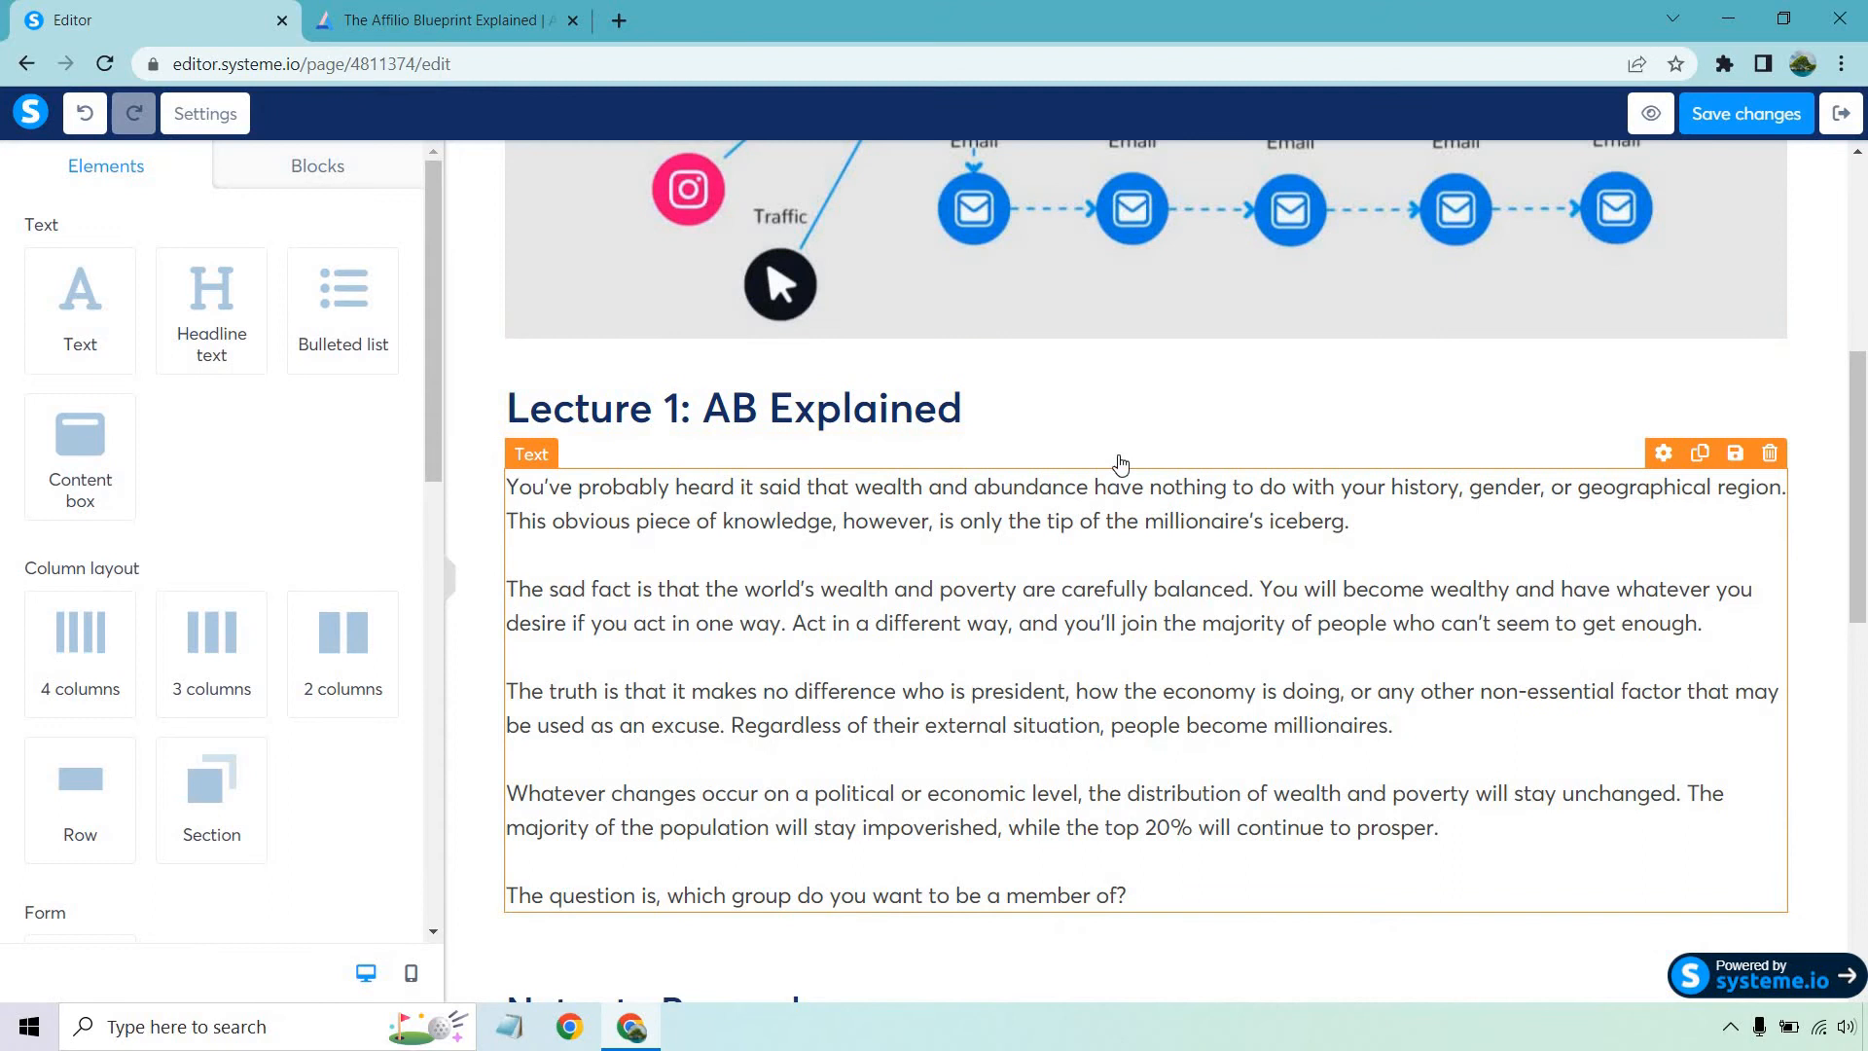
scroll(down, 3)
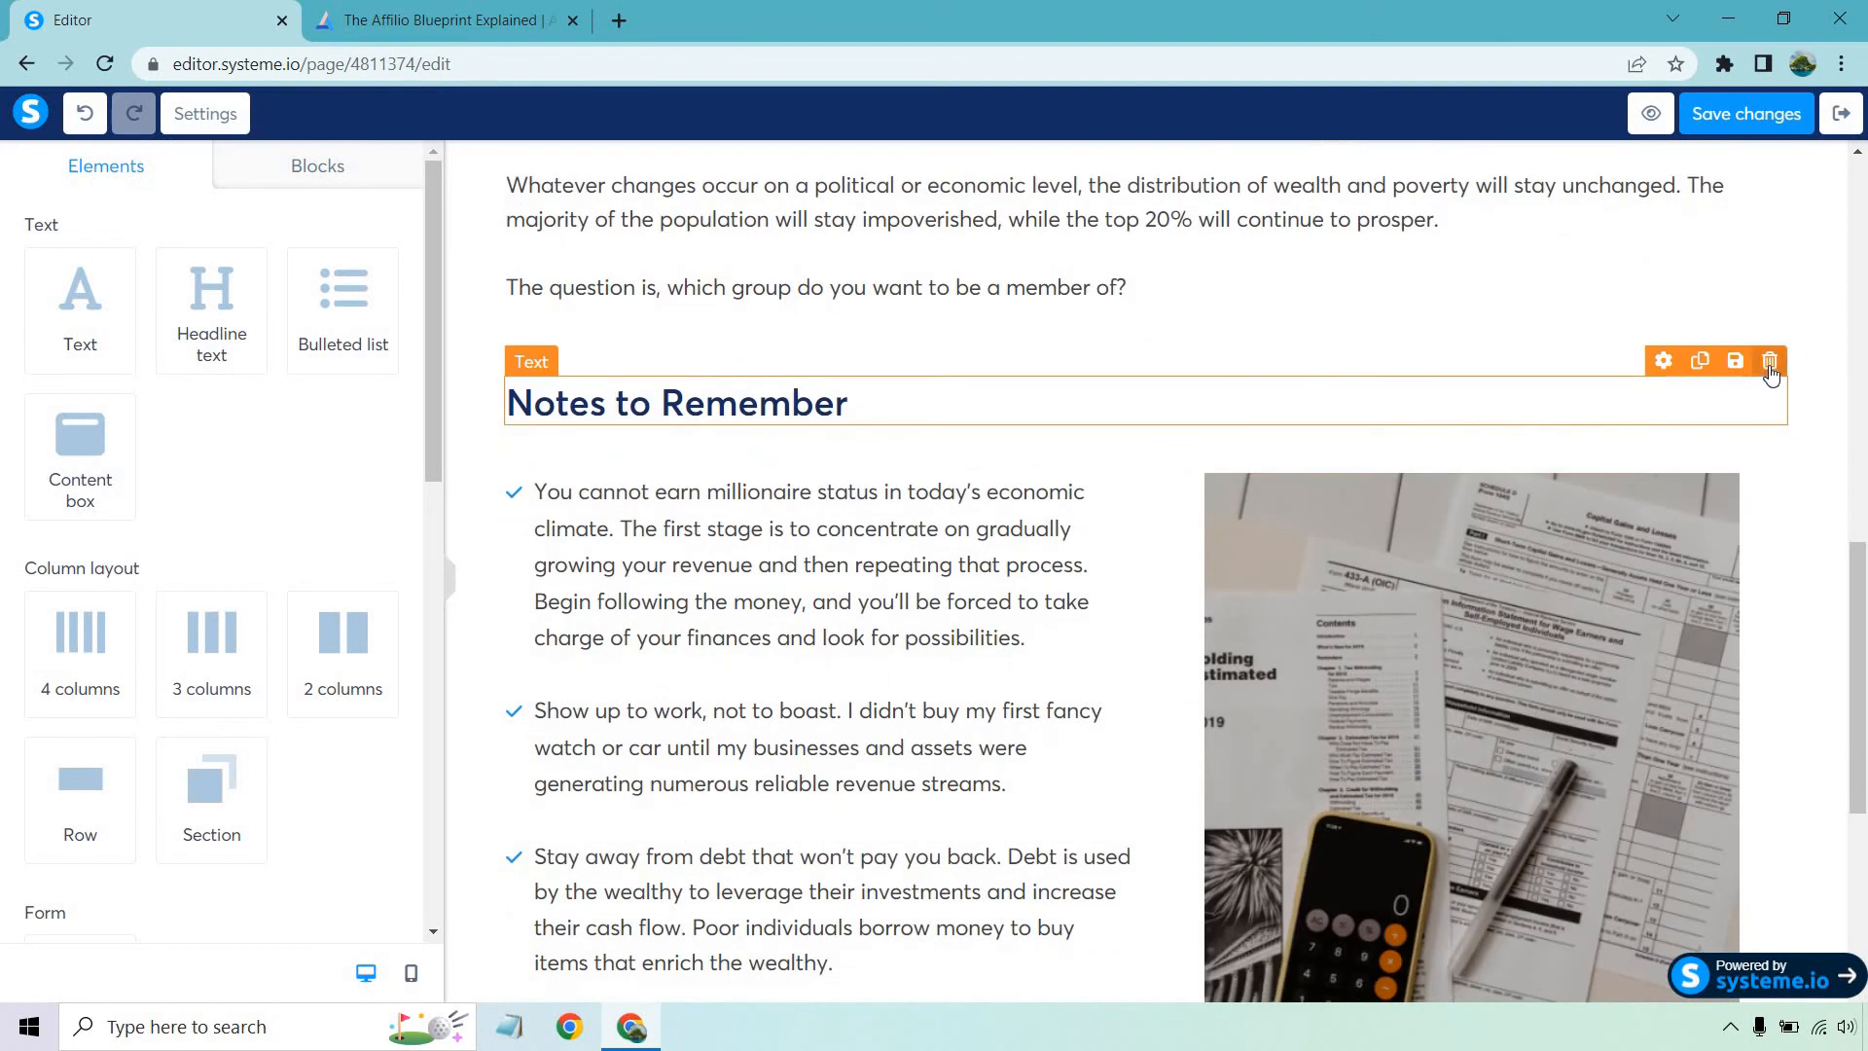
- Delete the Notes to Remember heading, its empty row, and the notes row with the calculator photo
click(1769, 362)
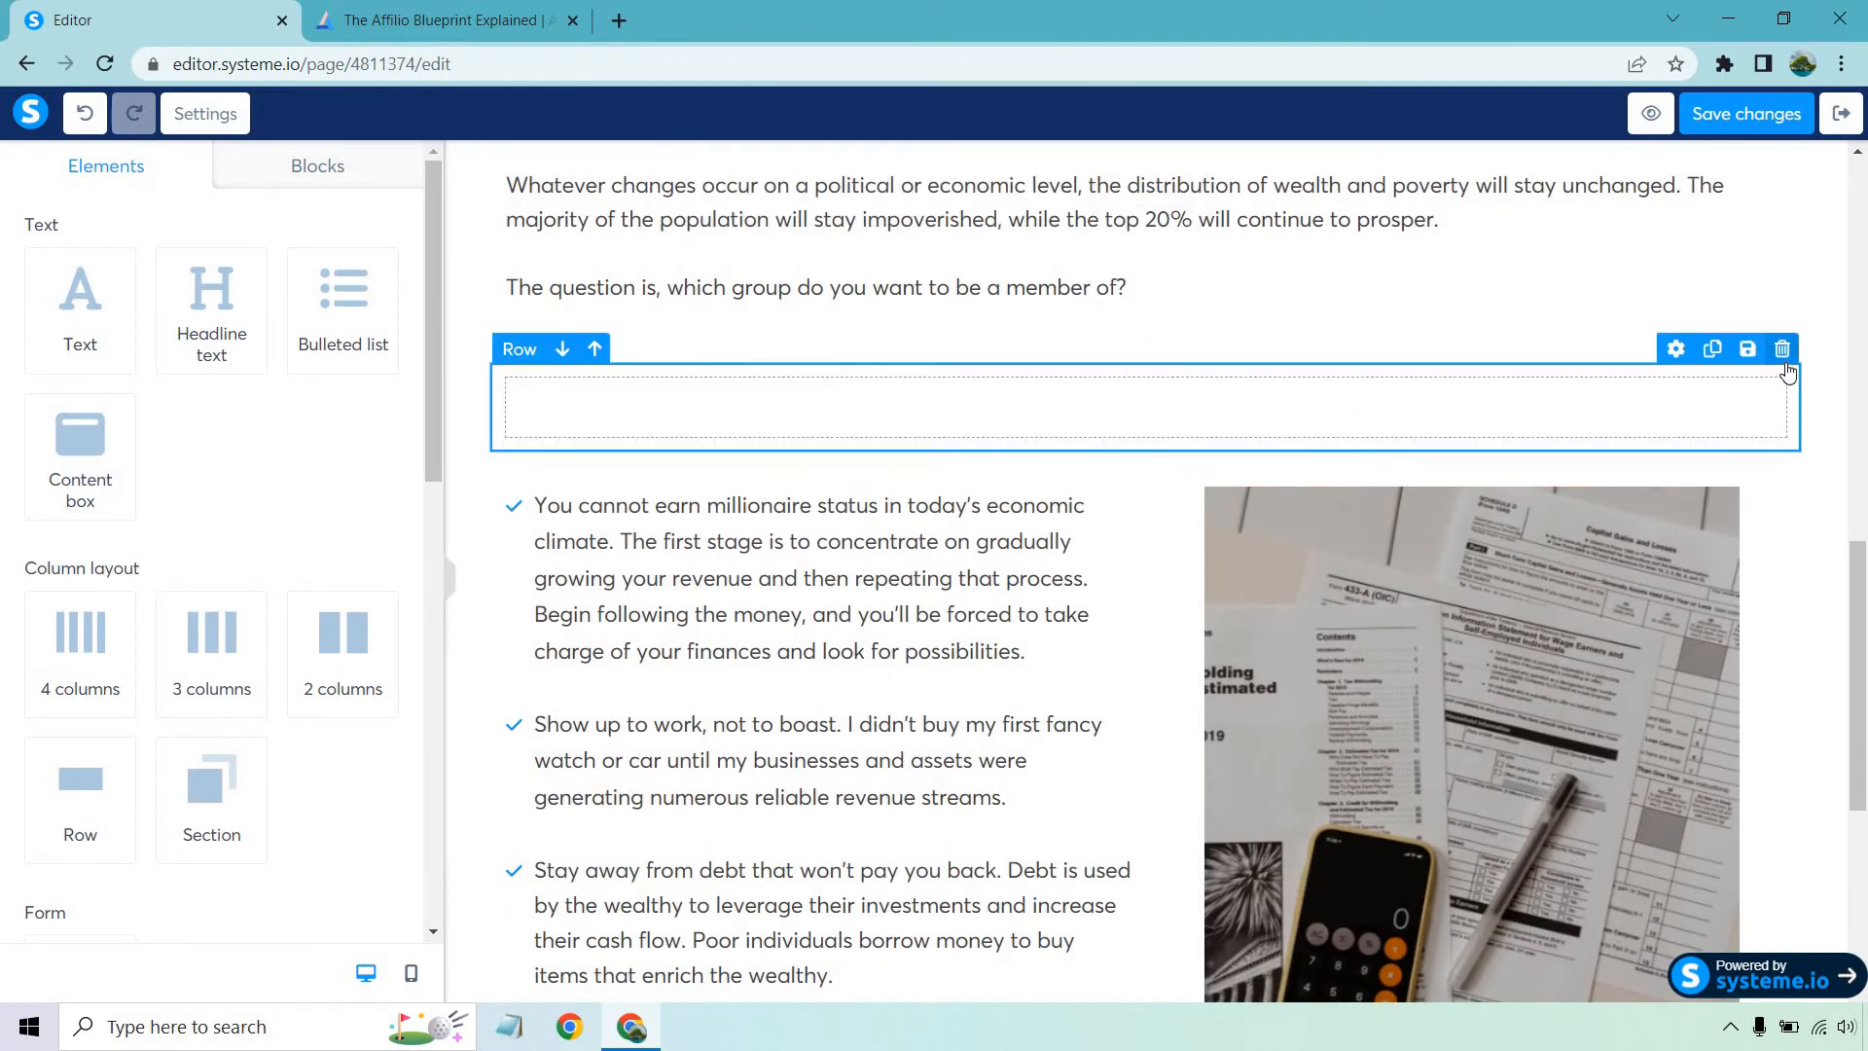
click(1782, 349)
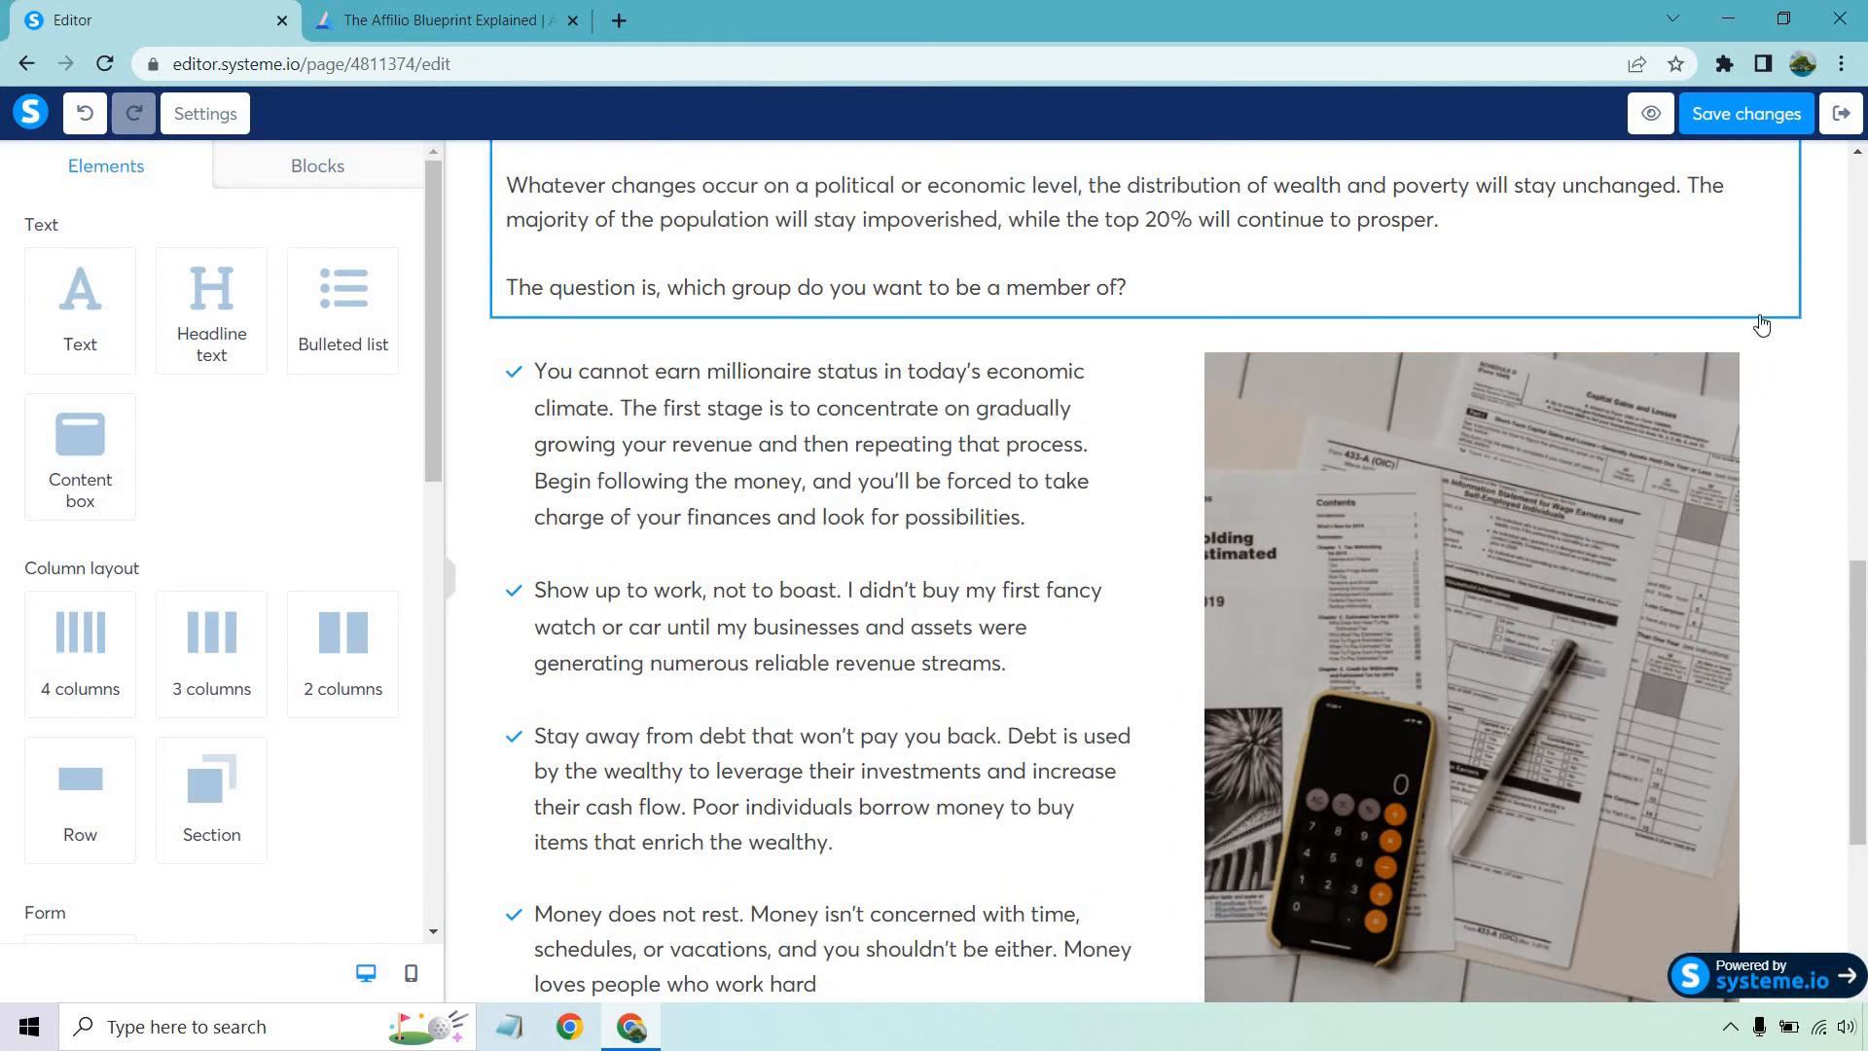
click(1780, 325)
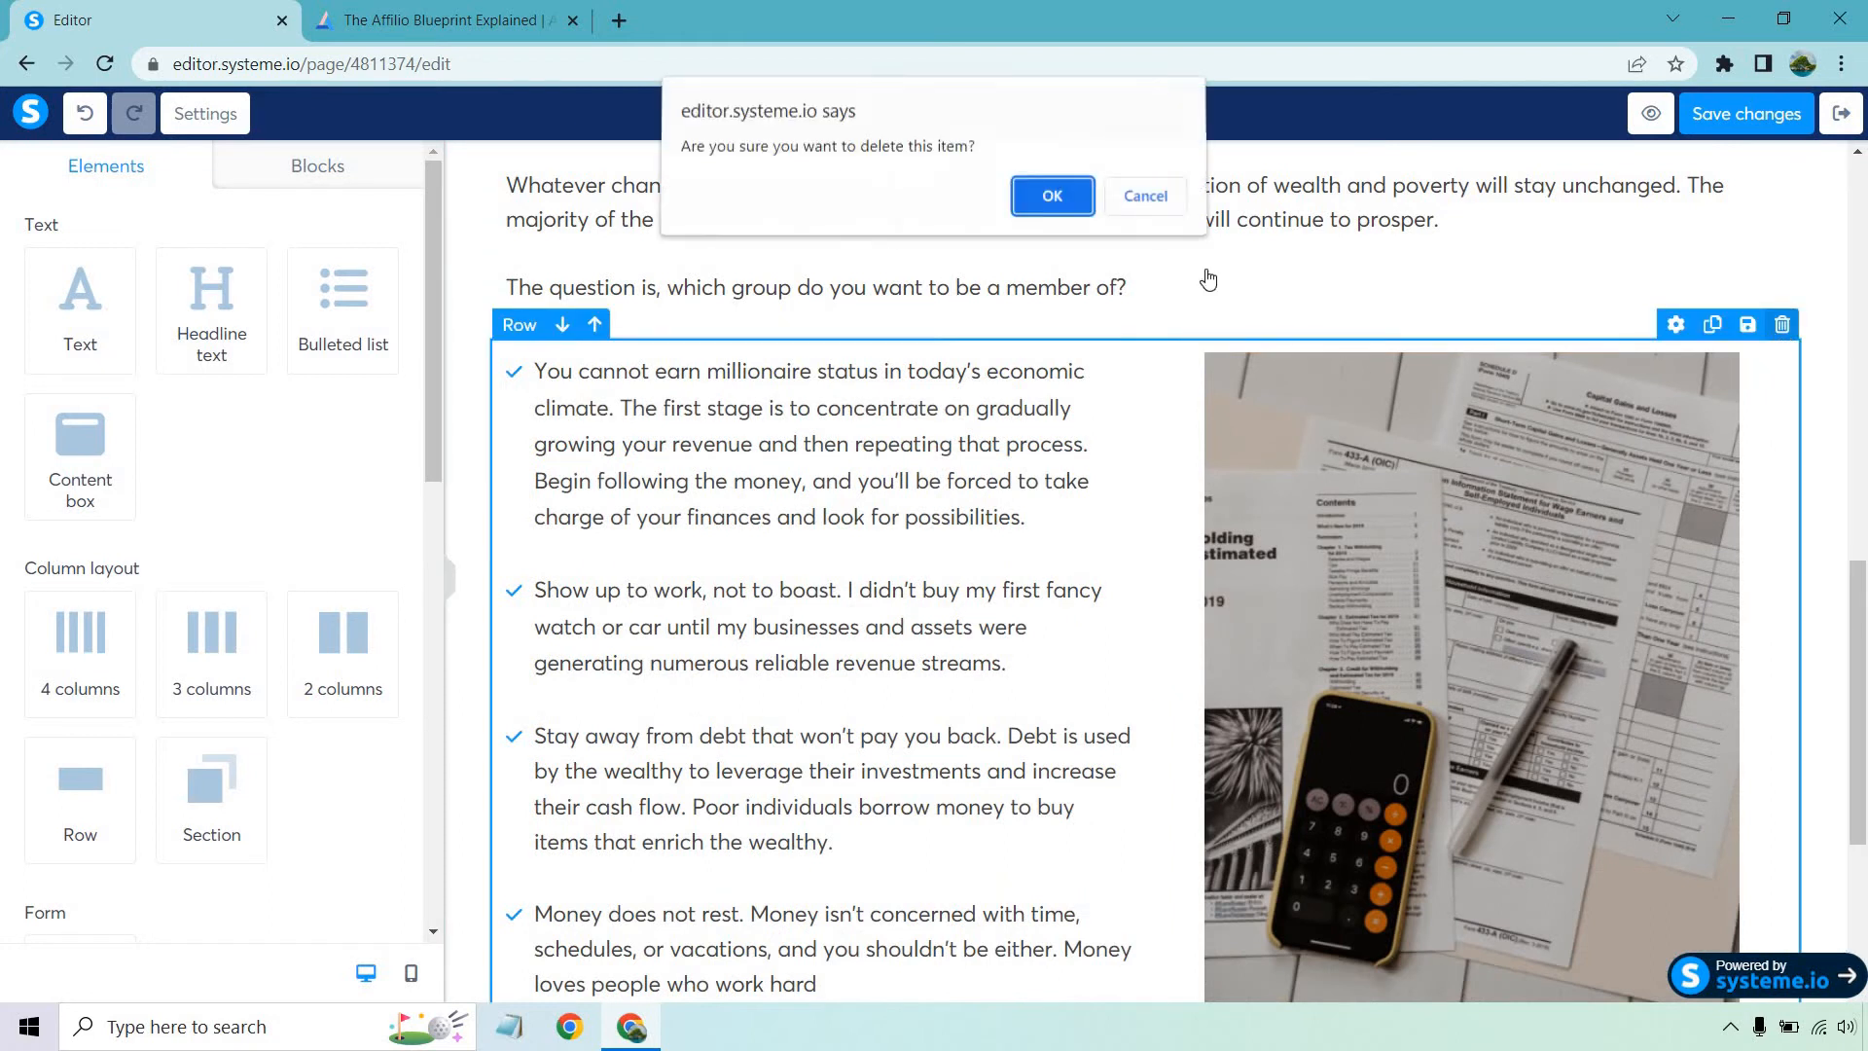
click(1051, 195)
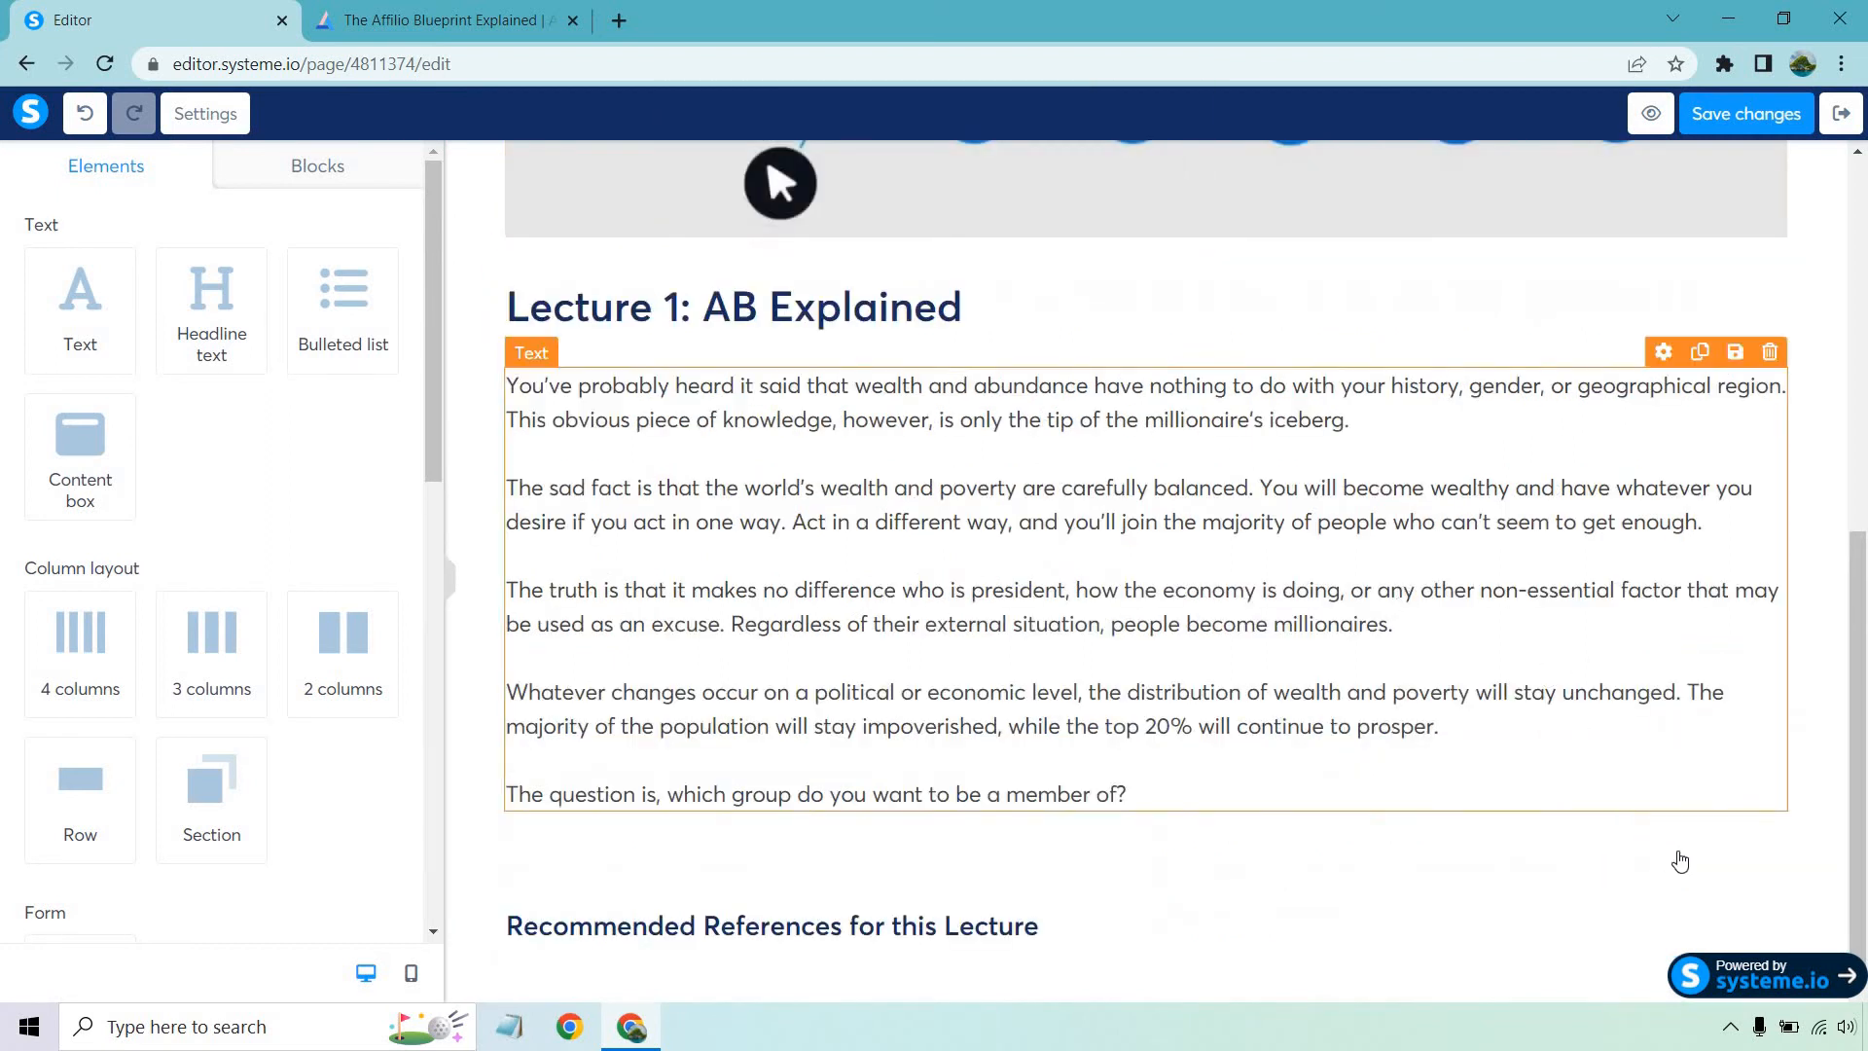
click(1679, 860)
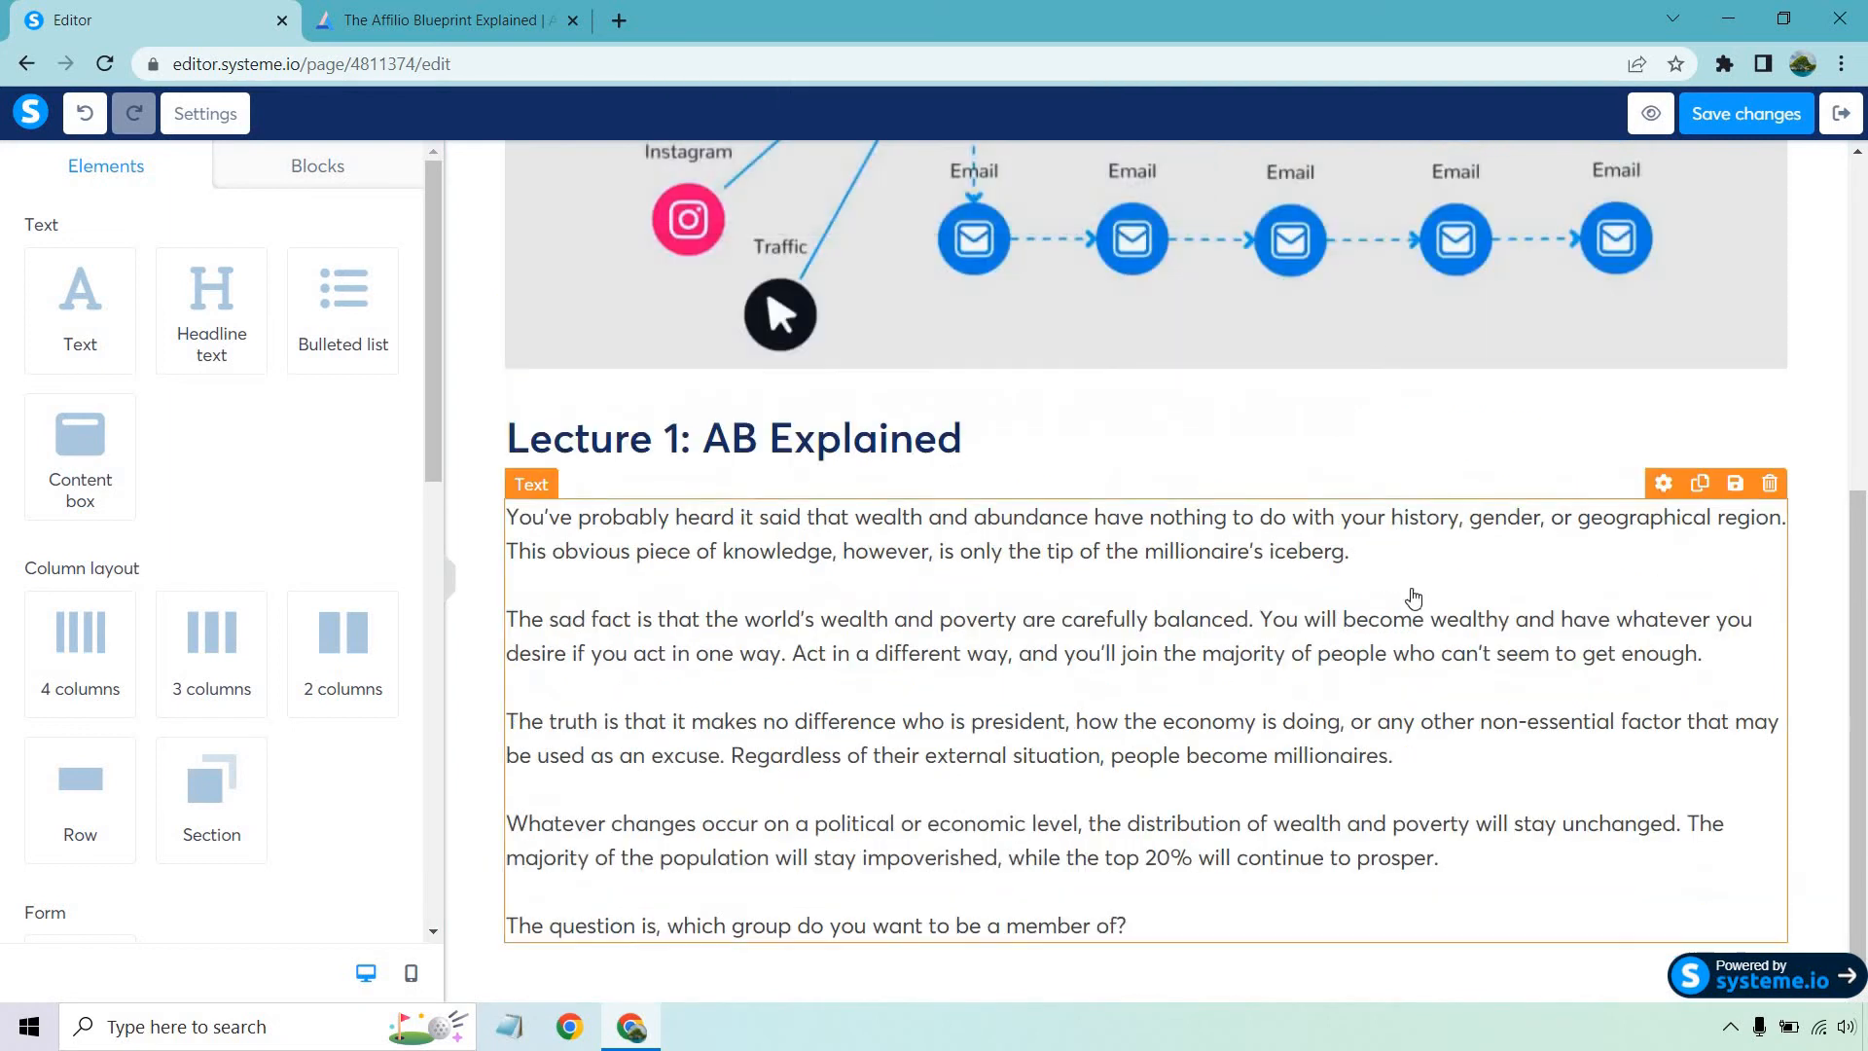
scroll(up, 3)
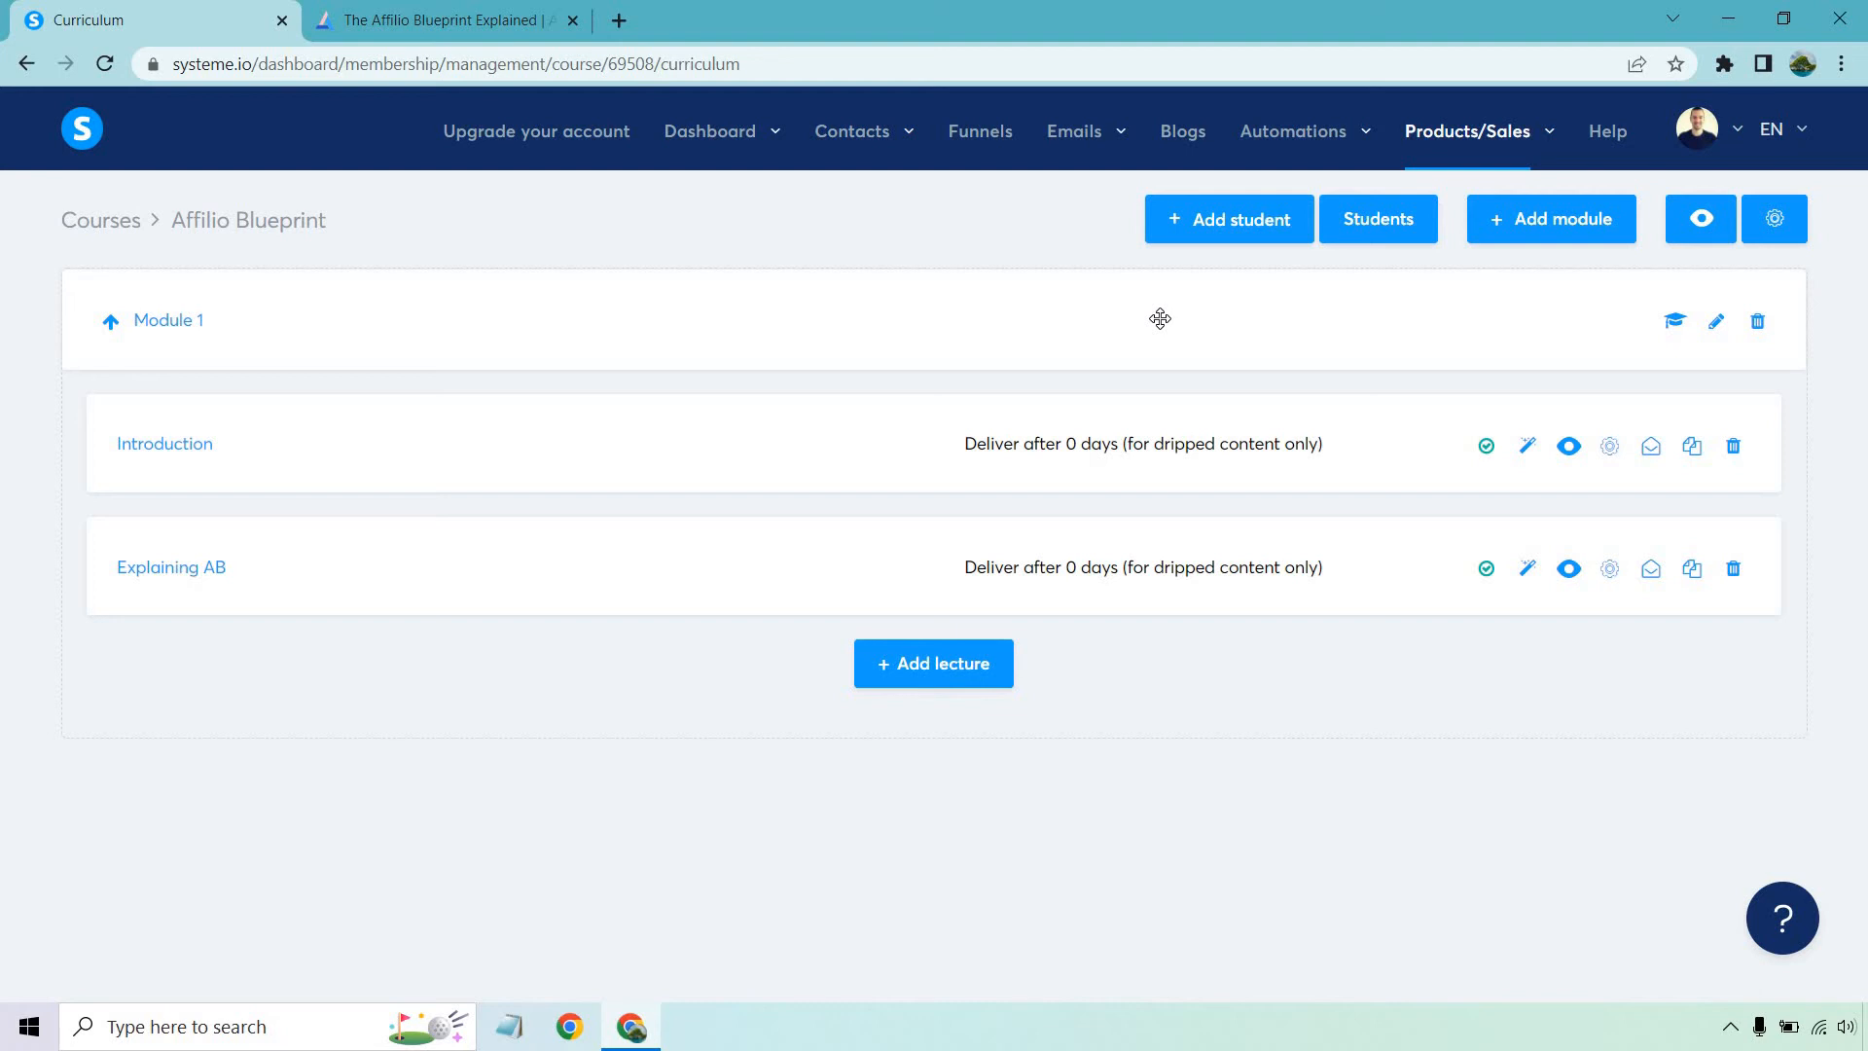
mouse_move(1361, 444)
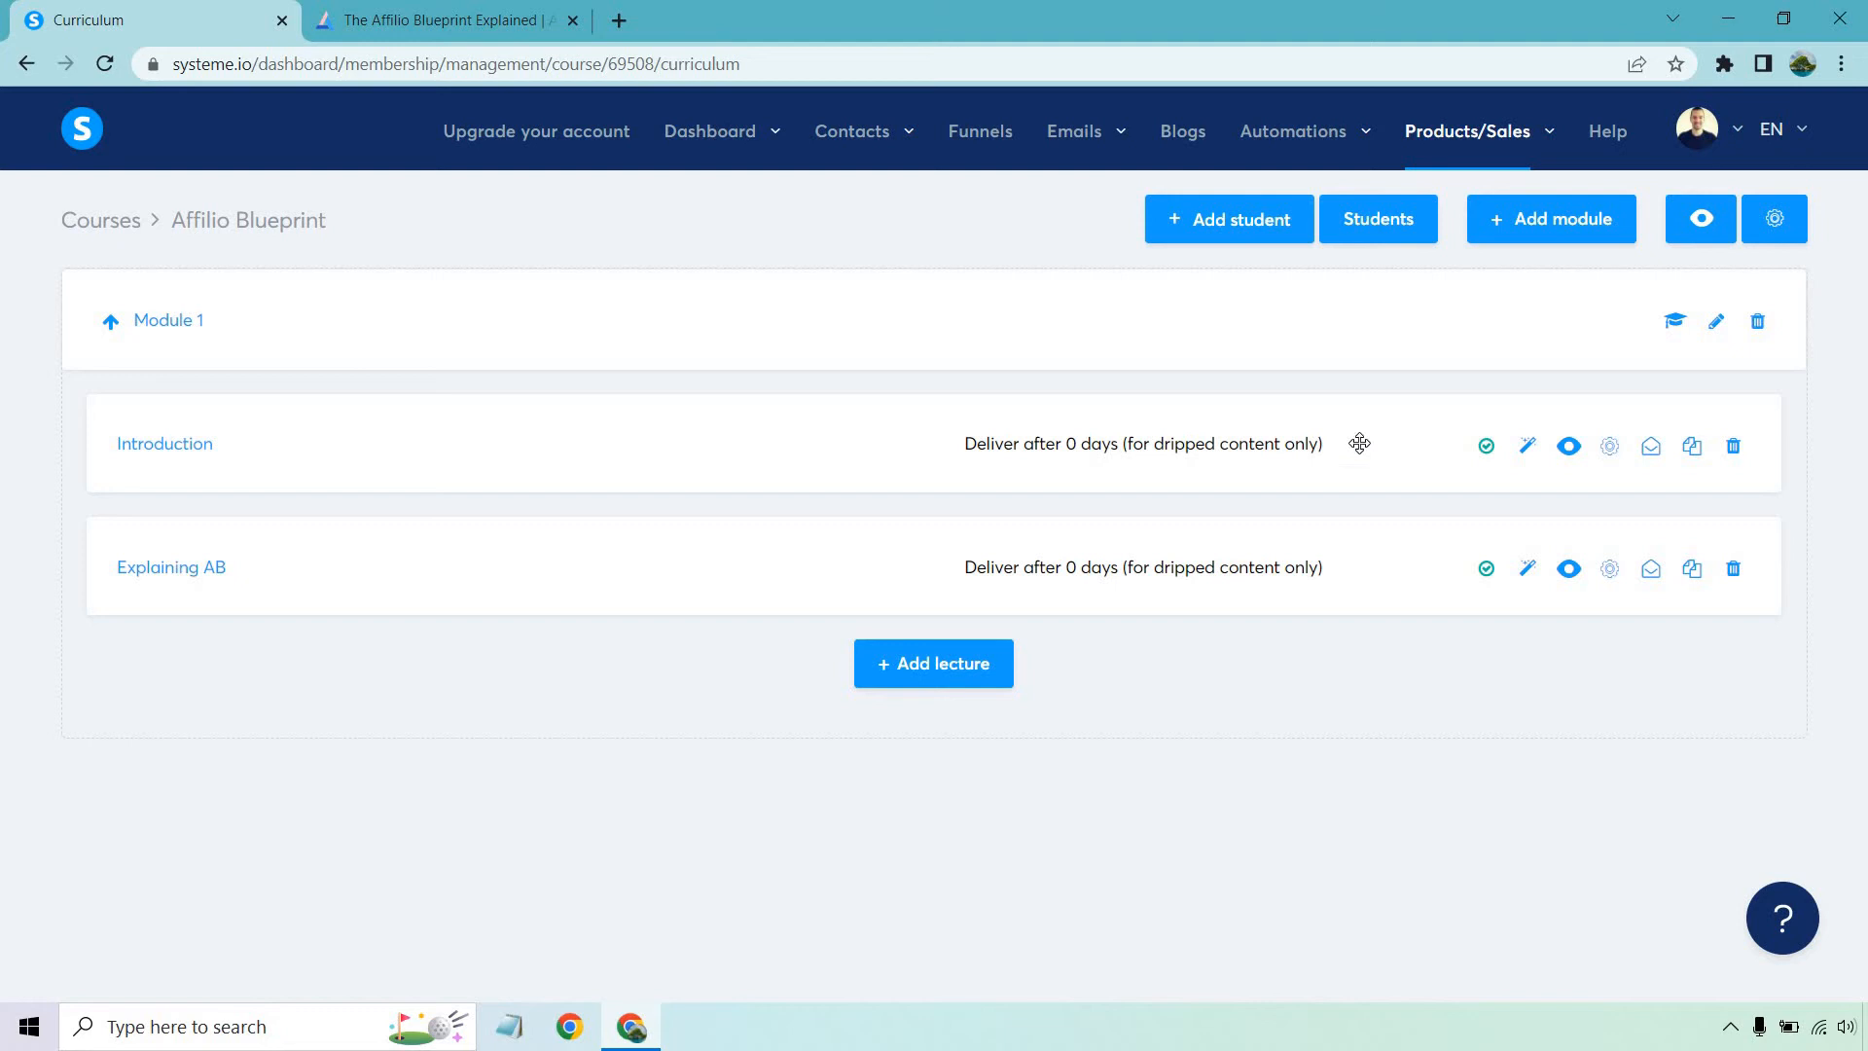
- Create a new course module named 'Module 2' and save it
click(1551, 218)
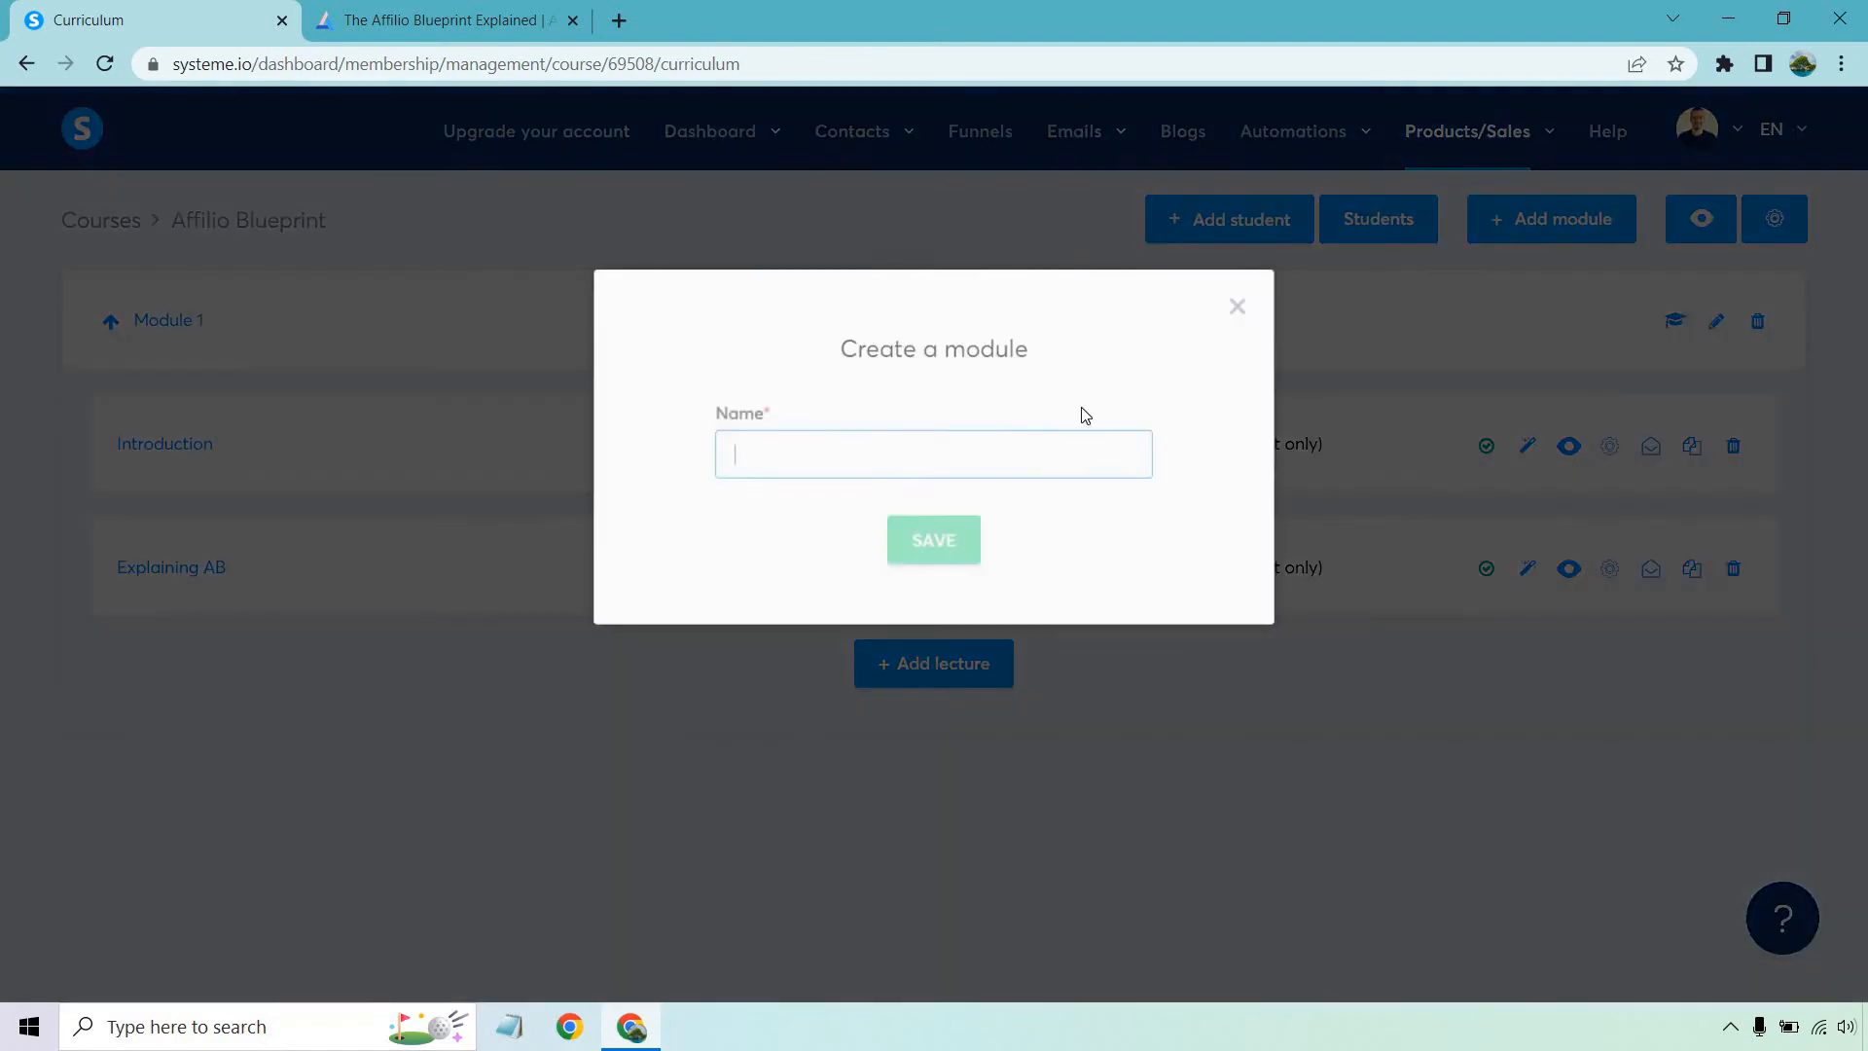
text(Module 2)
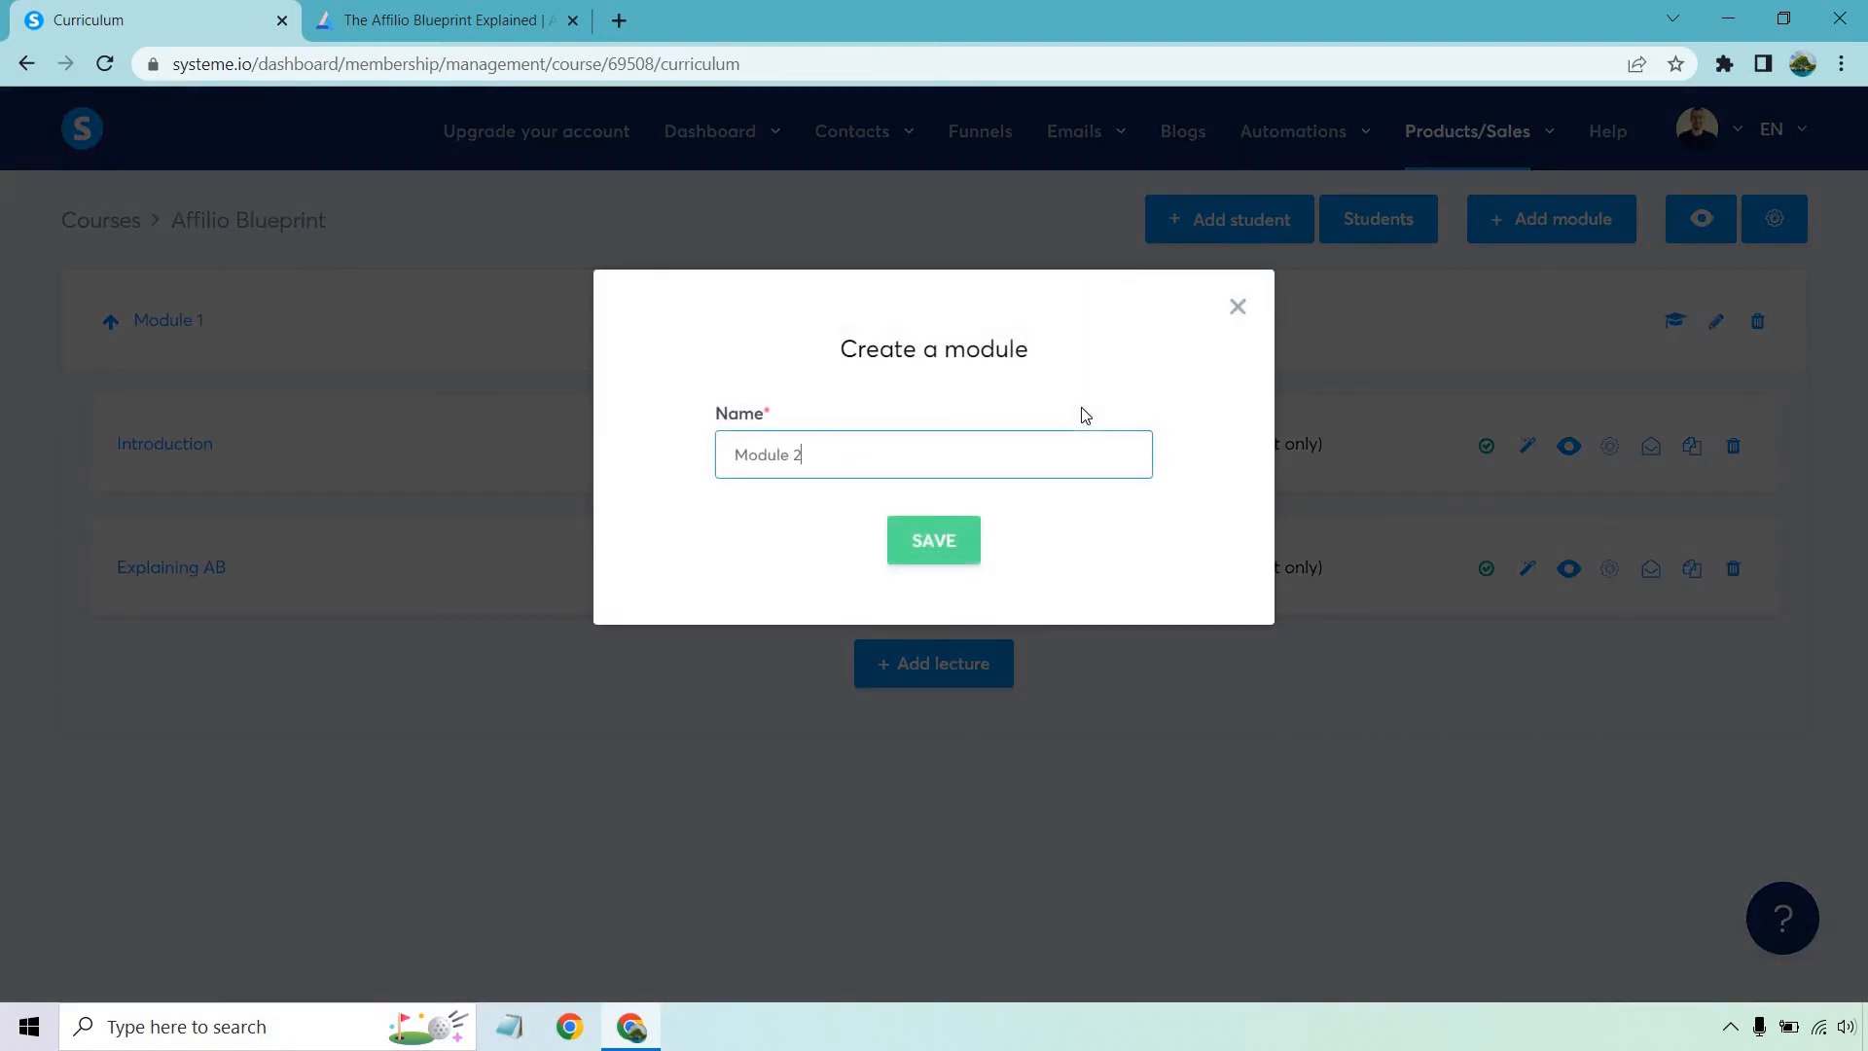
click(932, 539)
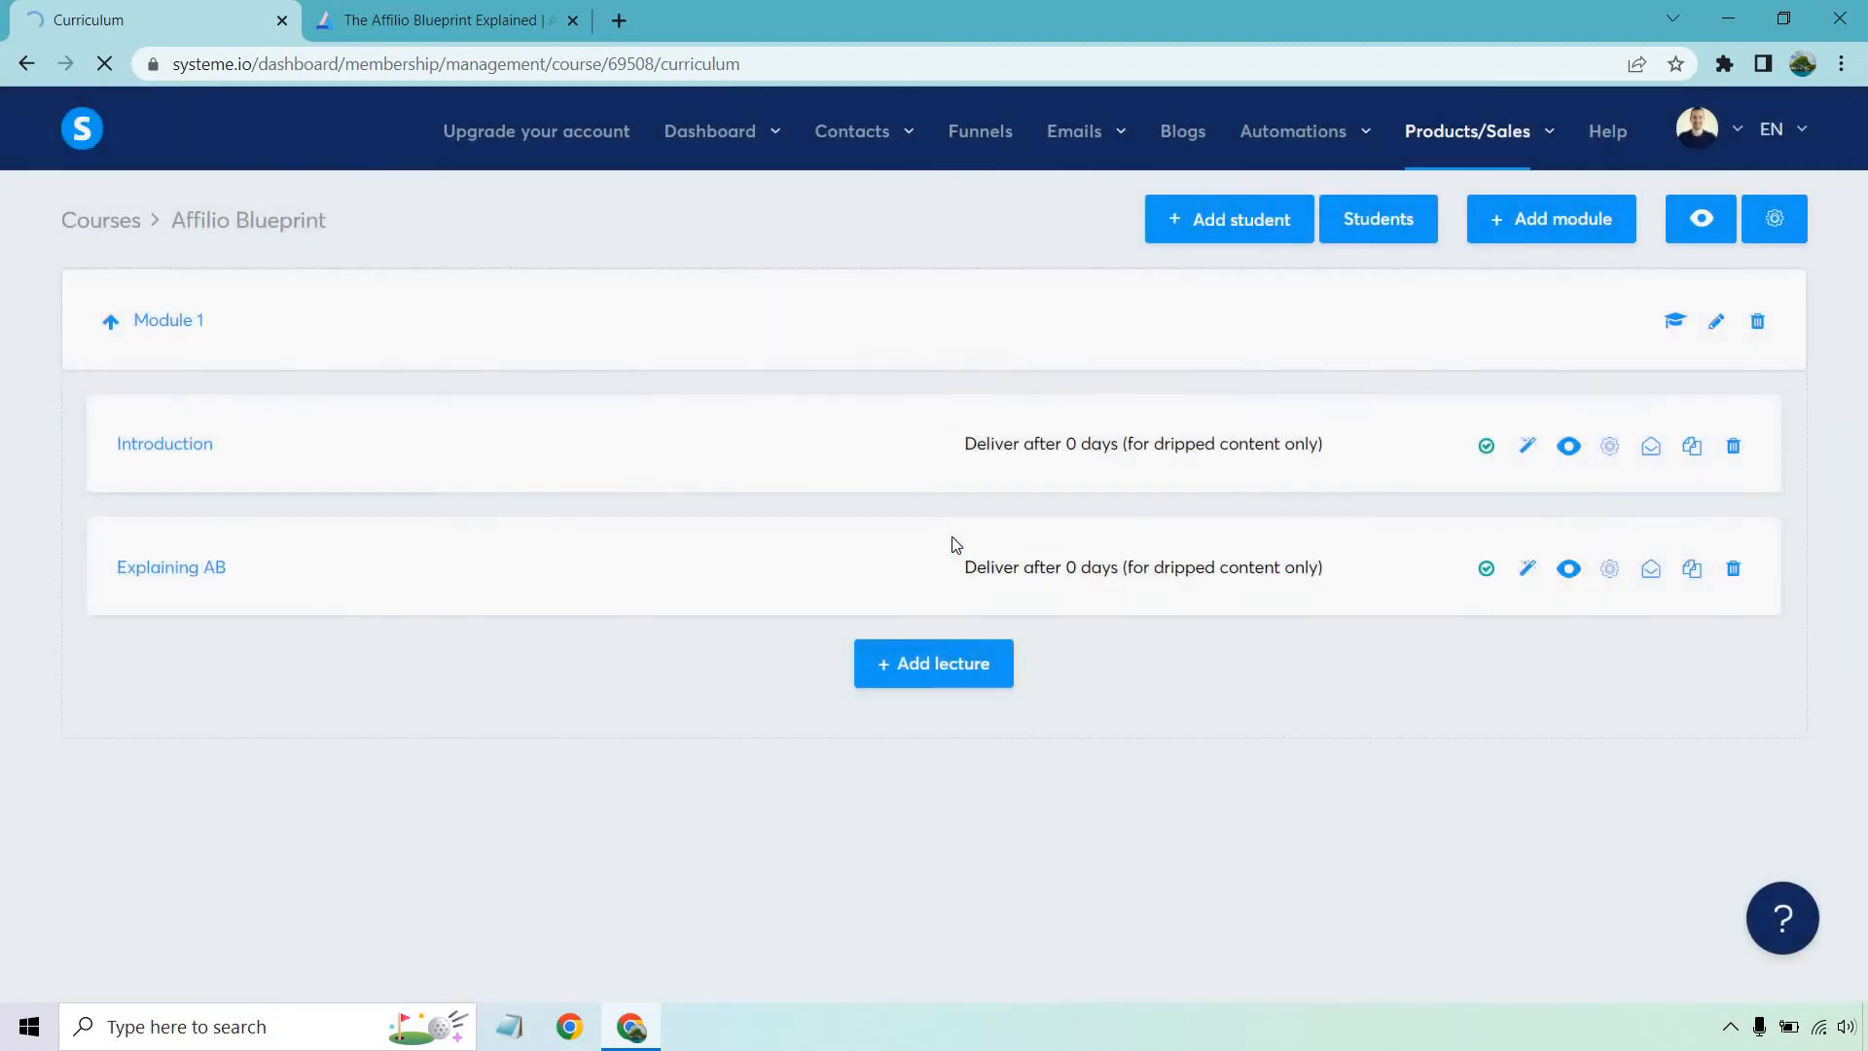
click(1550, 218)
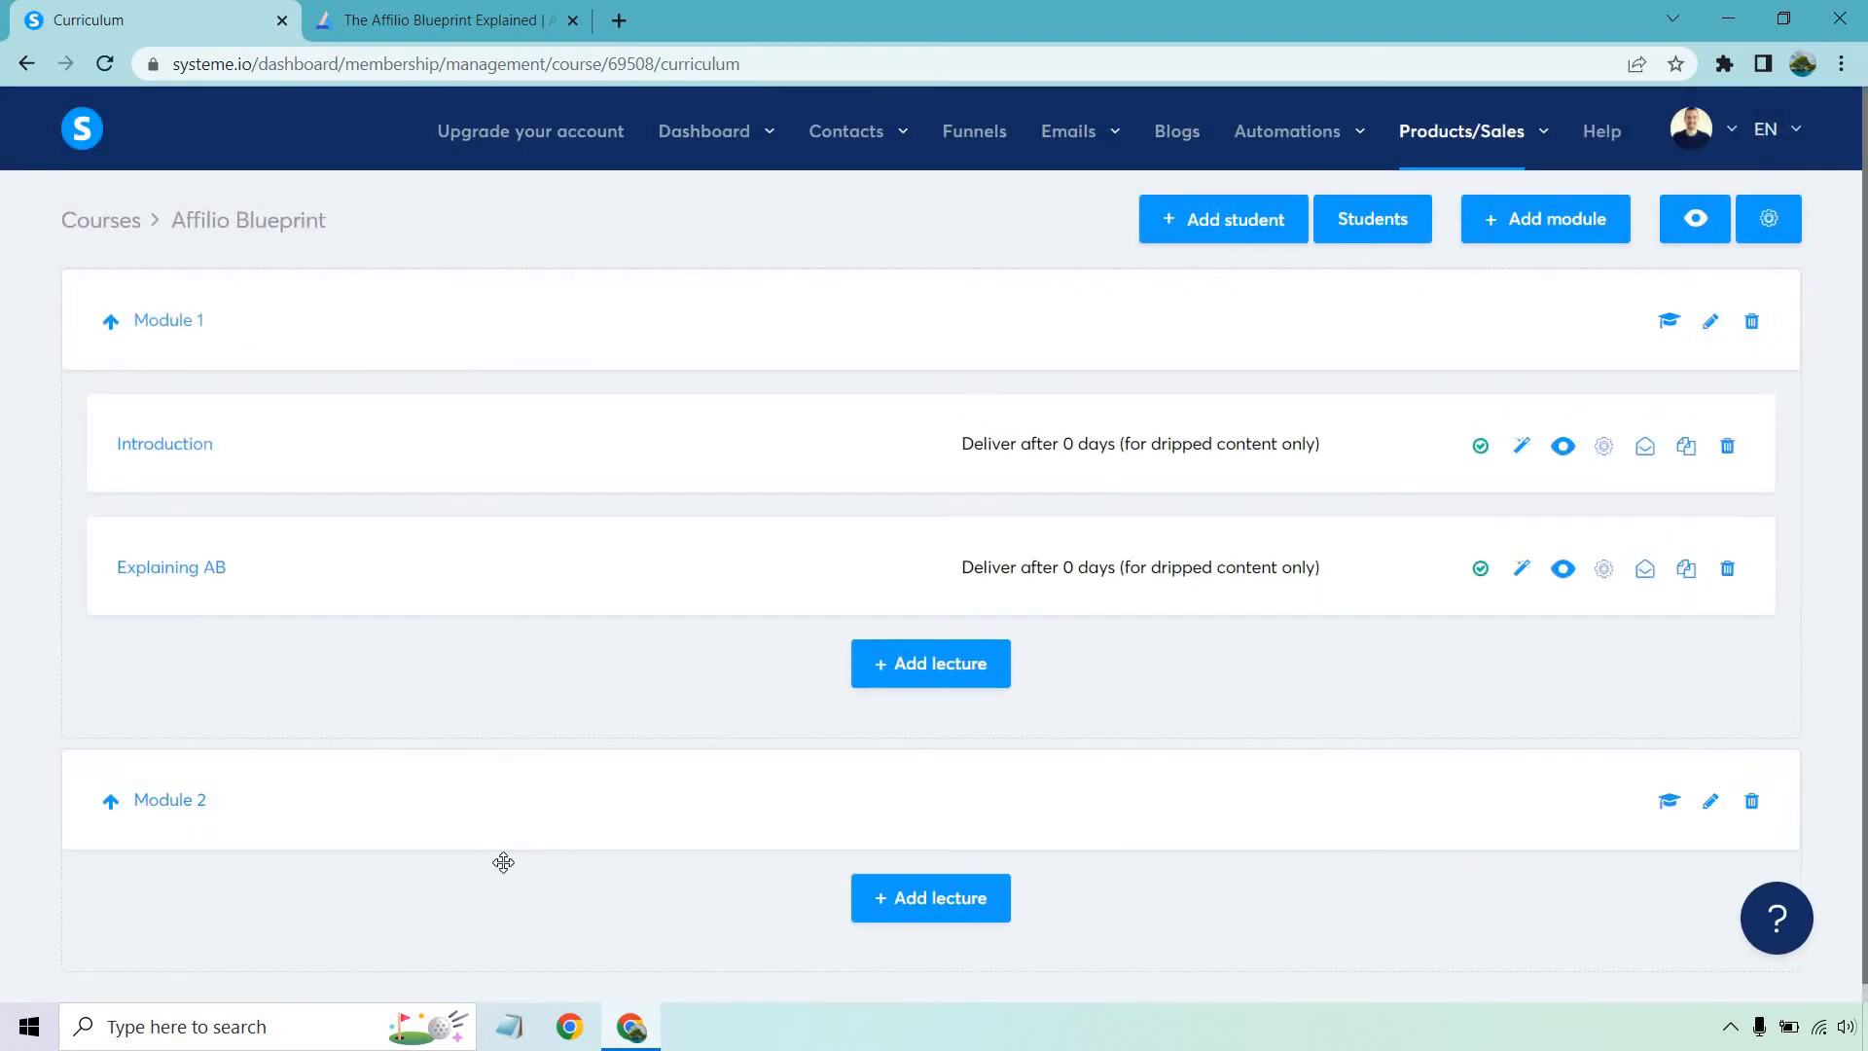
mouse_move(931, 897)
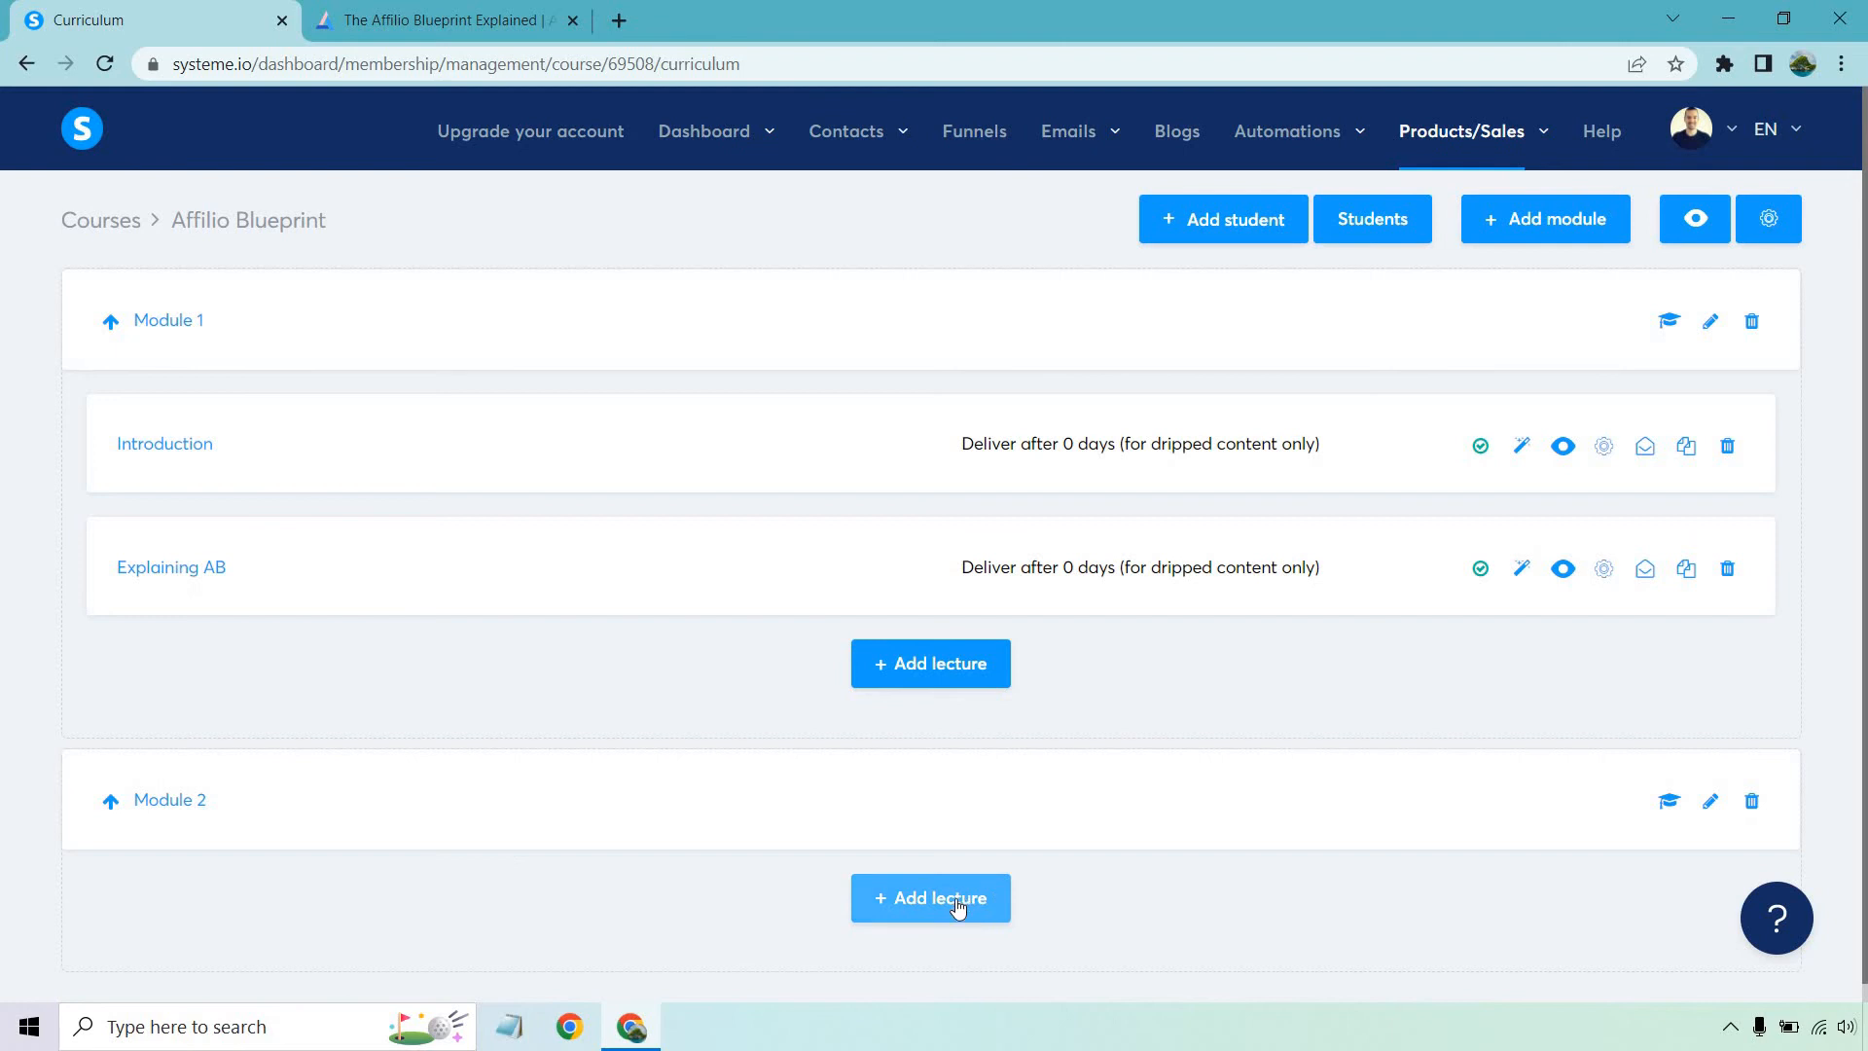
- Add a 'Getting Traffic' lecture to Module 2 with the video template and open its editor
click(930, 899)
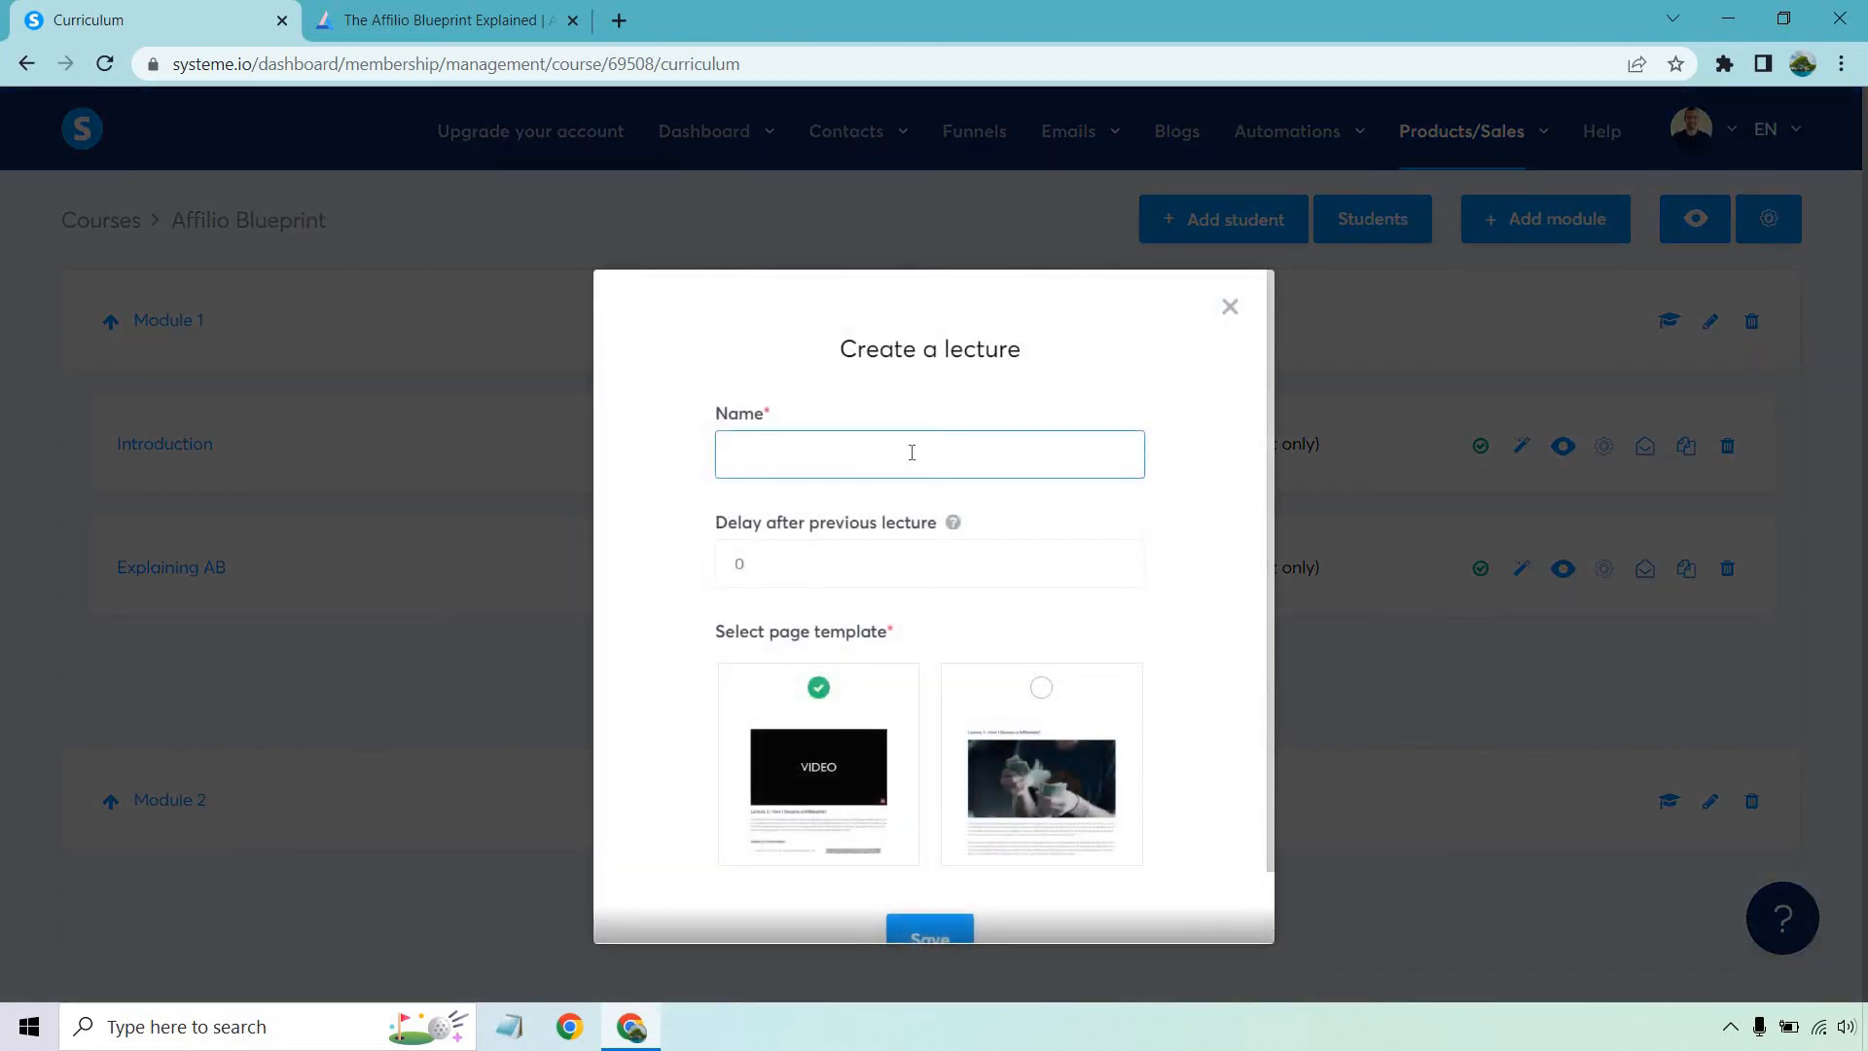
text(Getting Traffic)
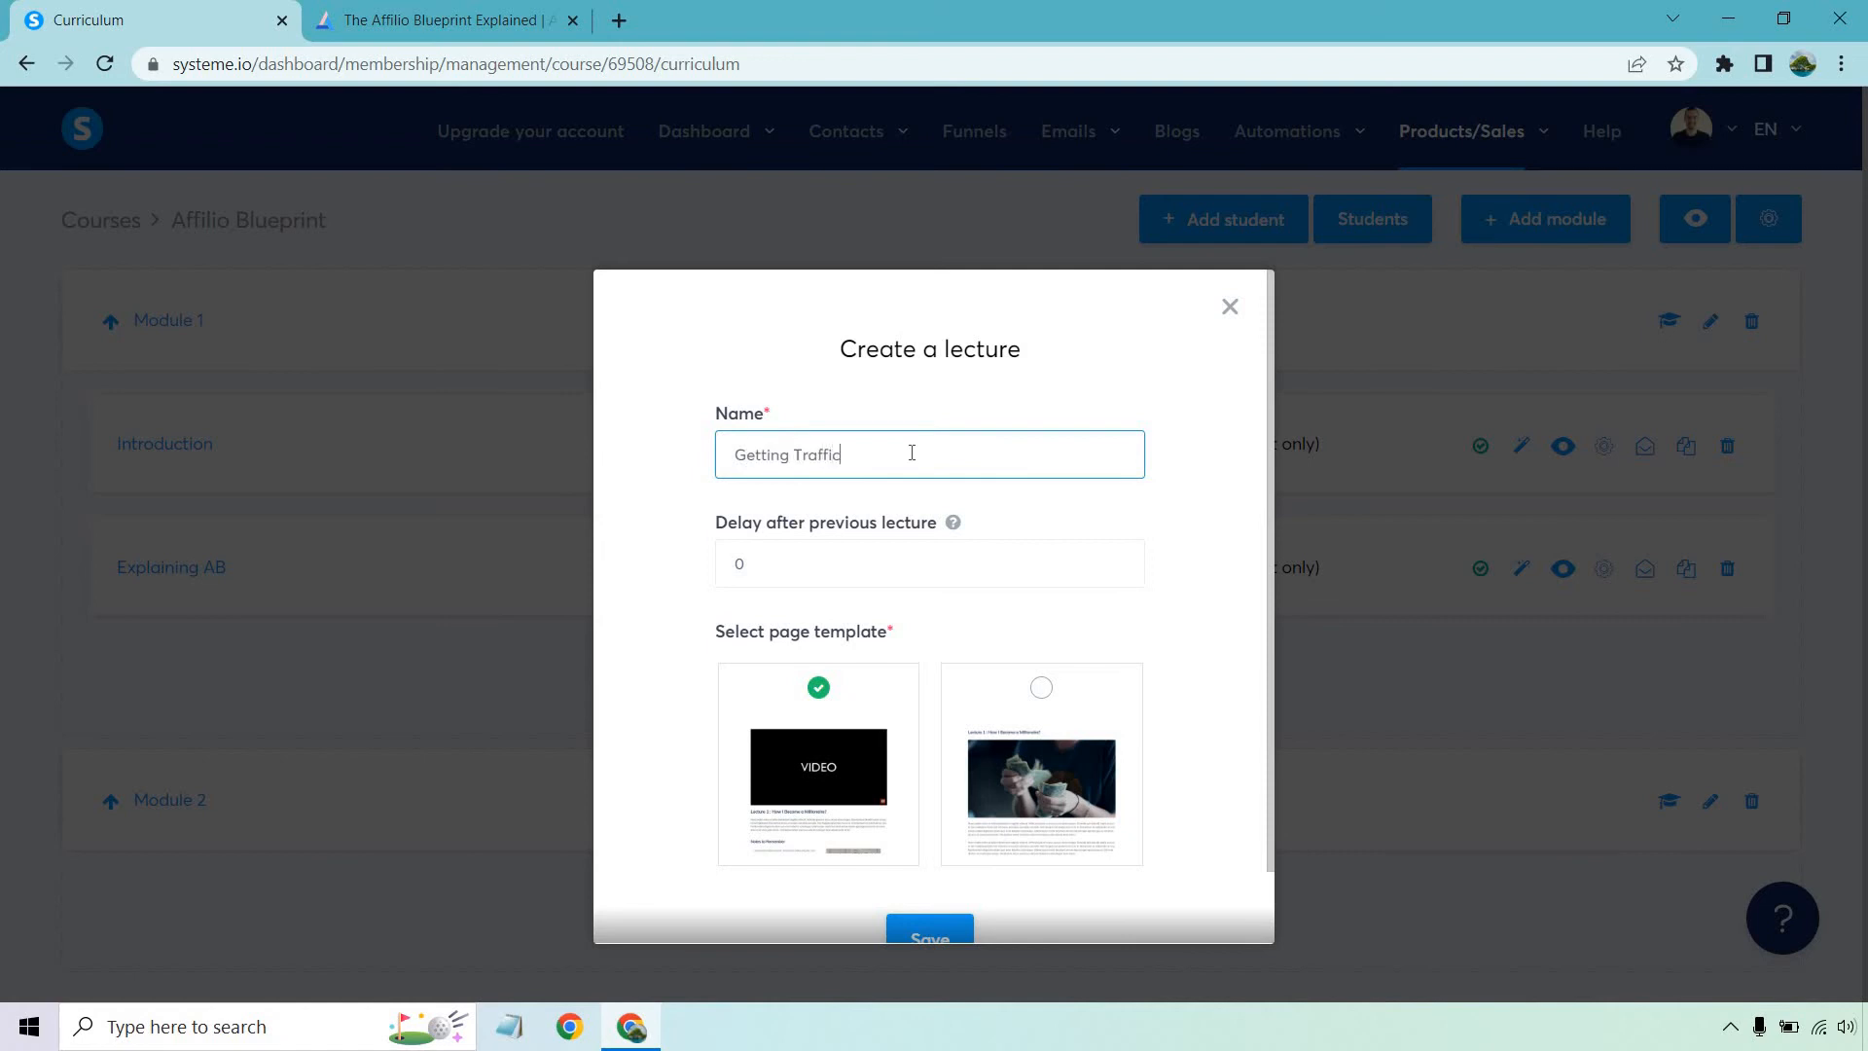
click(928, 936)
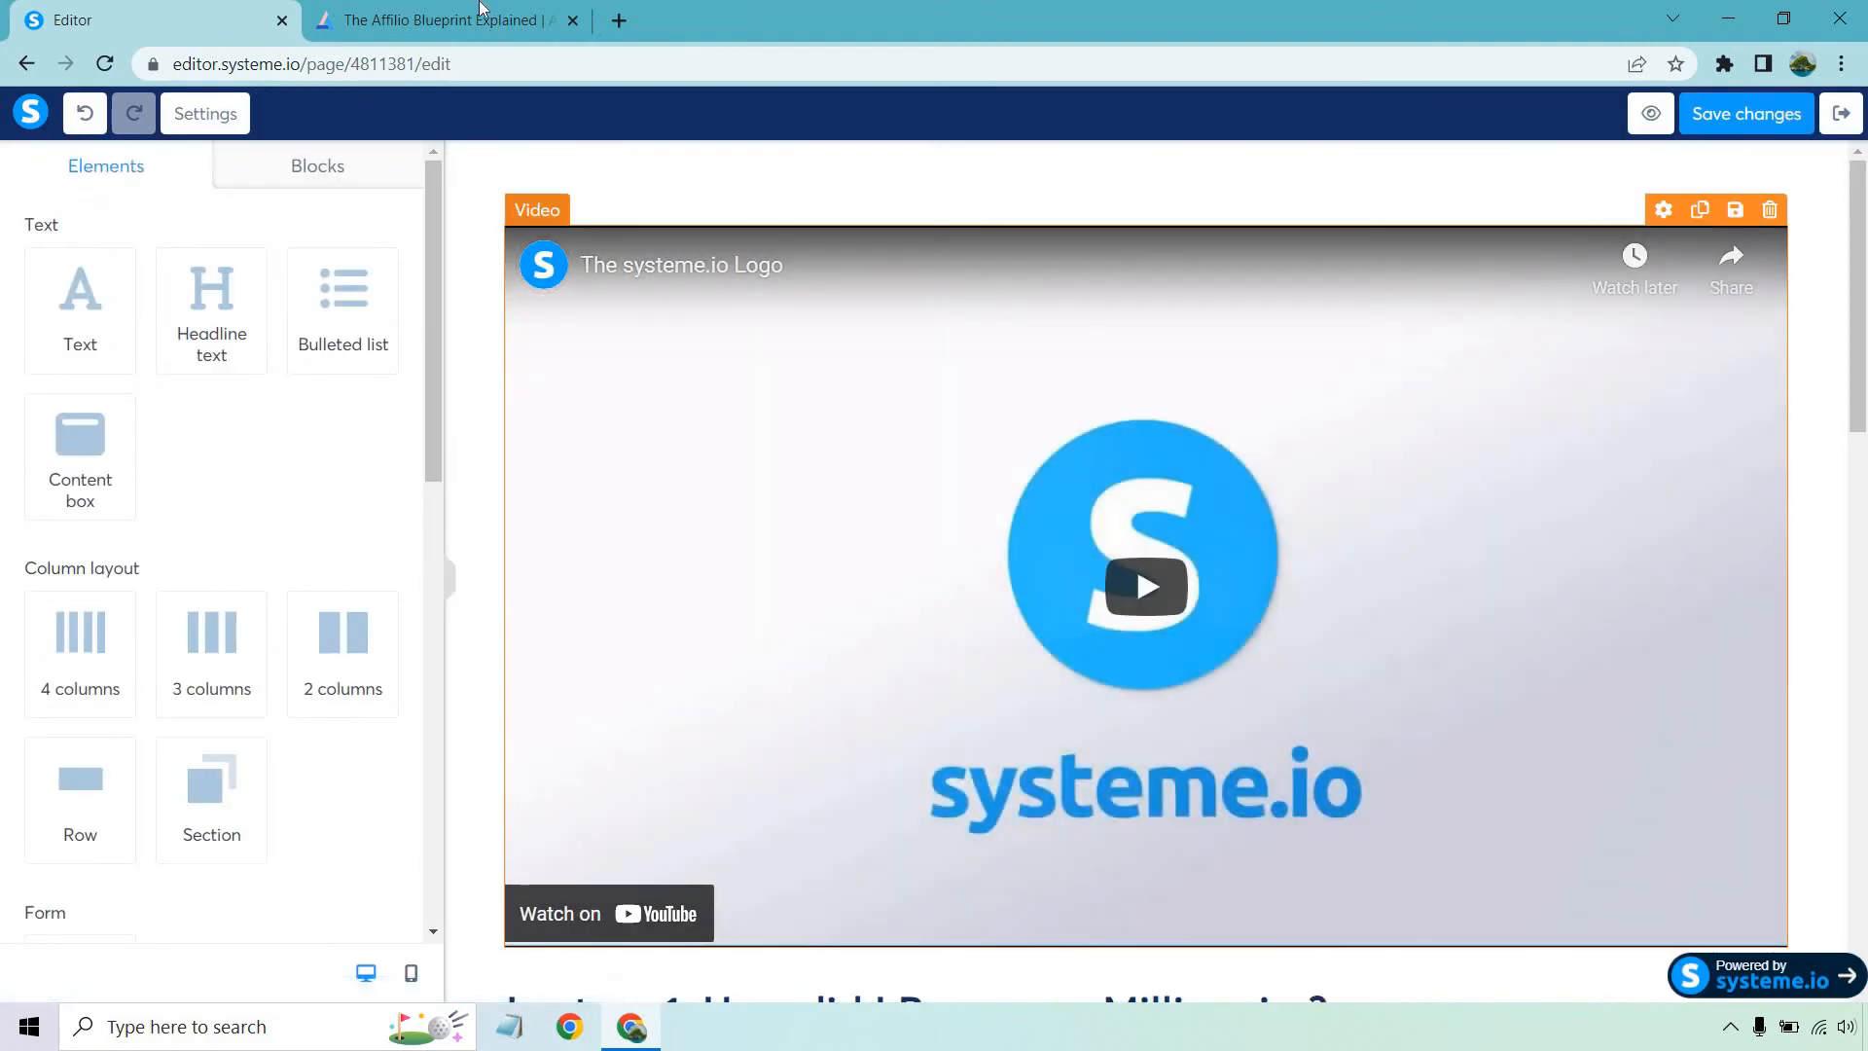
- Copy the inline embed code for the TikTok 10k 2 Days video from Adilo's Share & Embed panel
click(442, 20)
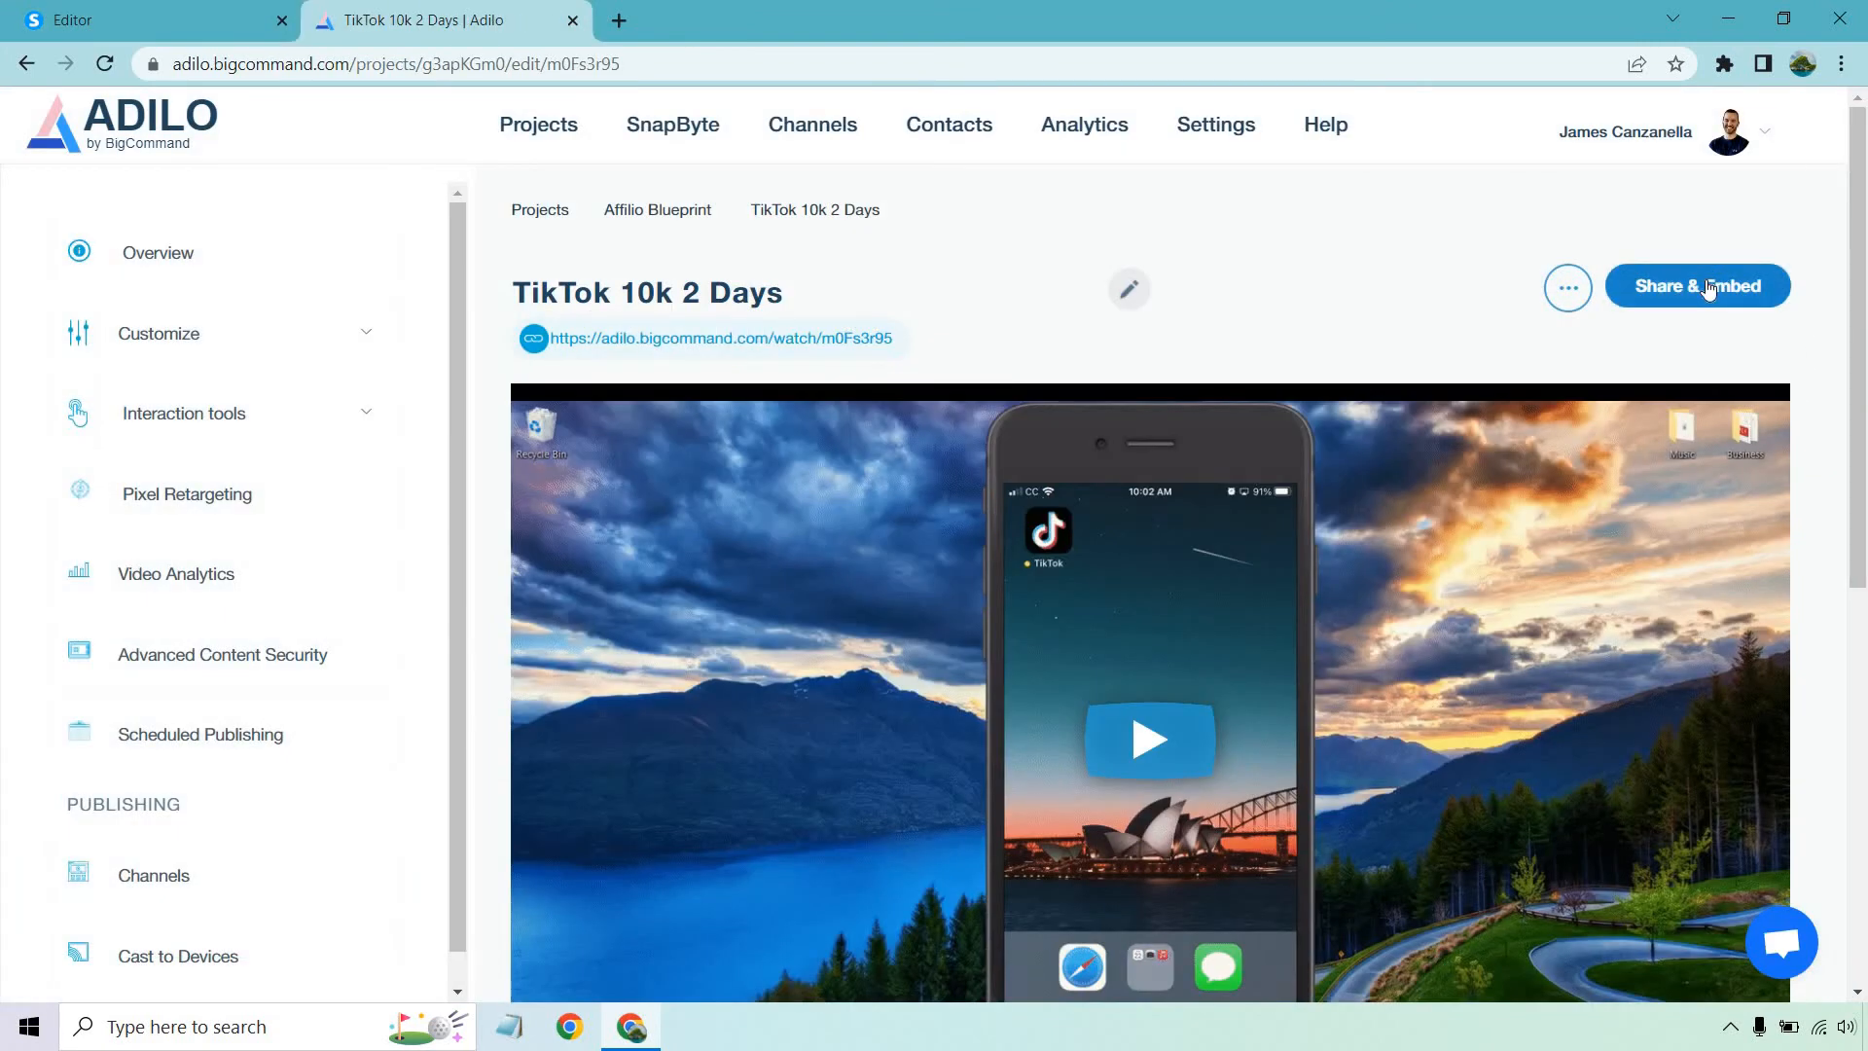
click(1697, 286)
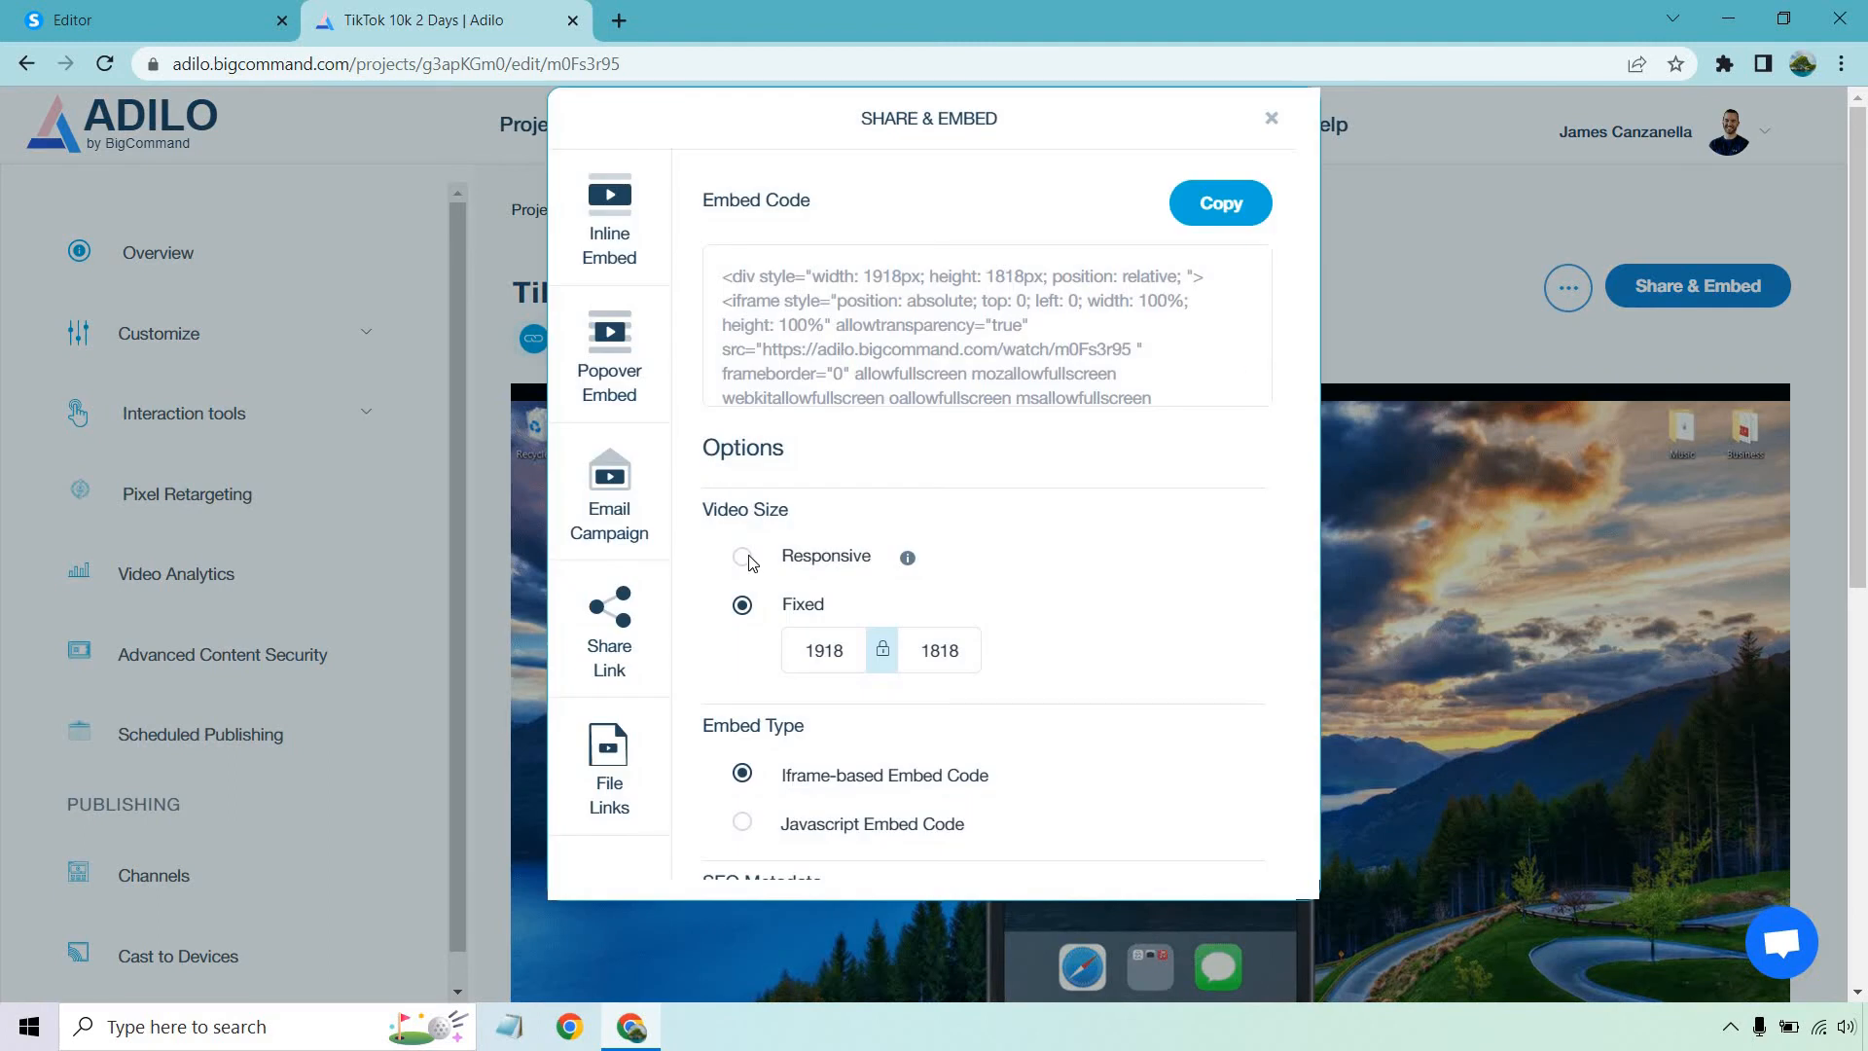
click(741, 554)
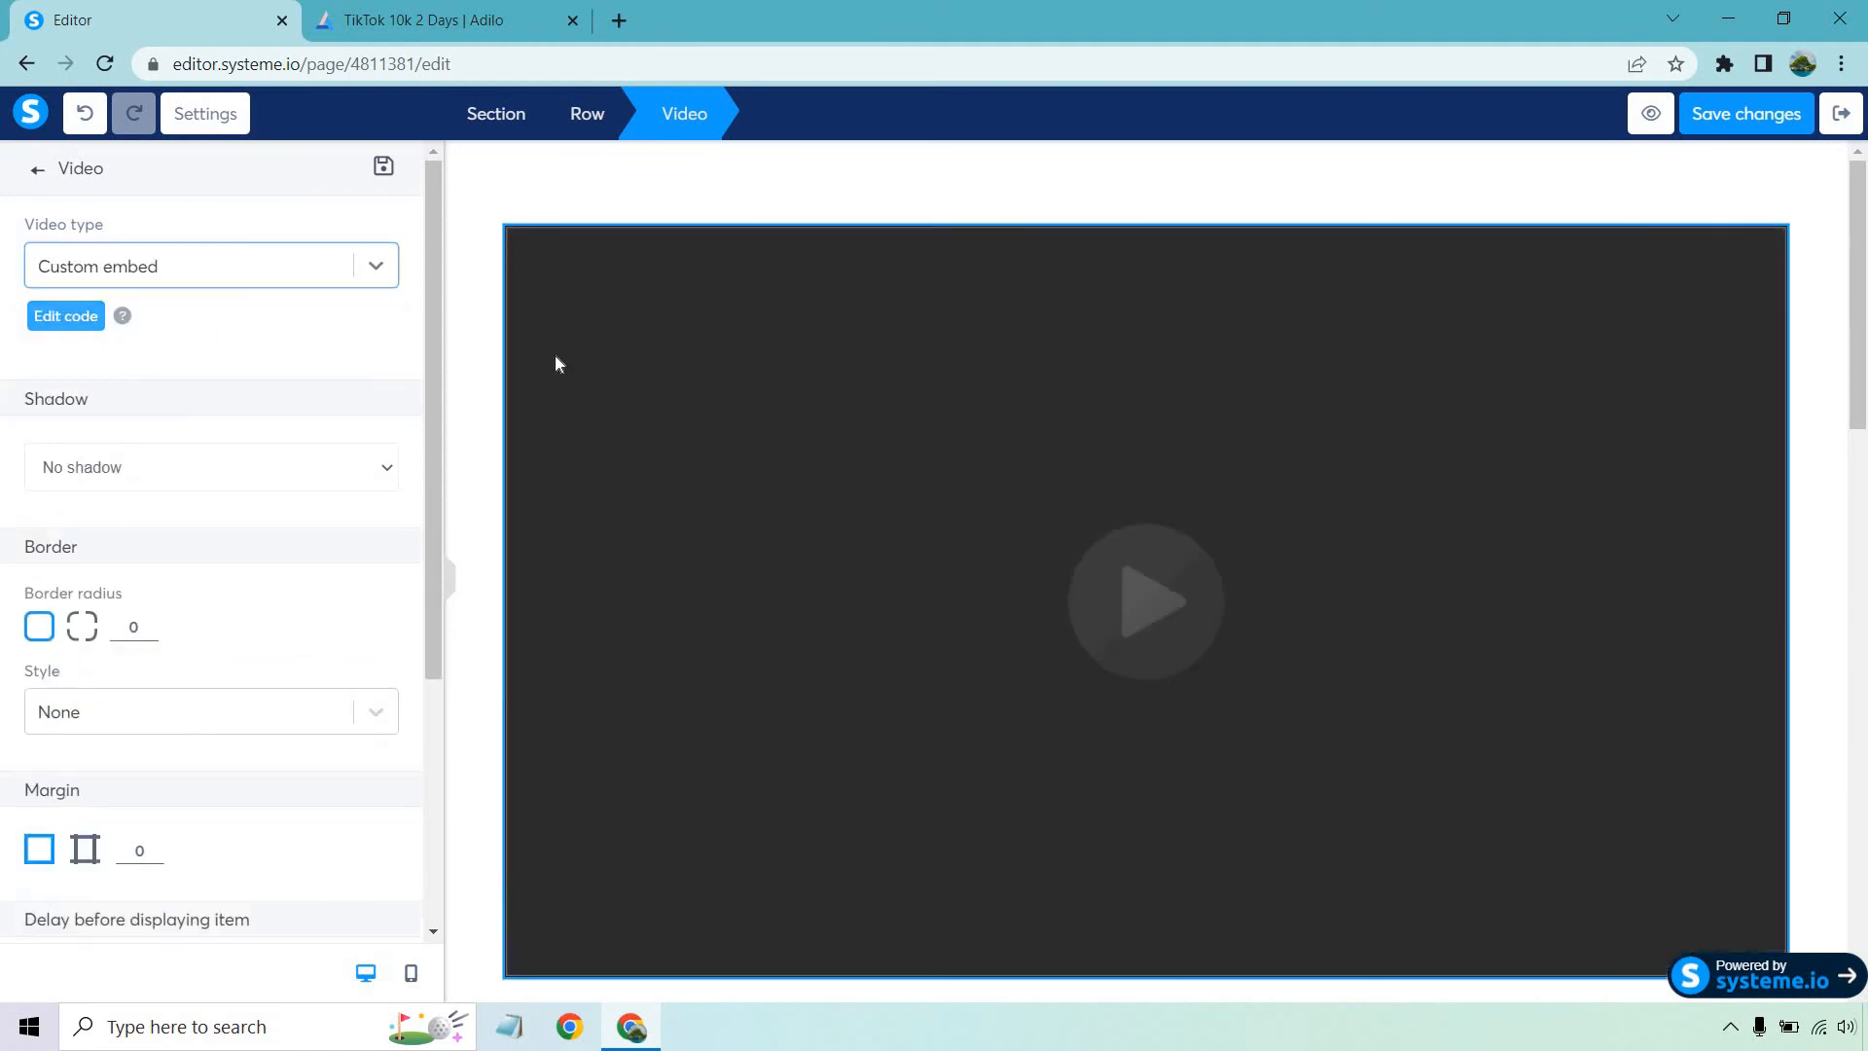
- Paste the Adilo embed code into the Custom embed video element and save the lecture page
click(64, 315)
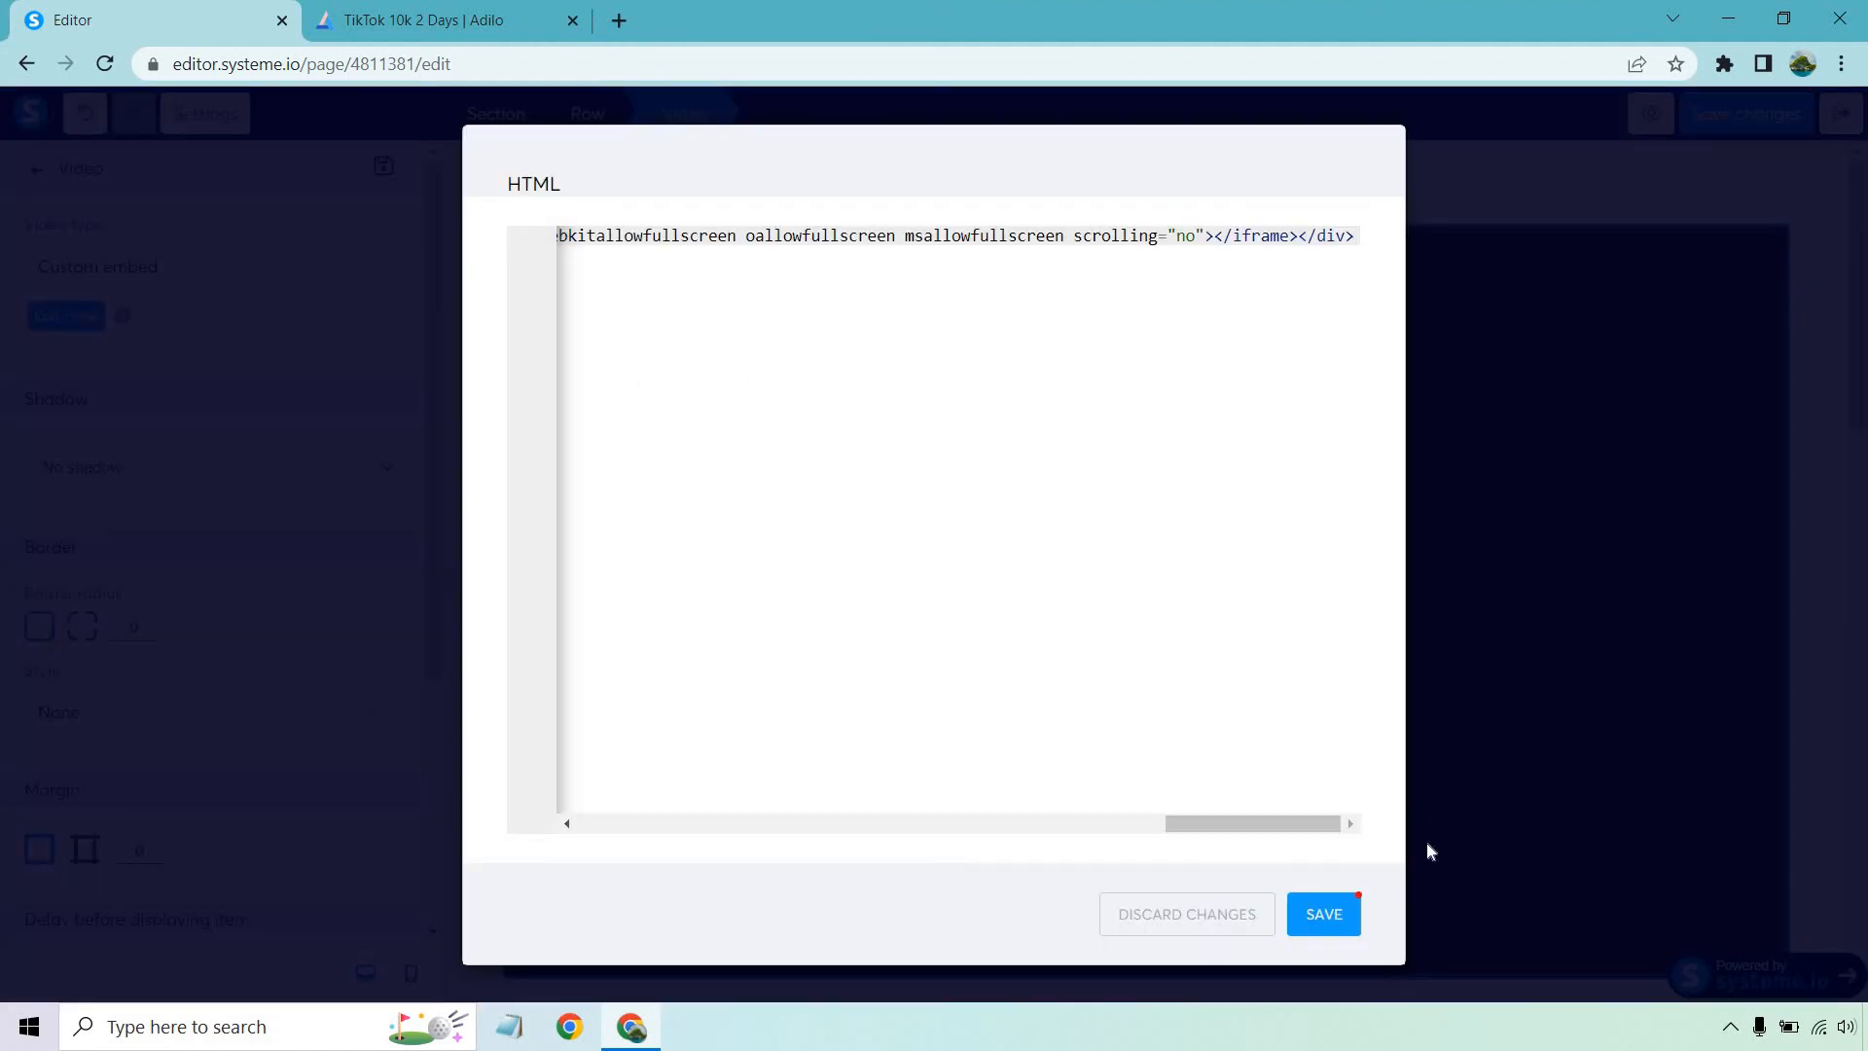
click(1321, 915)
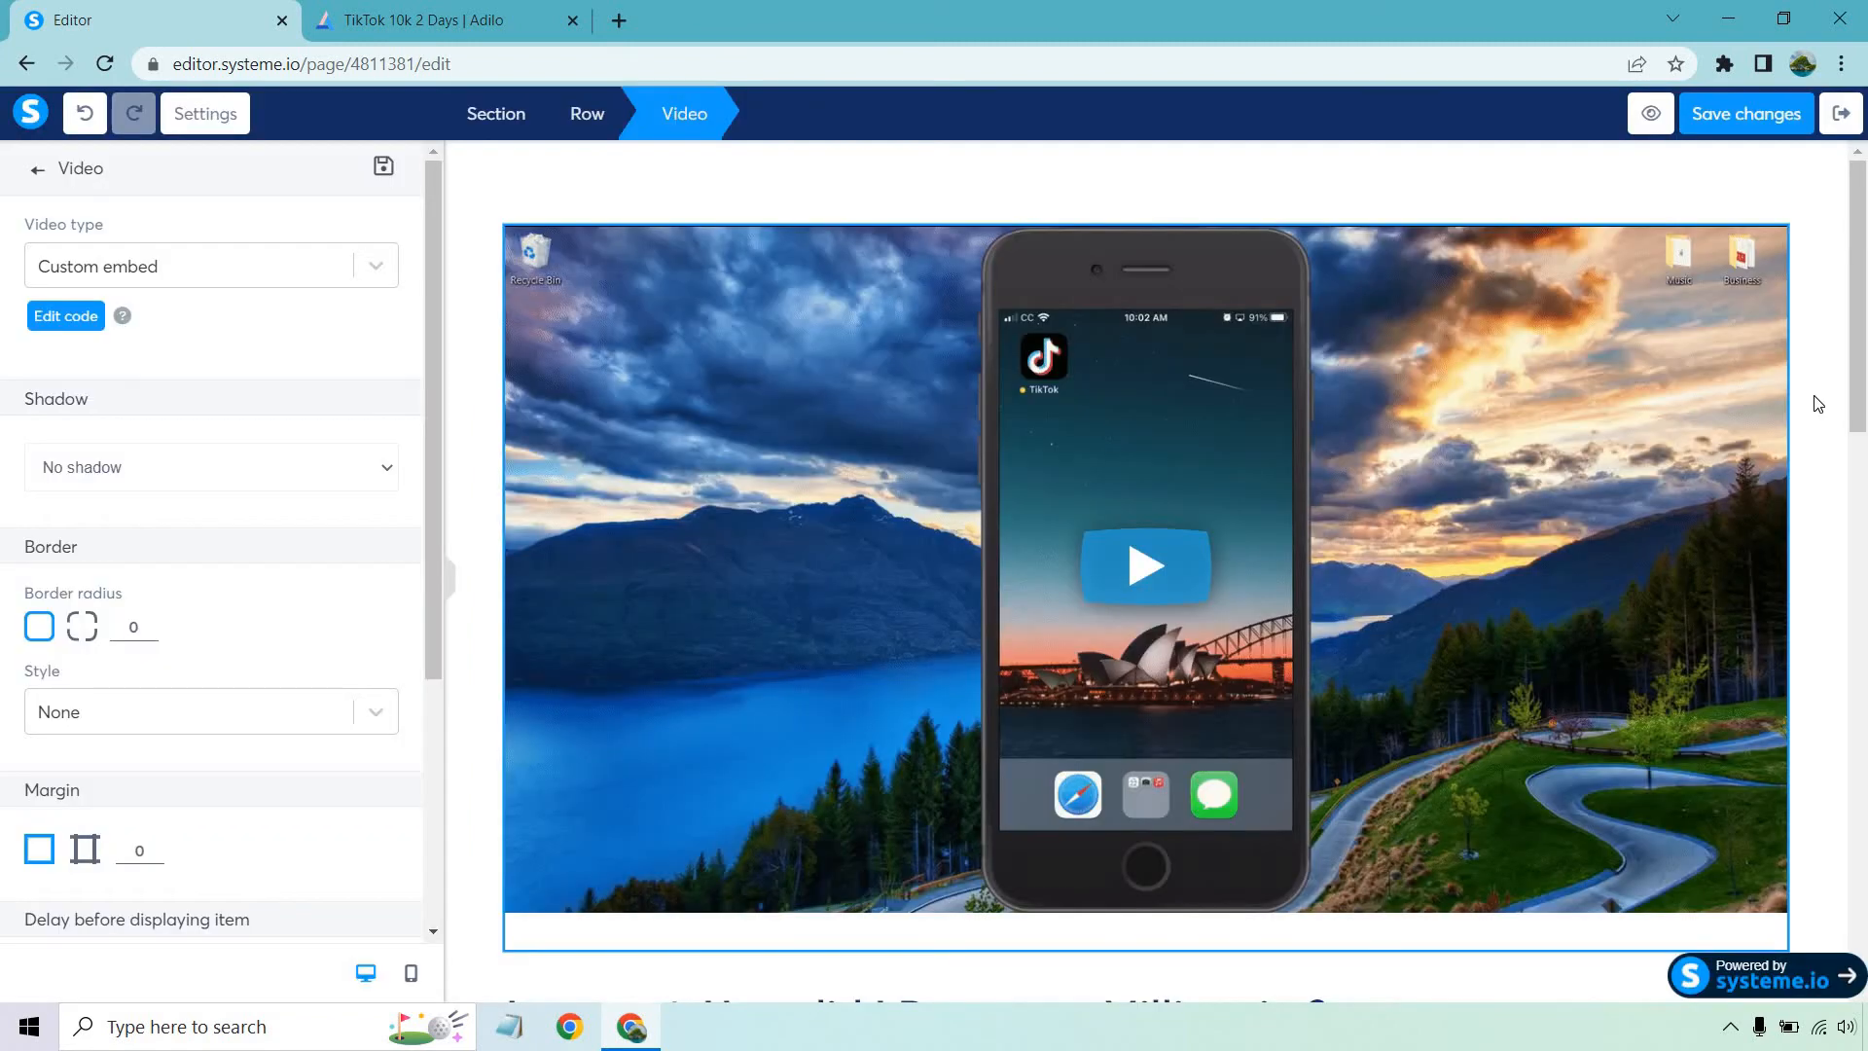
click(37, 167)
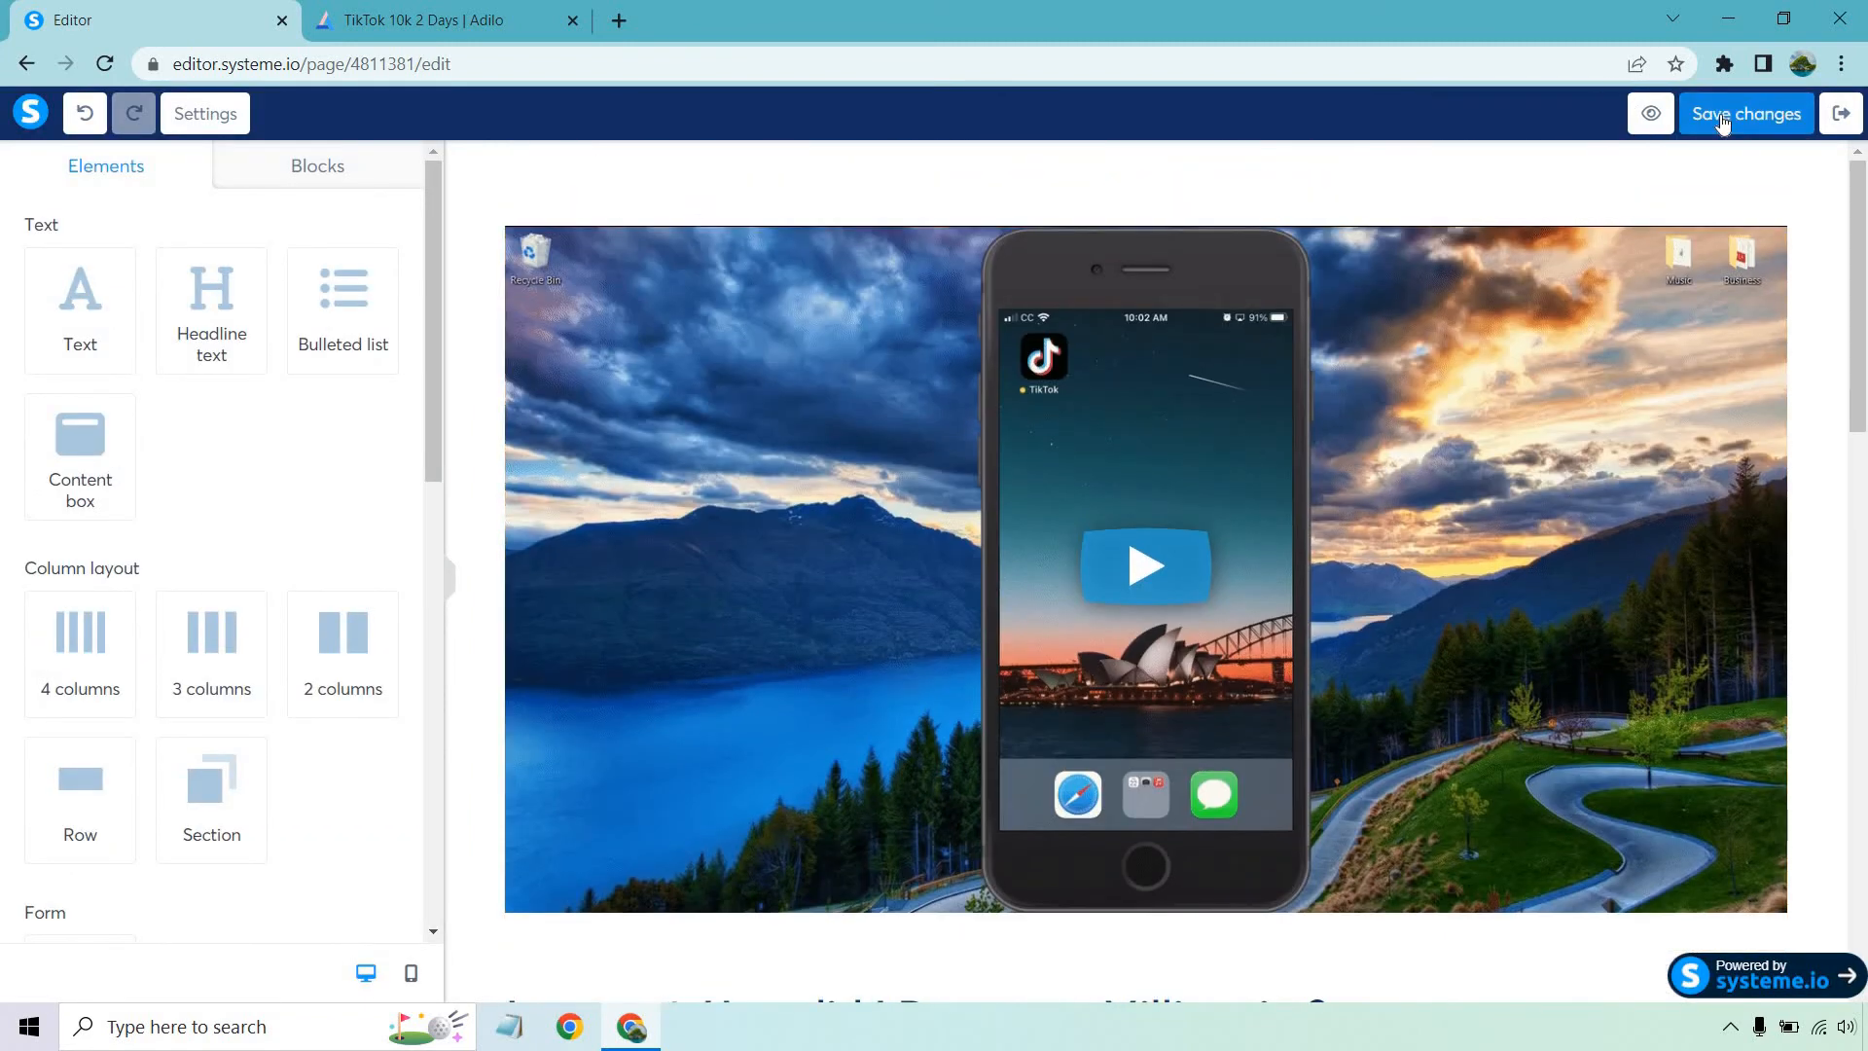
click(1745, 113)
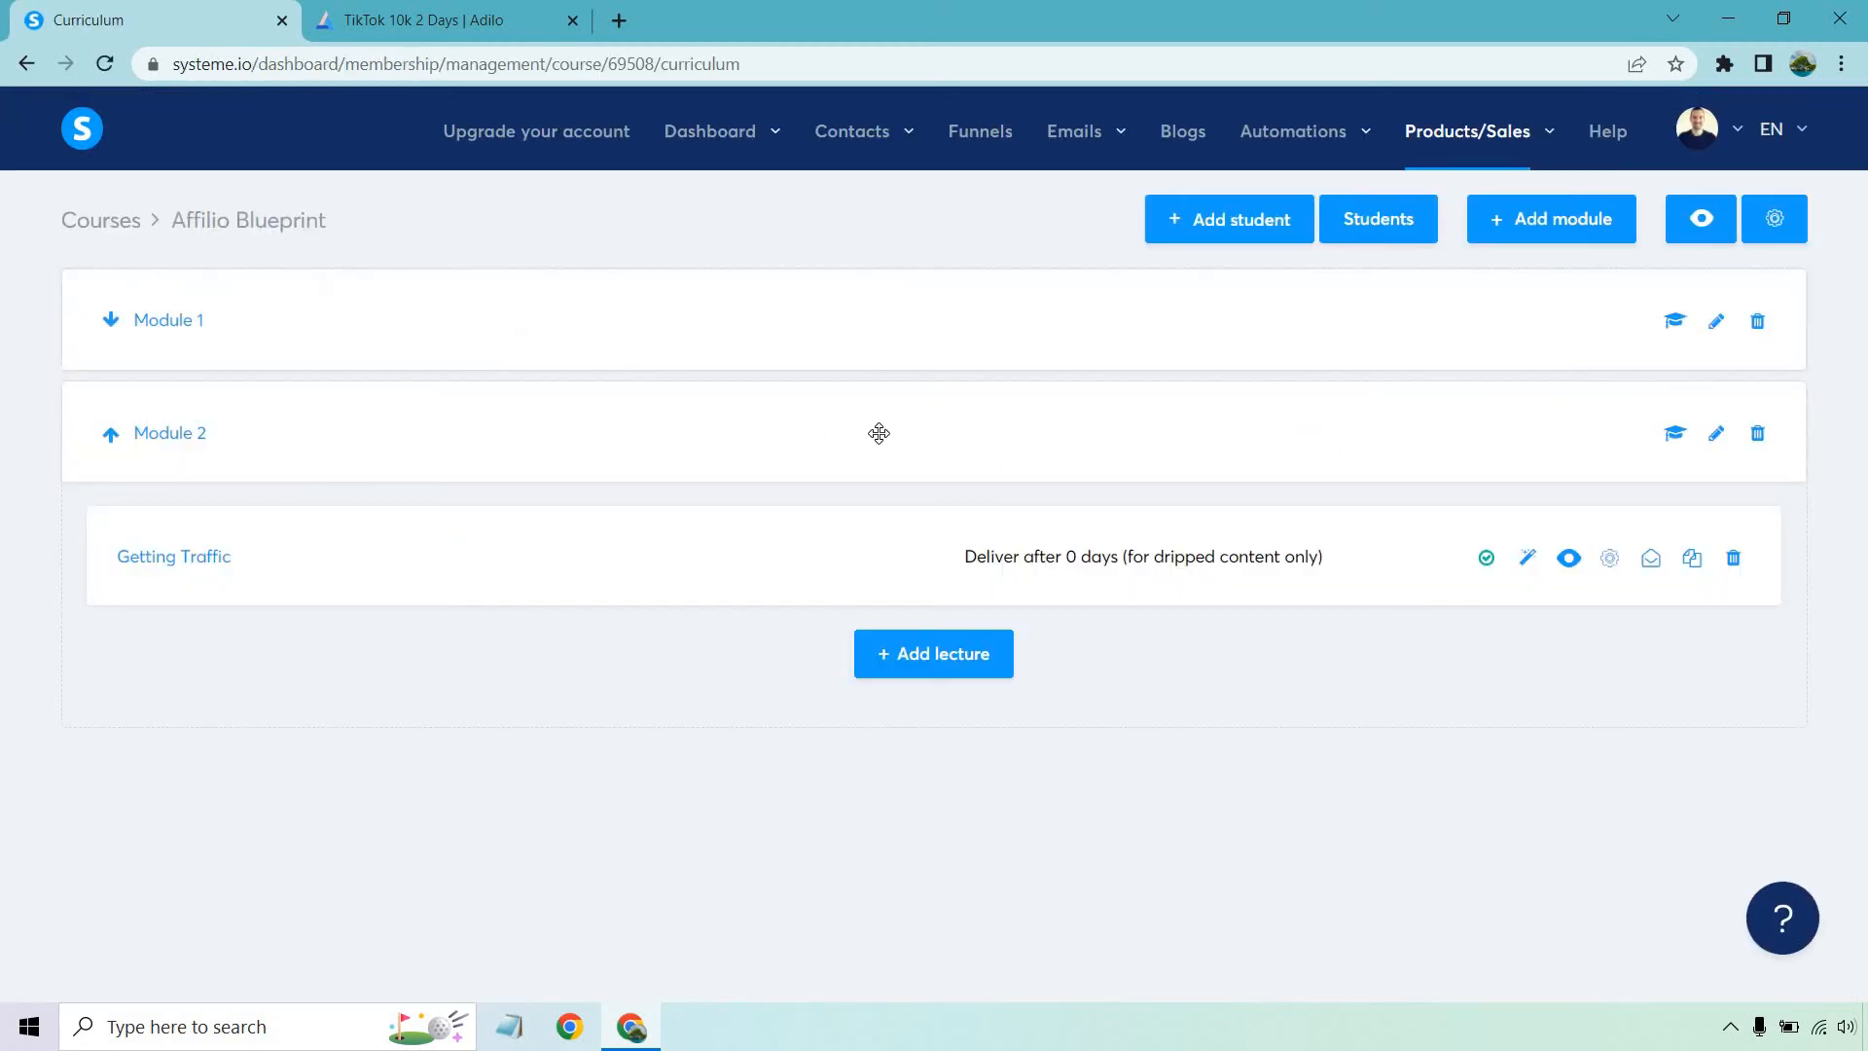
mouse_move(835, 442)
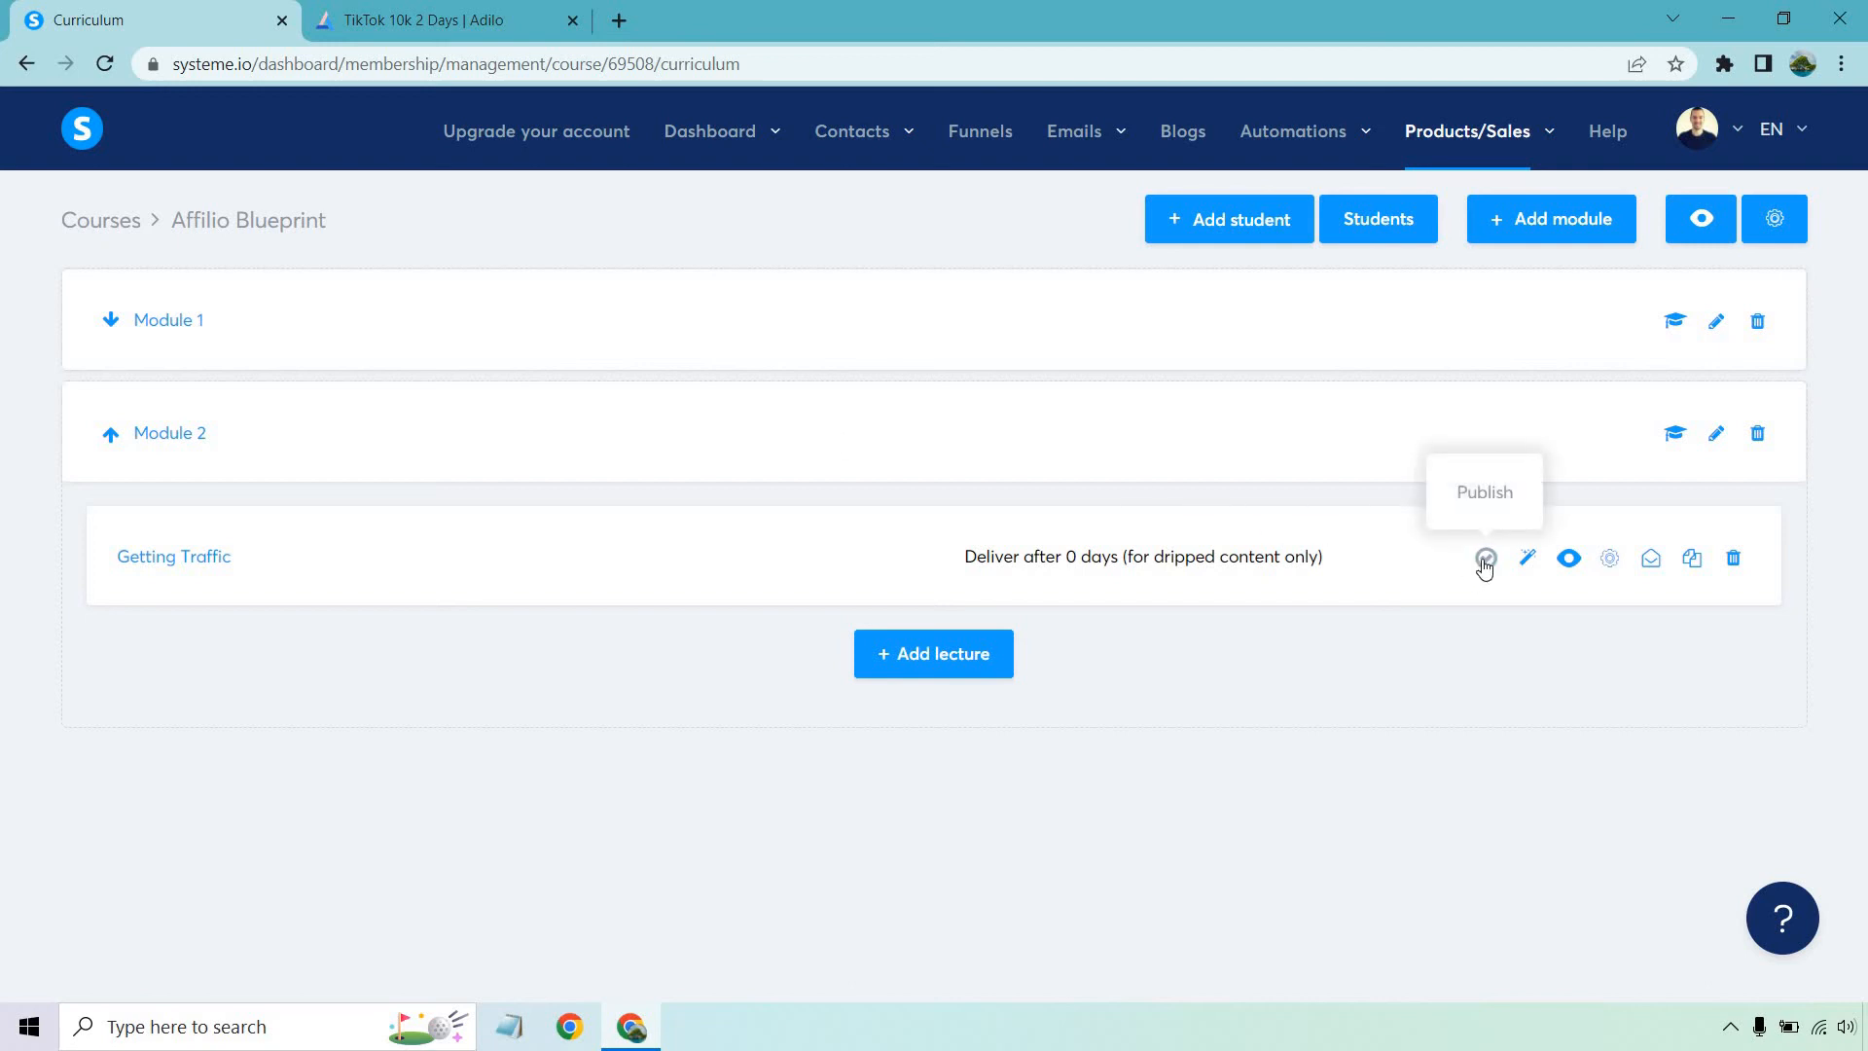
- Publish and confirm the Getting Traffic and Introduction lectures
click(1482, 559)
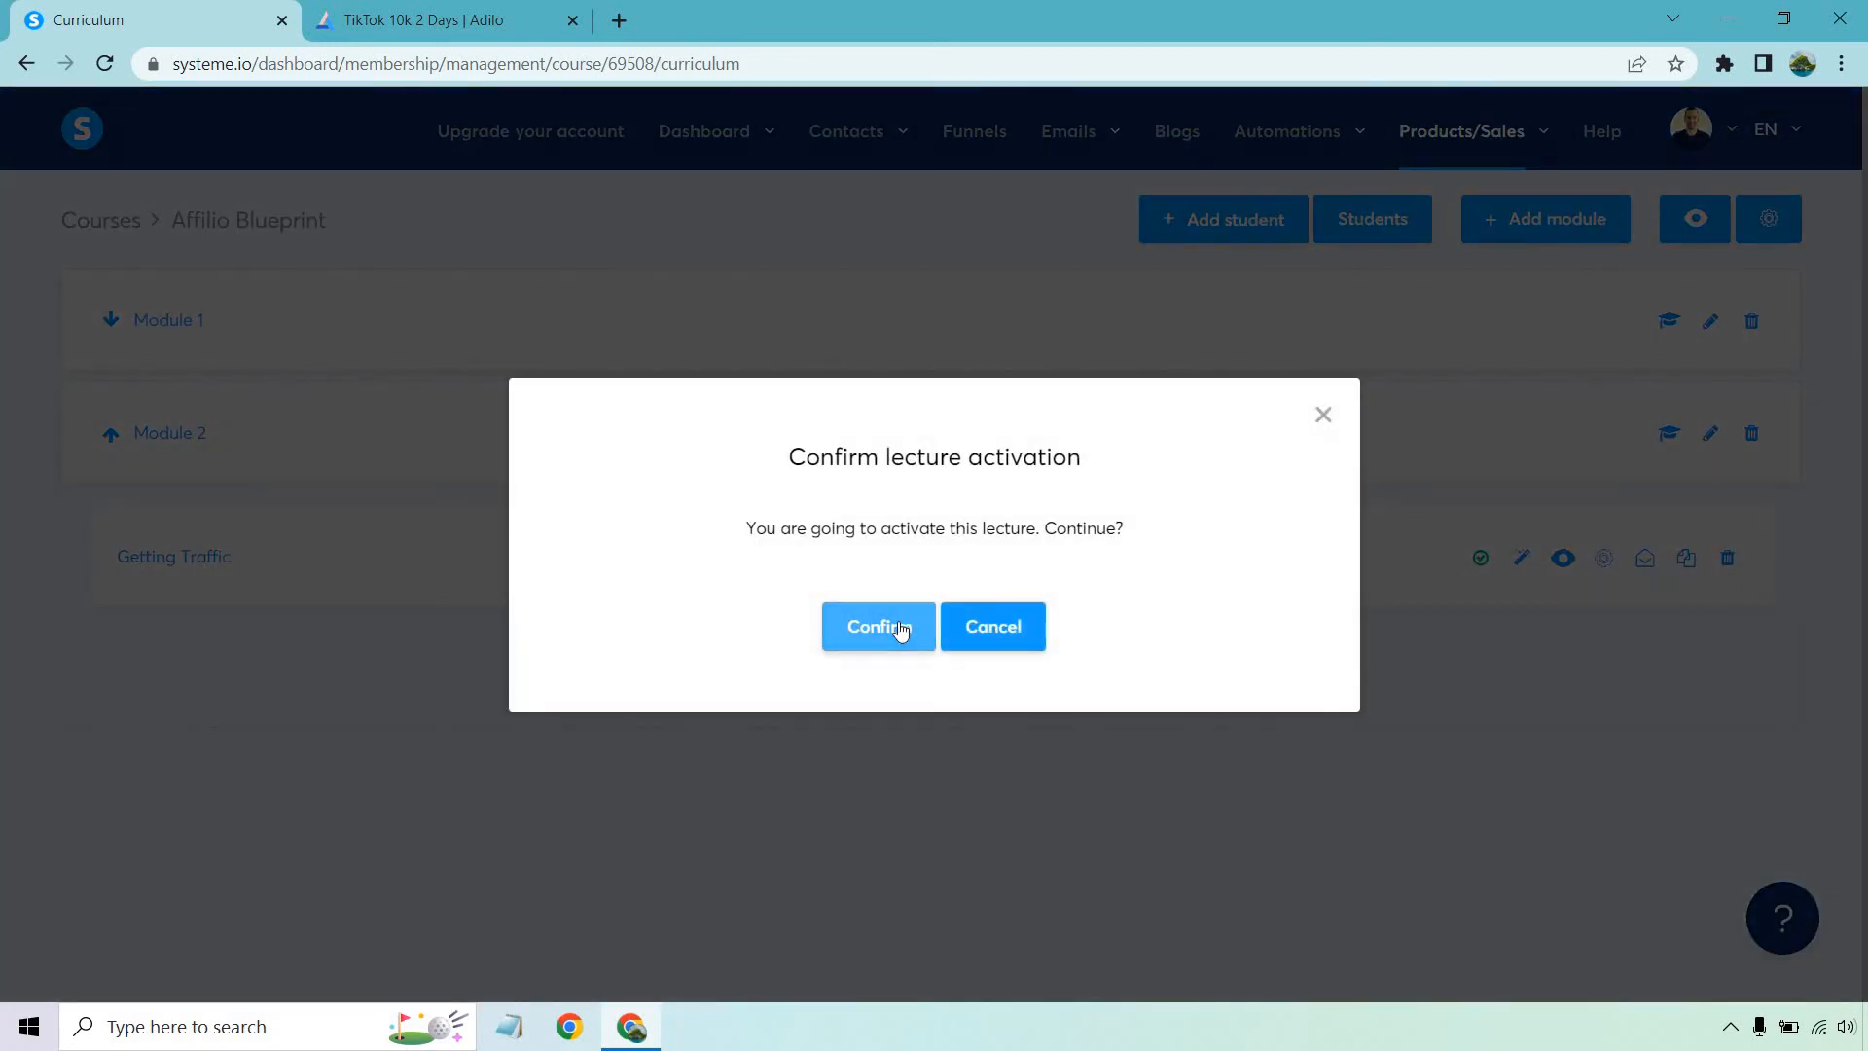
click(878, 626)
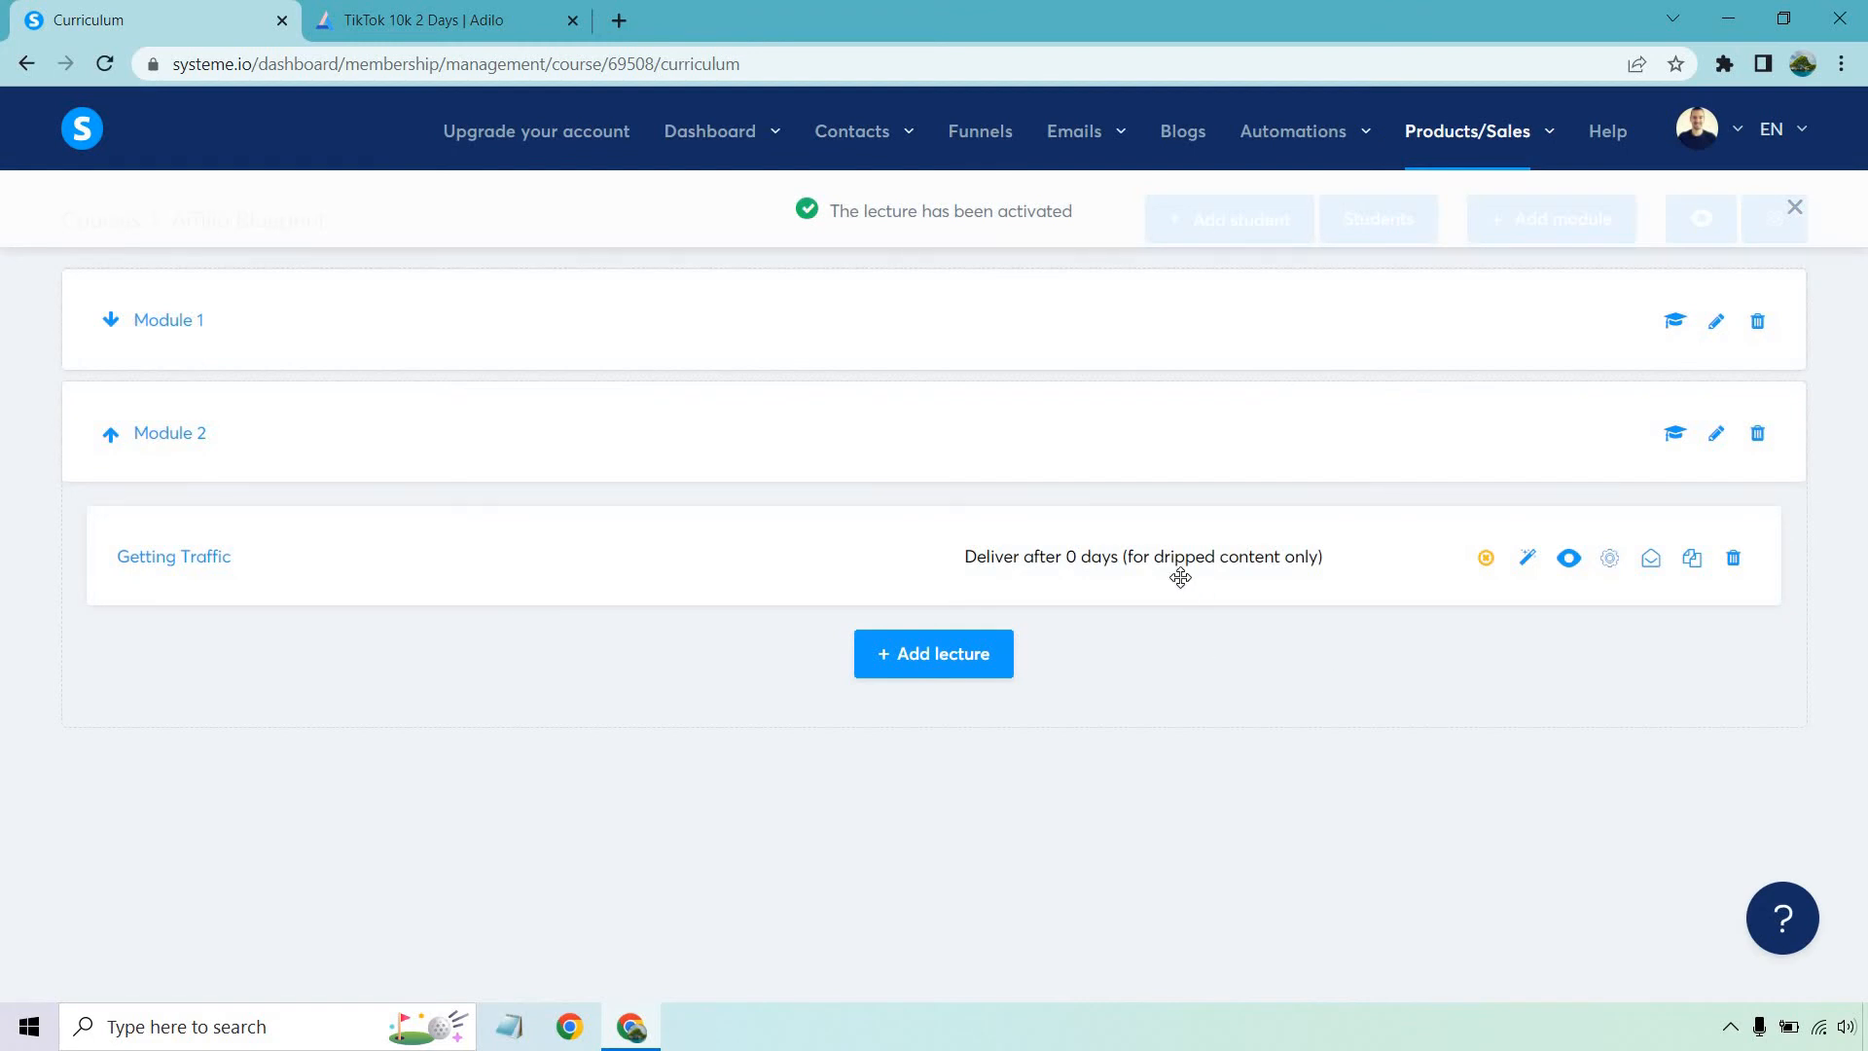
click(167, 319)
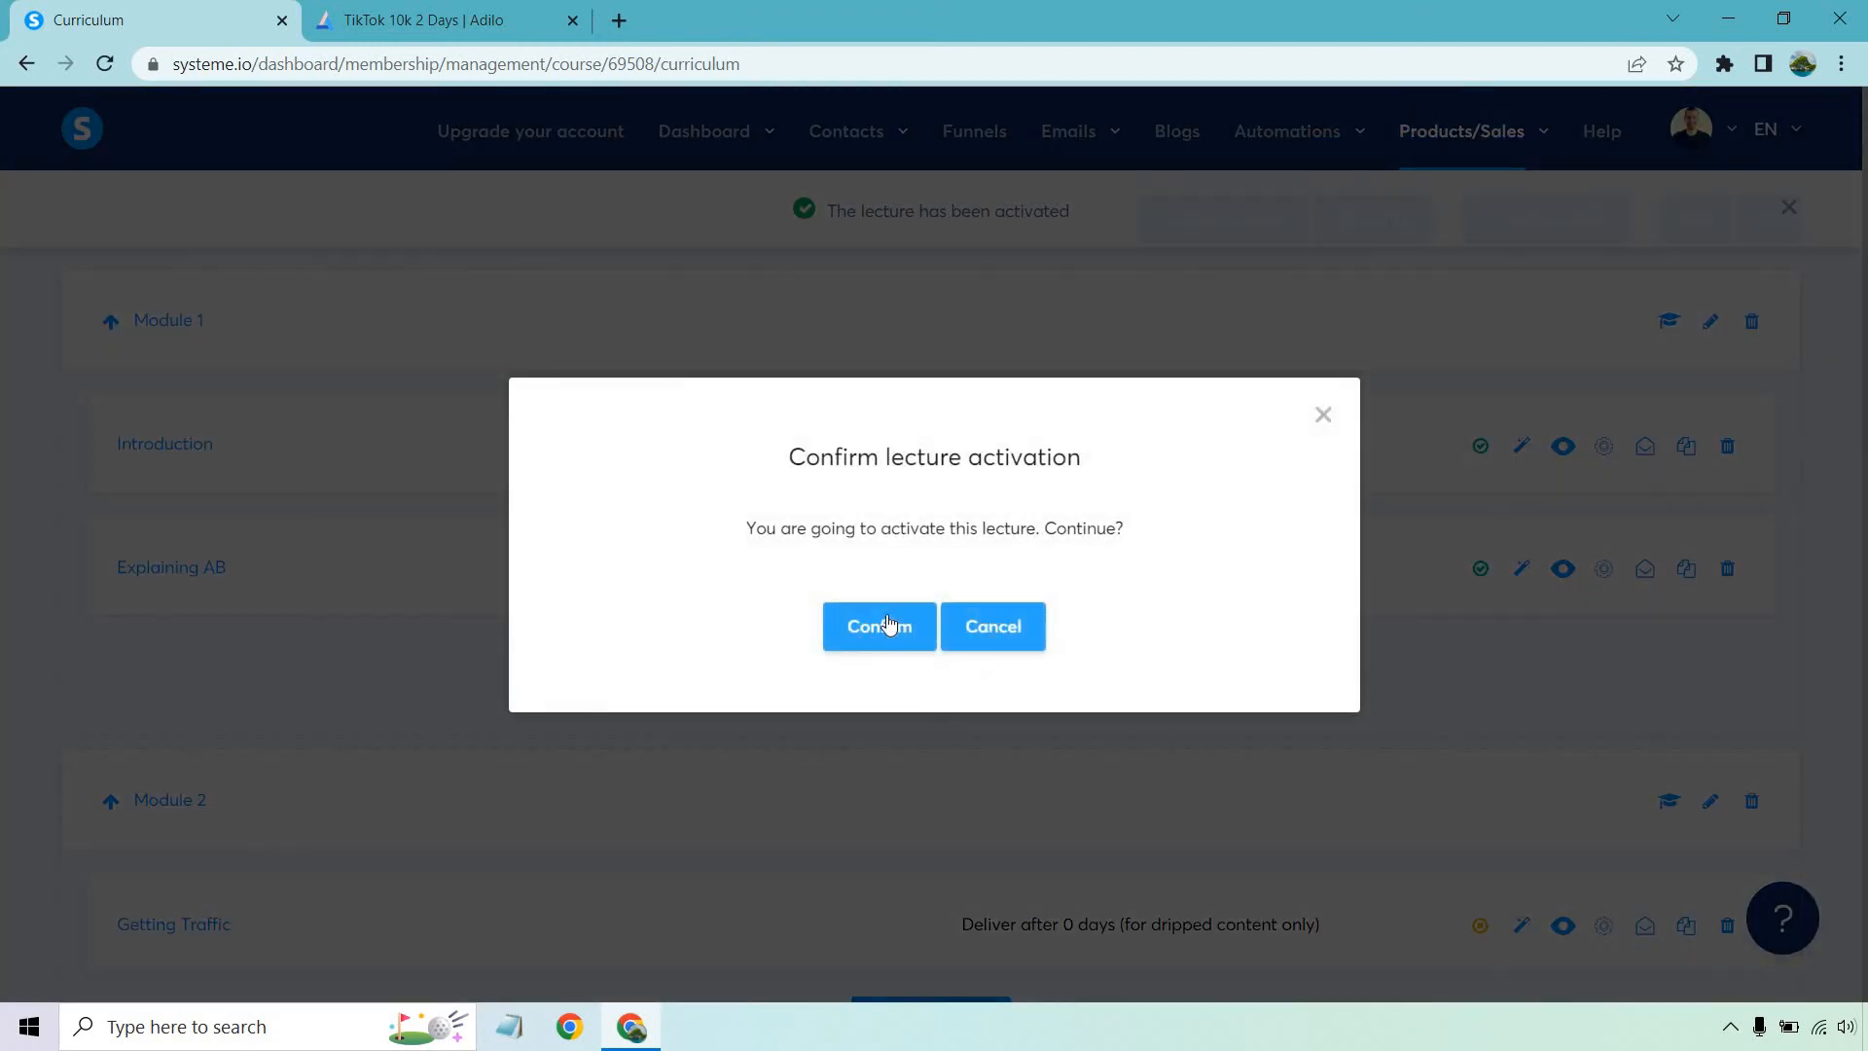
click(878, 625)
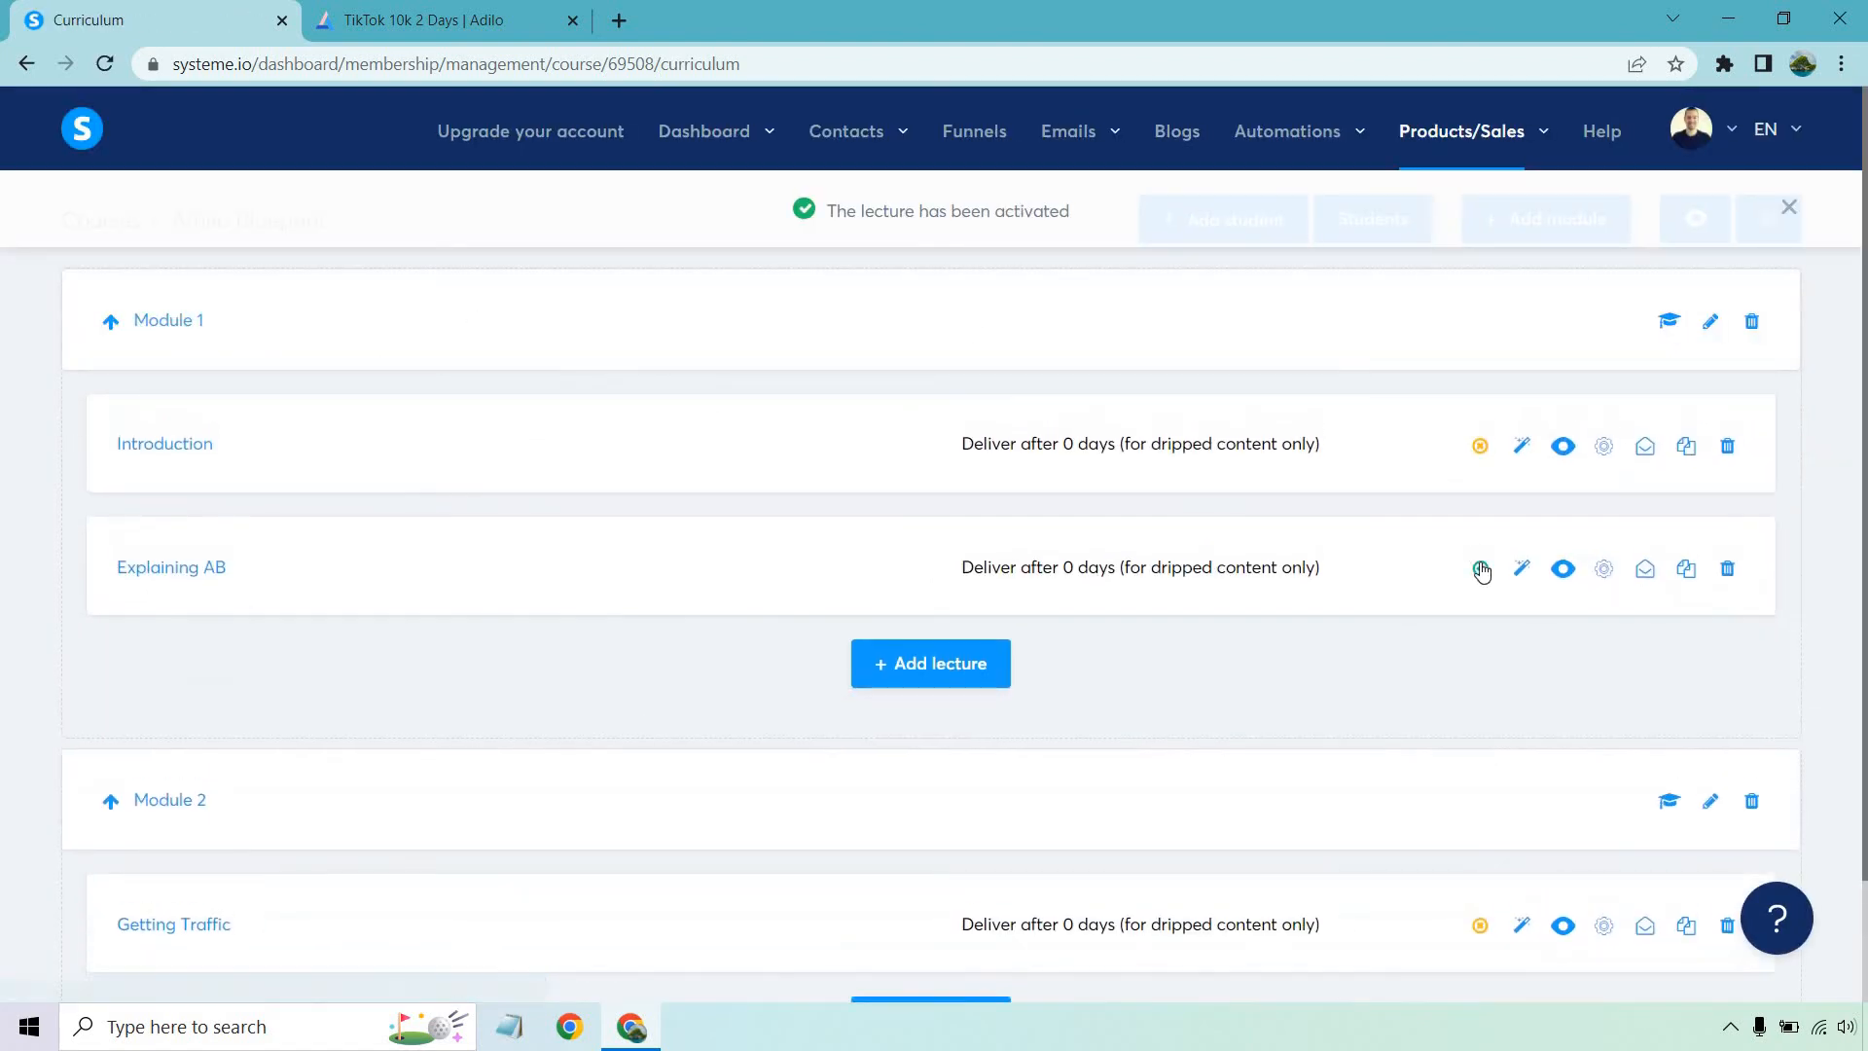
- Publish and confirm the Explaining AB lecture, then launch the student preview
click(1479, 568)
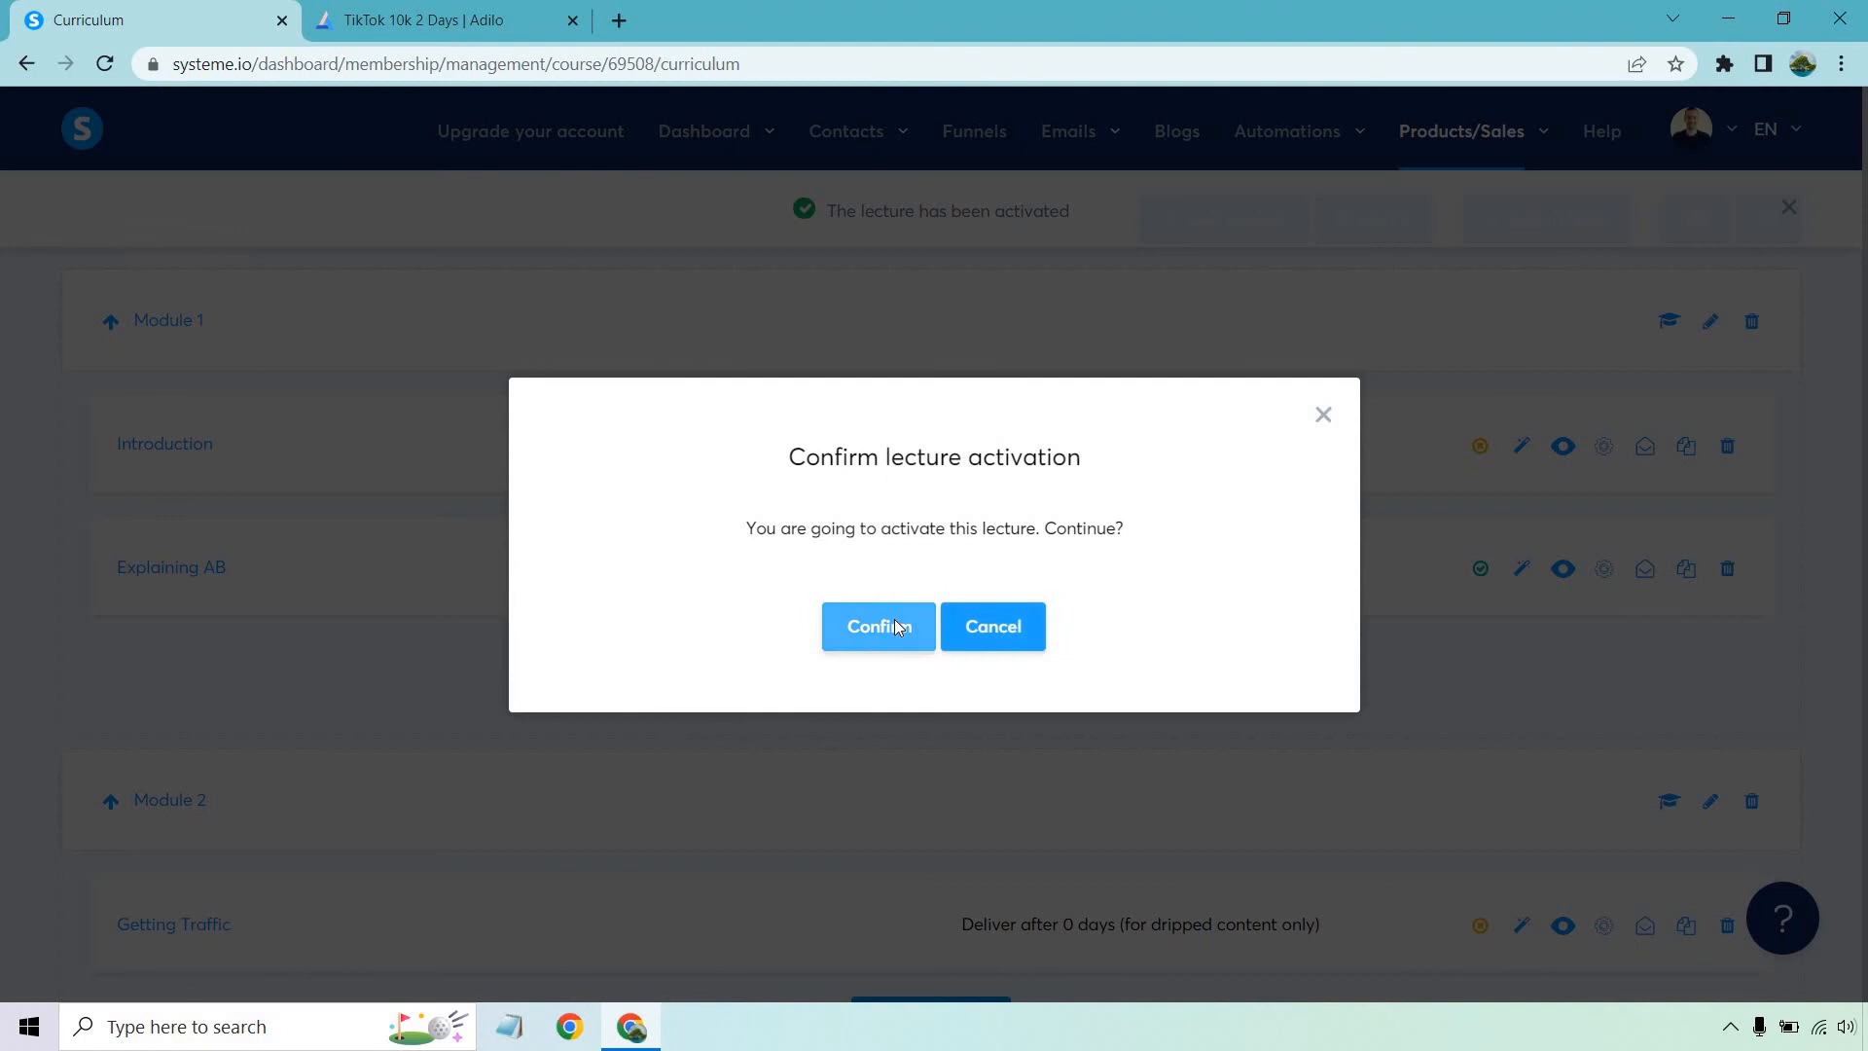
click(878, 625)
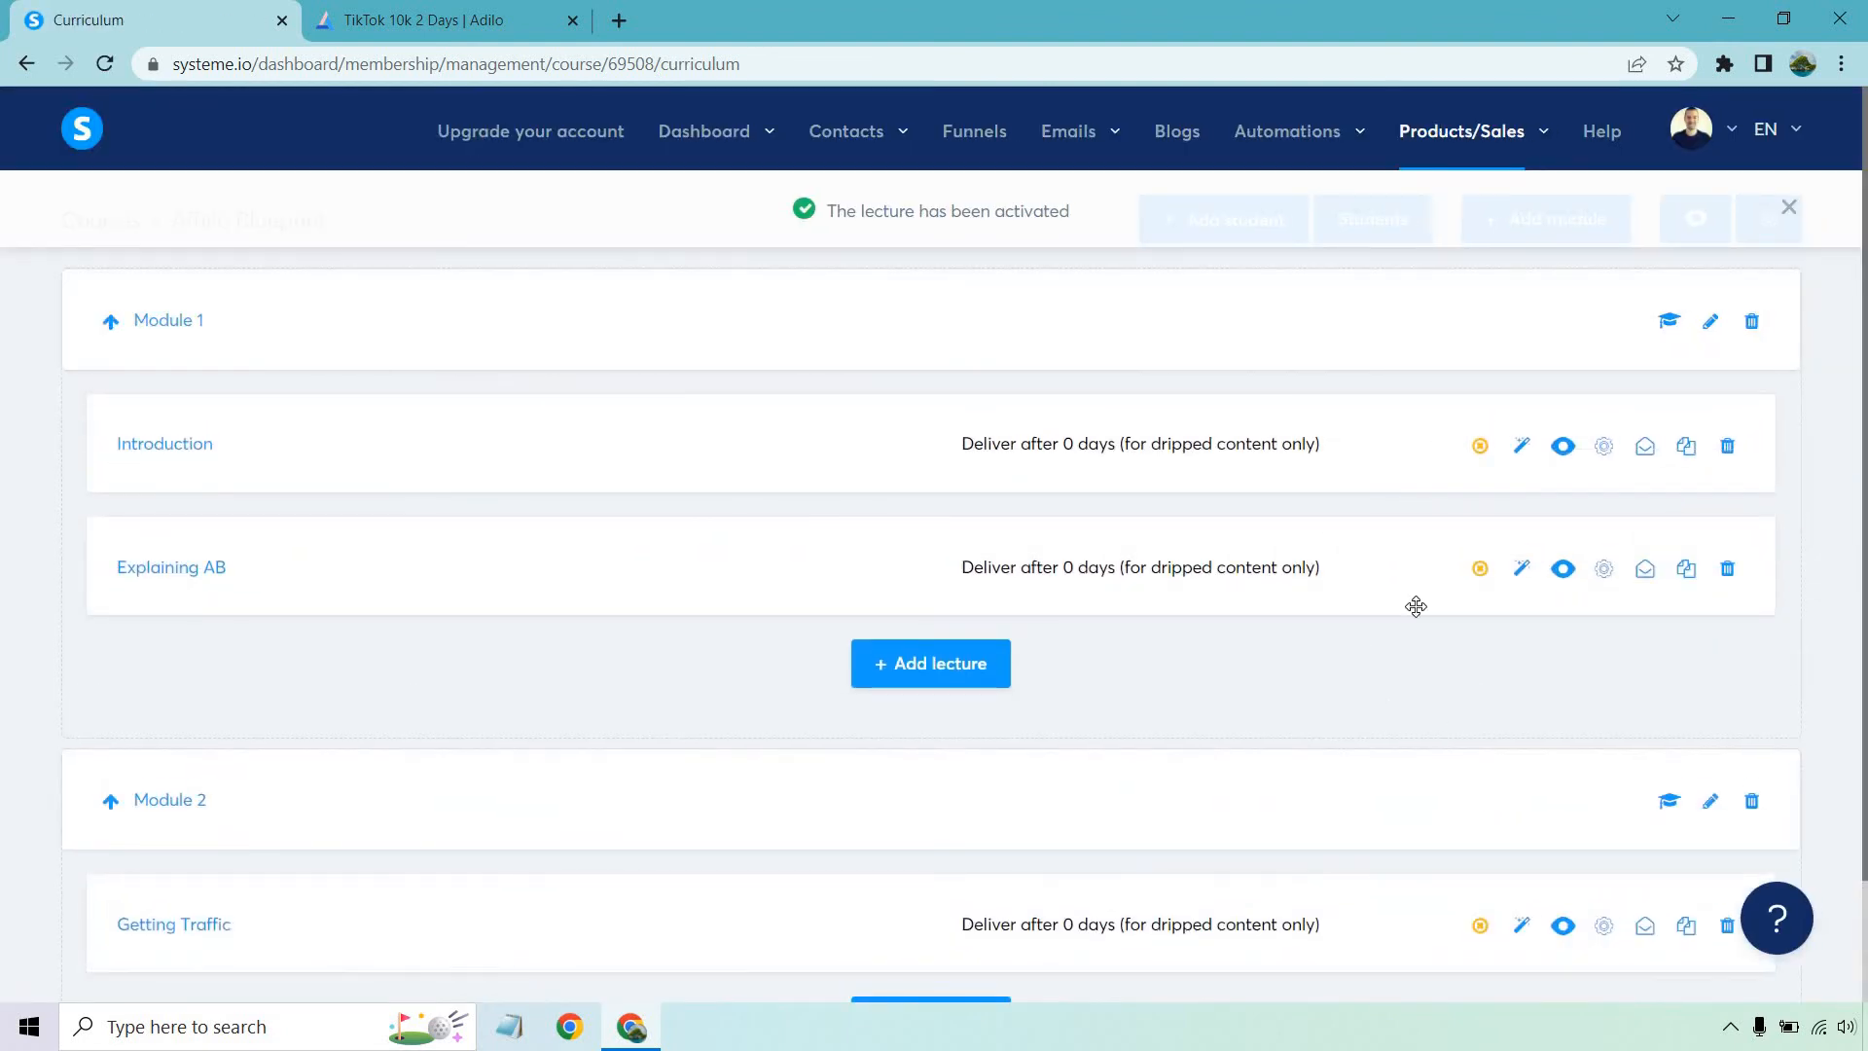
mouse_move(1782, 214)
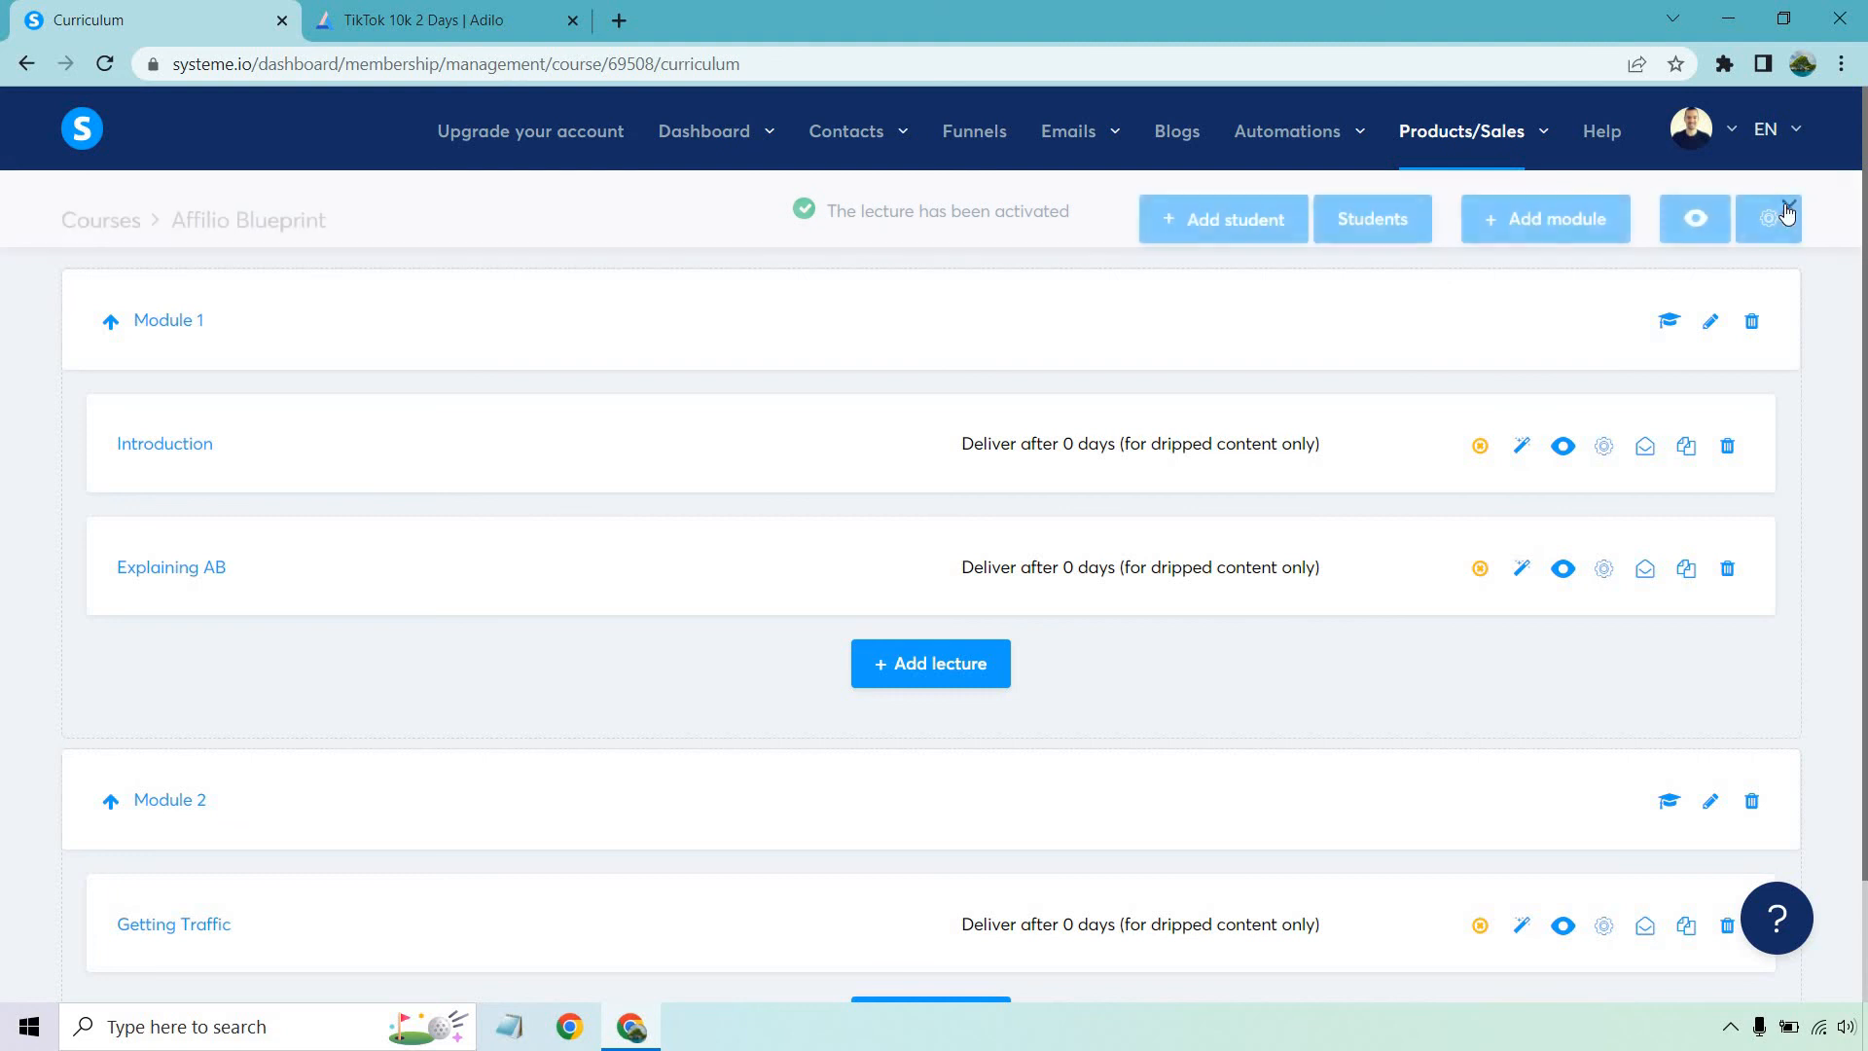
click(1693, 218)
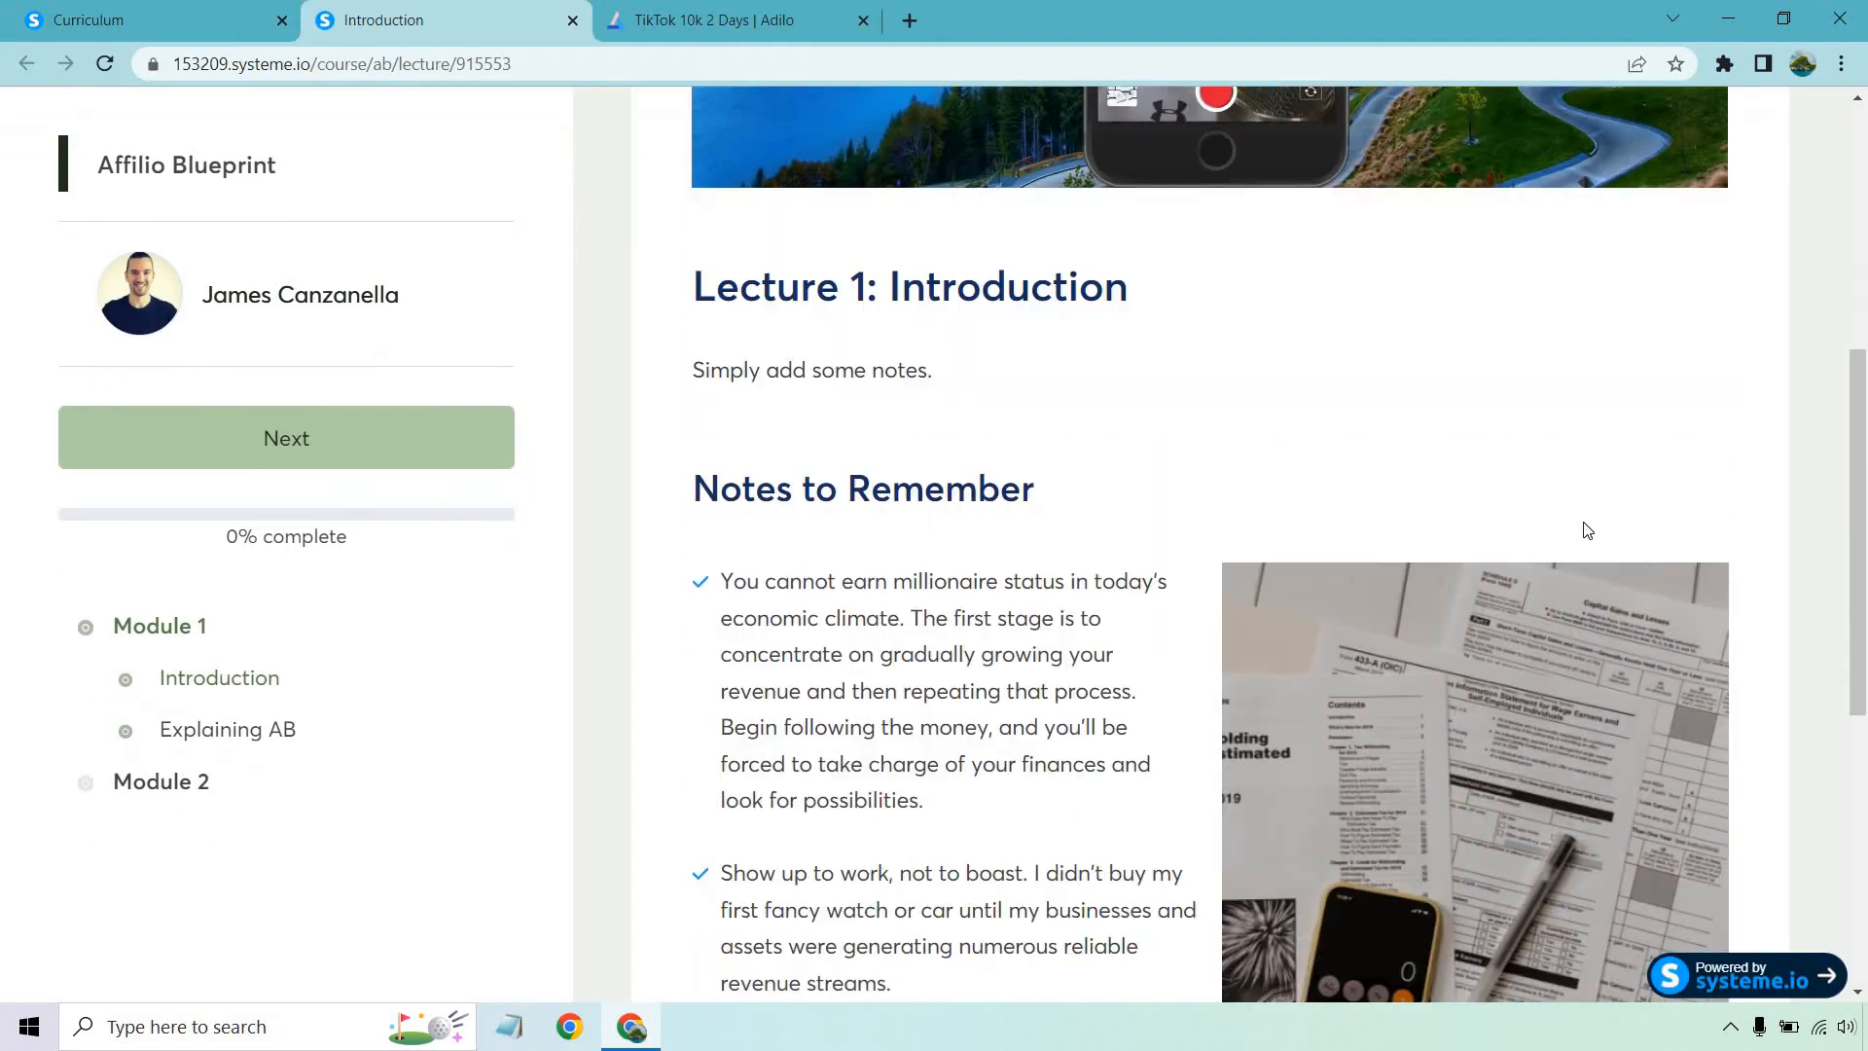
- Play the Introduction lecture video and mark the lecture as complete
scroll(up, 3)
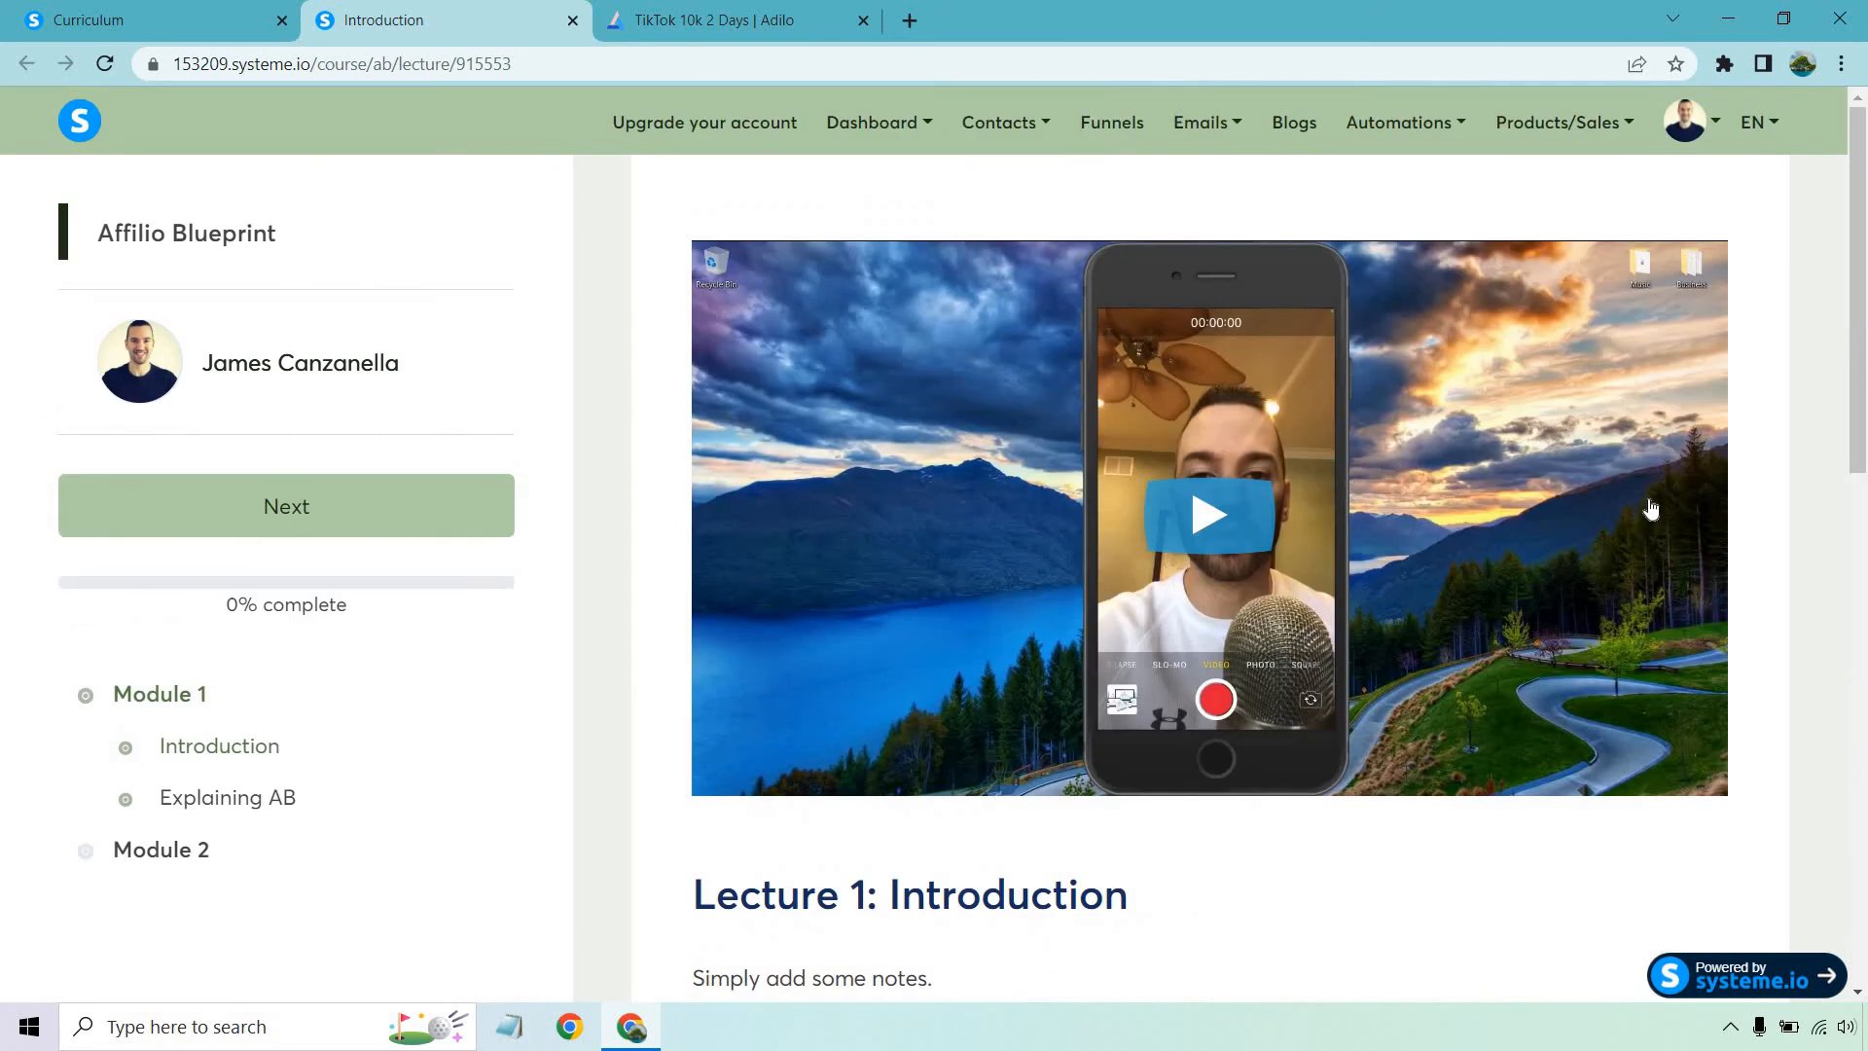
click(1207, 514)
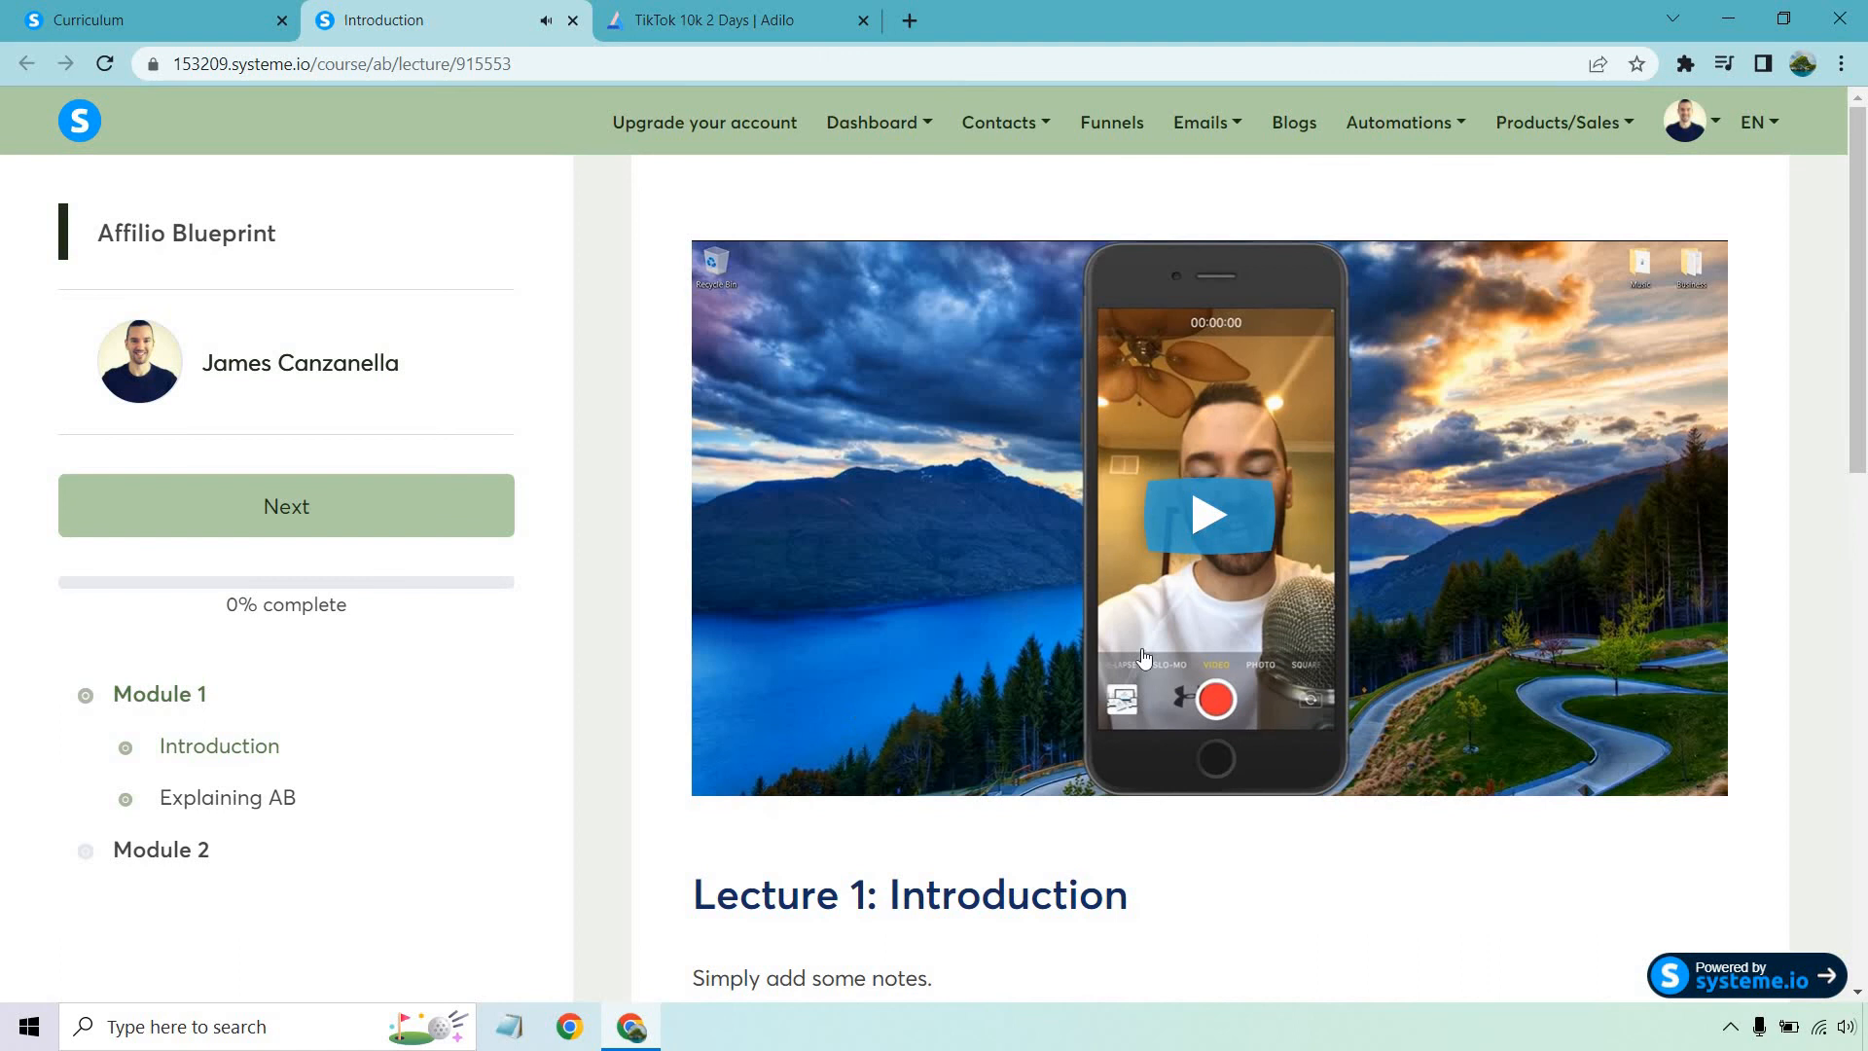
scroll(down, 3)
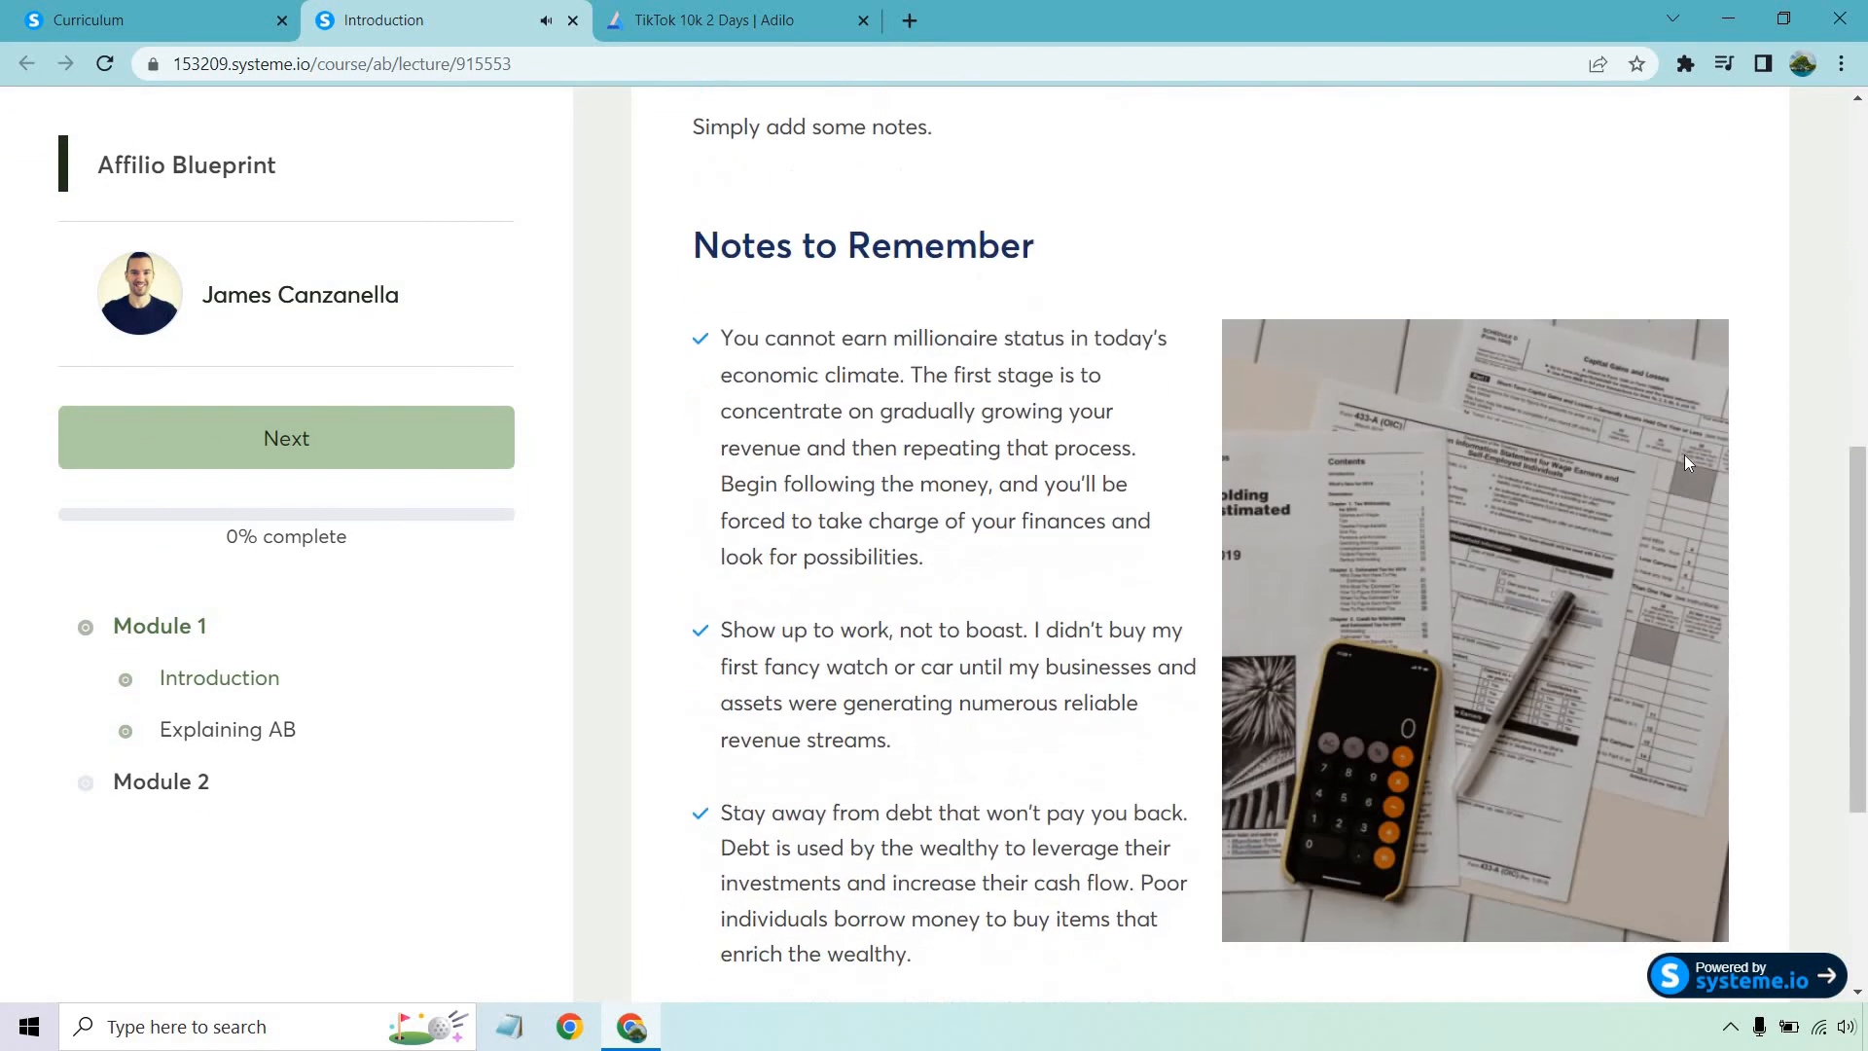
scroll(down, 3)
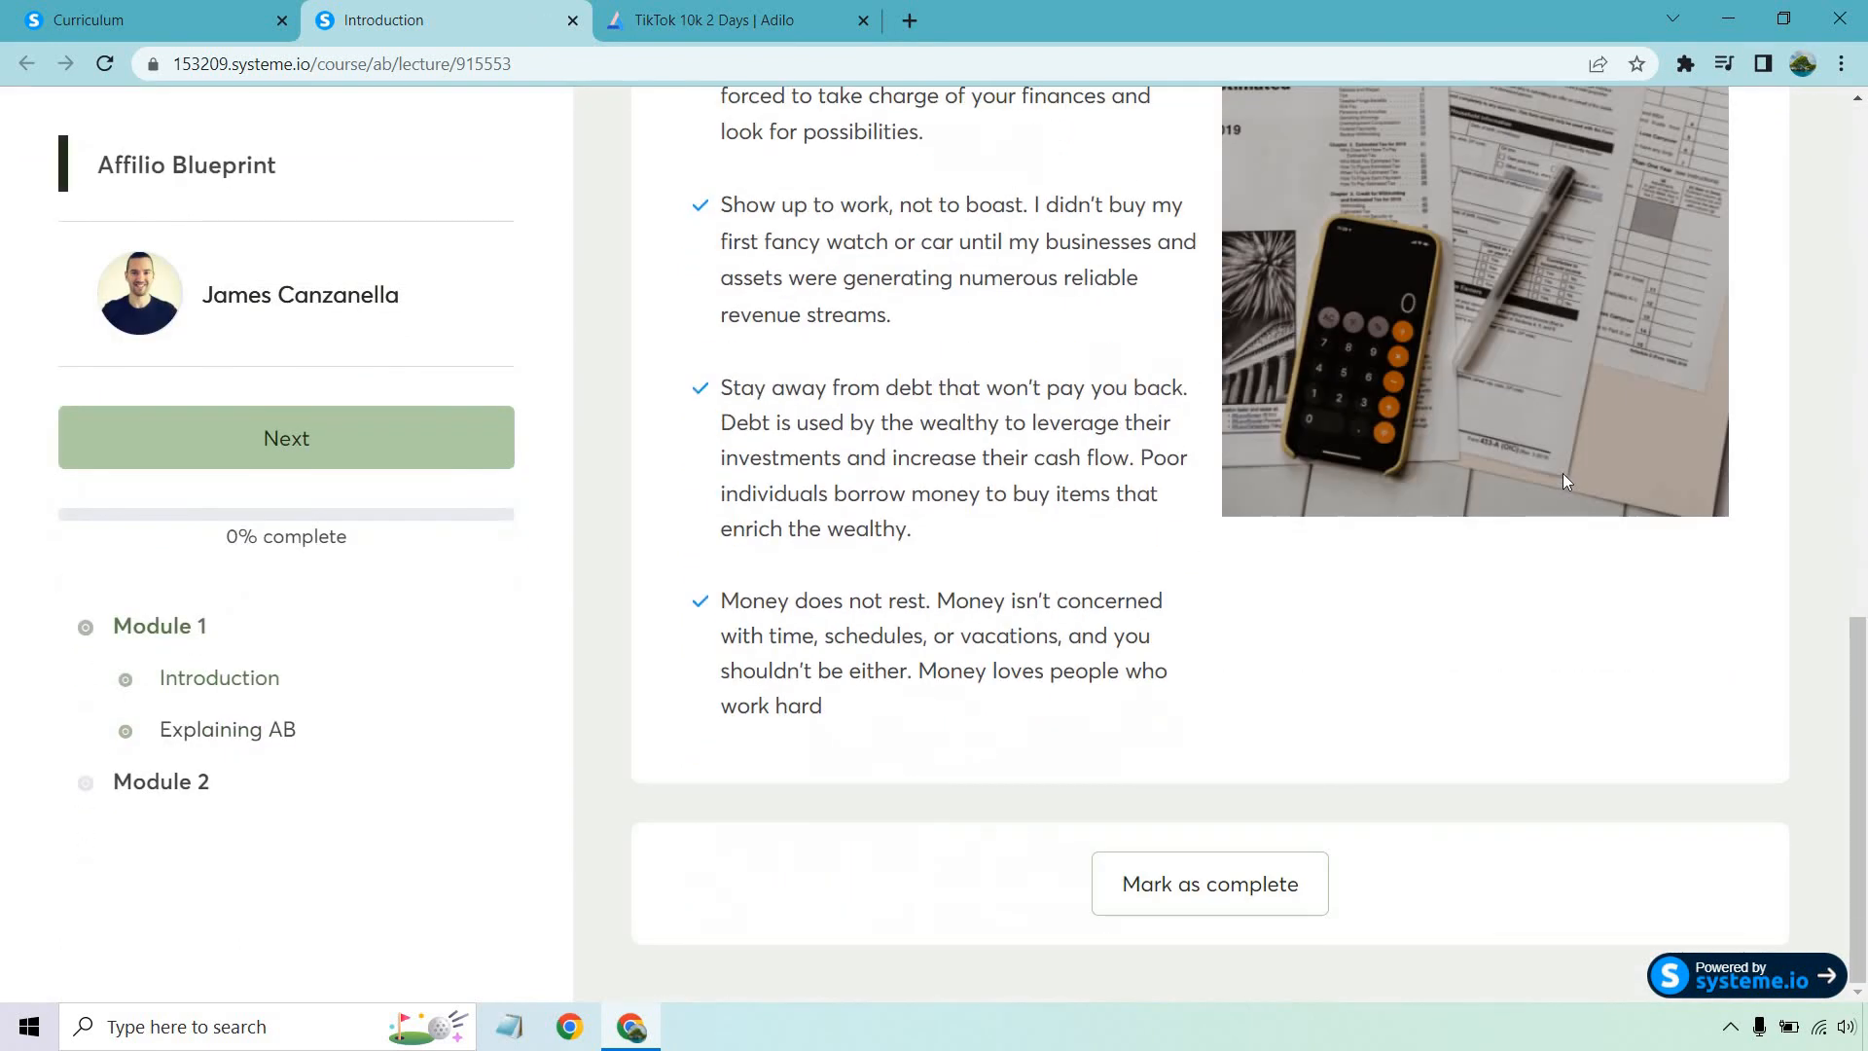
click(1208, 884)
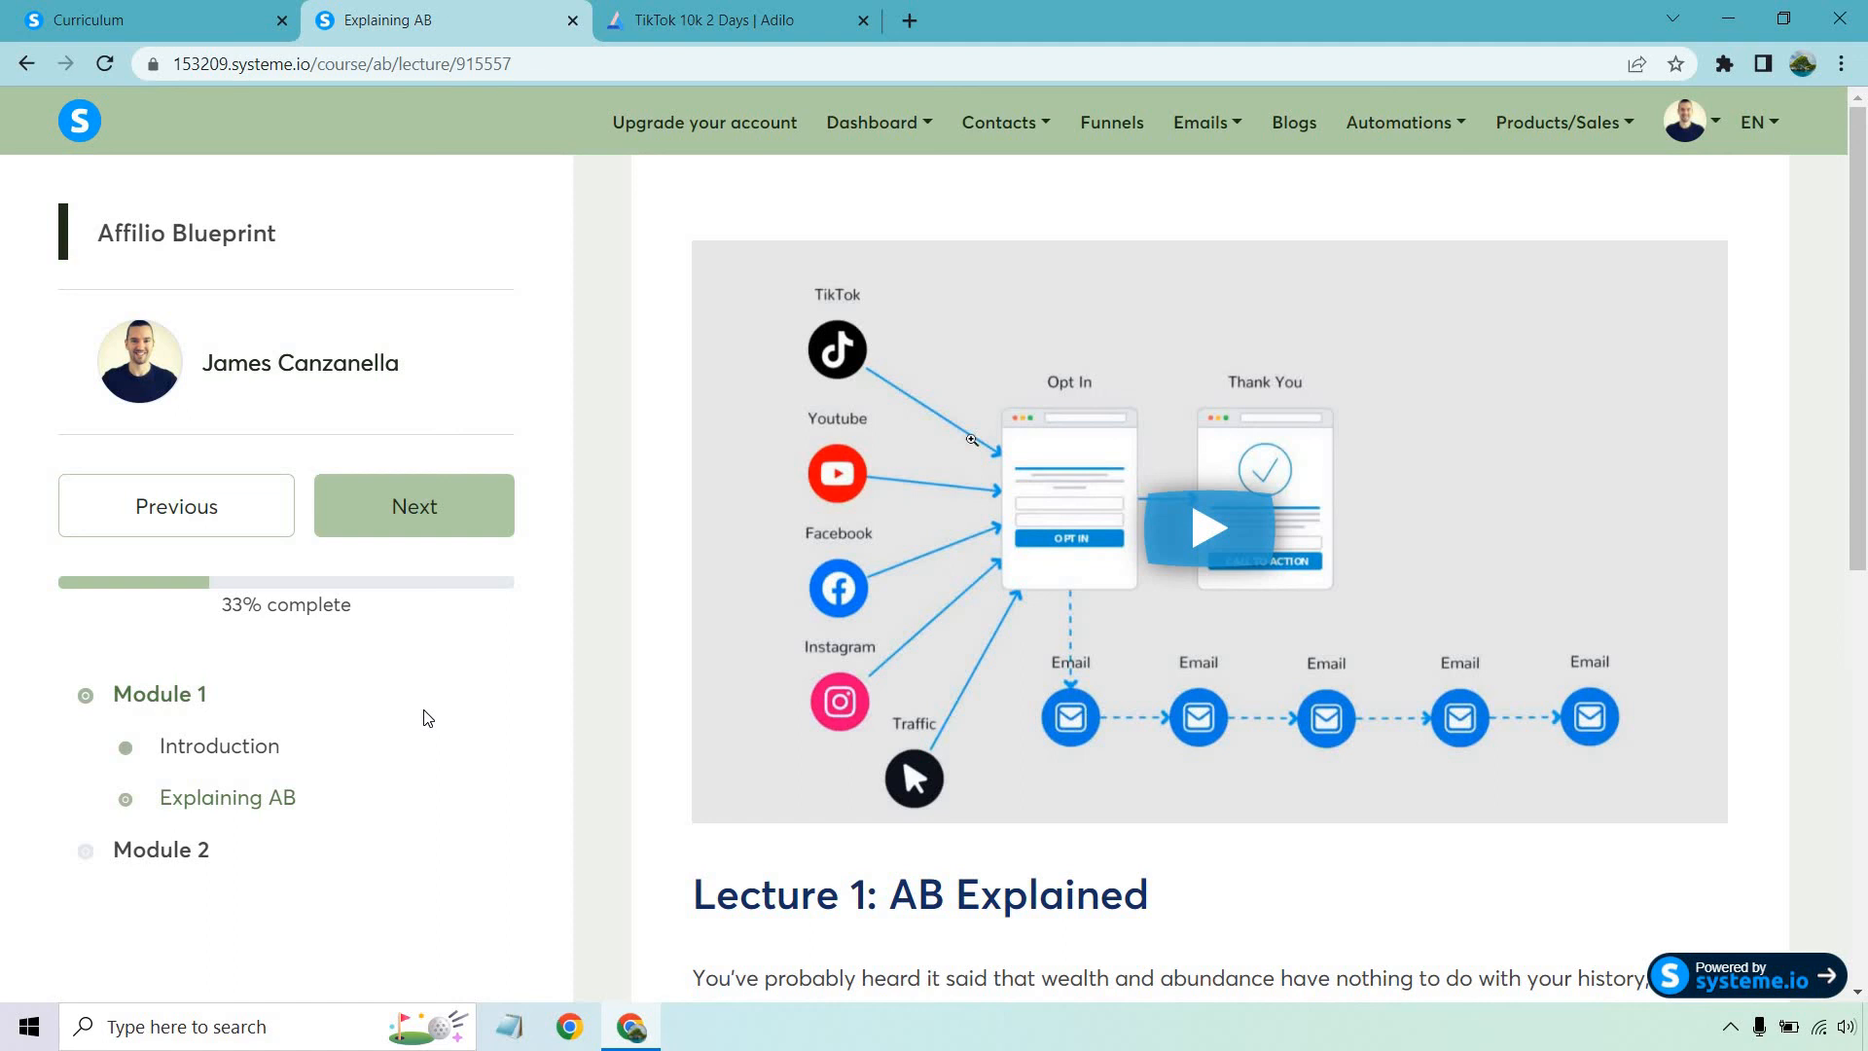
- Browse through the Explaining AB and Getting Traffic lectures in the student preview
scroll(down, 3)
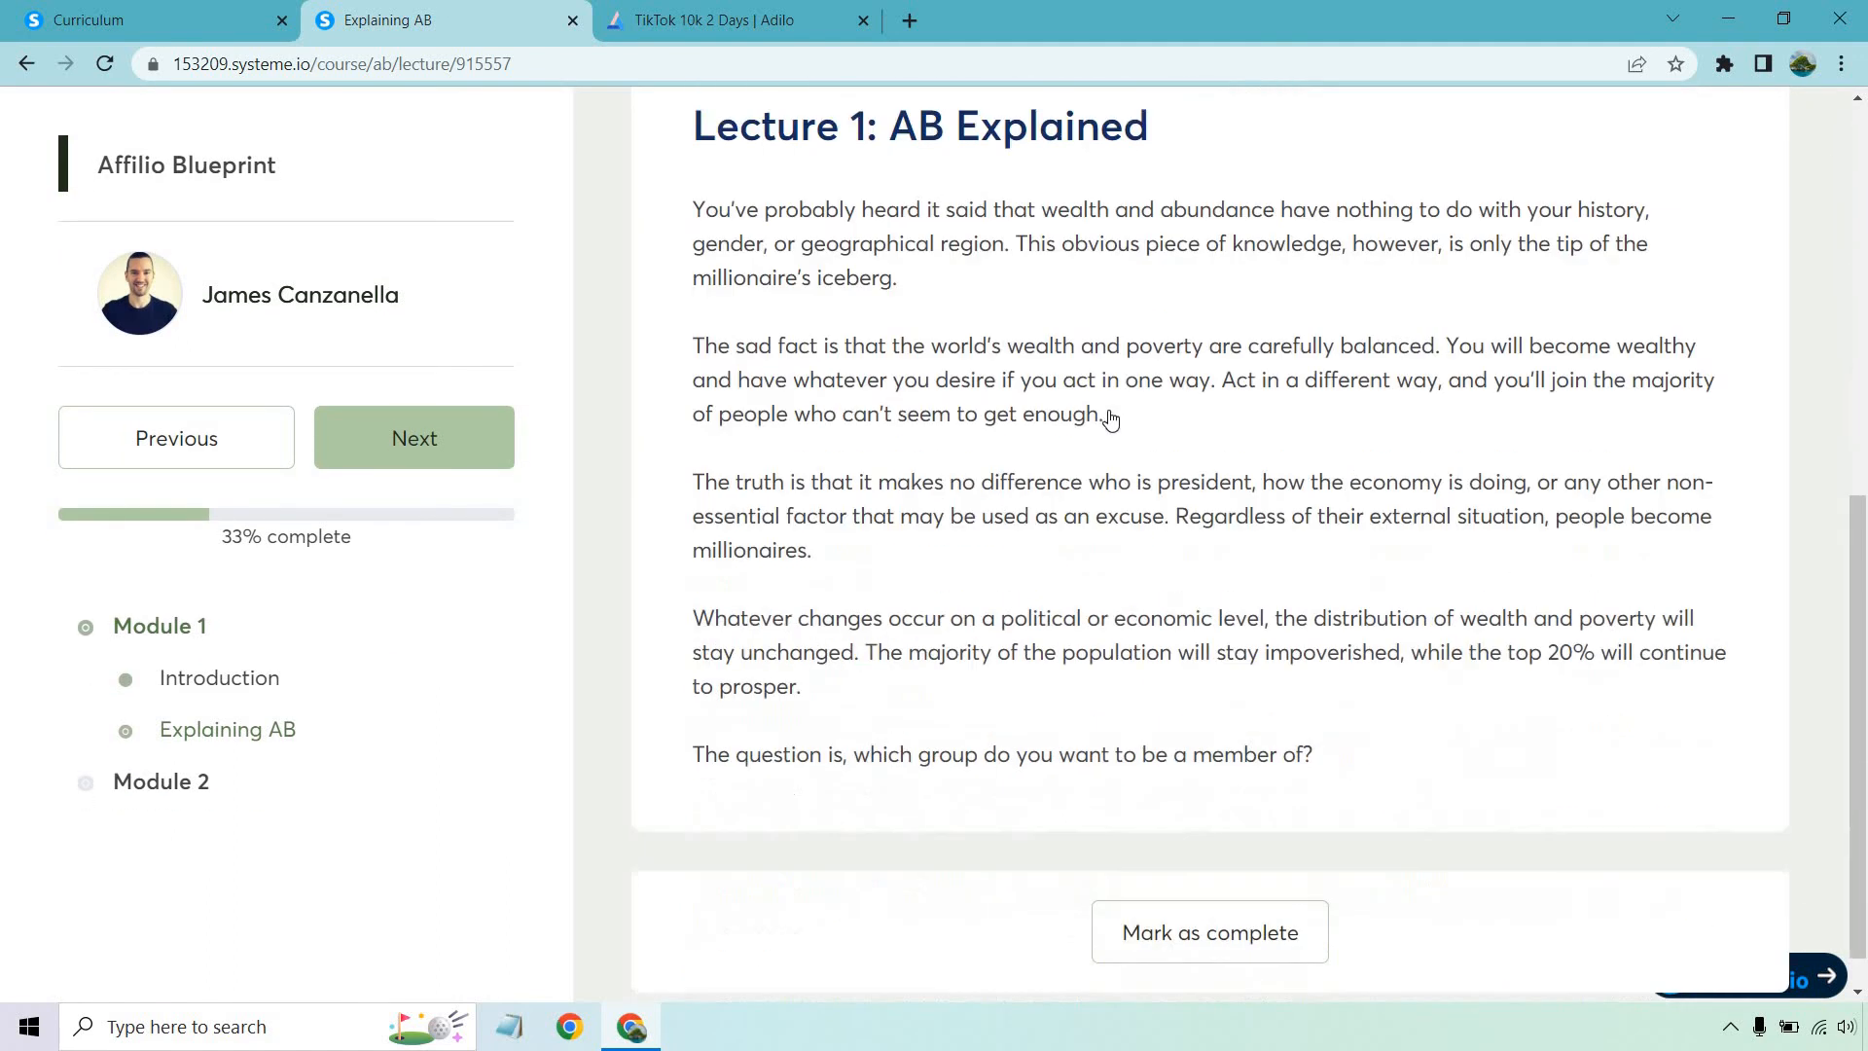
scroll(down, 3)
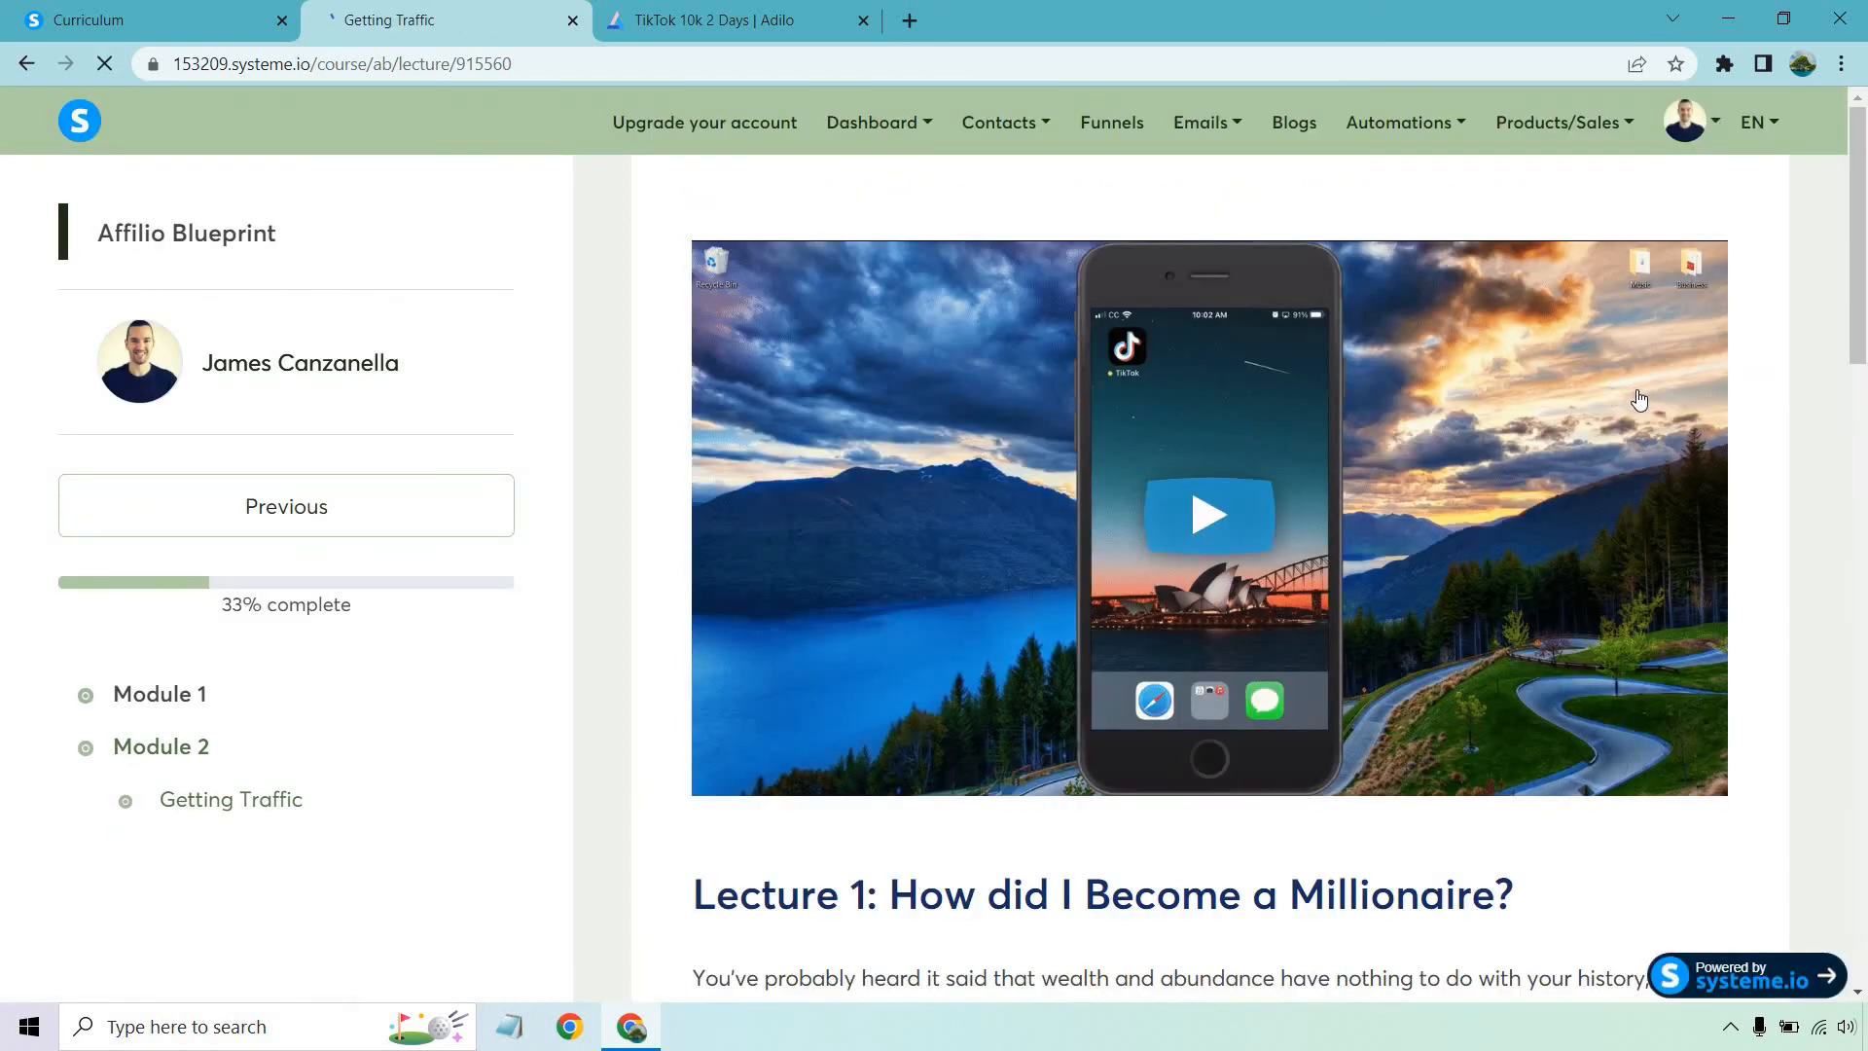
scroll(down, 3)
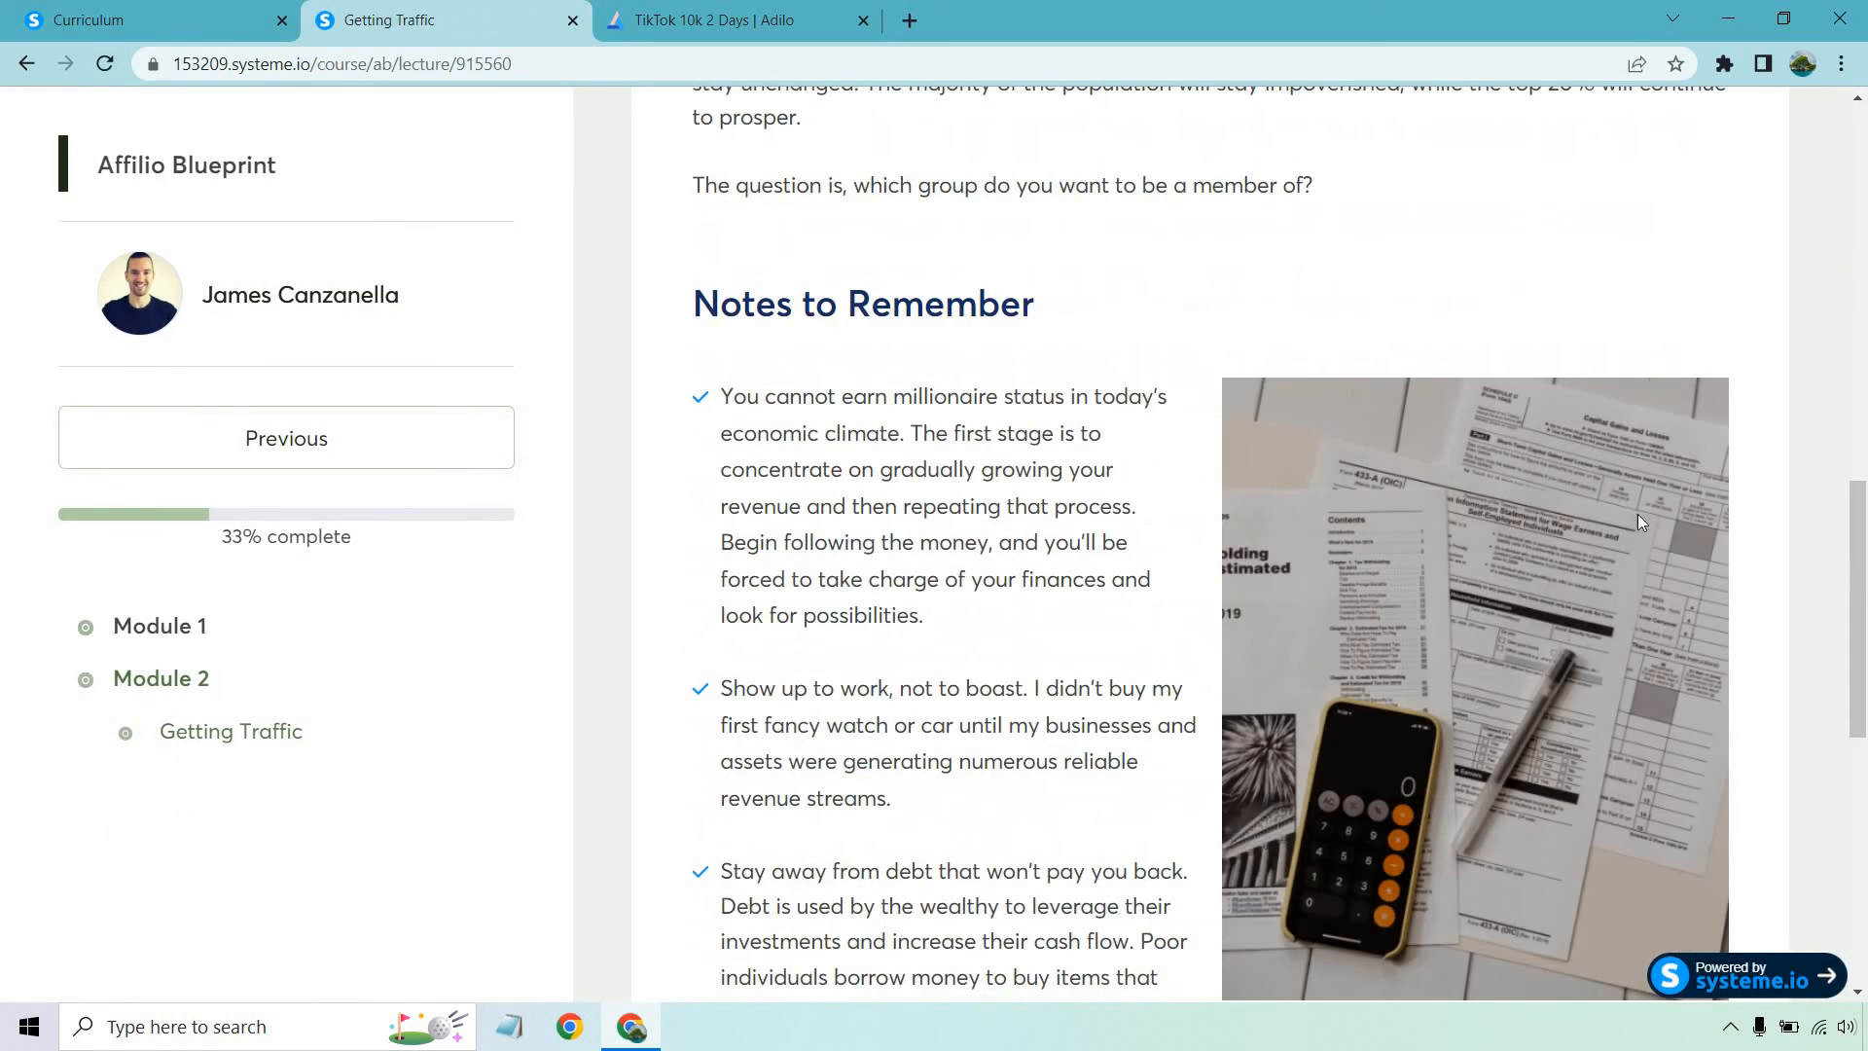
scroll(up, 3)
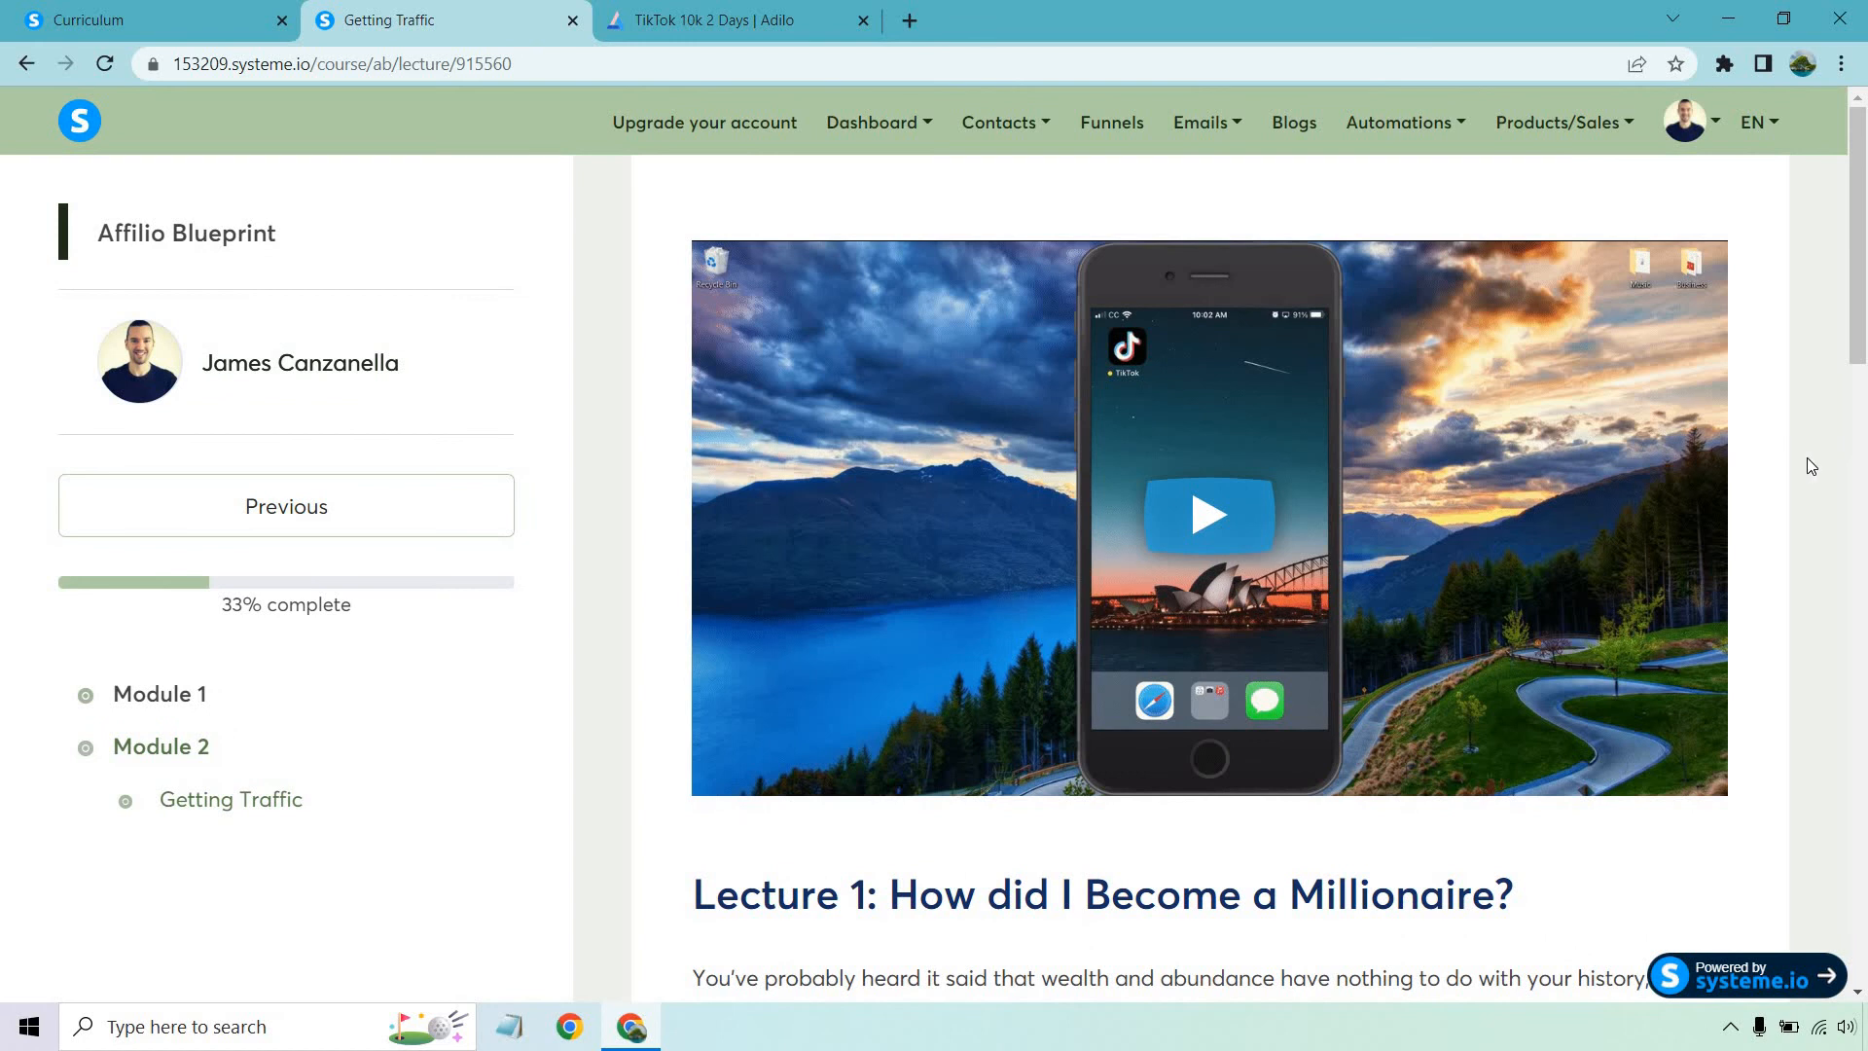
scroll(down, 3)
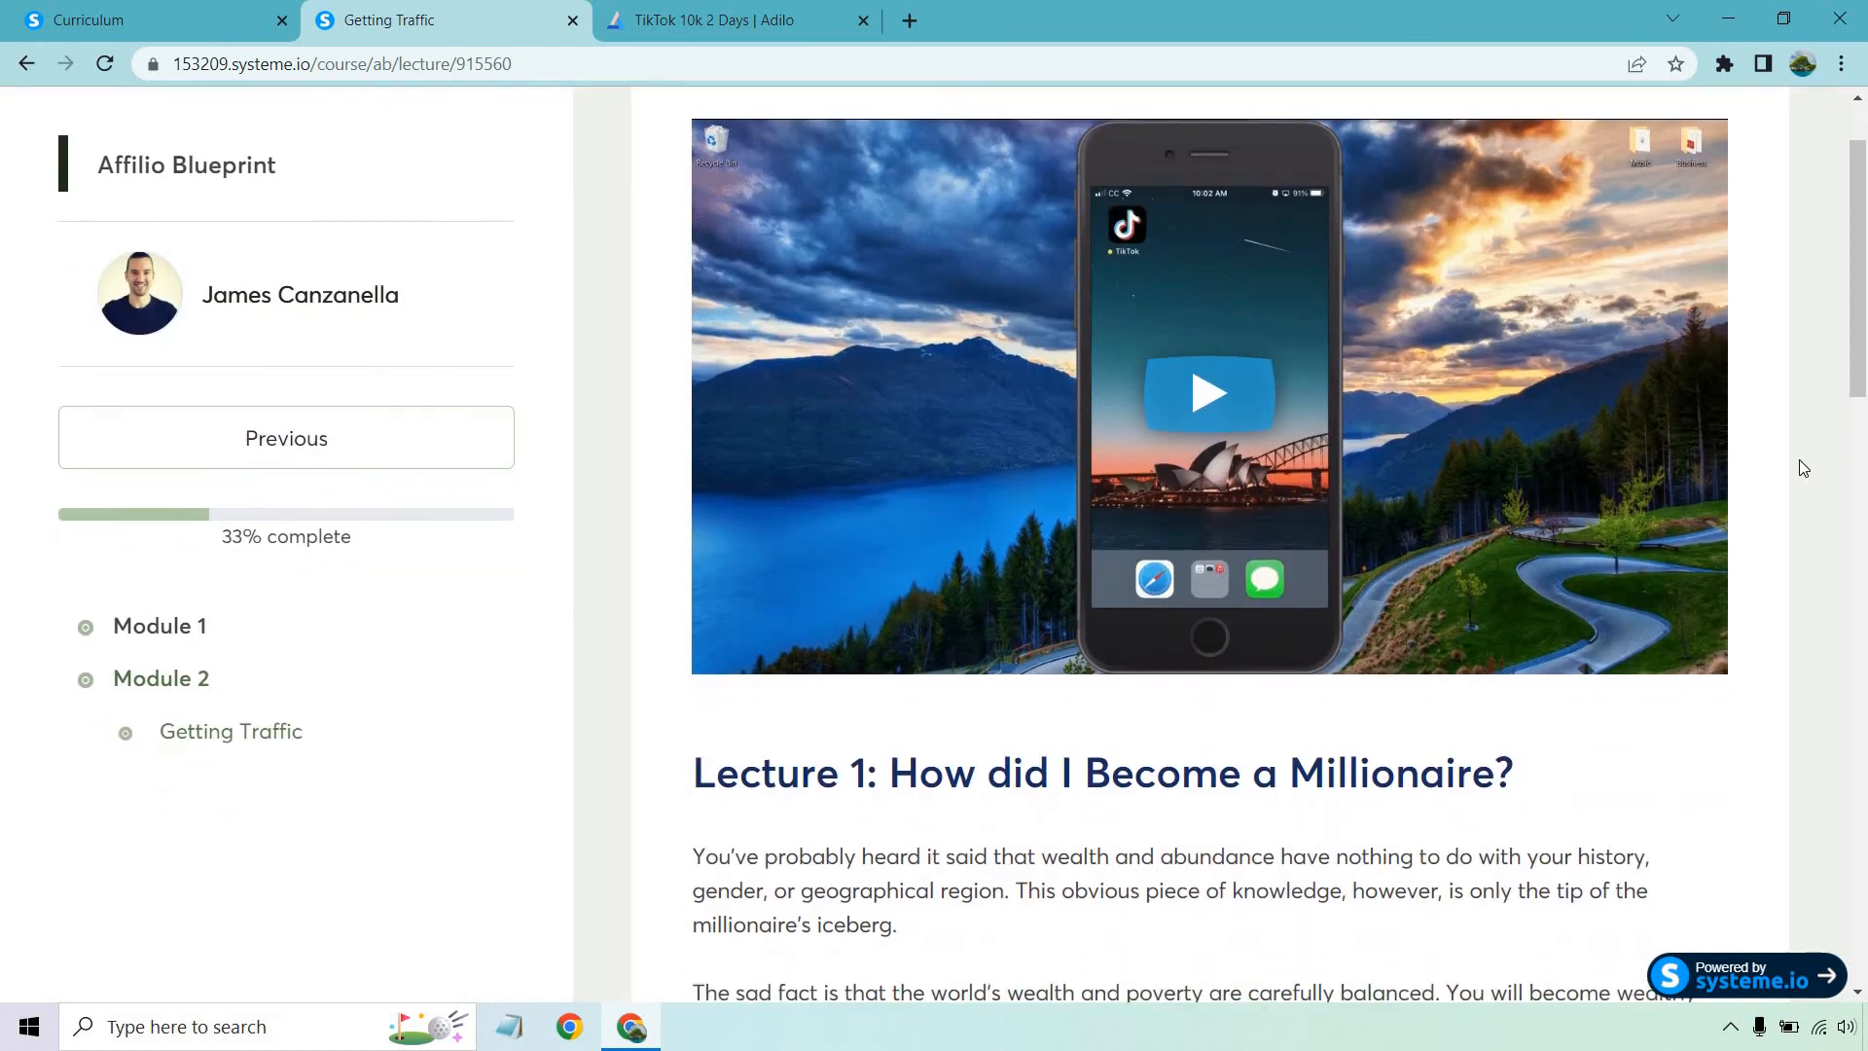